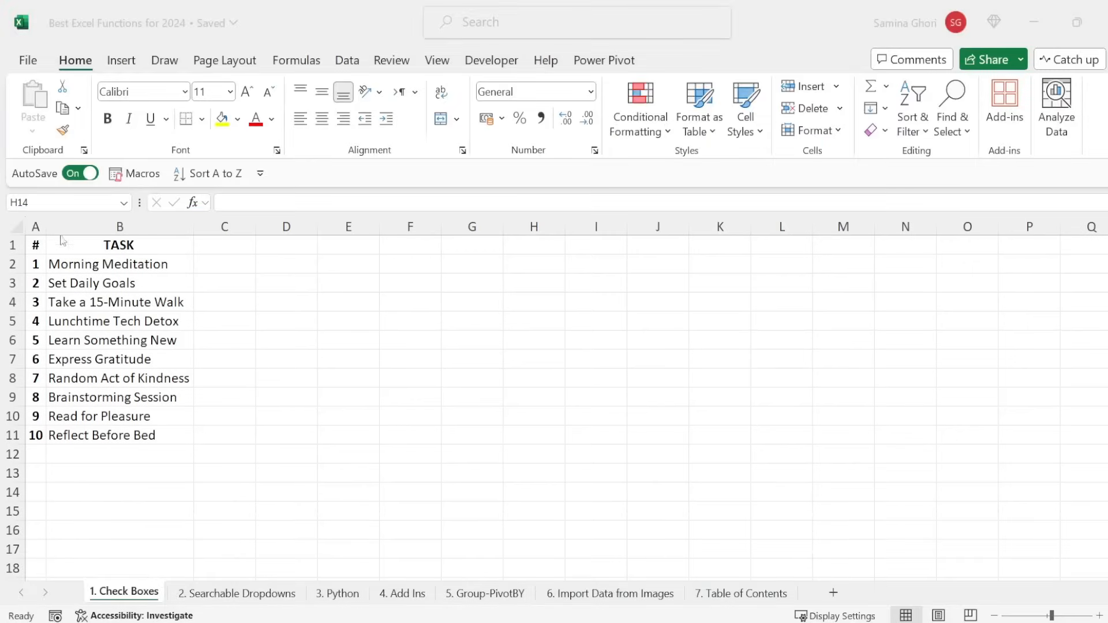
pyautogui.moveTo(102, 417)
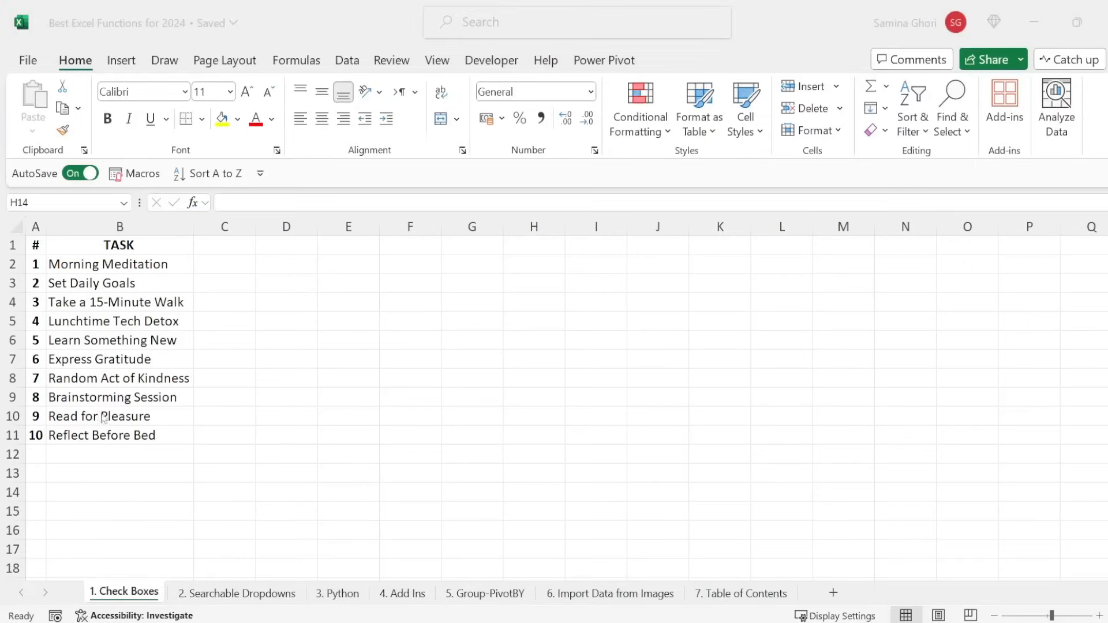
# Fill Monday–Sunday headers across C1:I1 and add TASKS and Progress headers in J1:K1
pyautogui.click(224, 245)
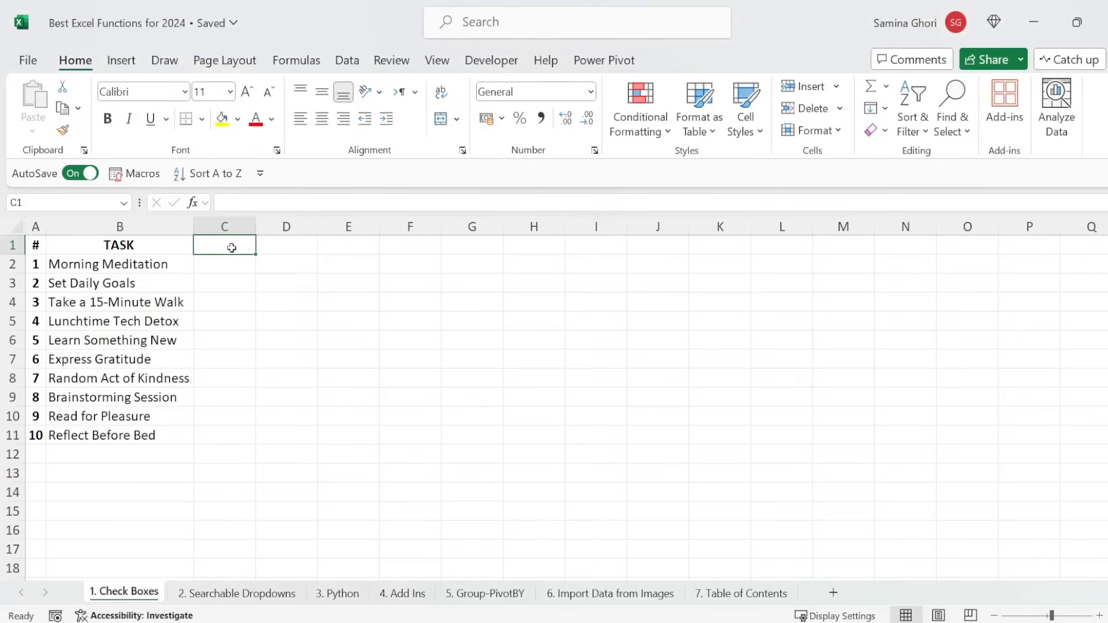
pyautogui.write('Monday')
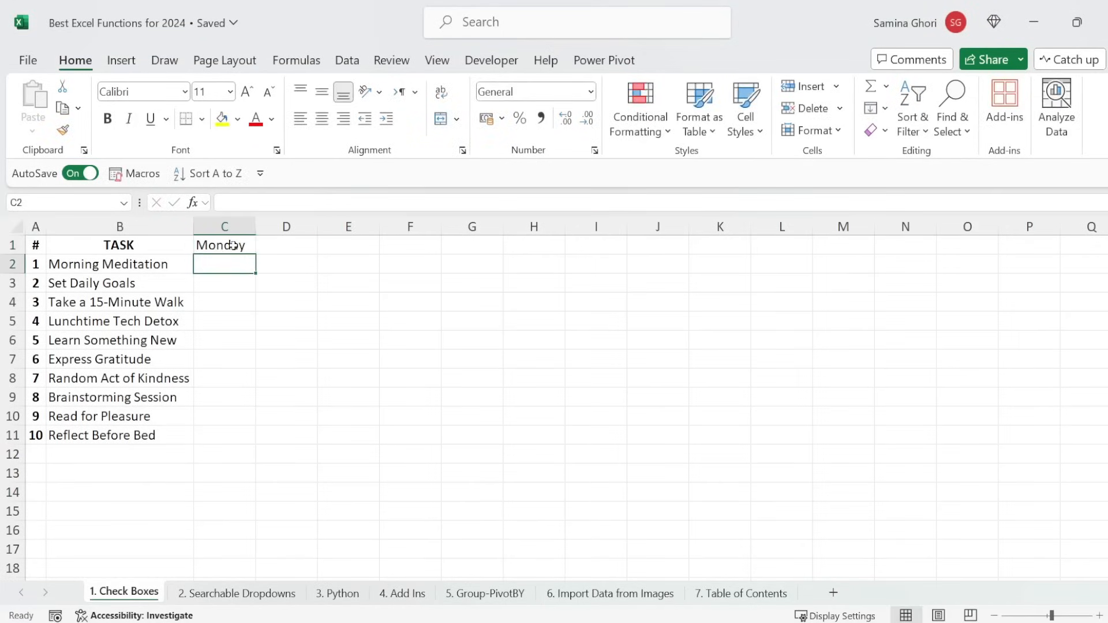
pyautogui.moveTo(224, 245); pyautogui.dragTo(599, 245)
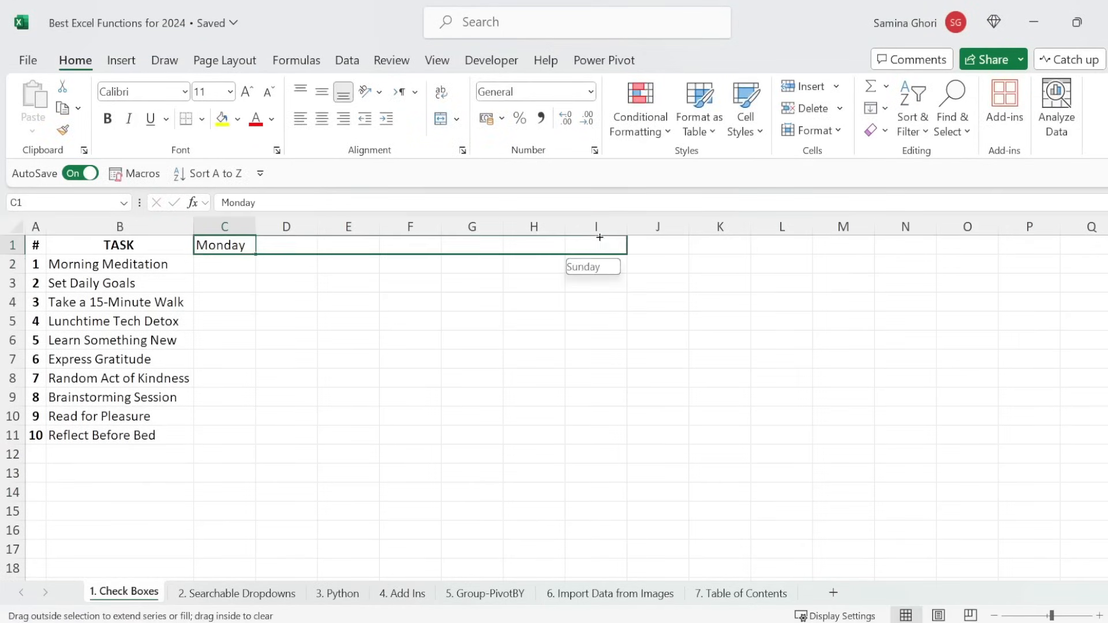
pyautogui.moveTo(224, 245); pyautogui.dragTo(595, 245)
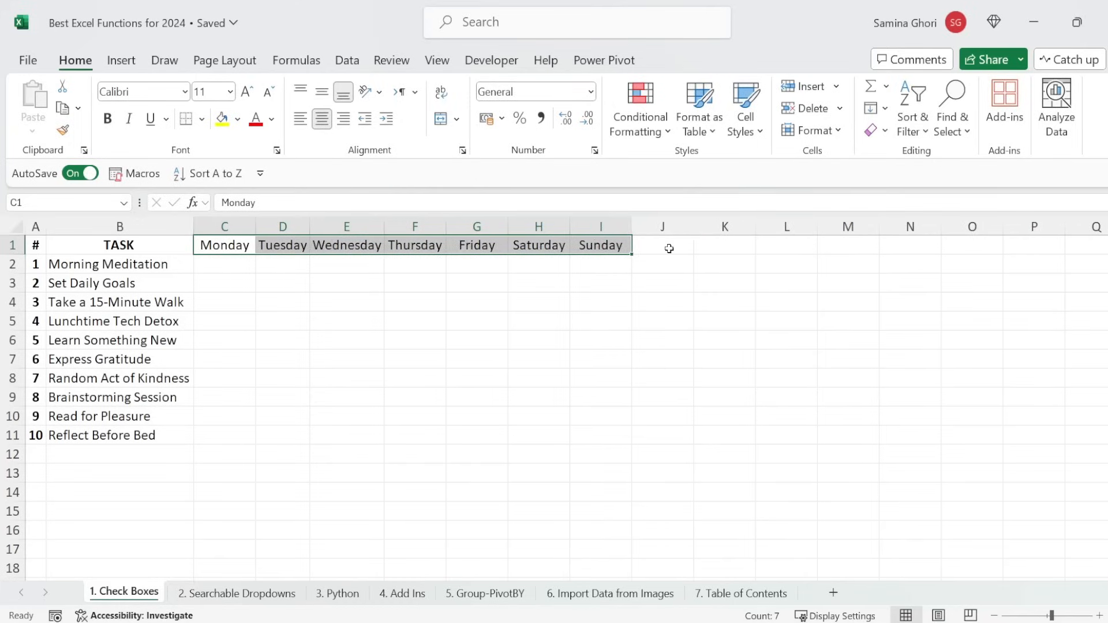
pyautogui.write('T')
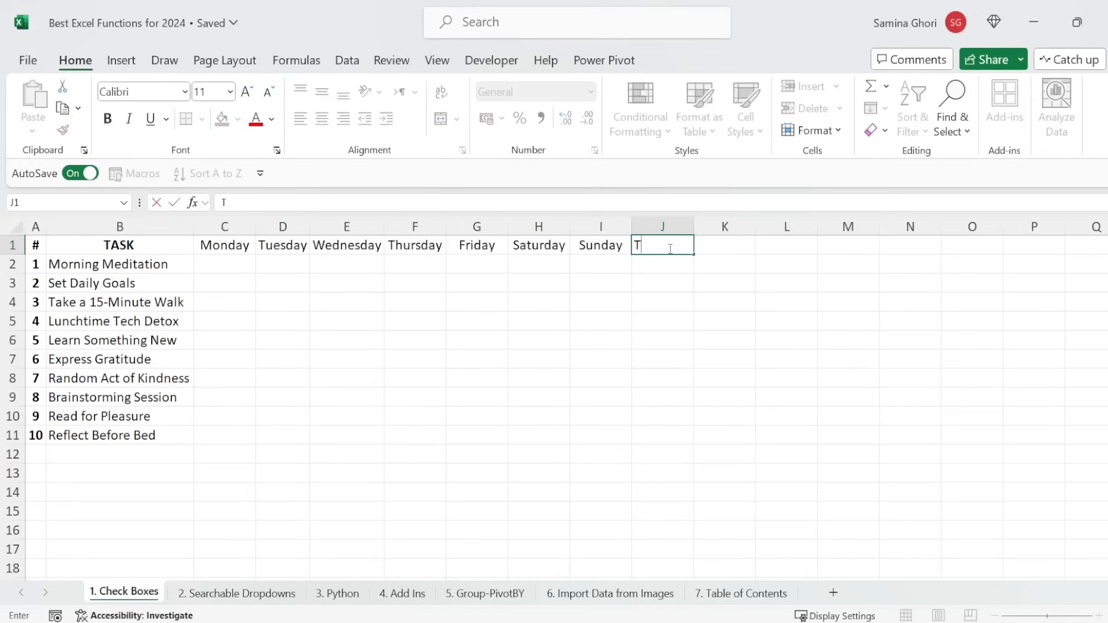
pyautogui.write('ASKS')
pyautogui.click(725, 245)
pyautogui.write('Progress')
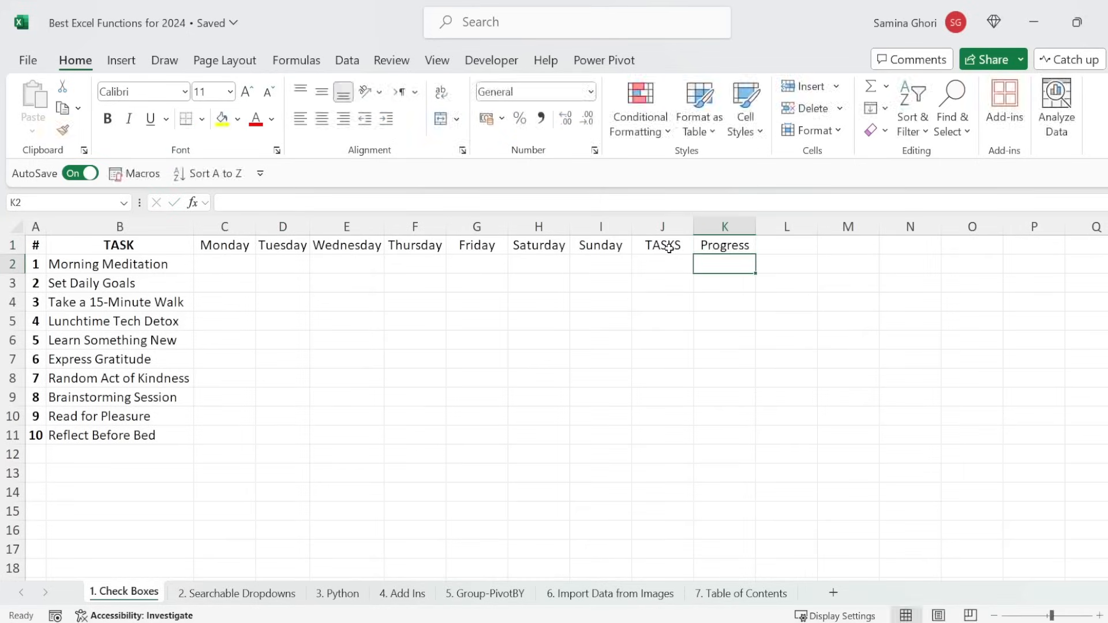
pyautogui.click(538, 263)
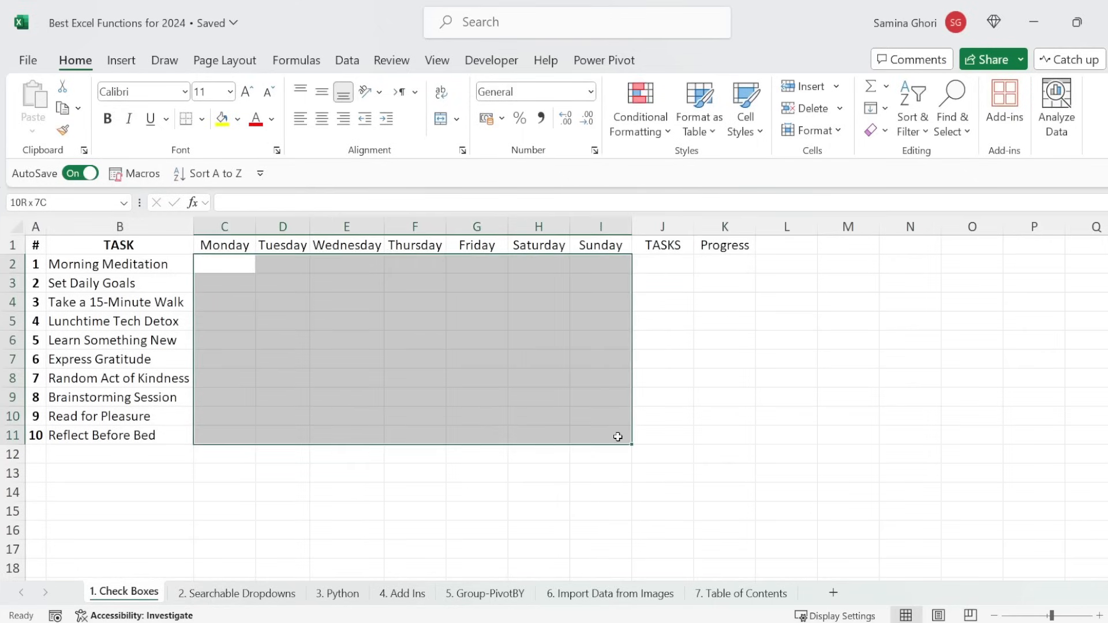
pyautogui.click(492, 60)
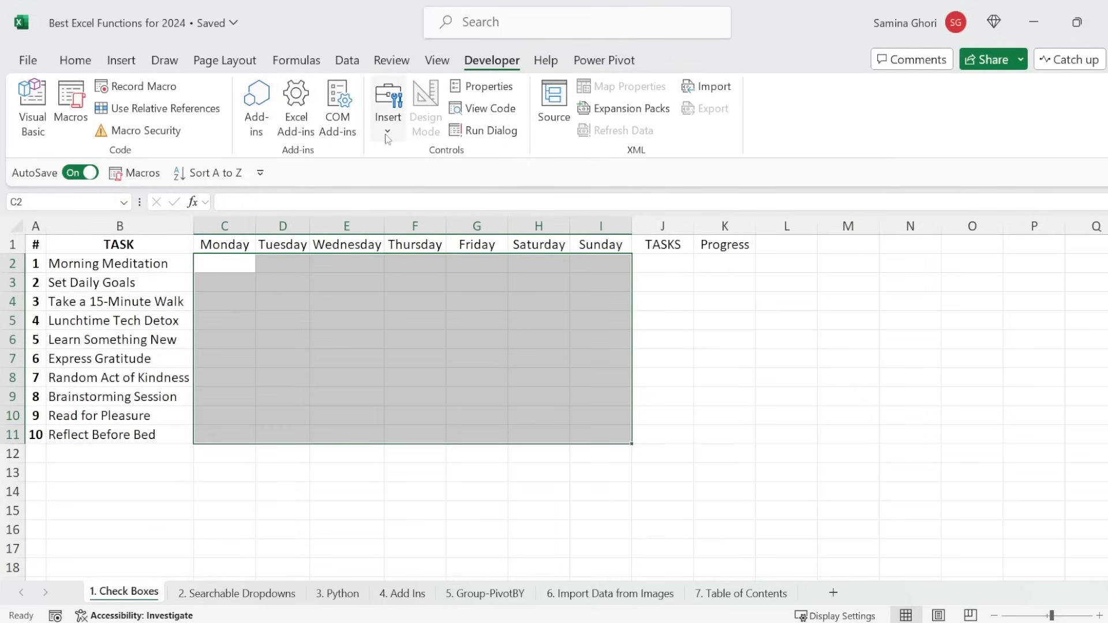
pyautogui.click(388, 131)
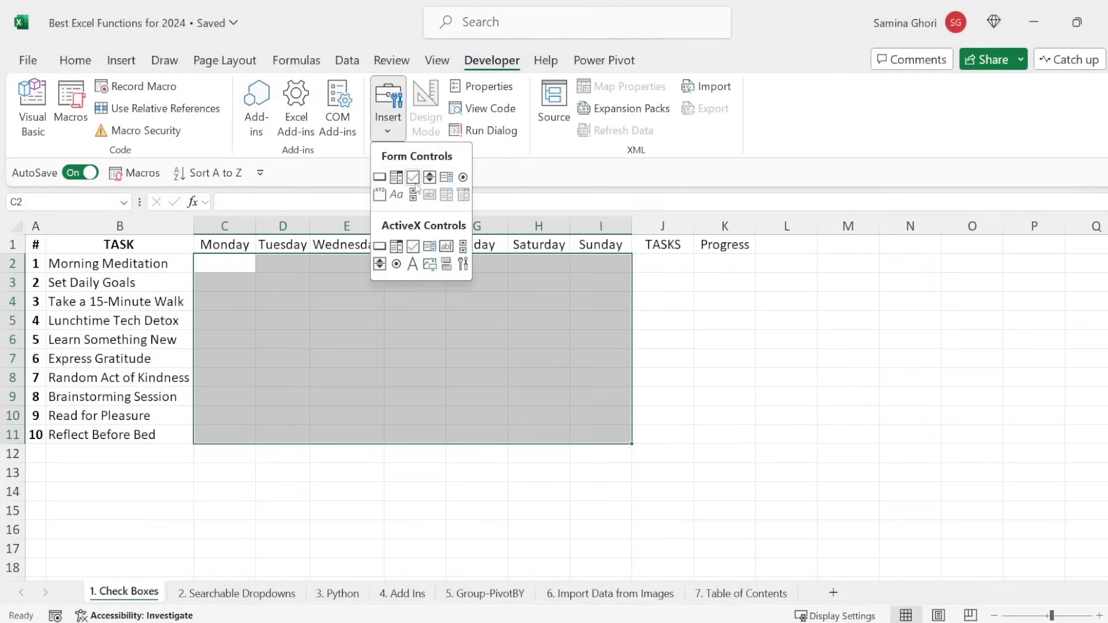
pyautogui.click(413, 177)
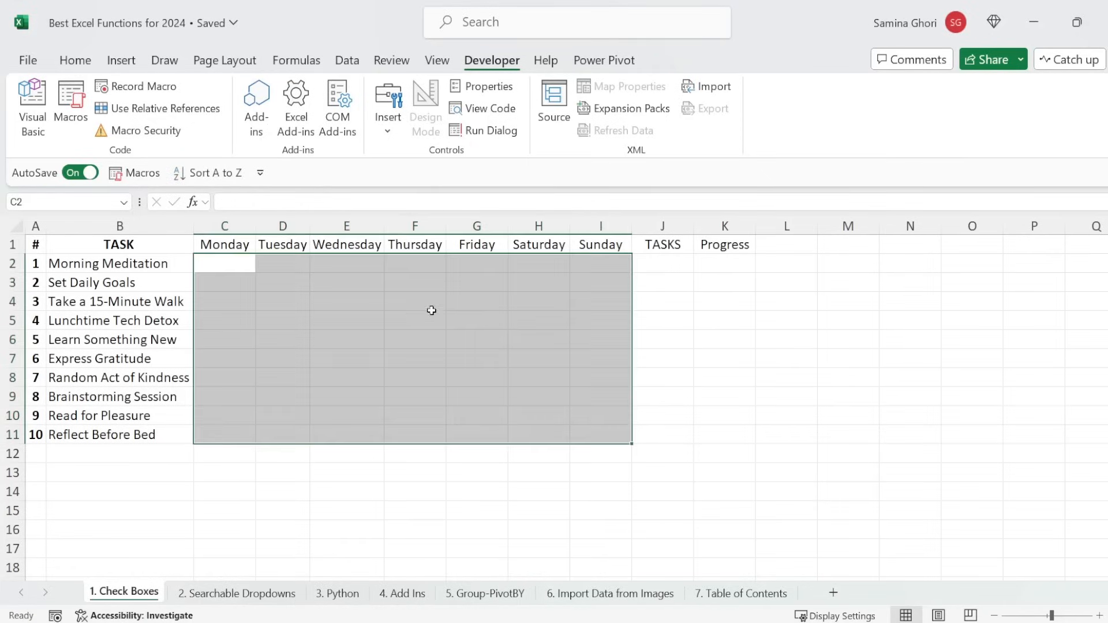
pyautogui.click(224, 264)
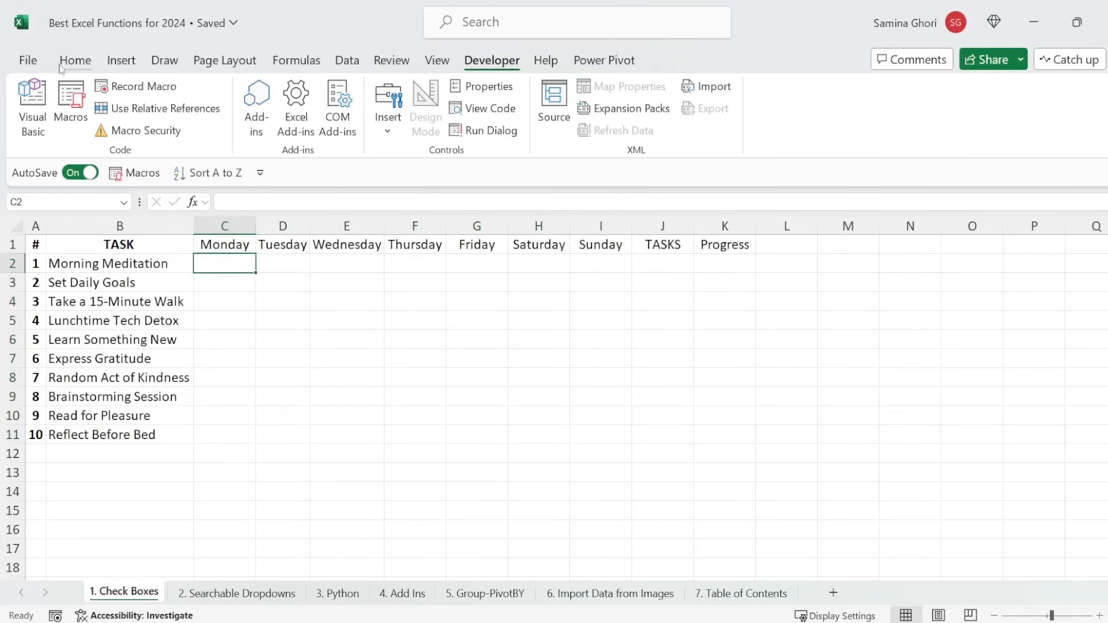
pyautogui.click(74, 60)
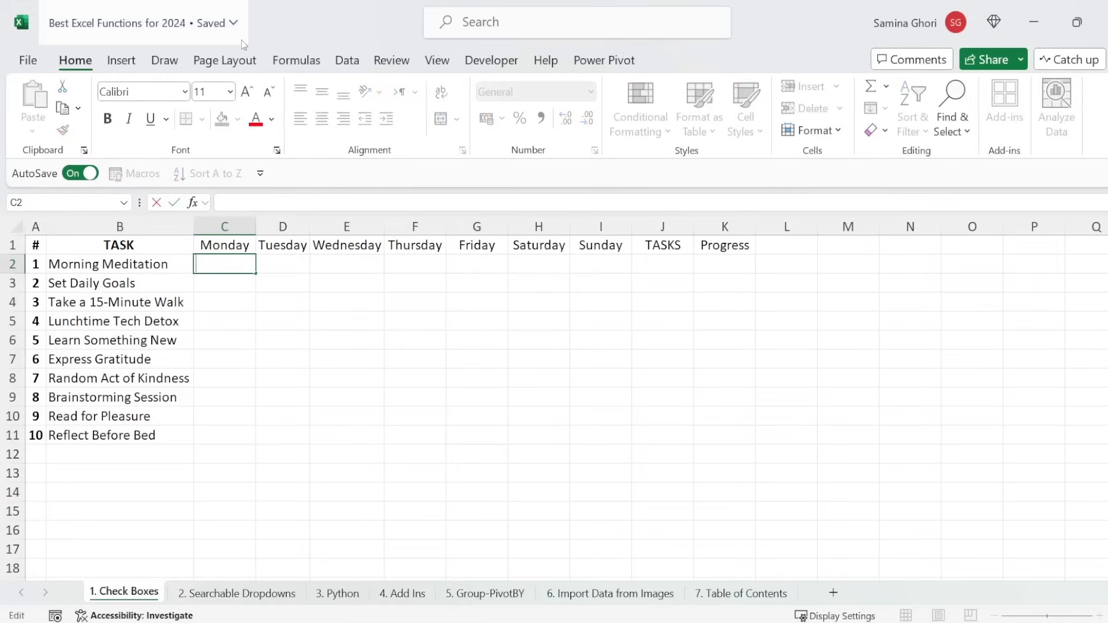
# Insert checkboxes into C2:I11 and tick Monday for Morning Meditation
pyautogui.click(121, 60)
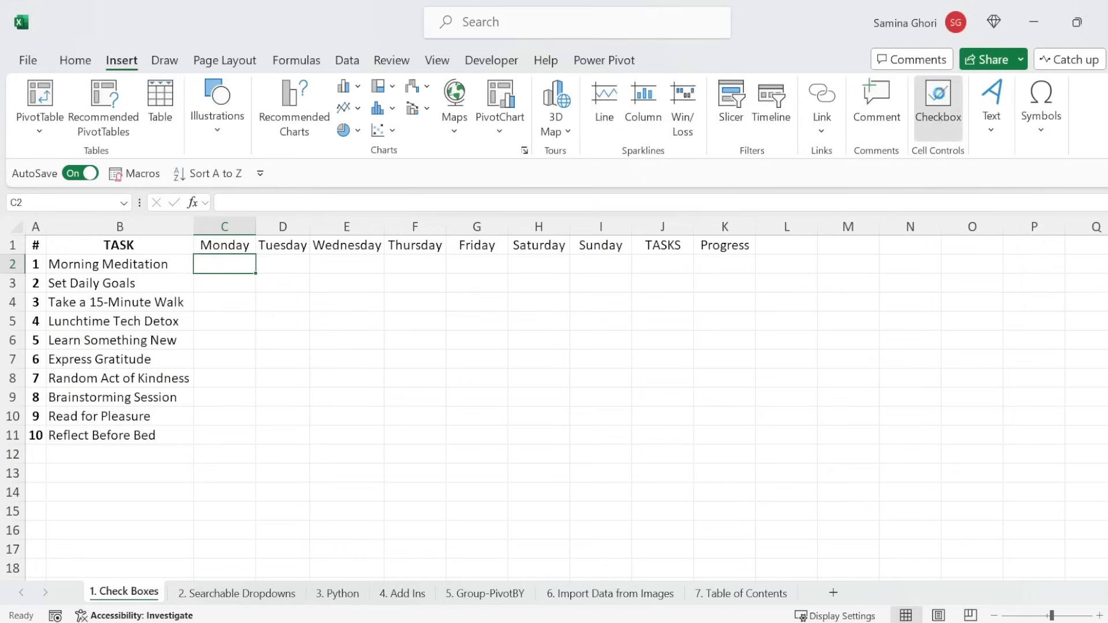
pyautogui.click(937, 102)
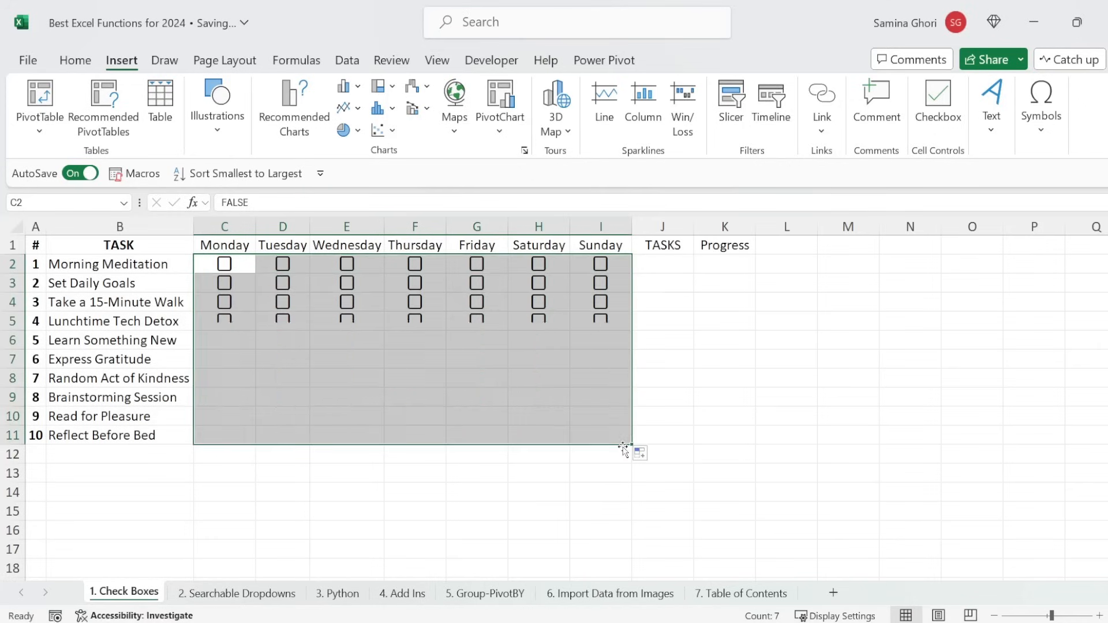
pyautogui.click(75, 60)
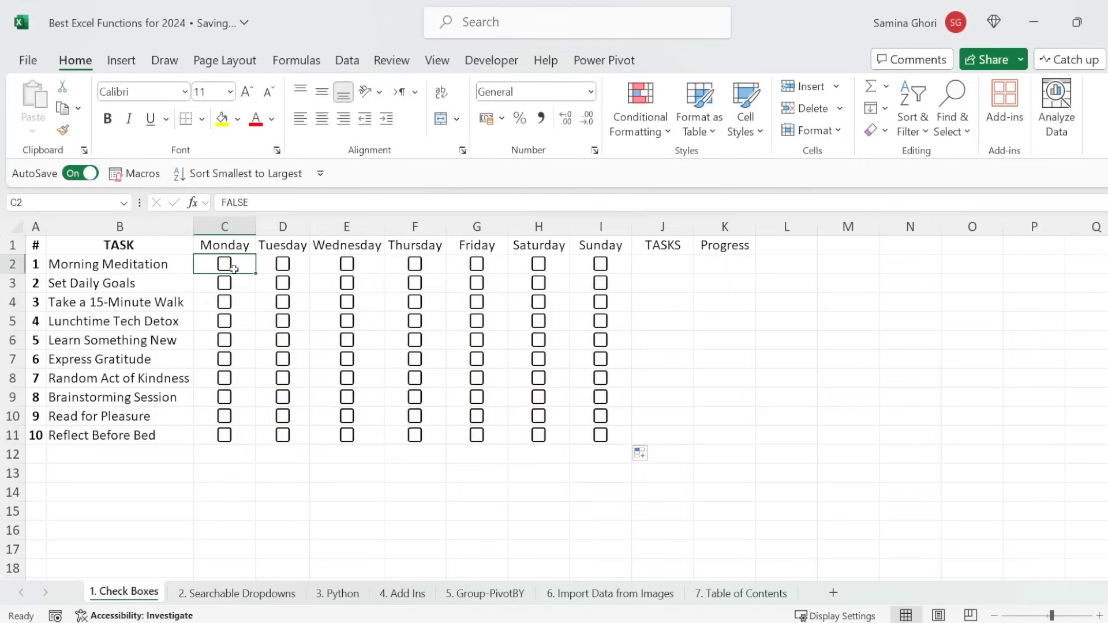
pyautogui.moveTo(229, 275)
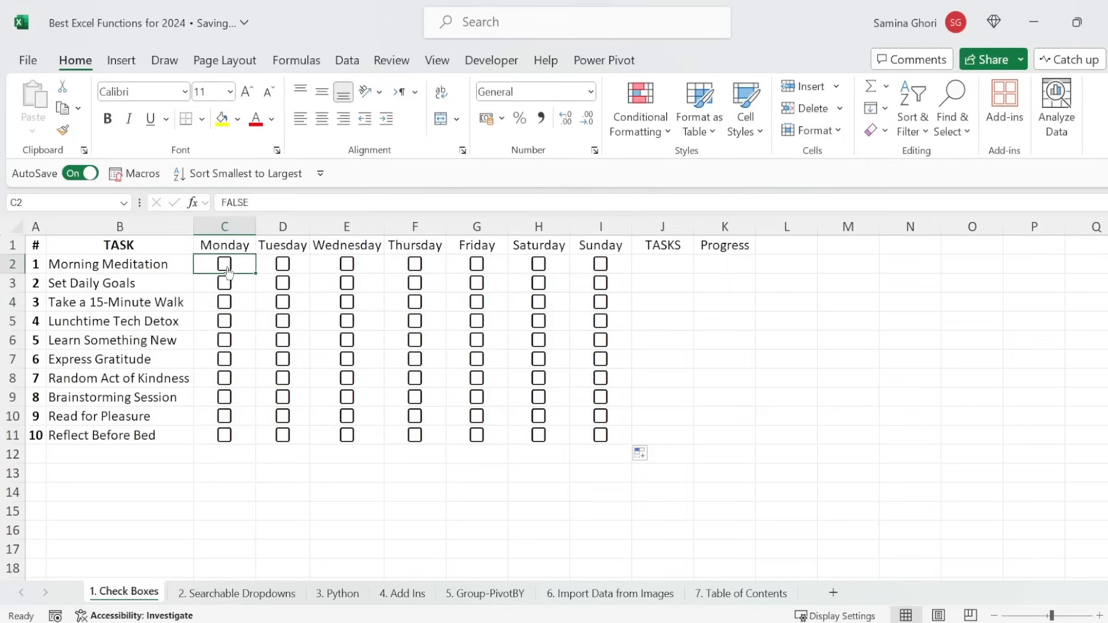
pyautogui.click(224, 264)
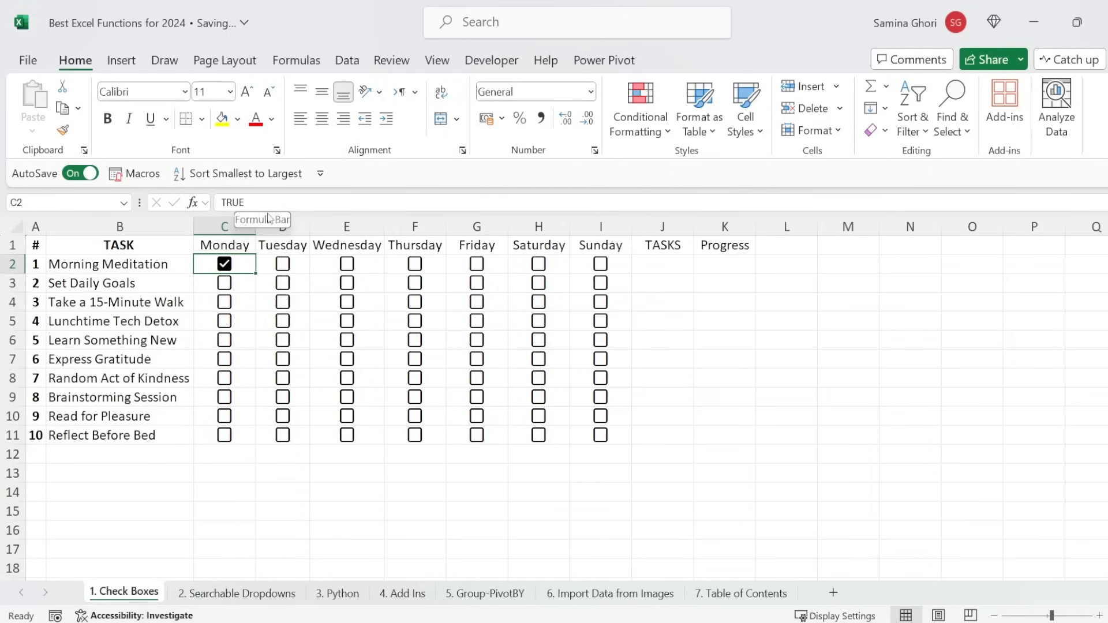
pyautogui.moveTo(206, 290)
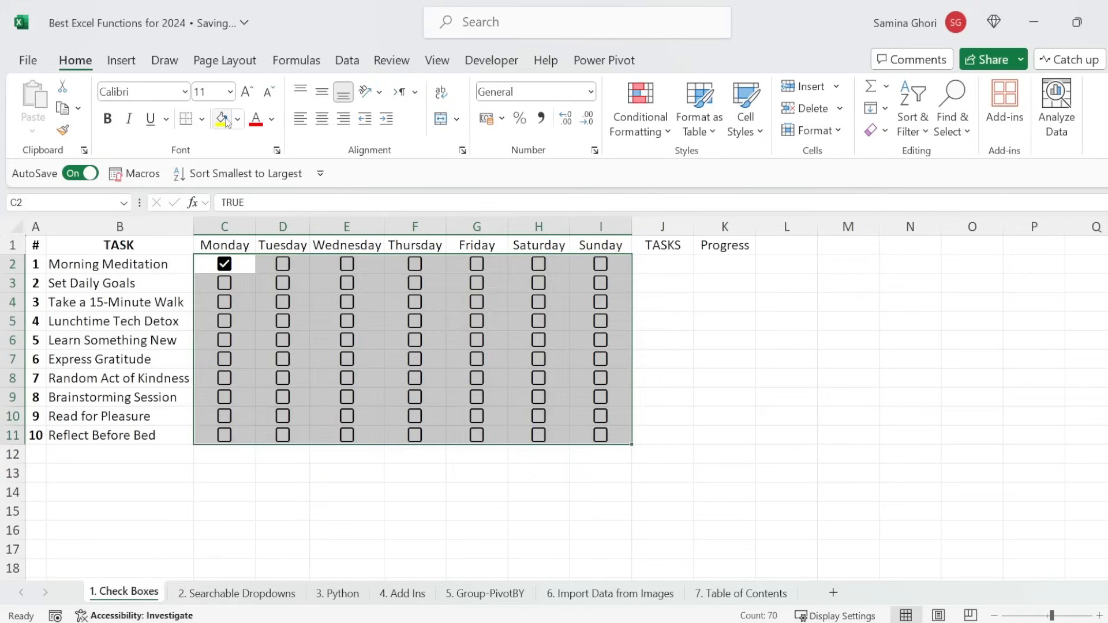
# Recolour the C2:I11 checkboxes red, then change them to green via the Font Color palette
pyautogui.click(219, 117)
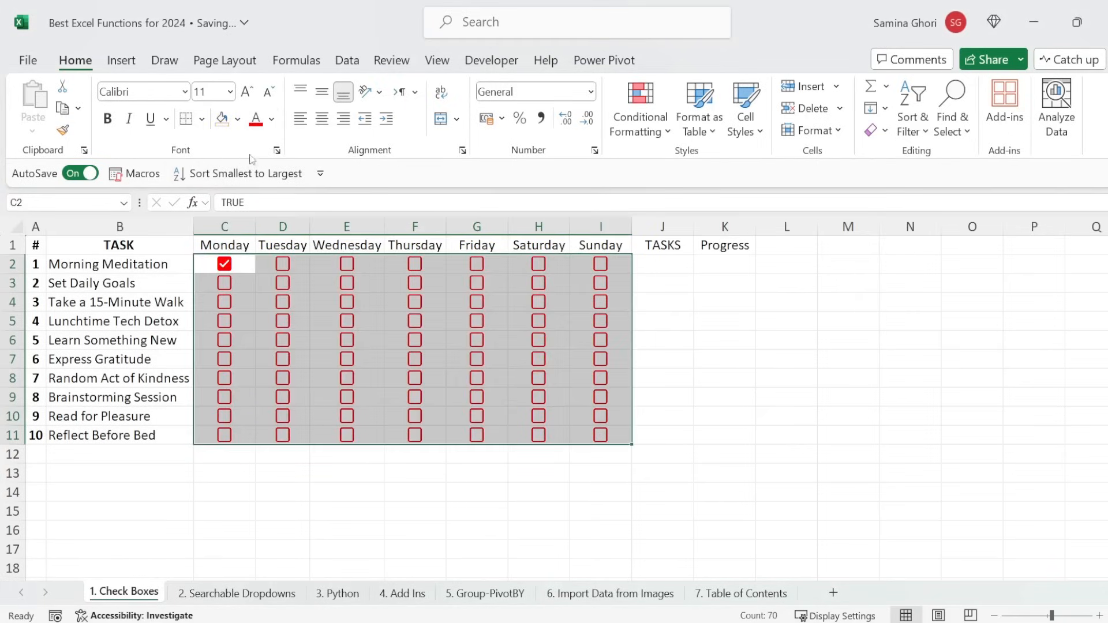
pyautogui.click(272, 119)
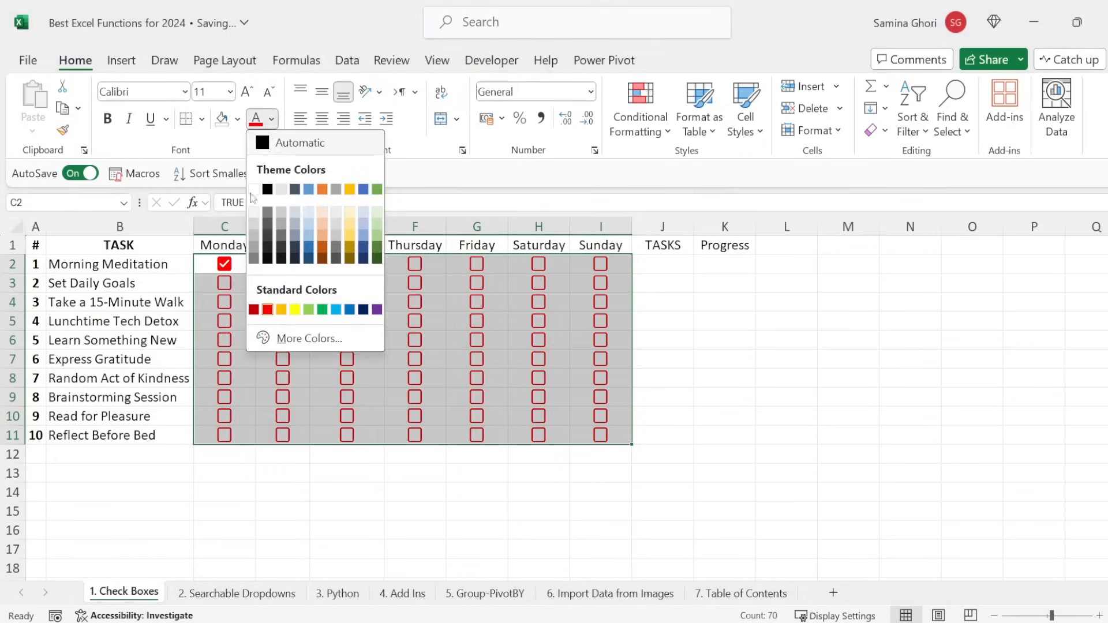
pyautogui.click(323, 310)
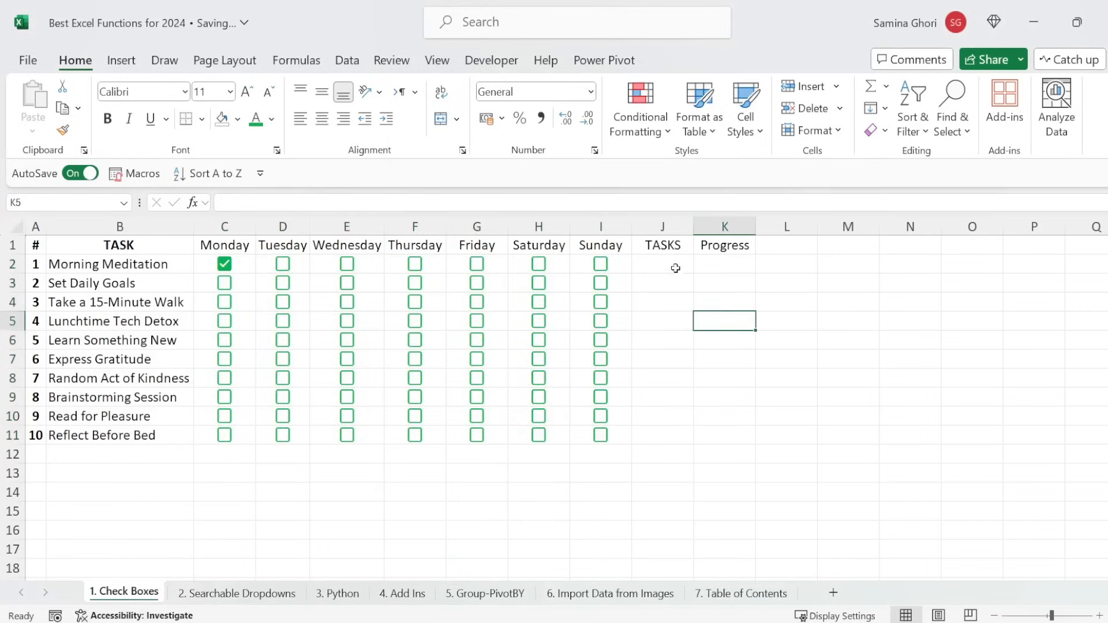
pyautogui.click(662, 263)
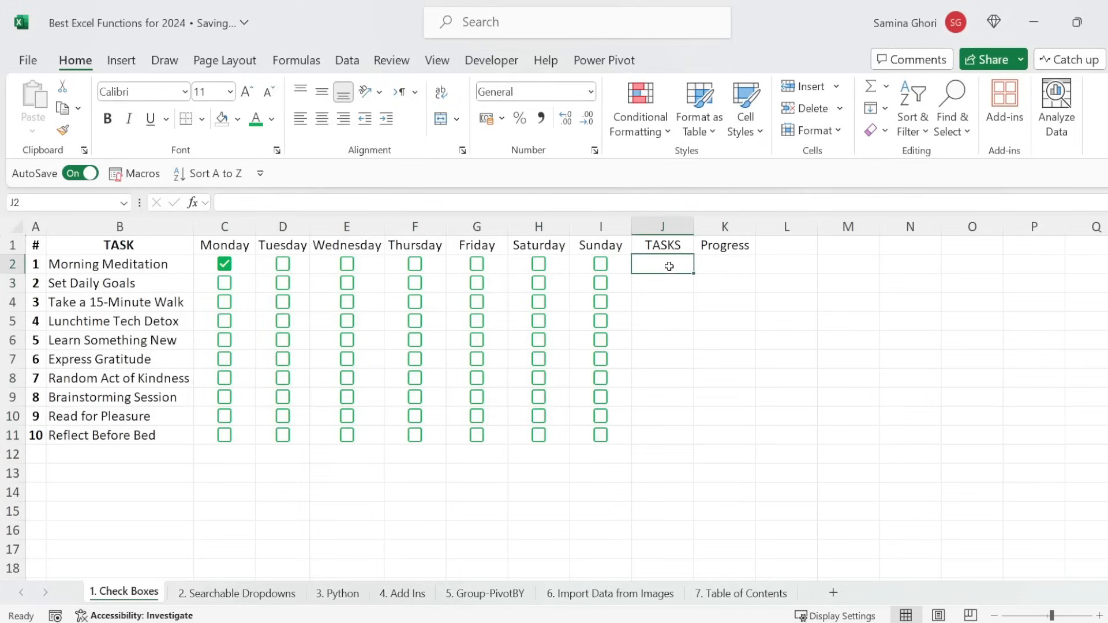
pyautogui.moveTo(417, 329)
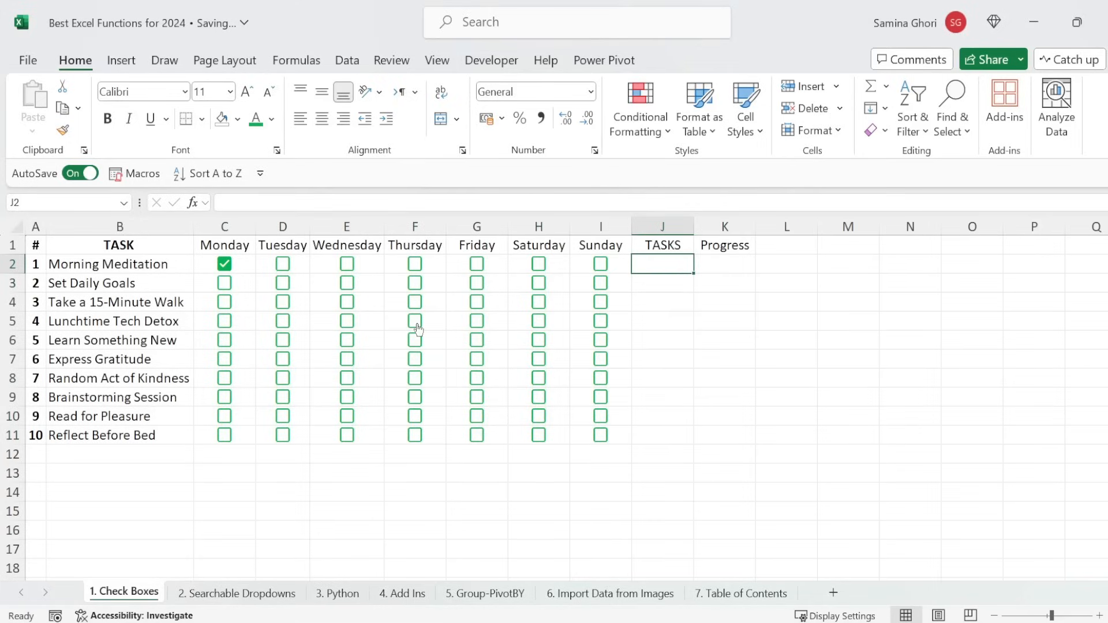
pyautogui.moveTo(694, 263)
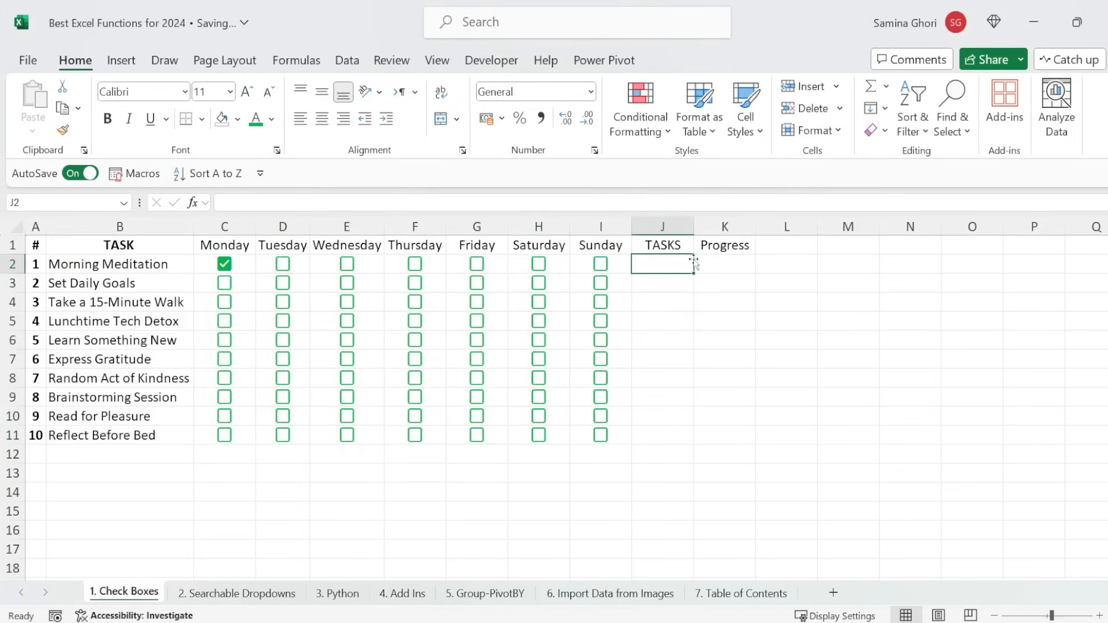
# Enter =COUNTIF(C2:I2,"TRUE") in J2 and fill it down the TASKS column
pyautogui.doubleClick(661, 263)
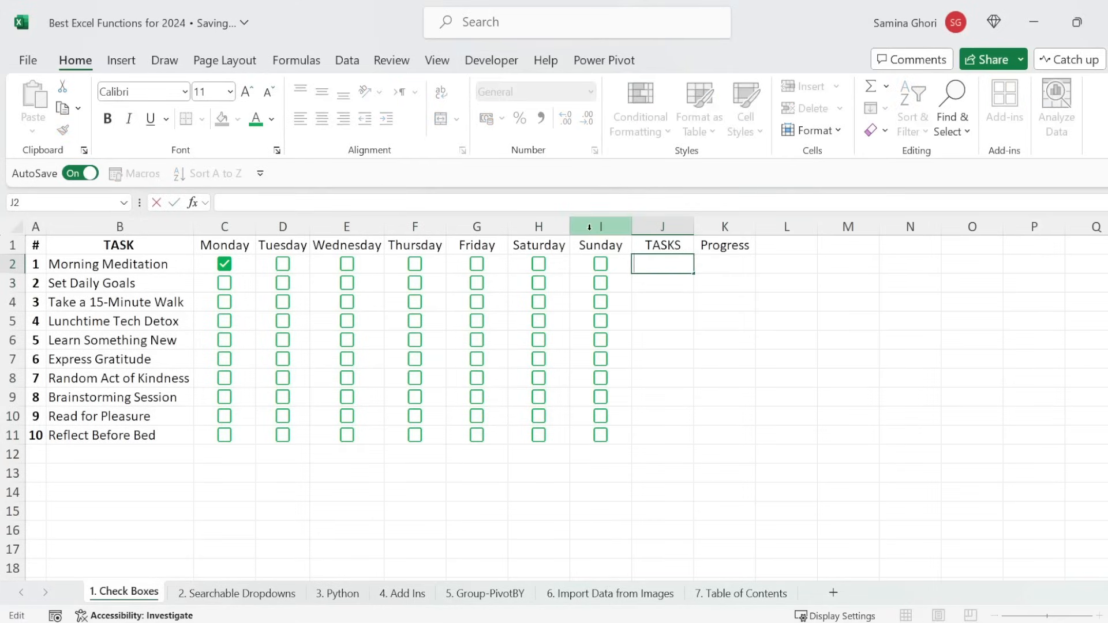
pyautogui.write('=coutn')
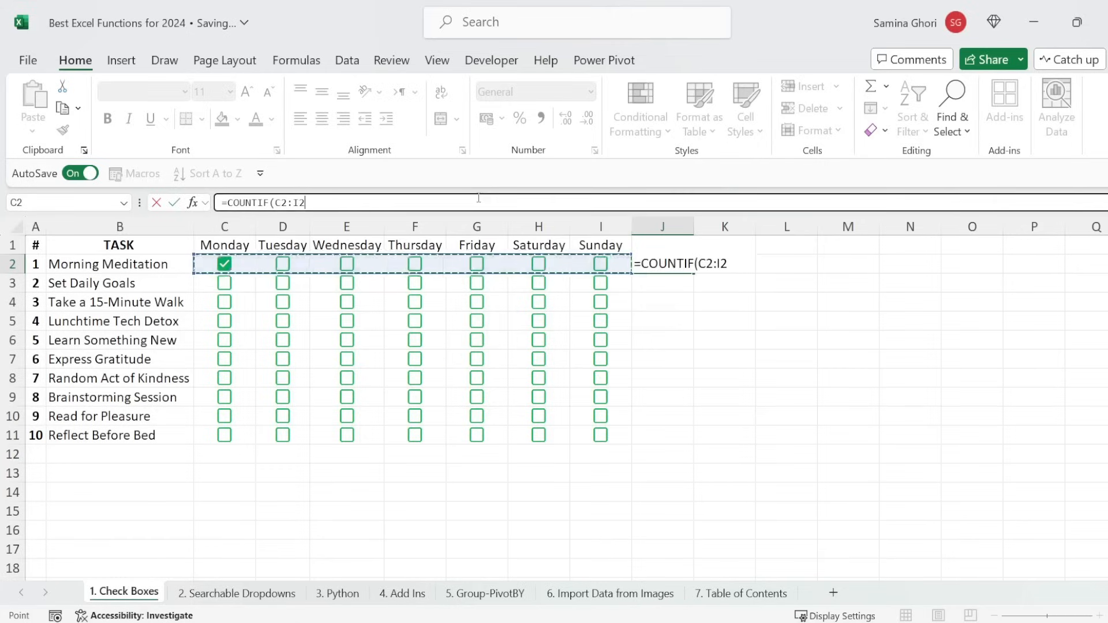
pyautogui.write(',')
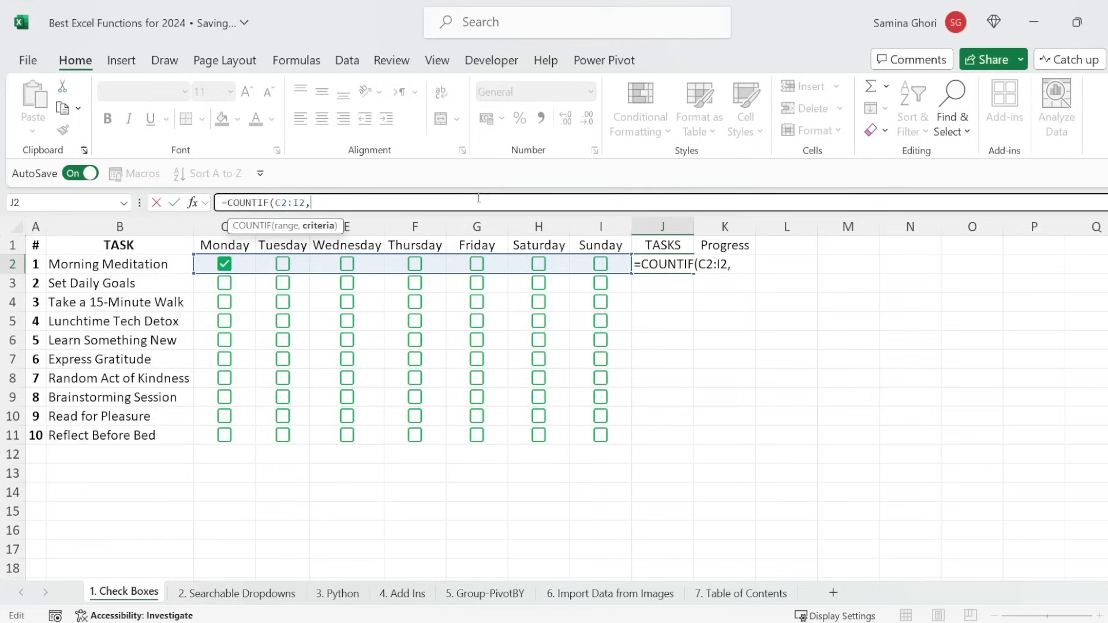
pyautogui.write('"TR')
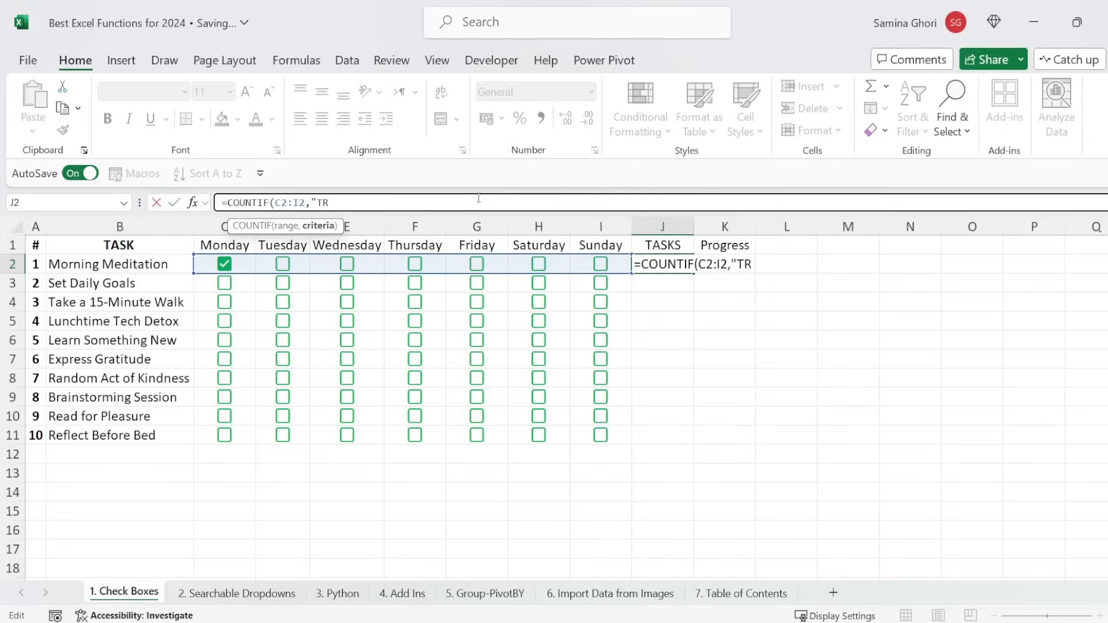
pyautogui.write('UE"')
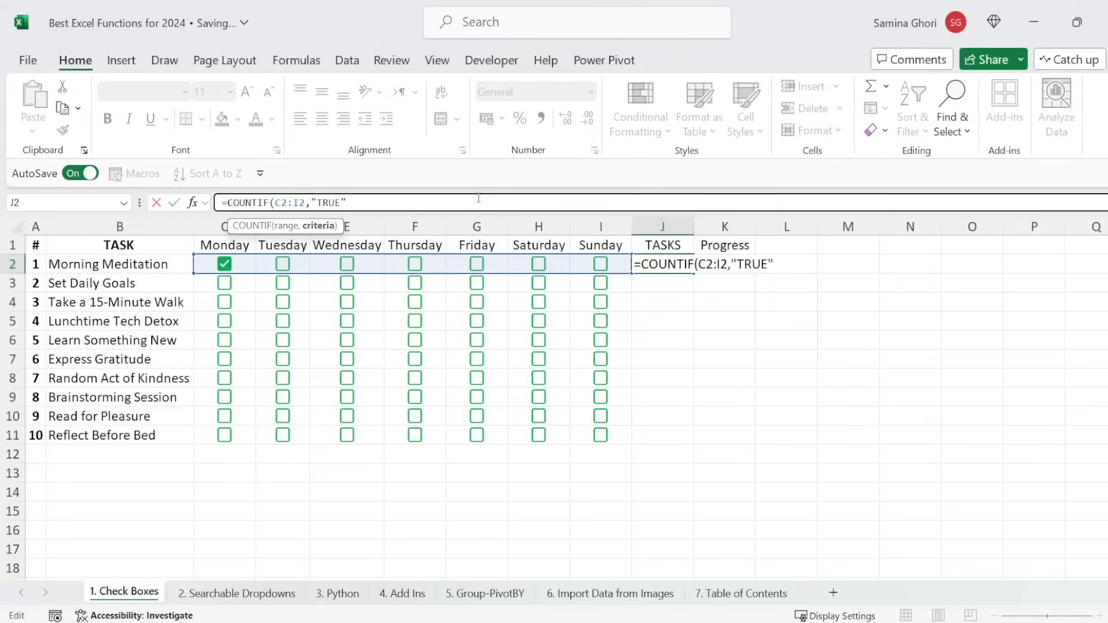
pyautogui.write(')')
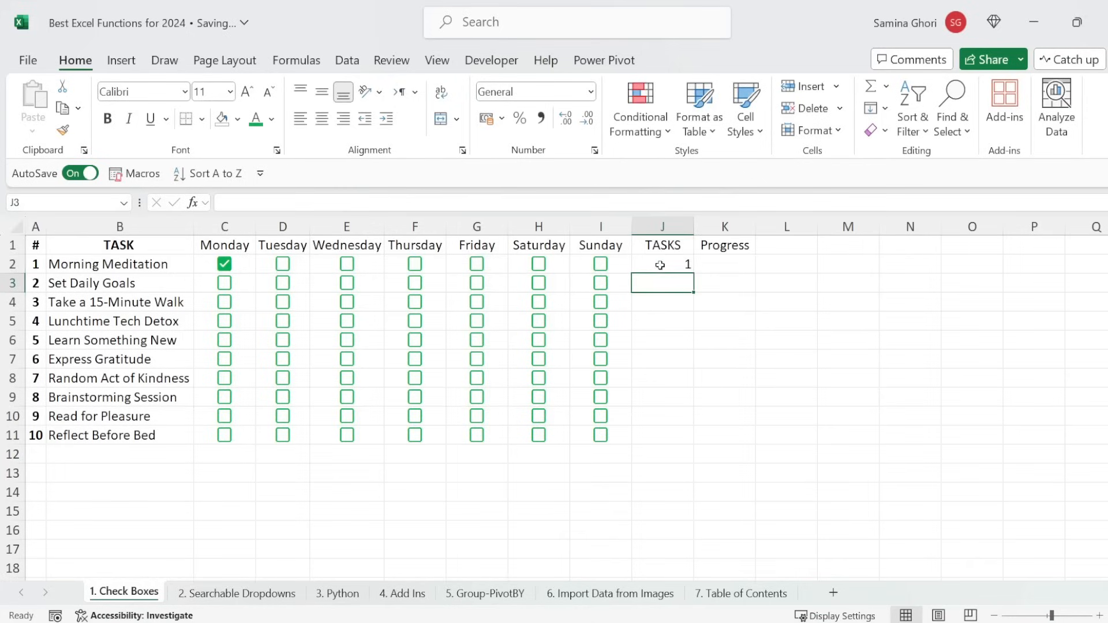
pyautogui.click(662, 226)
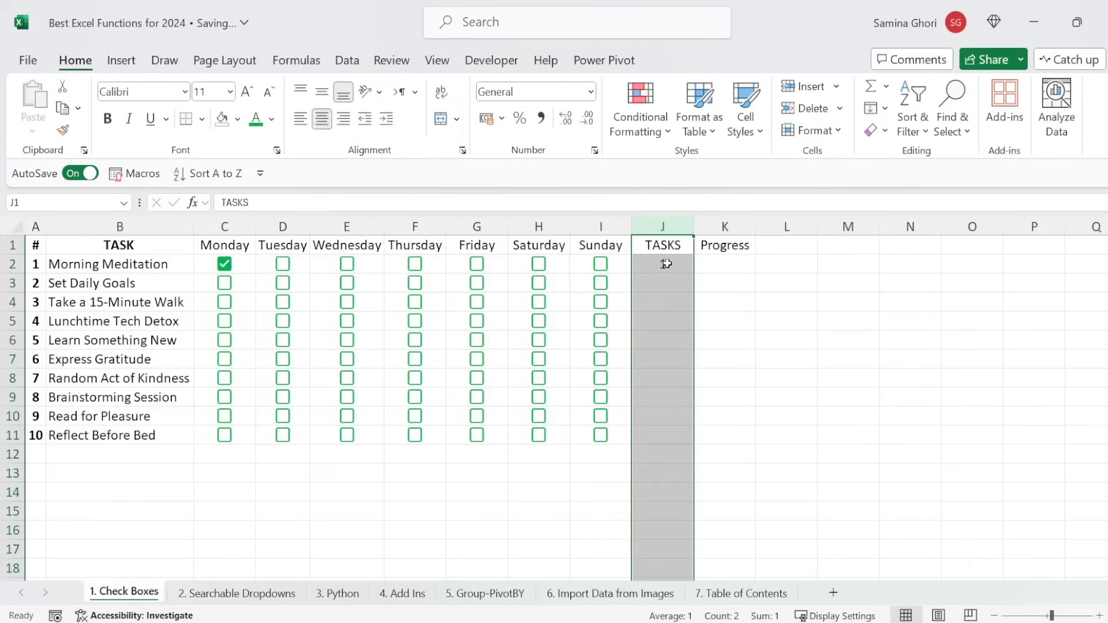
# Tick Wed and Fri for Meditation, Sun for Tech Detox, Wed and Fri for Kindness
pyautogui.click(346, 263)
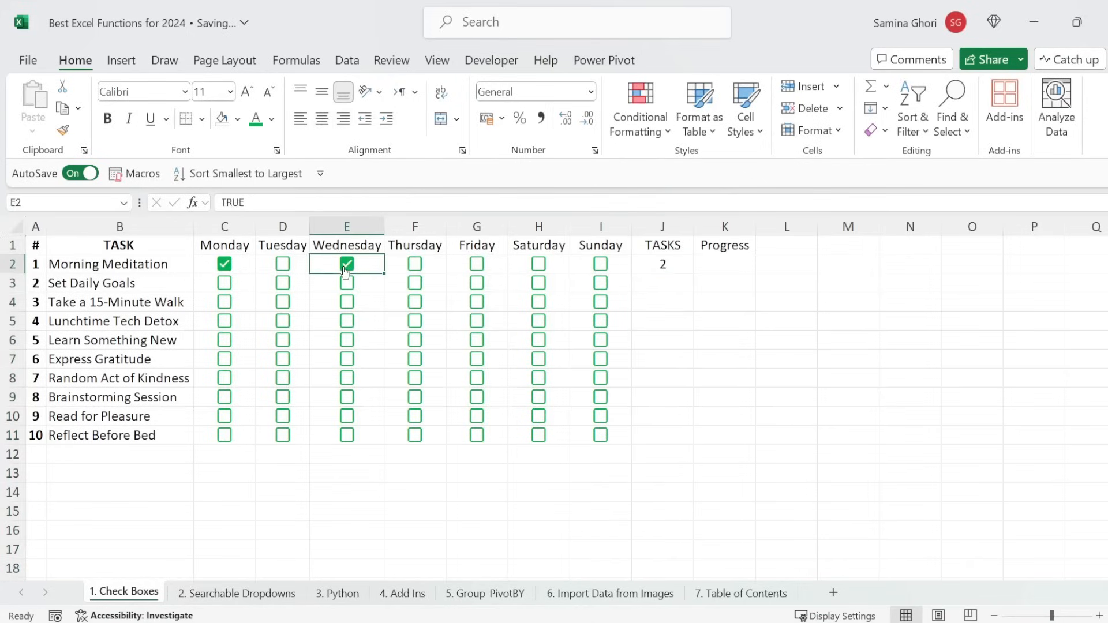
pyautogui.click(477, 263)
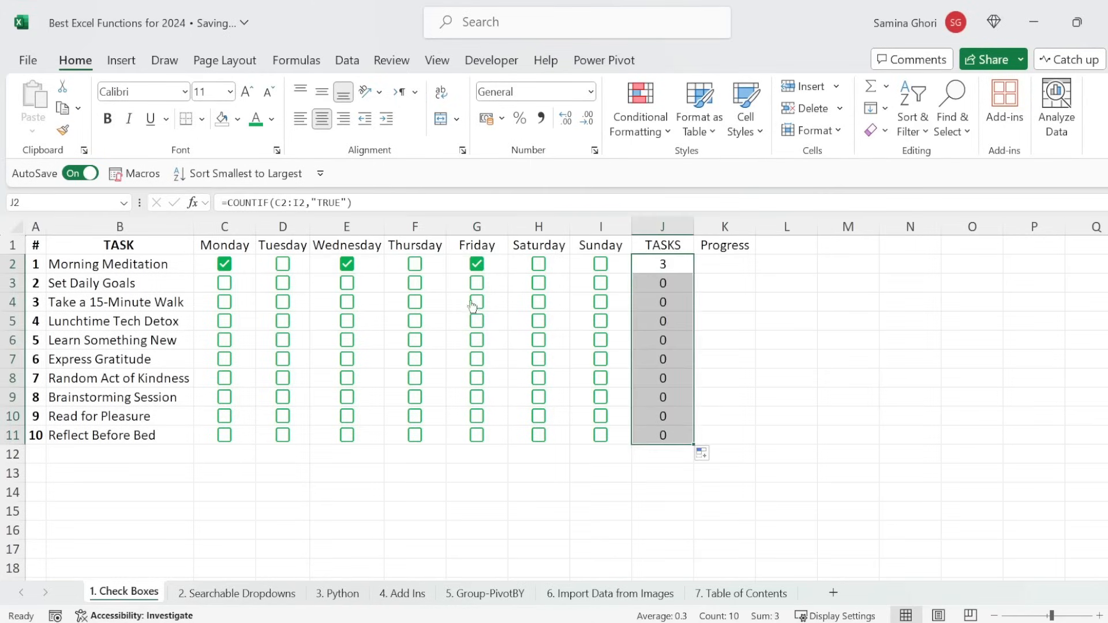
pyautogui.click(600, 320)
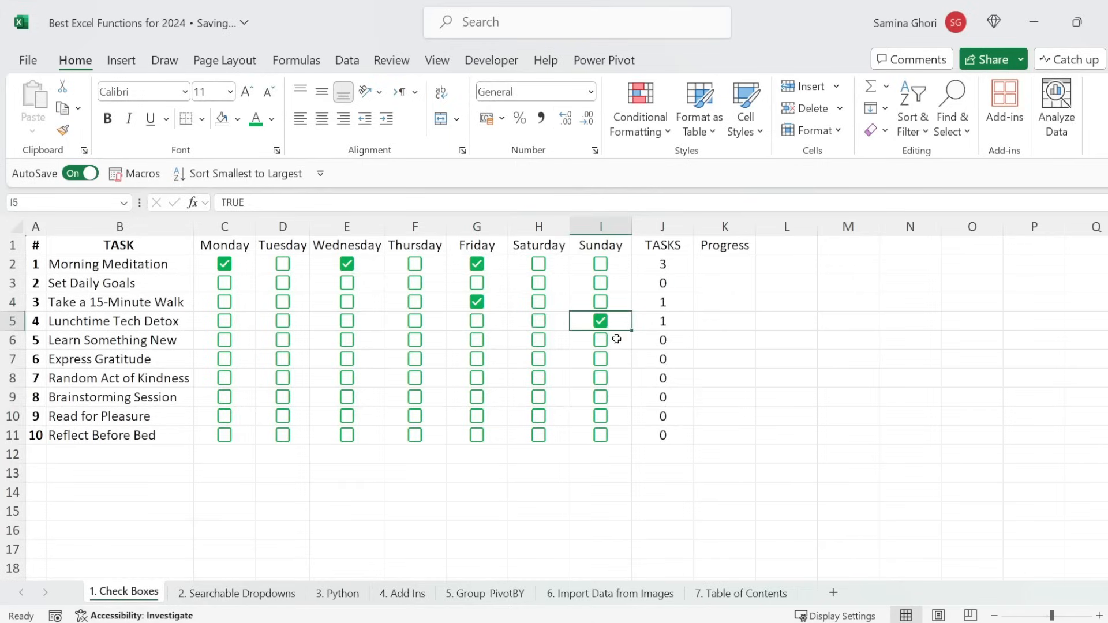
pyautogui.click(477, 379)
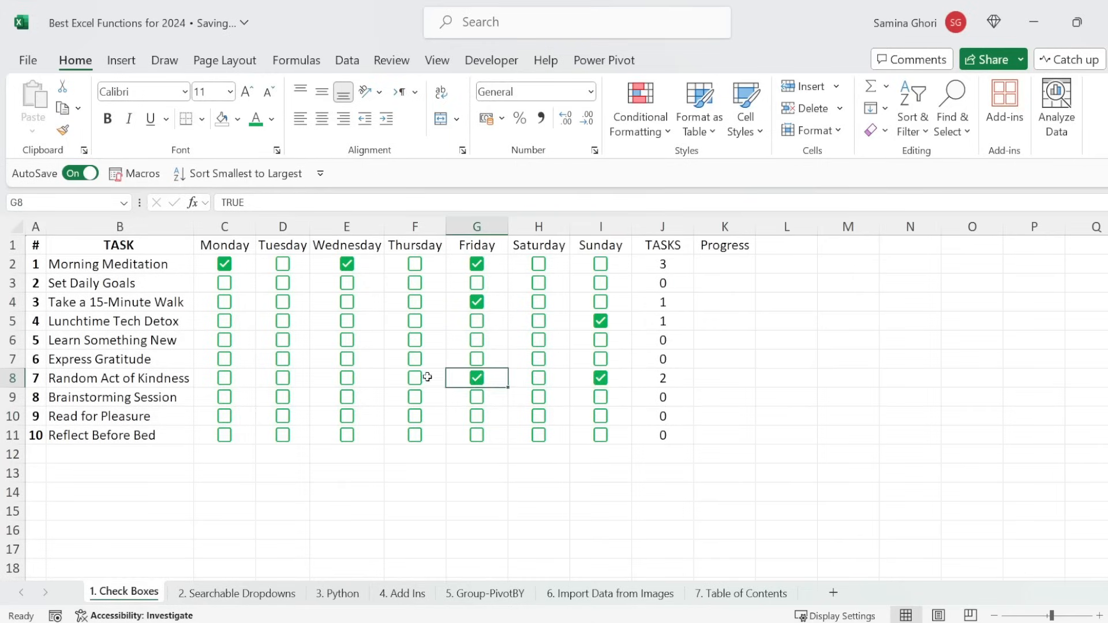
pyautogui.click(346, 379)
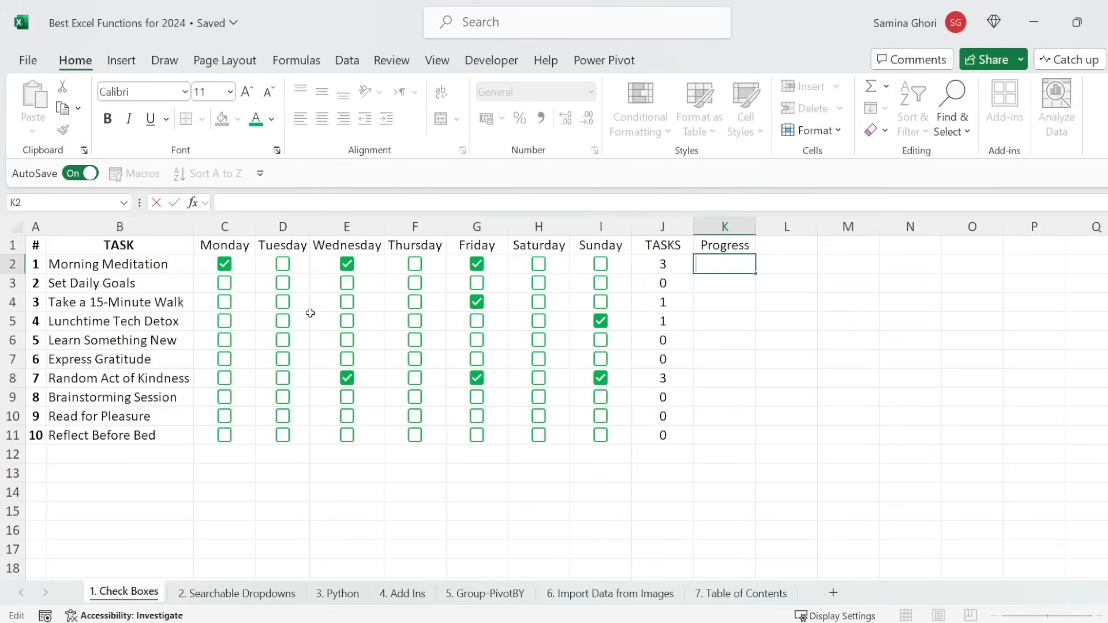
pyautogui.moveTo(743, 298)
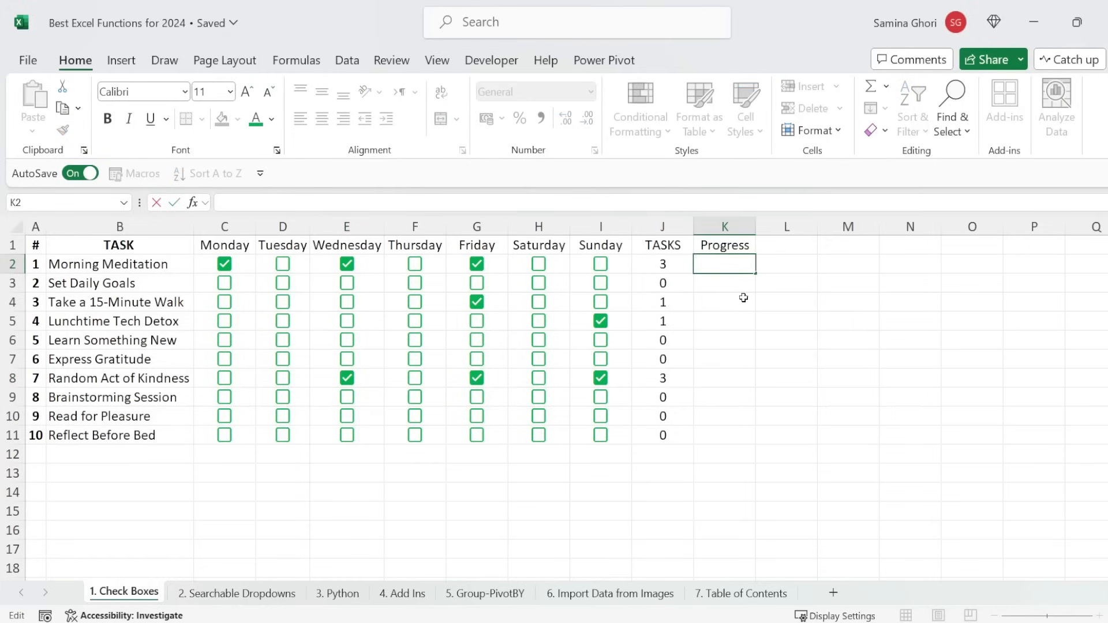
# Tick Saturday and Tuesday for Morning Meditation and enter =J2/7 in Progress cell K2
pyautogui.click(538, 263)
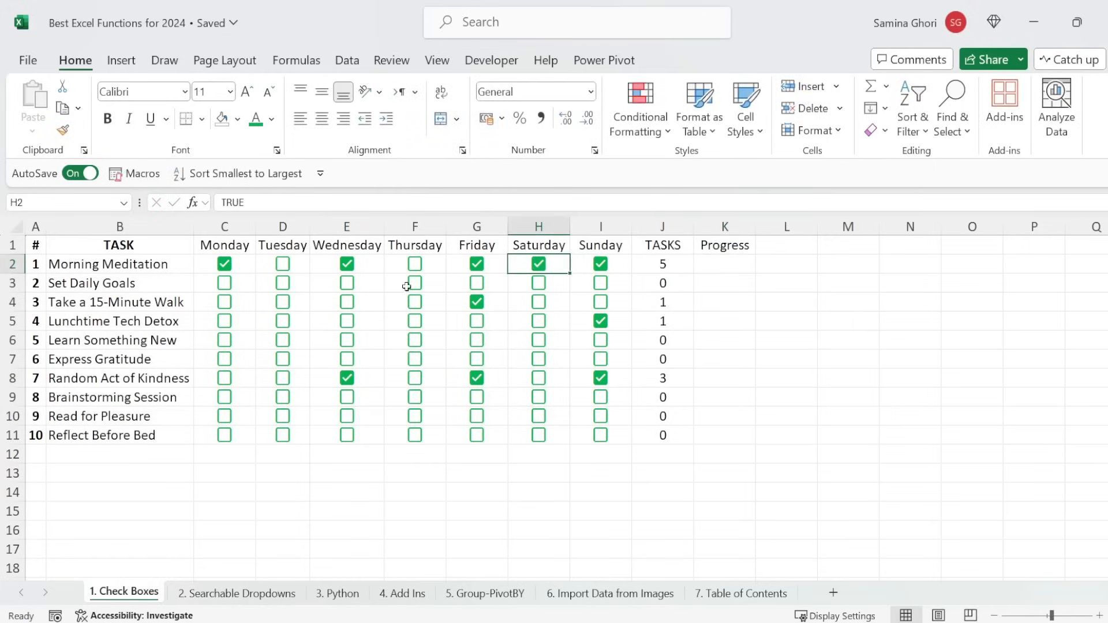
pyautogui.click(281, 263)
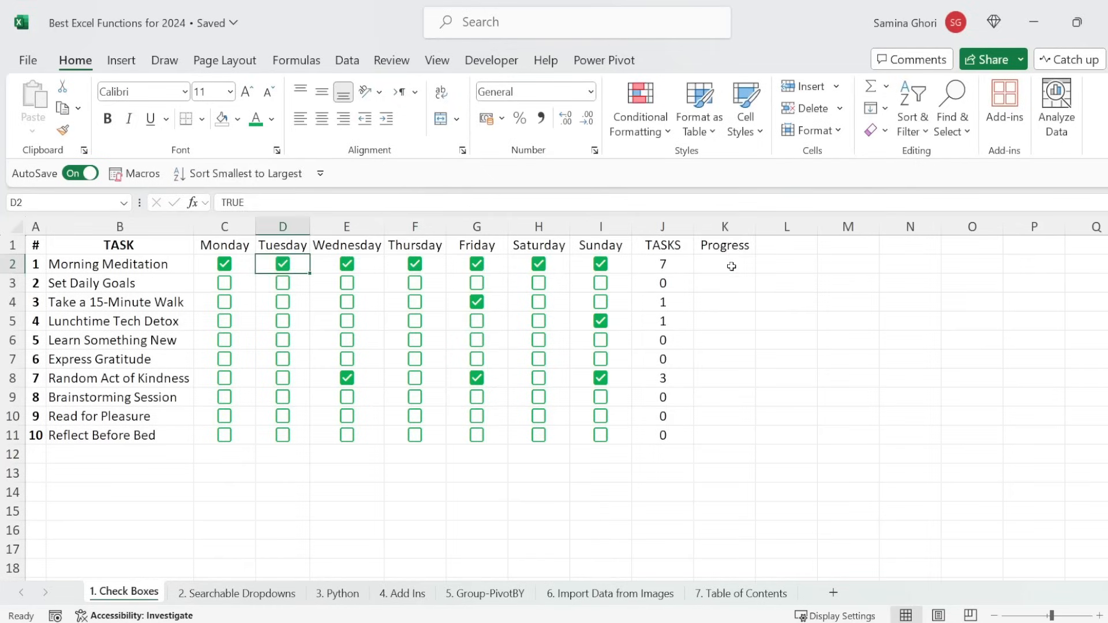
pyautogui.click(725, 263)
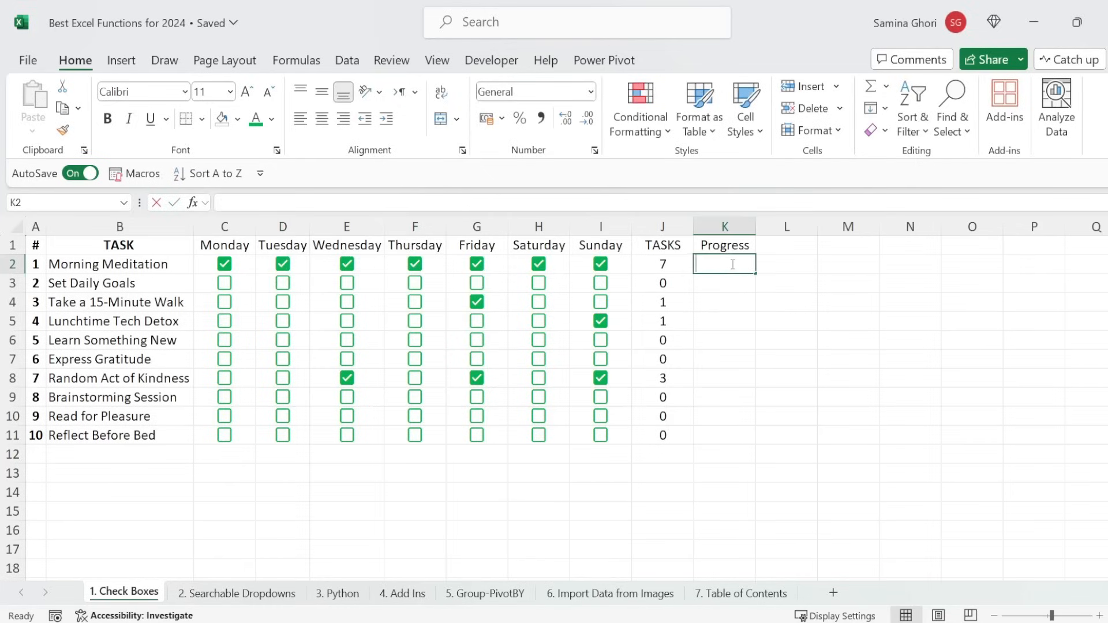
pyautogui.write('=')
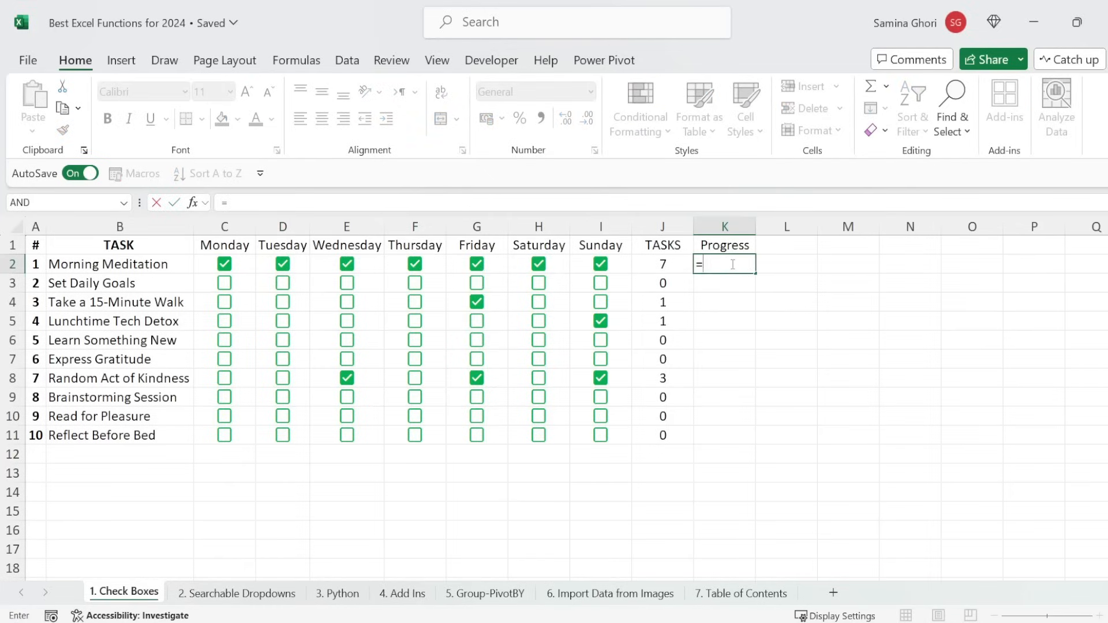
pyautogui.click(661, 263)
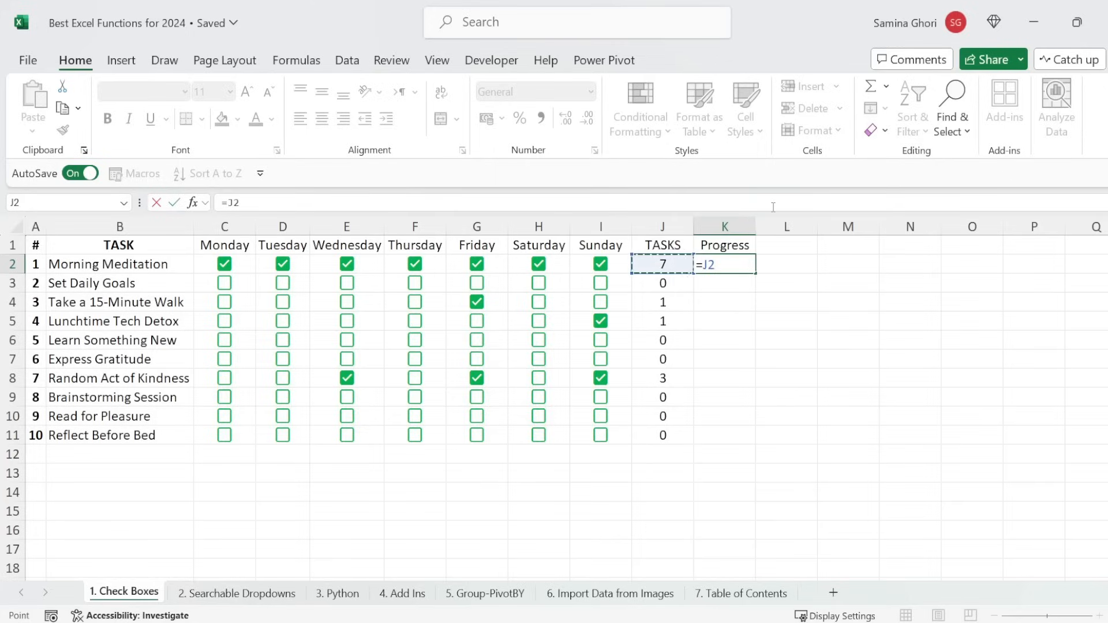
pyautogui.write('/7')
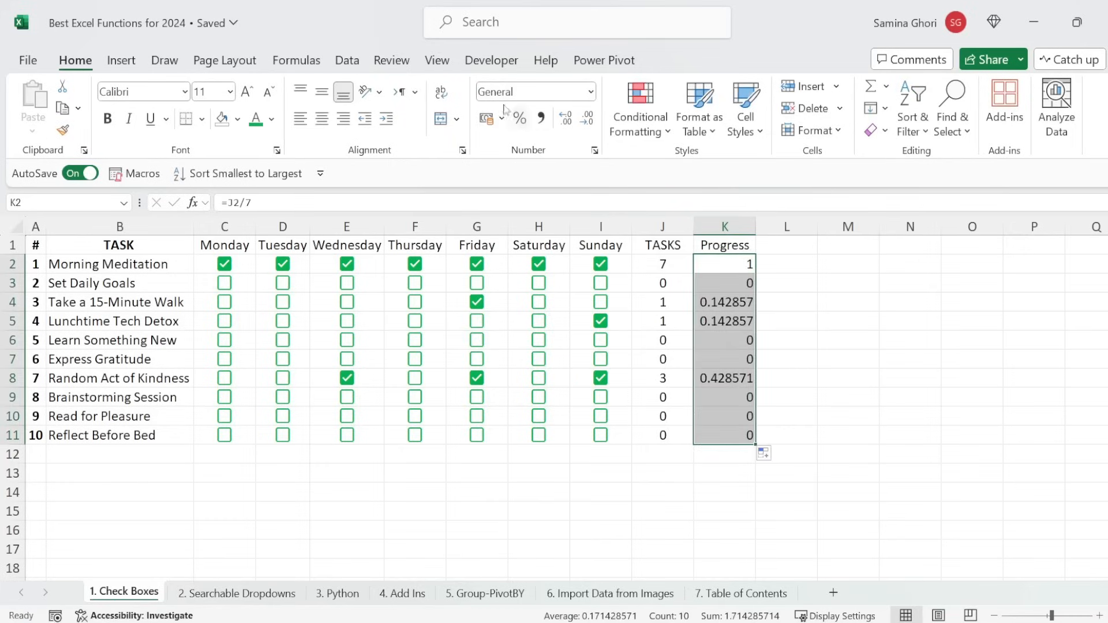
# Show the Progress values as centred percentages
pyautogui.click(518, 117)
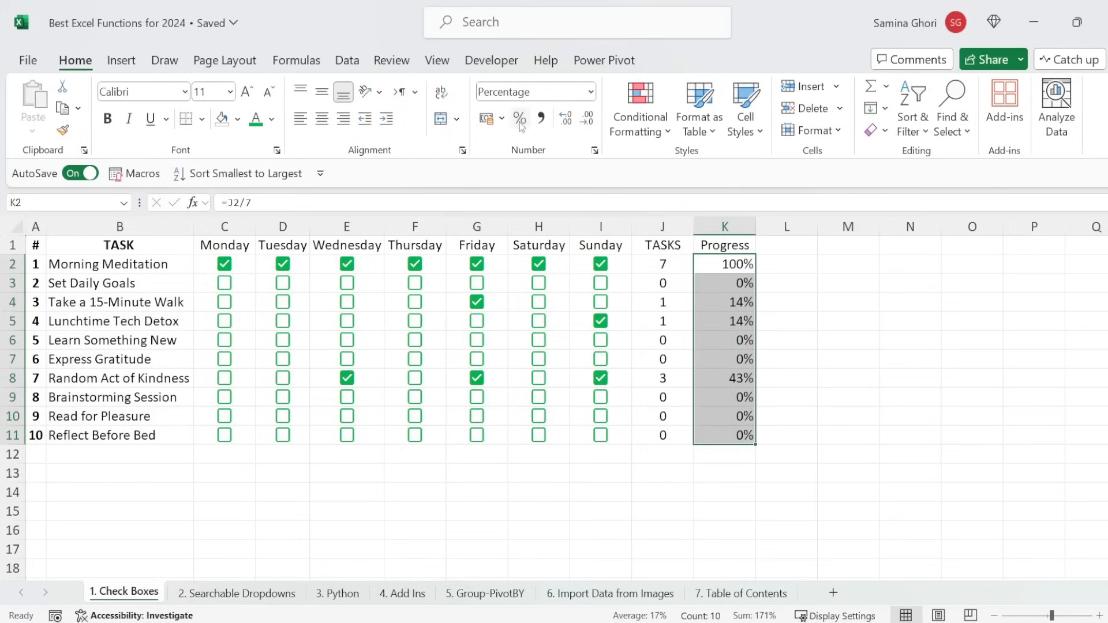
pyautogui.click(320, 118)
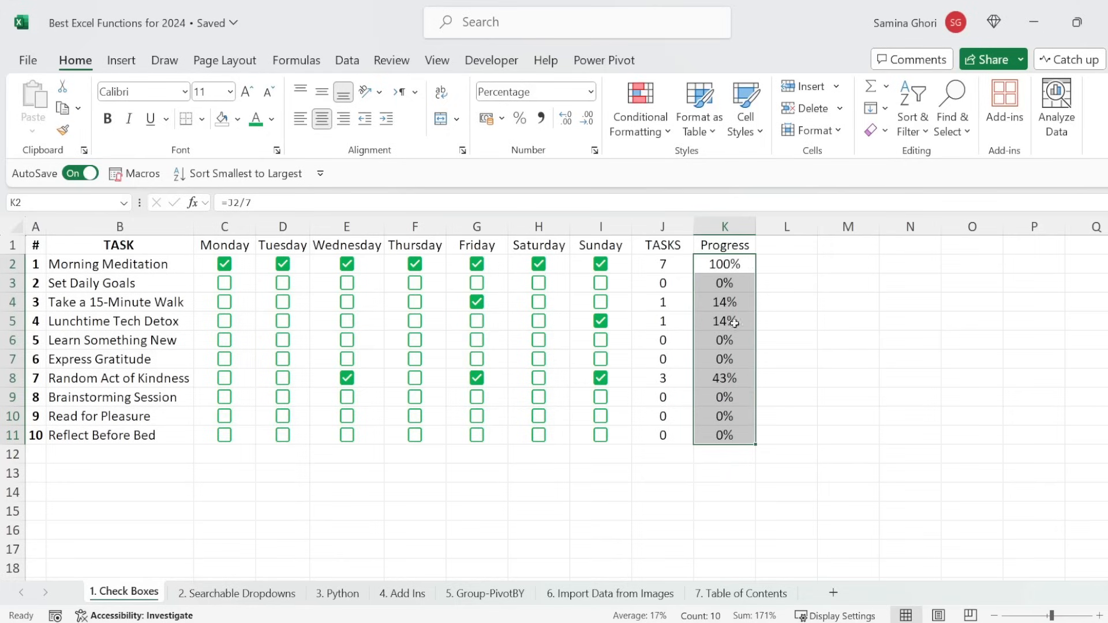
pyautogui.click(639, 108)
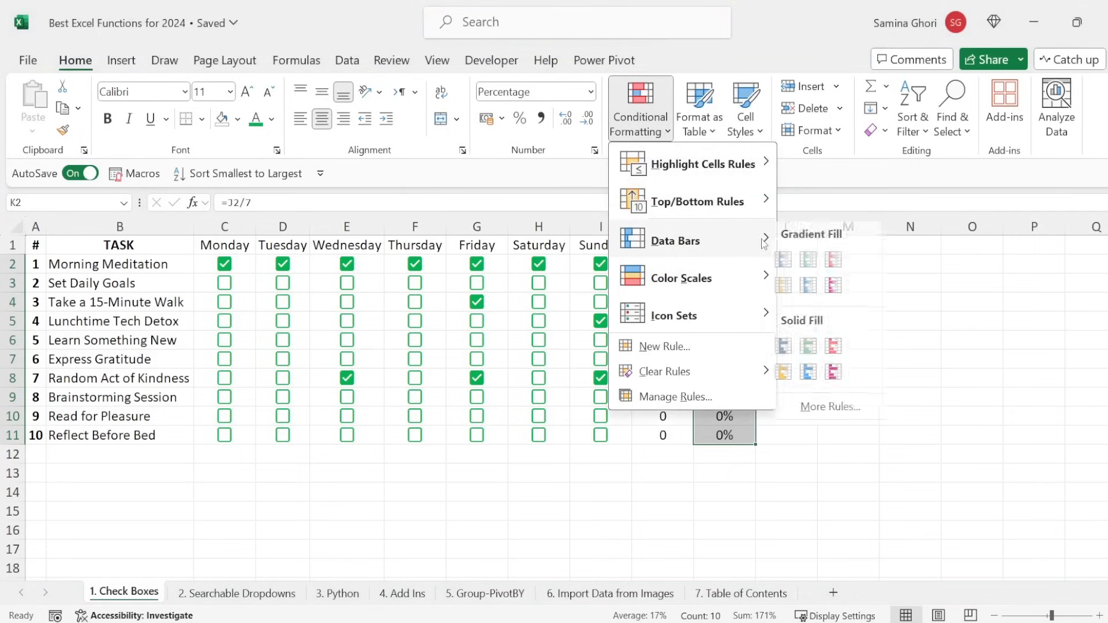
# Apply green gradient data bars to Progress and toggle a Meditation checkbox to test them
pyautogui.click(846, 358)
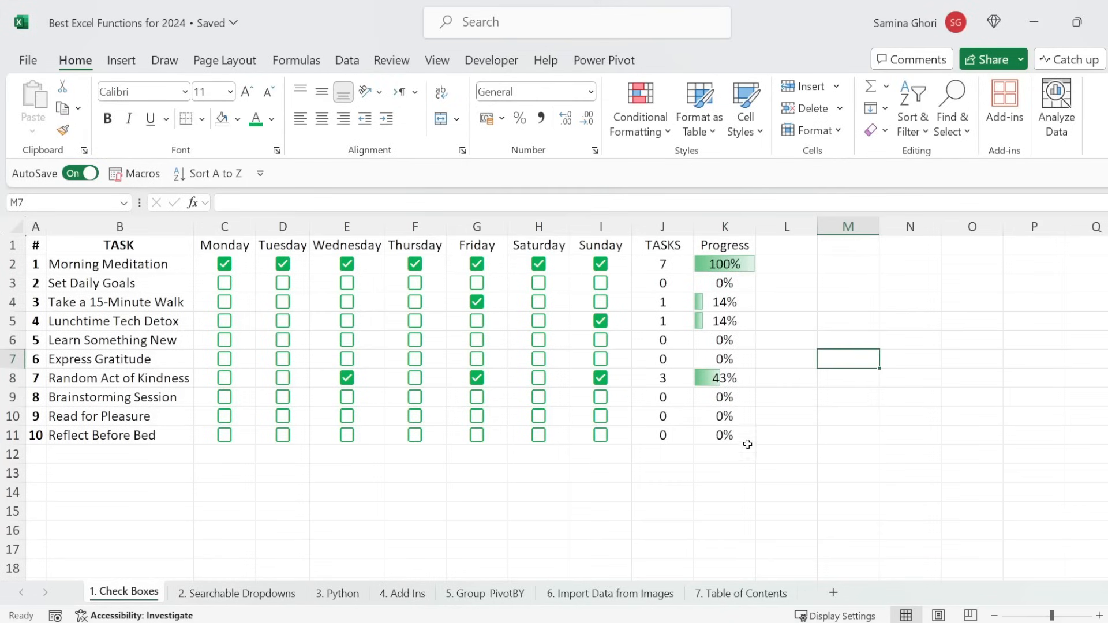
pyautogui.moveTo(537, 275)
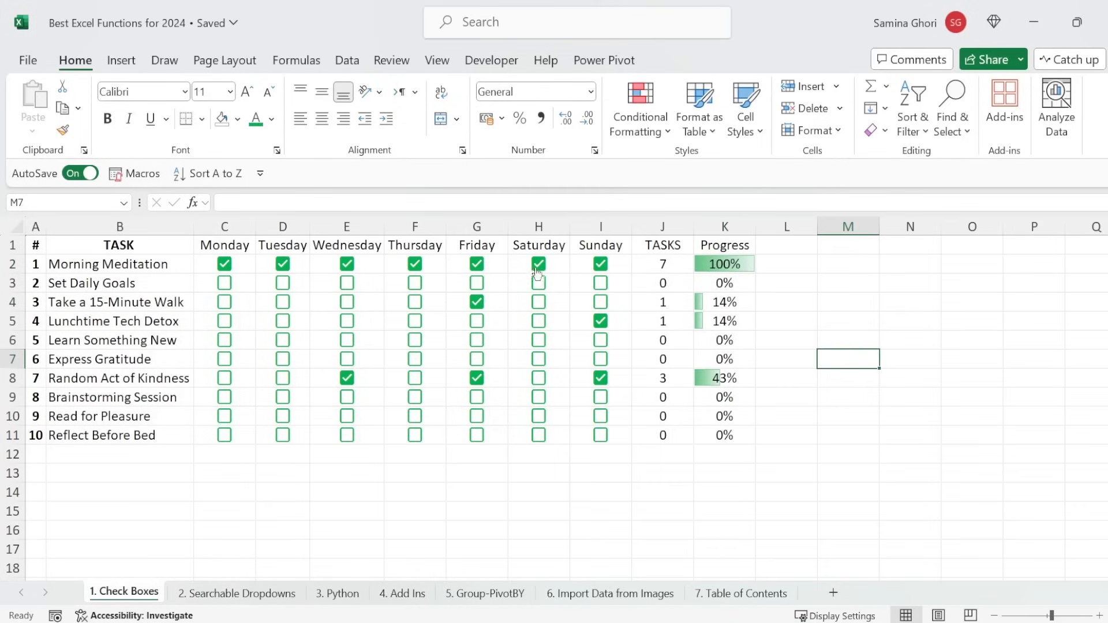
pyautogui.click(414, 264)
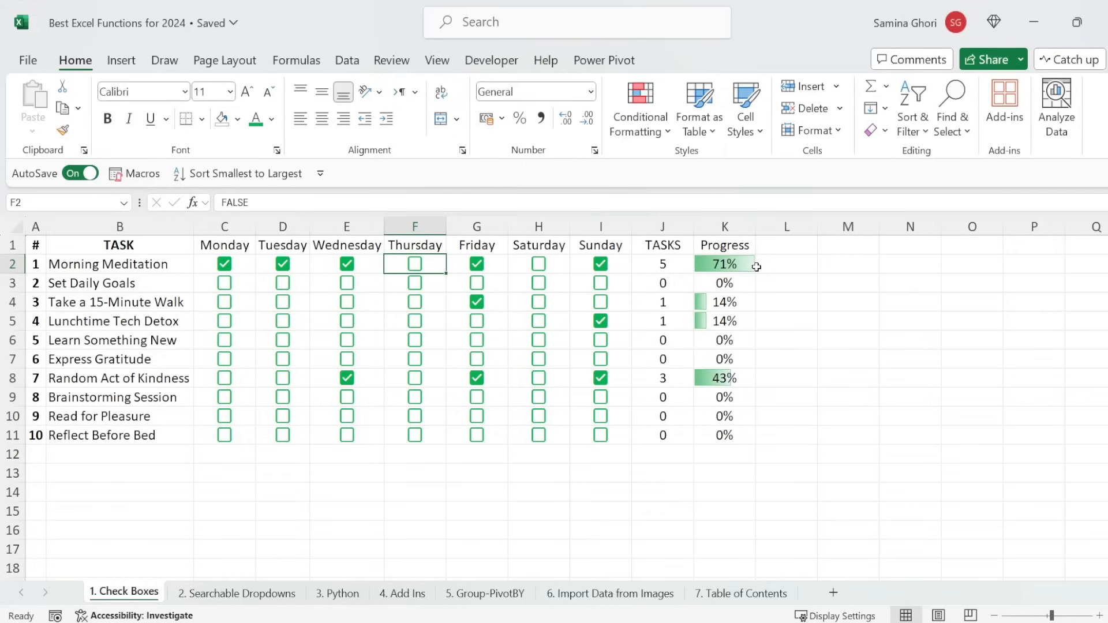
pyautogui.moveTo(415, 275)
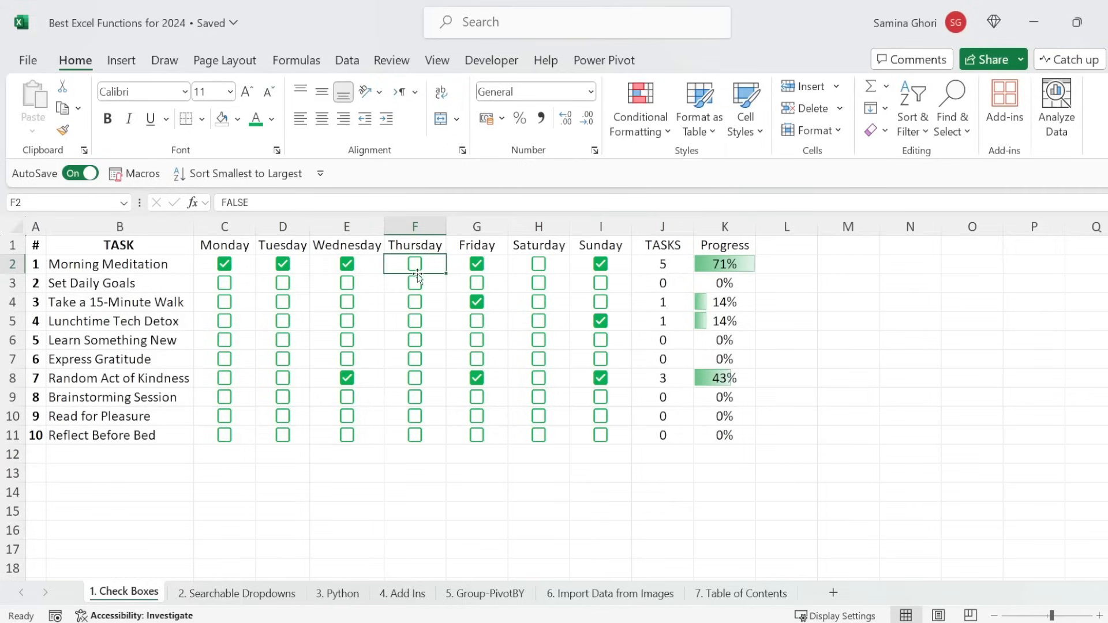
pyautogui.click(414, 263)
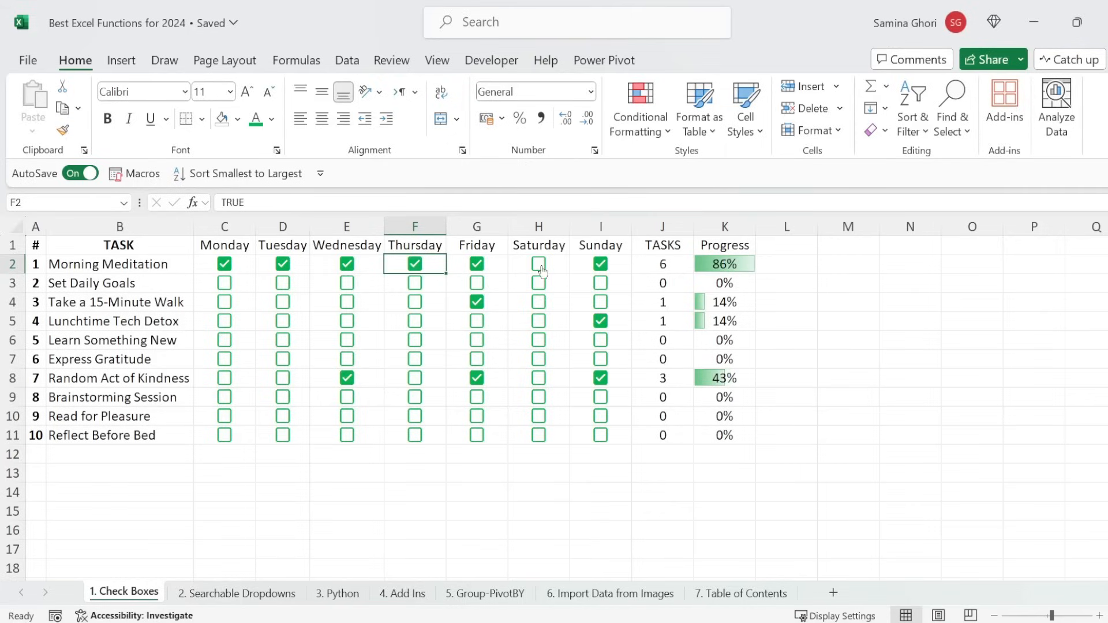
pyautogui.click(236, 593)
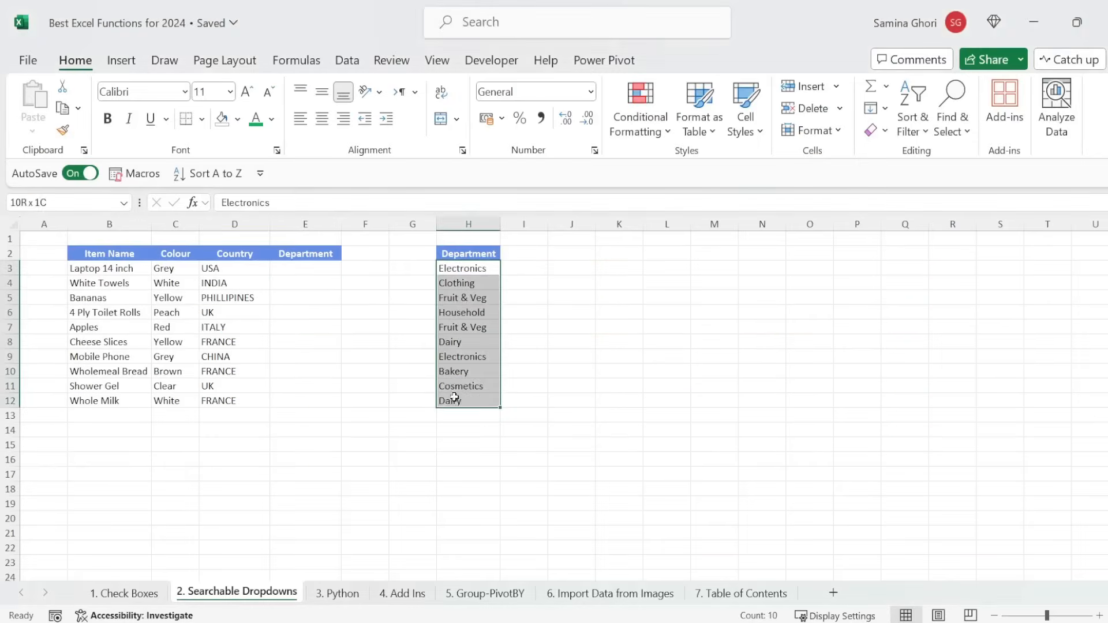
# Add list data validation to E3:E12 sourced from the department list $H$3:$H$12
pyautogui.click(305, 268)
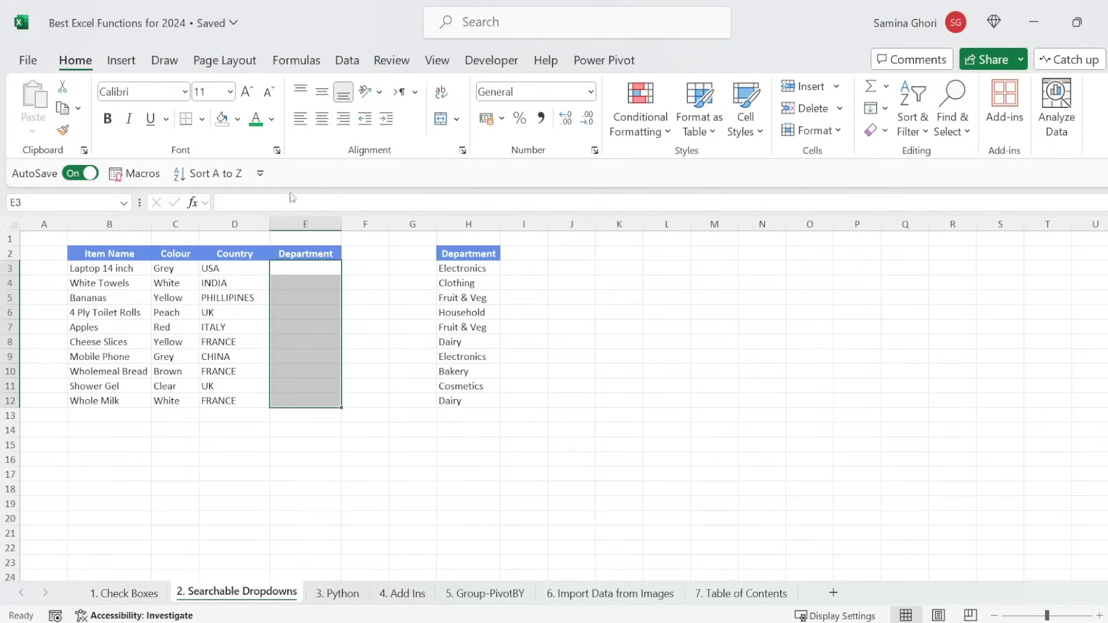
pyautogui.click(346, 60)
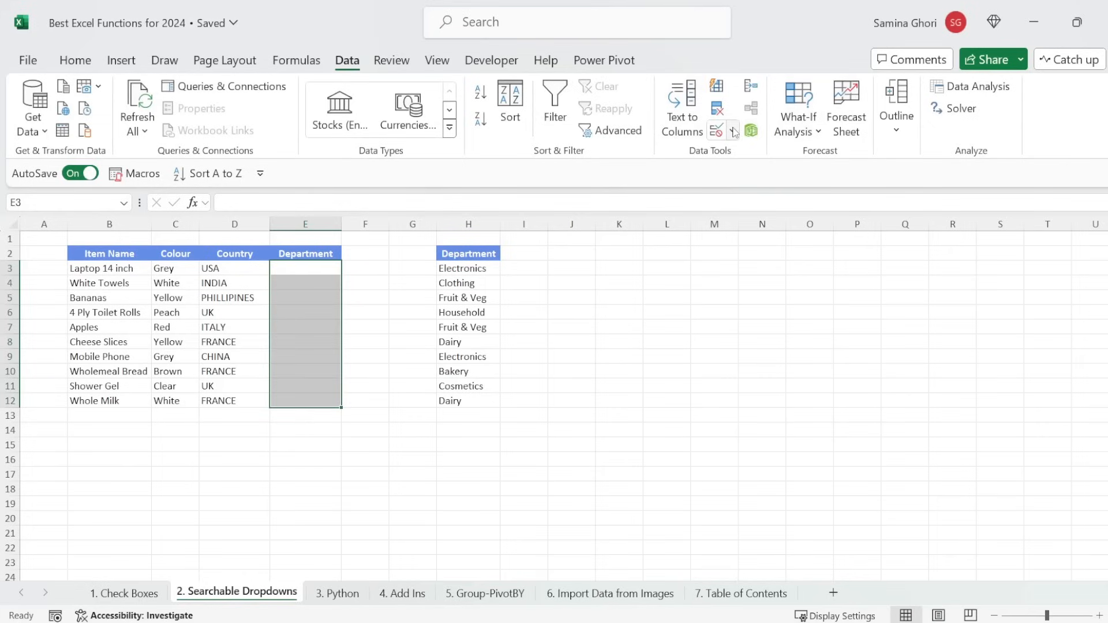
pyautogui.click(733, 130)
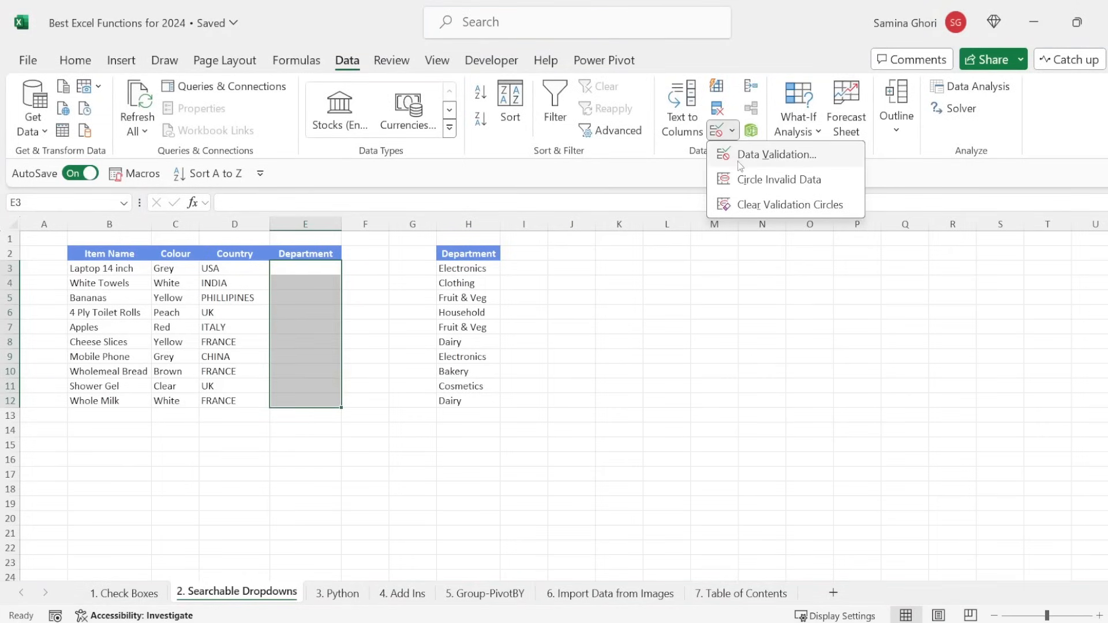
pyautogui.click(777, 153)
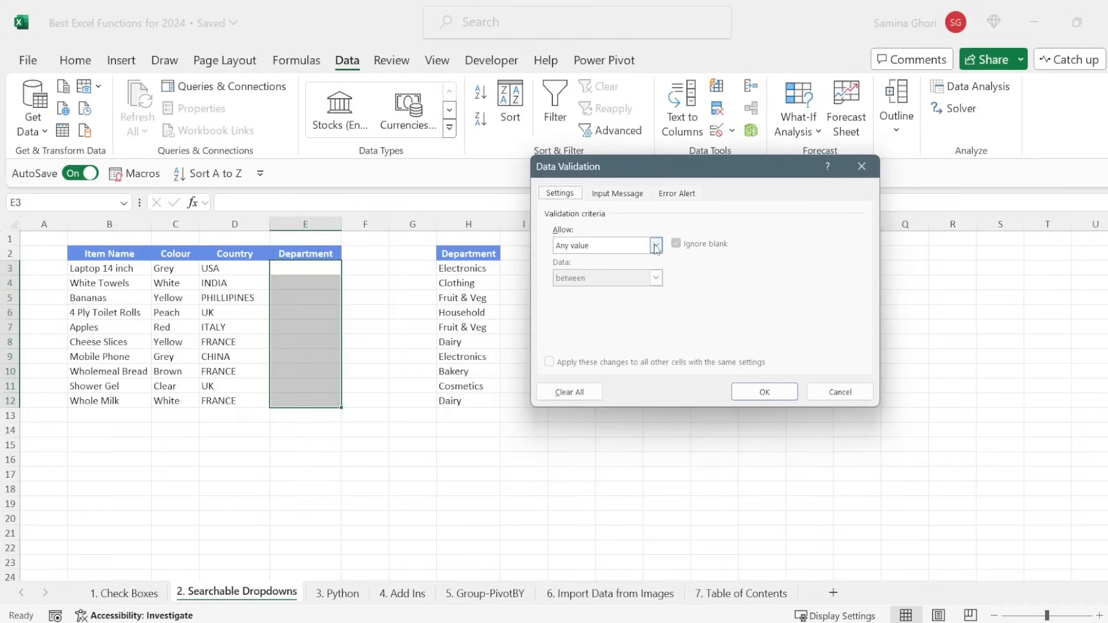
pyautogui.click(653, 245)
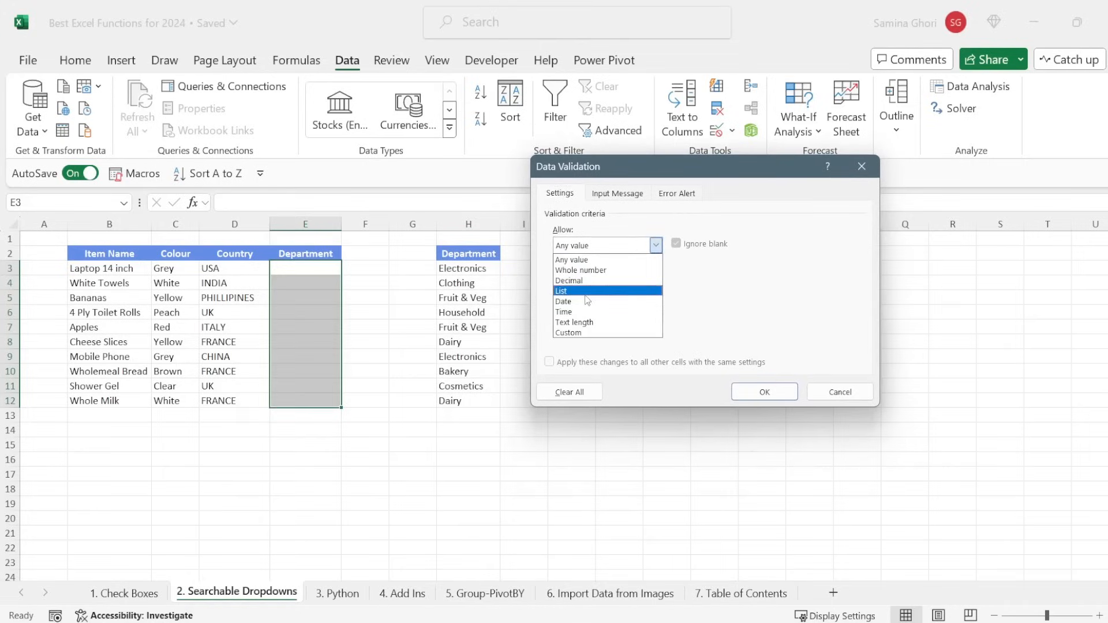
pyautogui.click(561, 291)
pyautogui.write('=$H$3:$H$12')
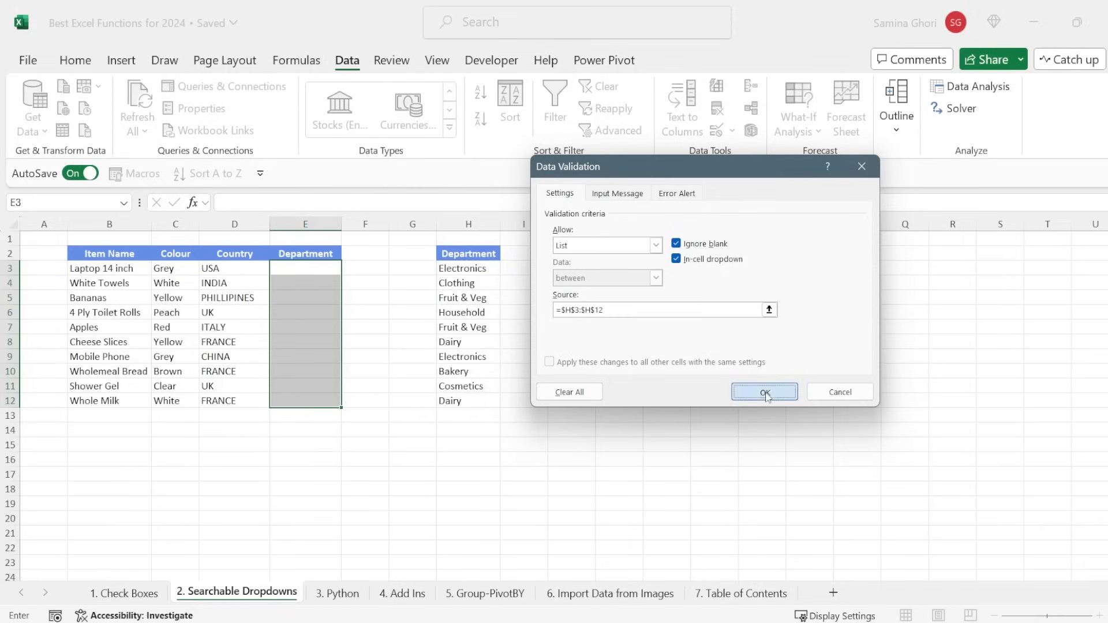
pyautogui.click(763, 392)
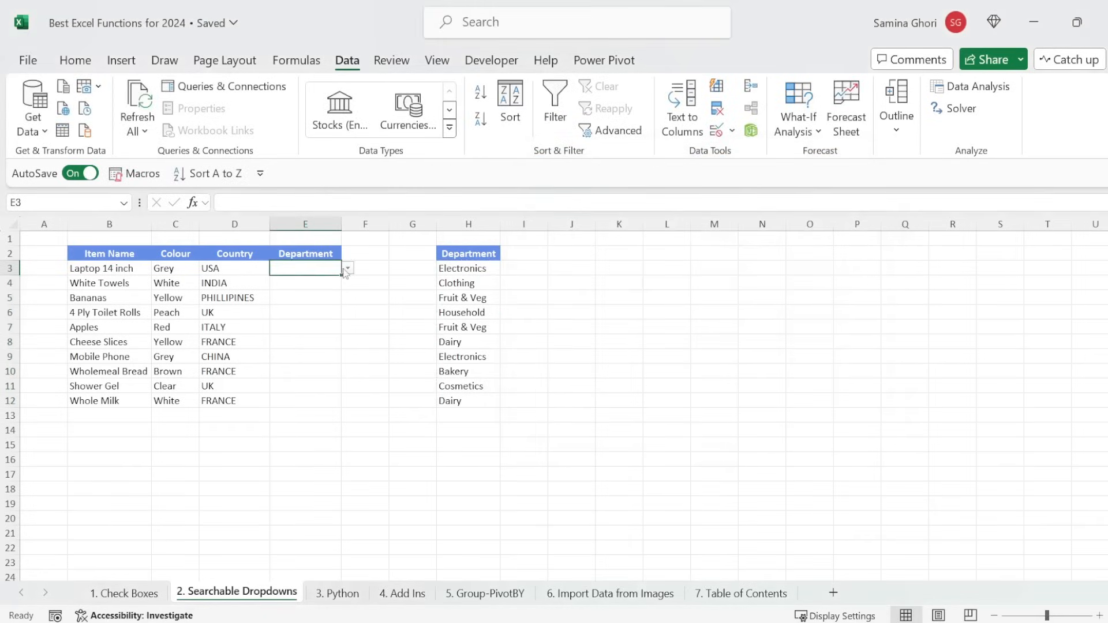
# Pick Fruit & Veg, Dairy and Electronics from the department dropdowns in E3:E5
pyautogui.click(346, 268)
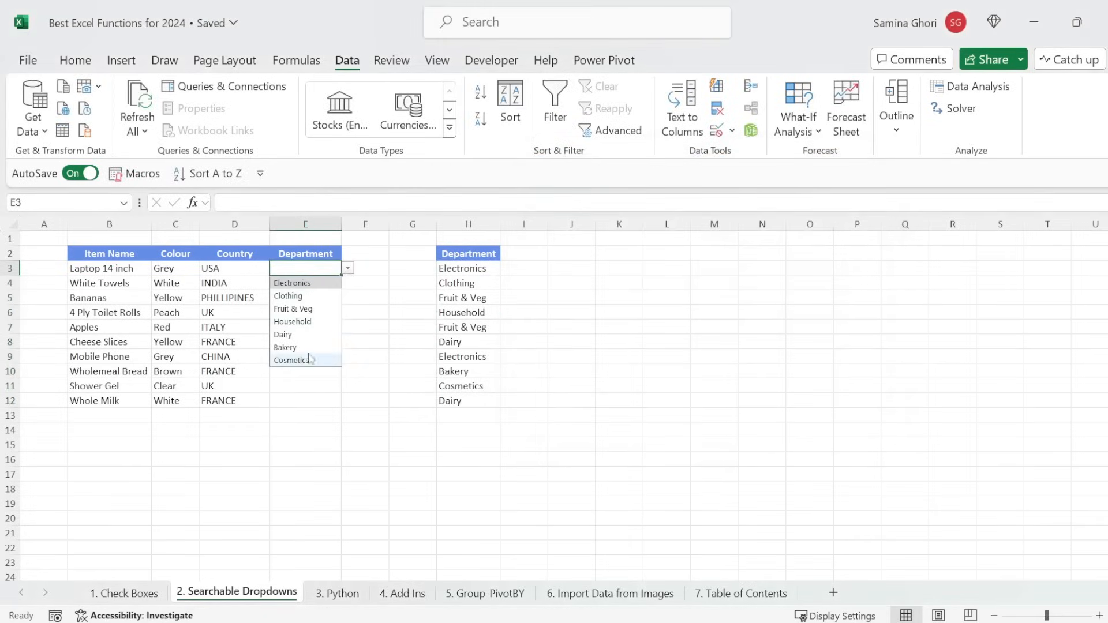
pyautogui.moveTo(353, 275)
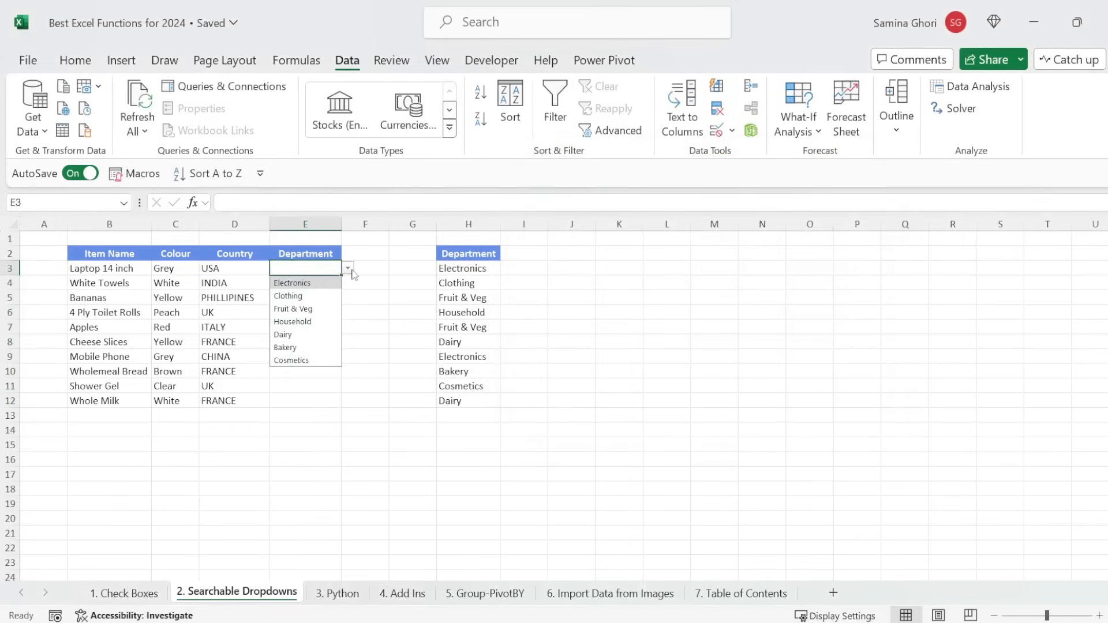
pyautogui.moveTo(292, 309)
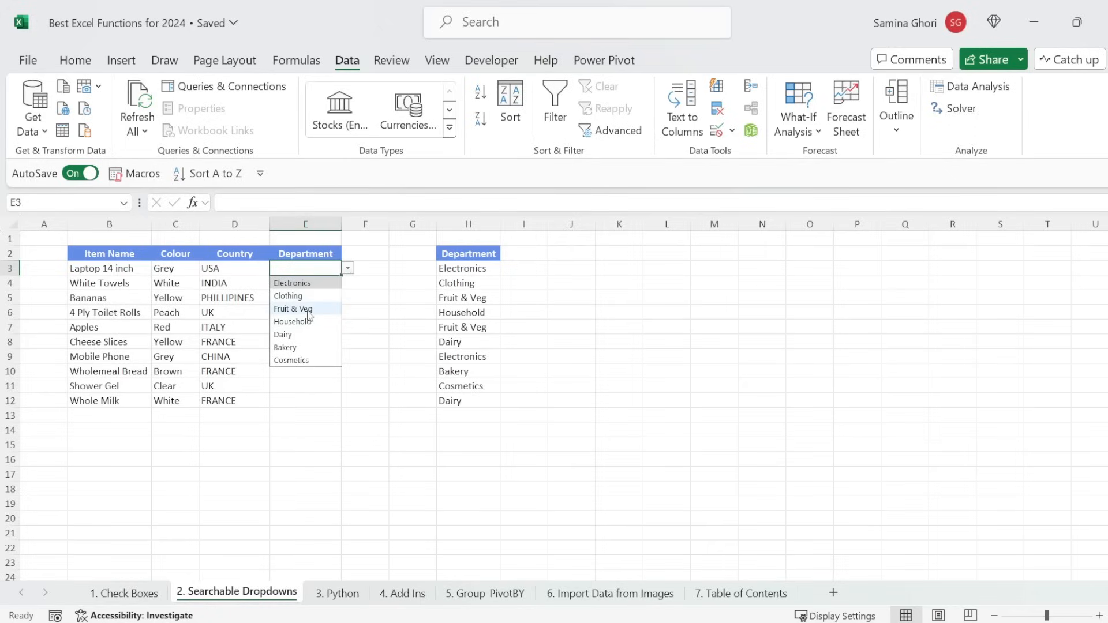
pyautogui.moveTo(305, 281)
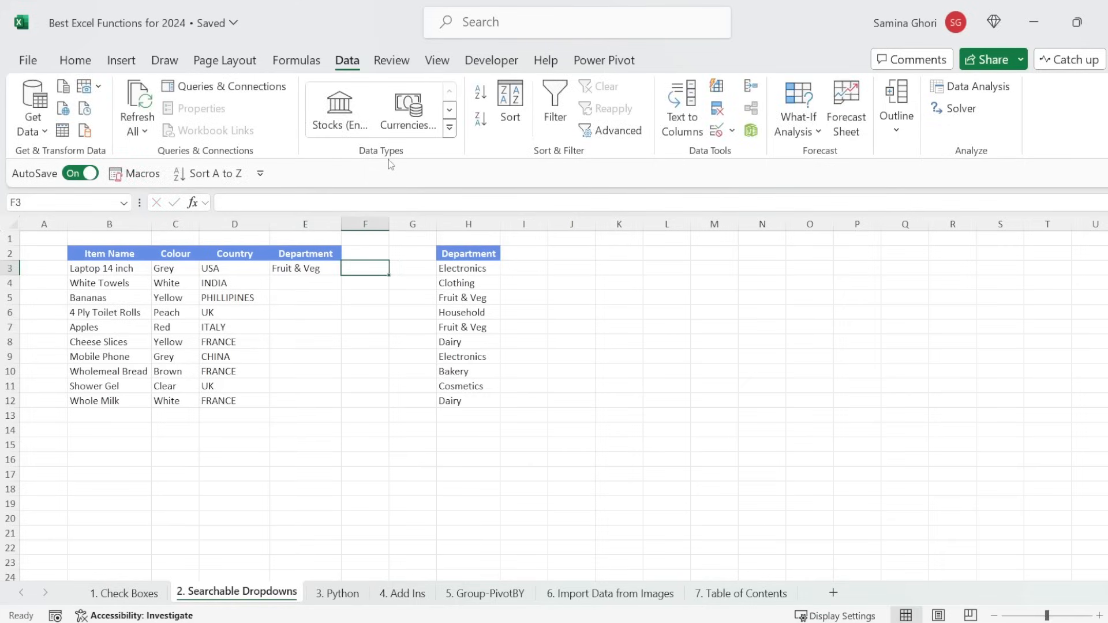
pyautogui.write('dai')
pyautogui.click(305, 298)
pyautogui.write('Electronics')
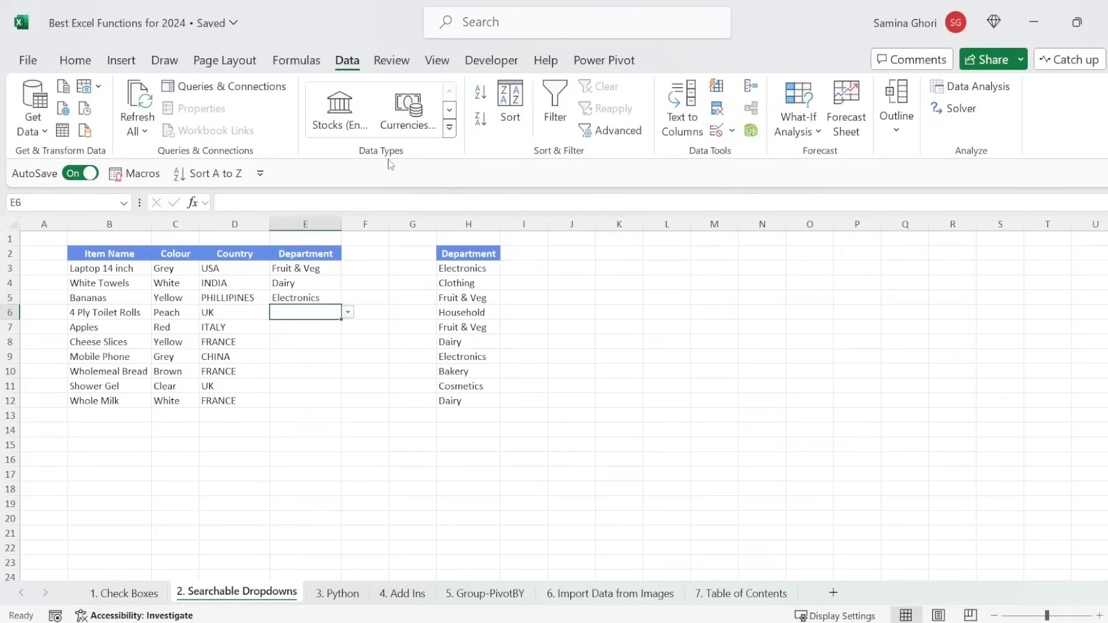
pyautogui.click(337, 593)
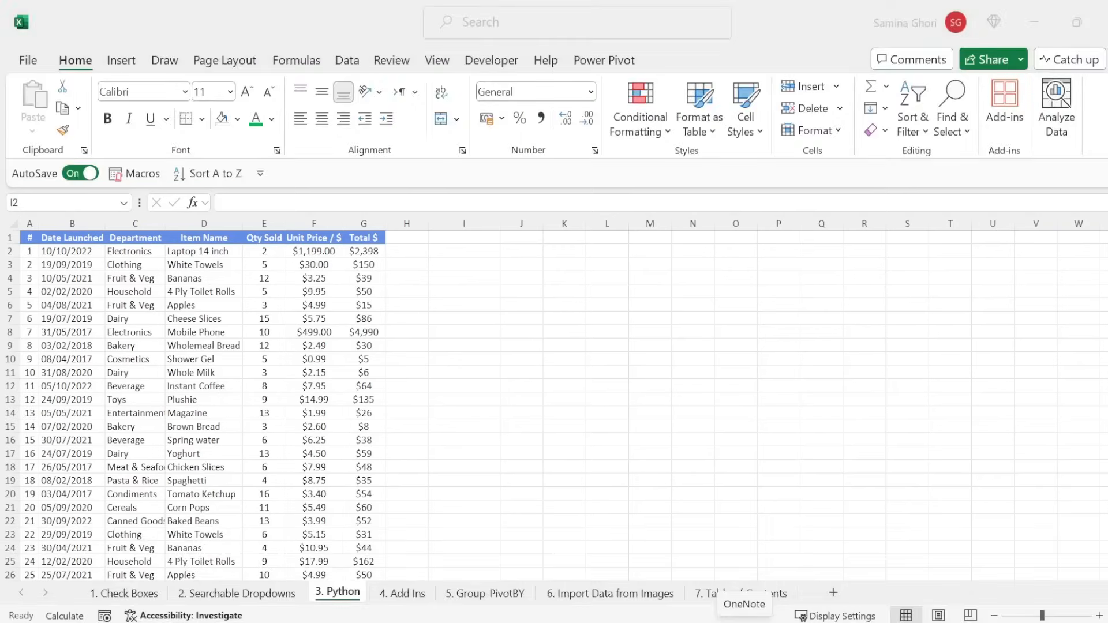
pyautogui.moveTo(809, 565)
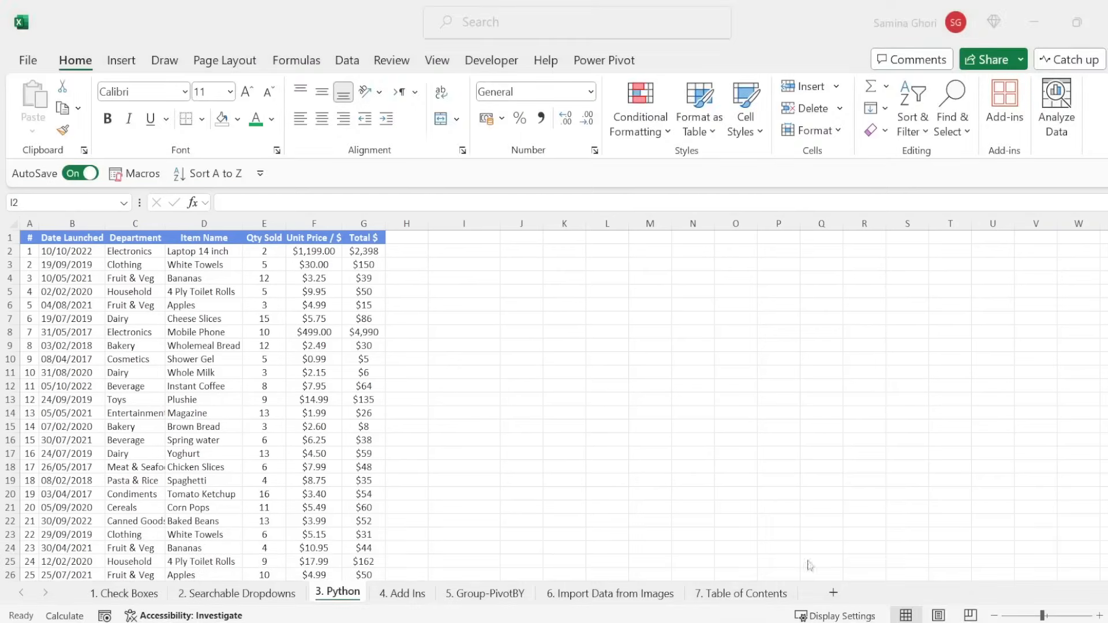
# Start a Python formula in cell I2 via Formulas > Insert Python
pyautogui.click(464, 250)
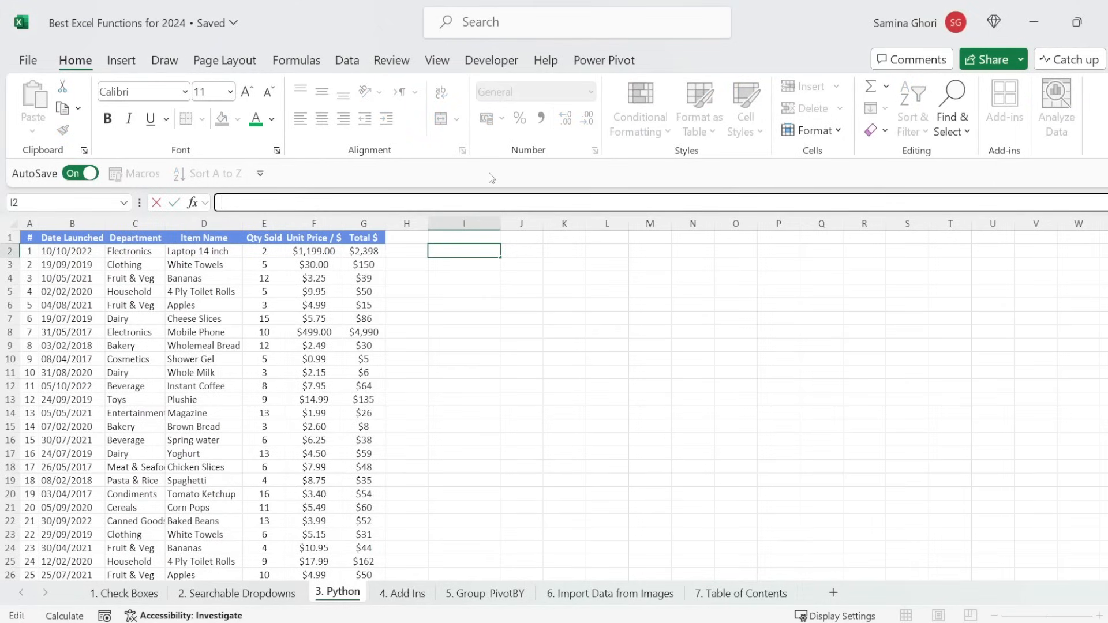
pyautogui.moveTo(407, 136)
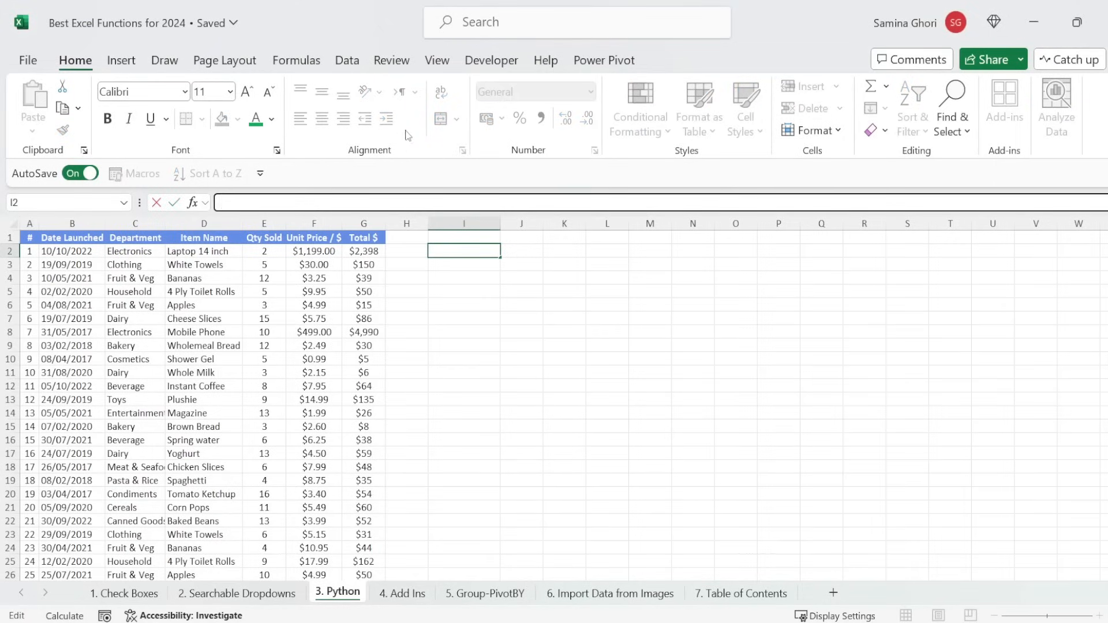
pyautogui.moveTo(219, 265)
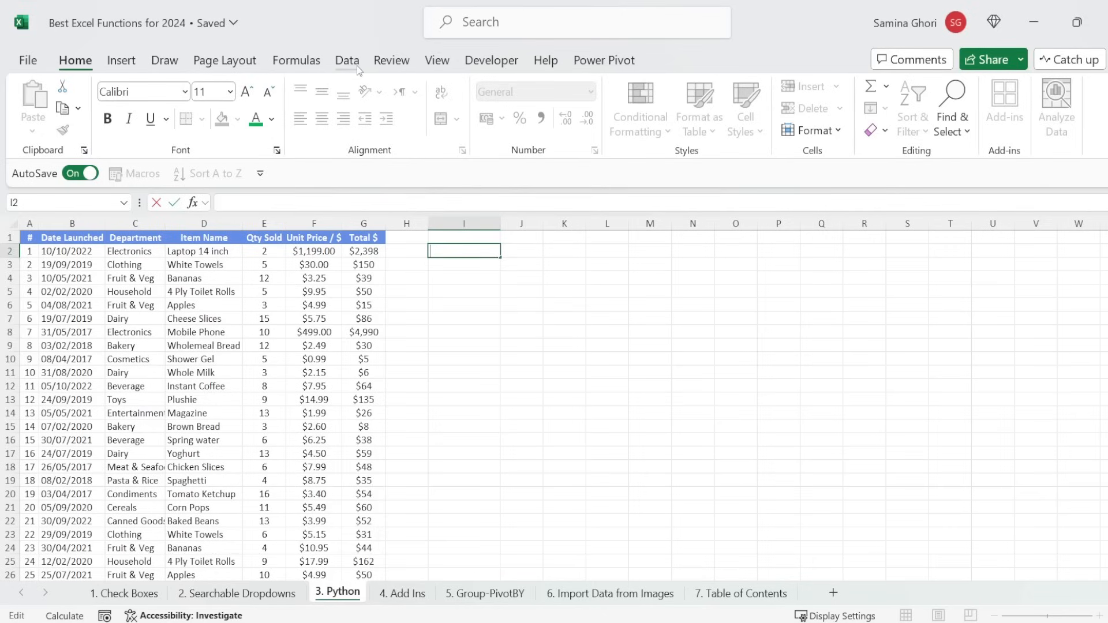
pyautogui.click(296, 60)
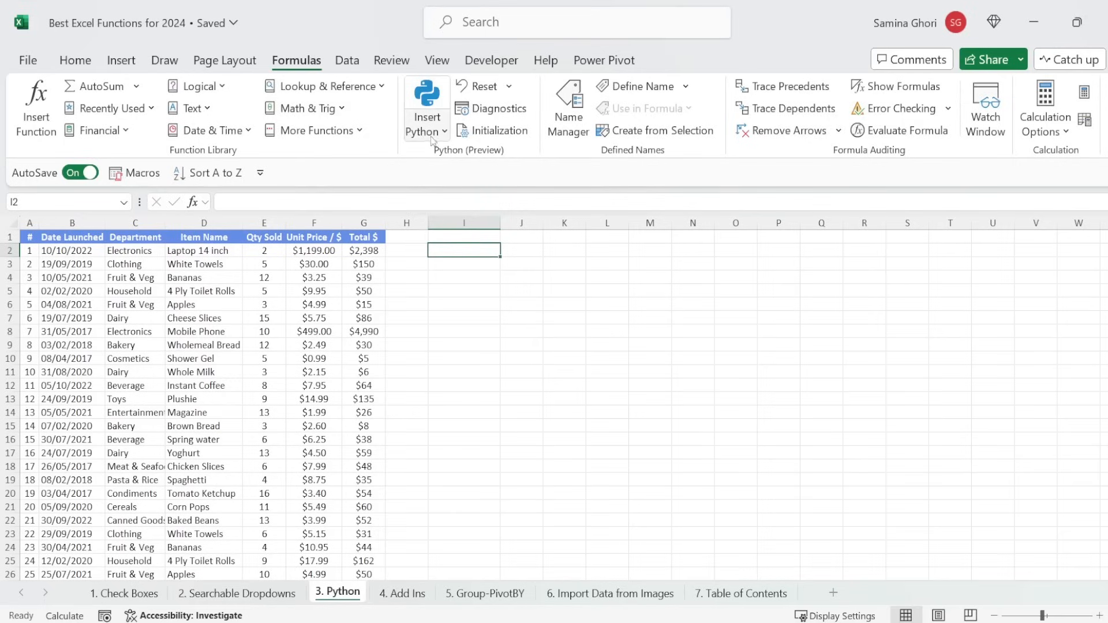
pyautogui.moveTo(426, 100)
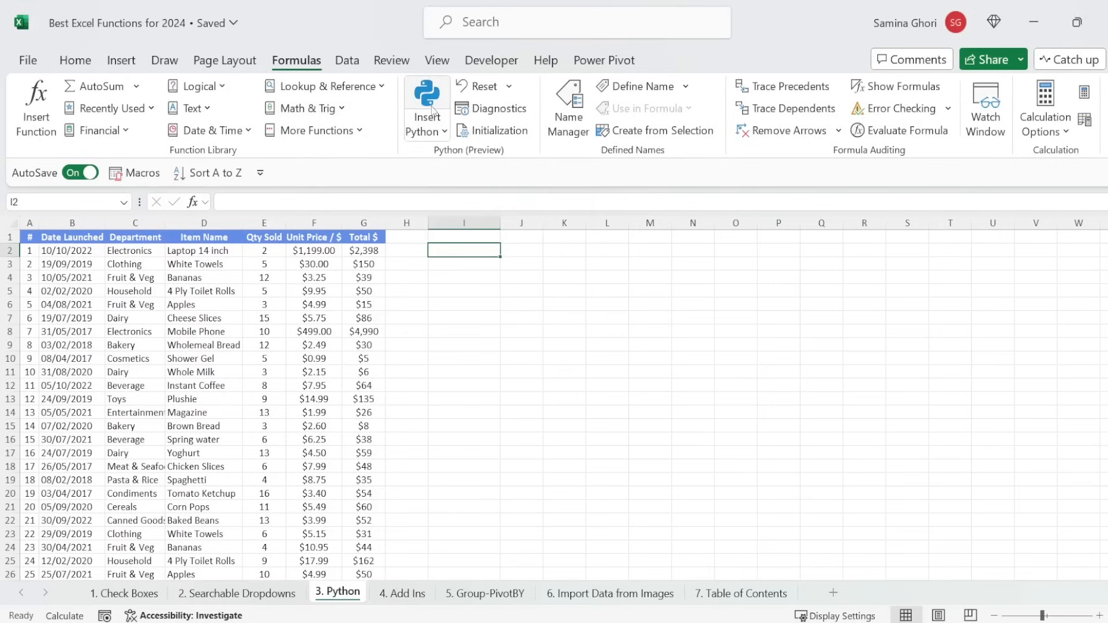
pyautogui.click(425, 106)
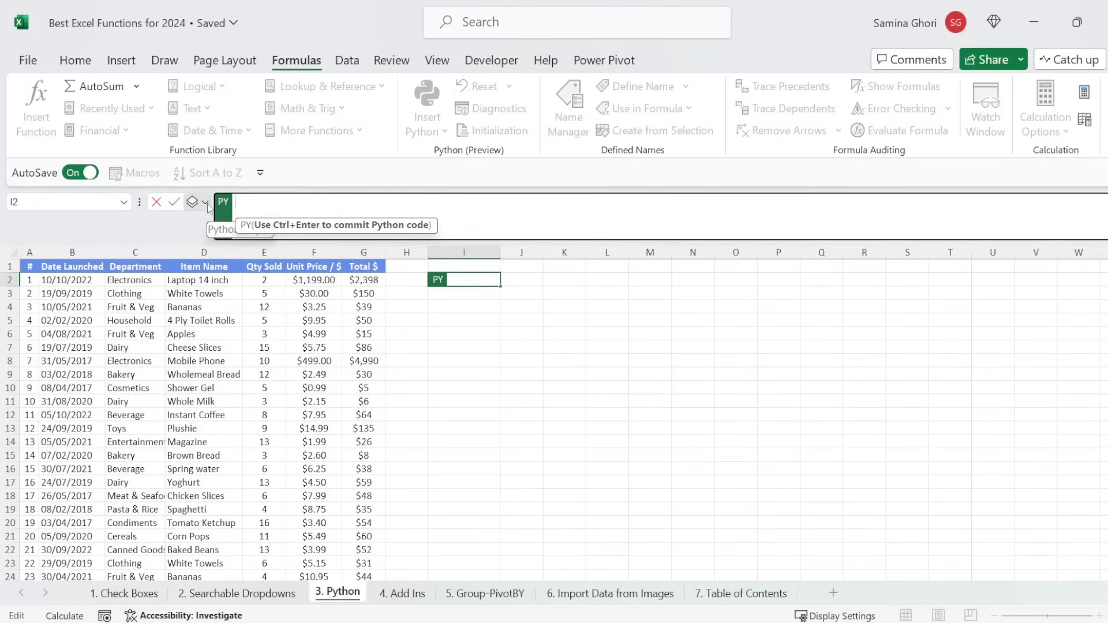
# Load the sales table as xl("A1:G101", headers=True) in the Python cell and commit it
pyautogui.click(206, 204)
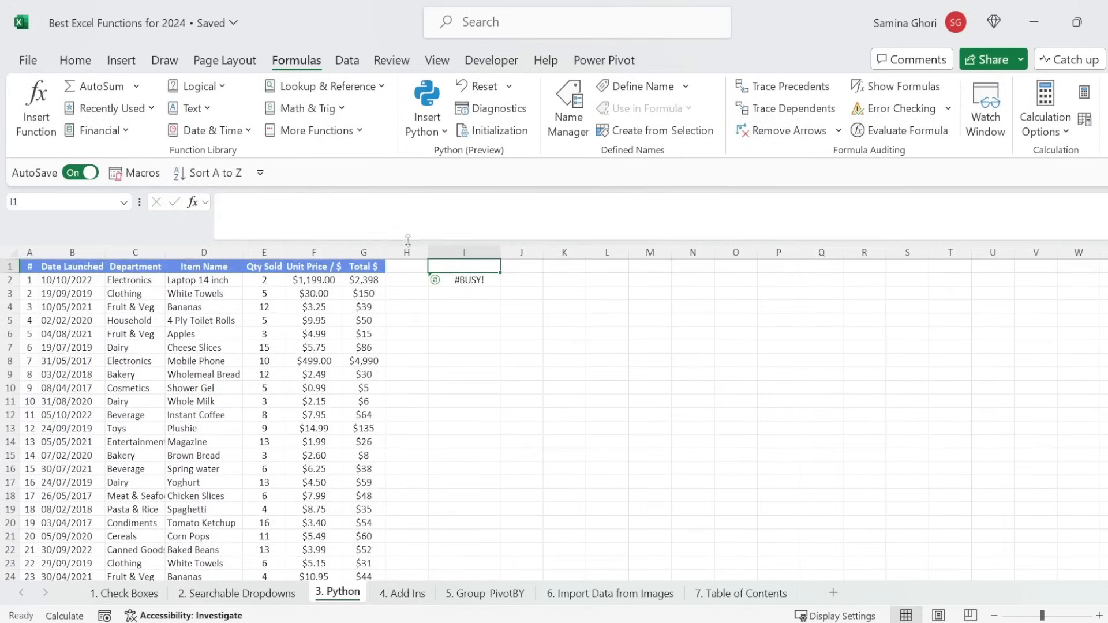
pyautogui.moveTo(549, 295)
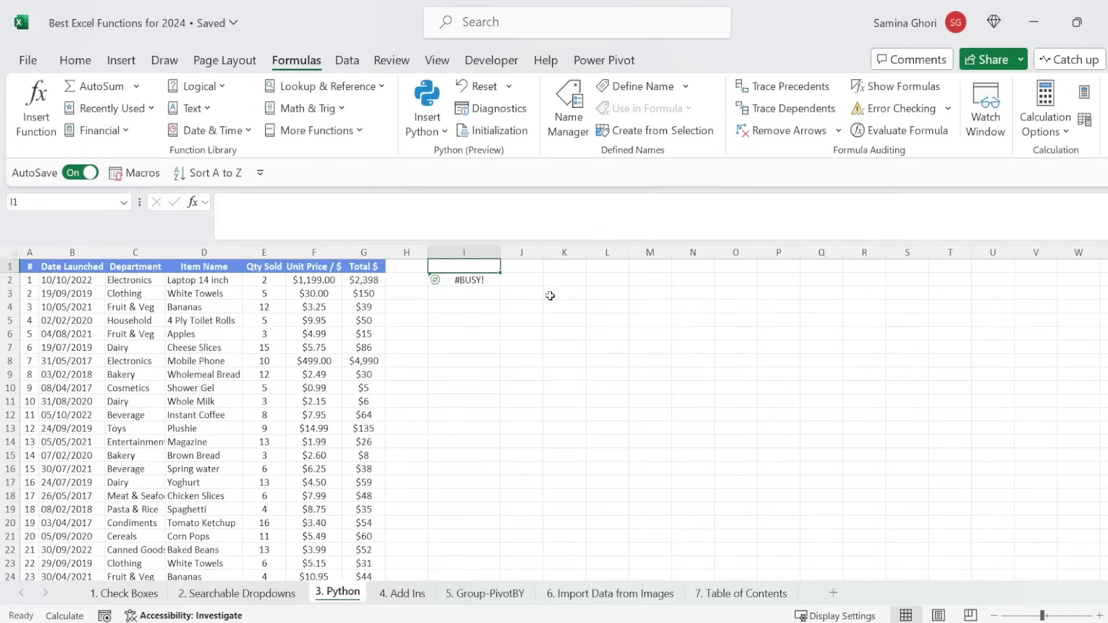
pyautogui.click(464, 279)
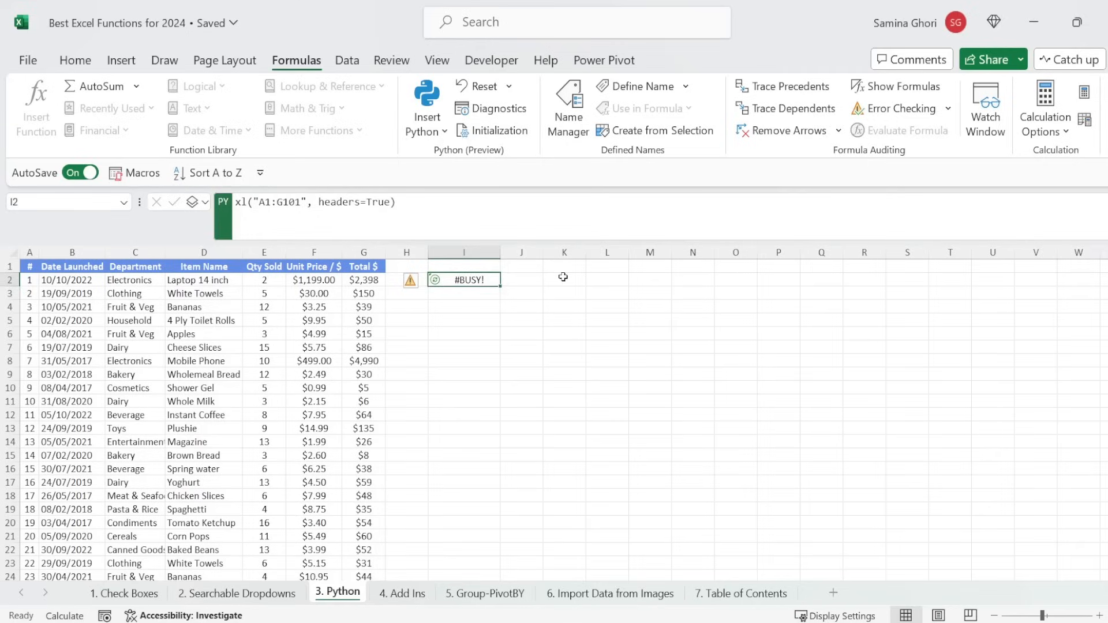
pyautogui.moveTo(552, 281)
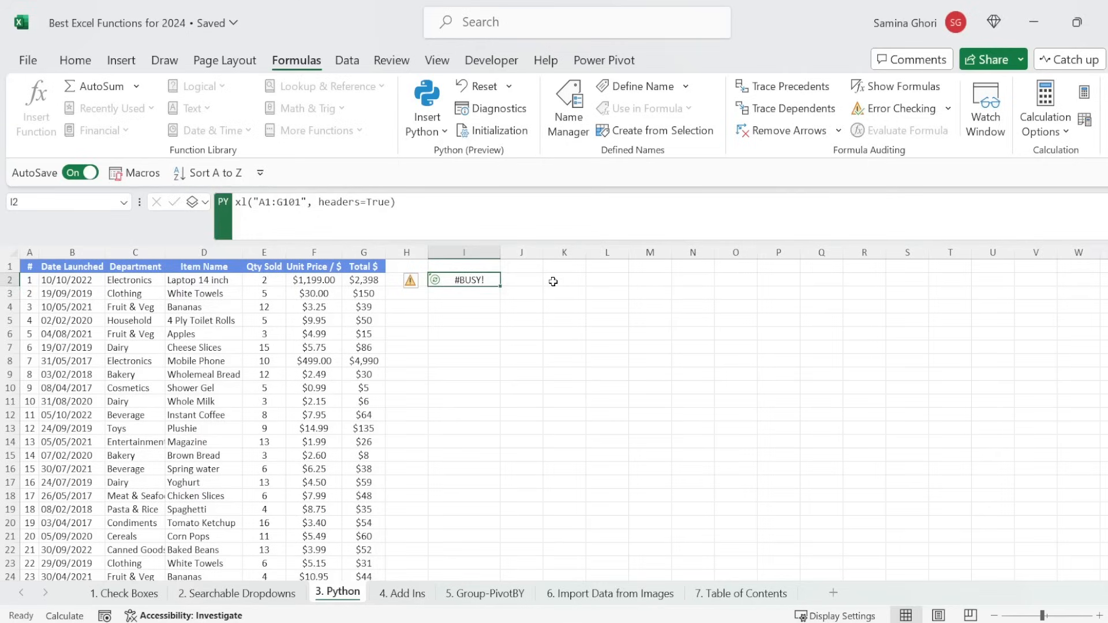
pyautogui.moveTo(504, 287)
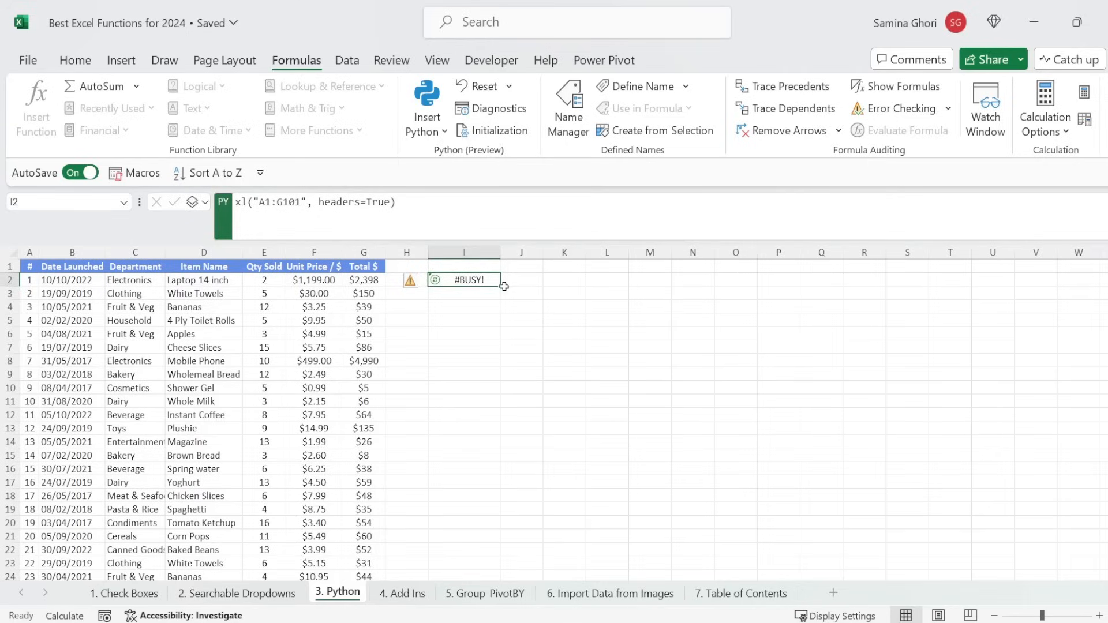
pyautogui.moveTo(533, 278)
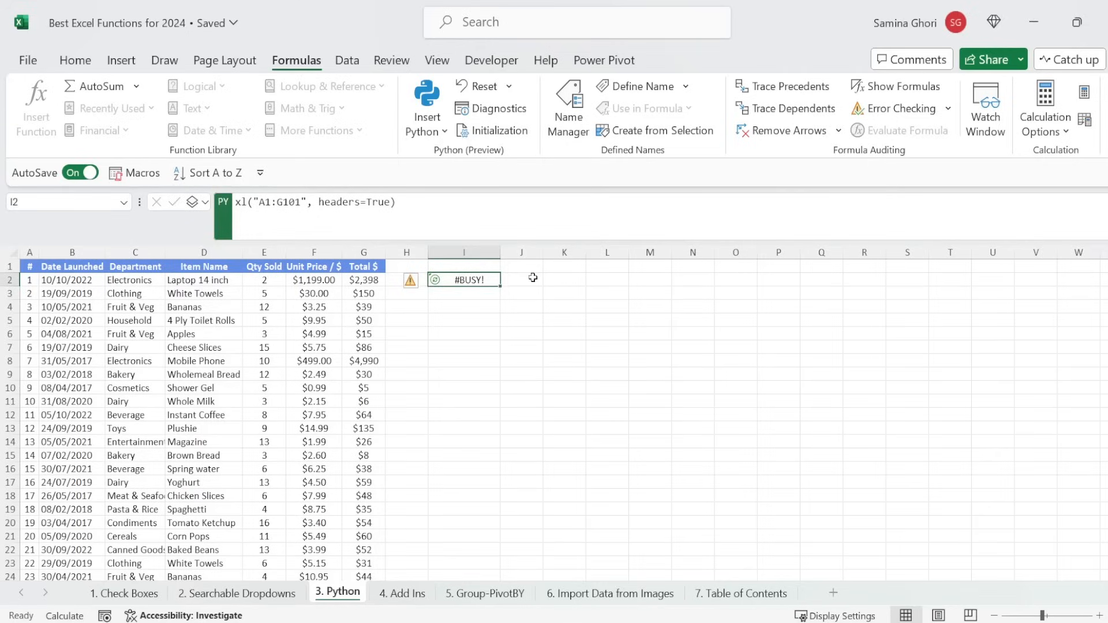
pyautogui.moveTo(461, 294)
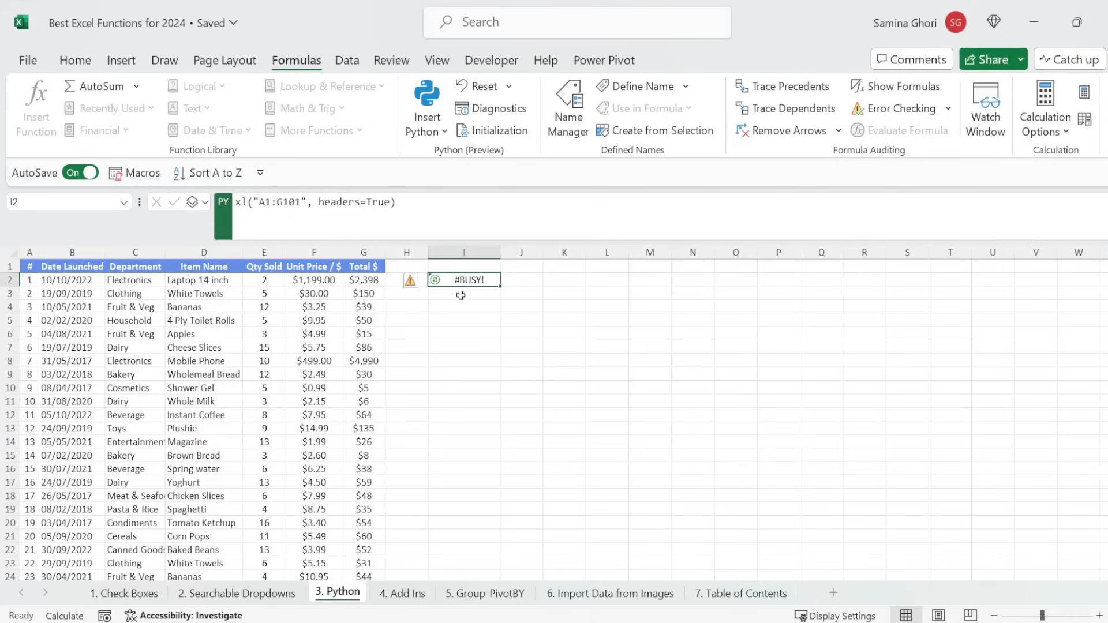
pyautogui.click(522, 279)
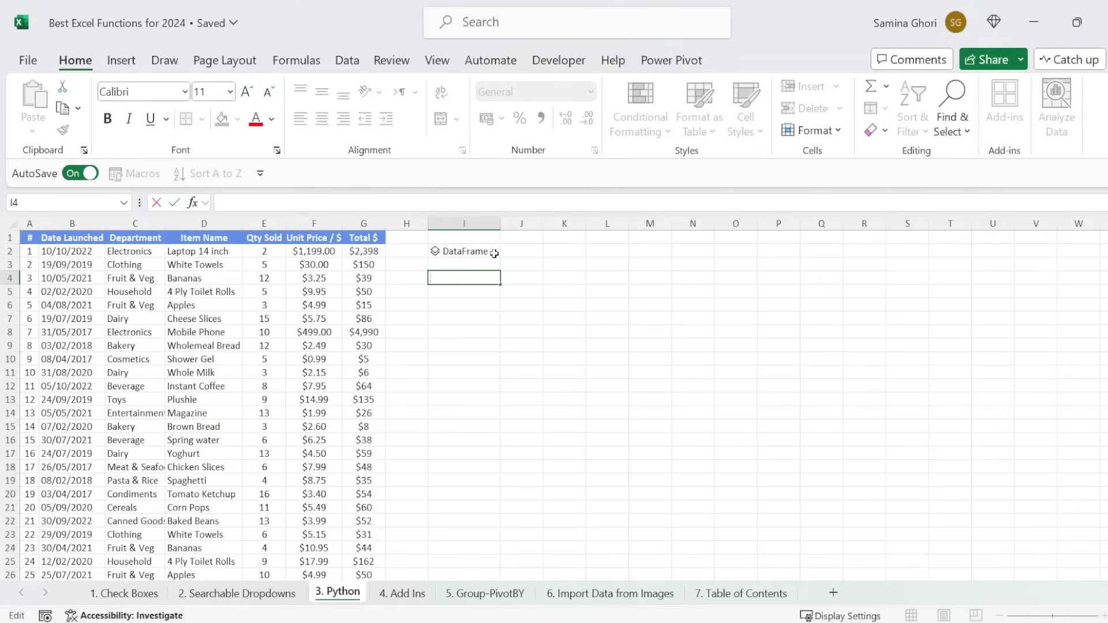
pyautogui.click(464, 251)
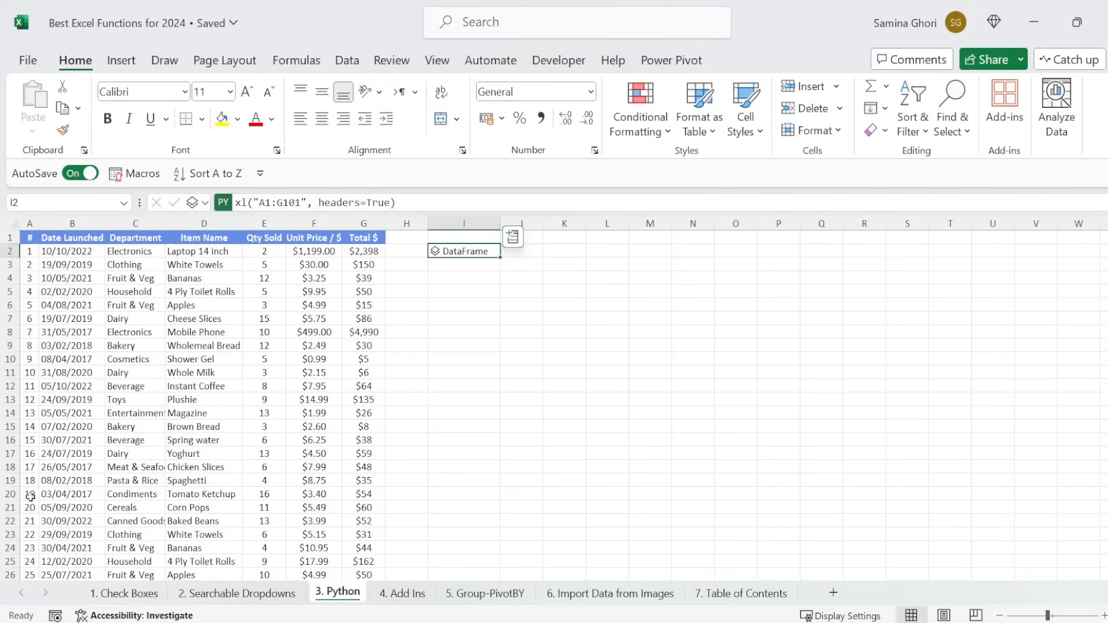
pyautogui.moveTo(158, 508)
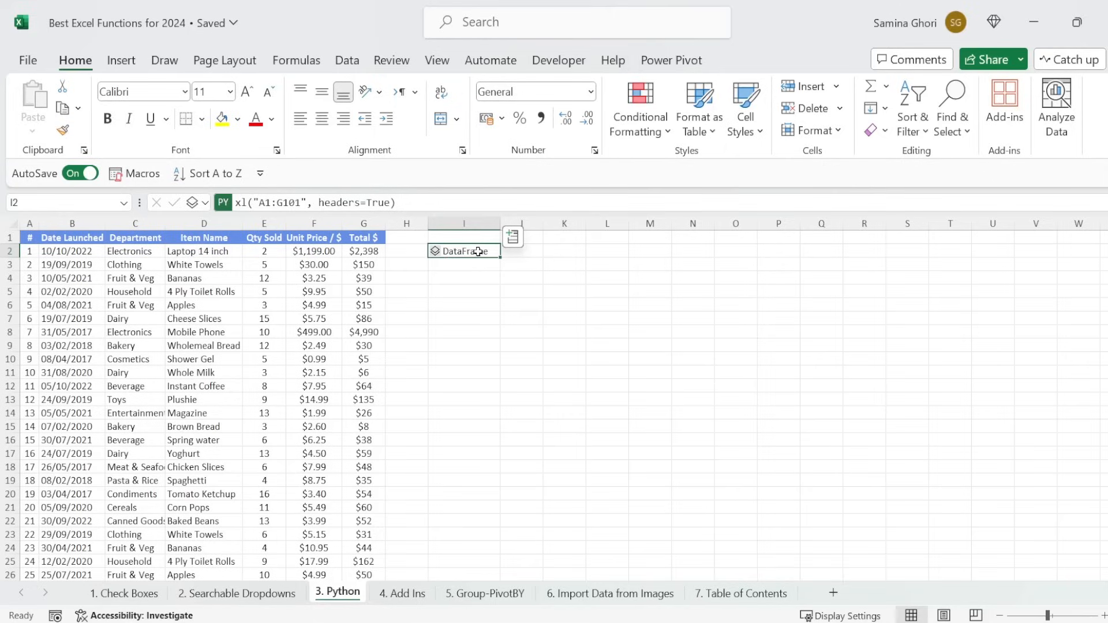
pyautogui.click(464, 266)
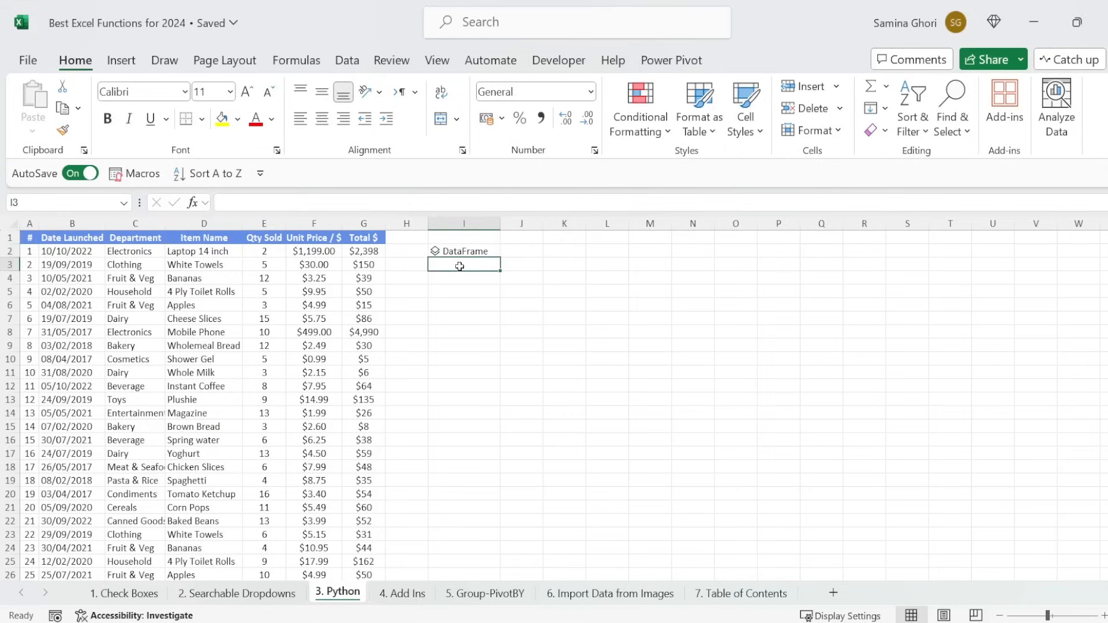
pyautogui.click(463, 251)
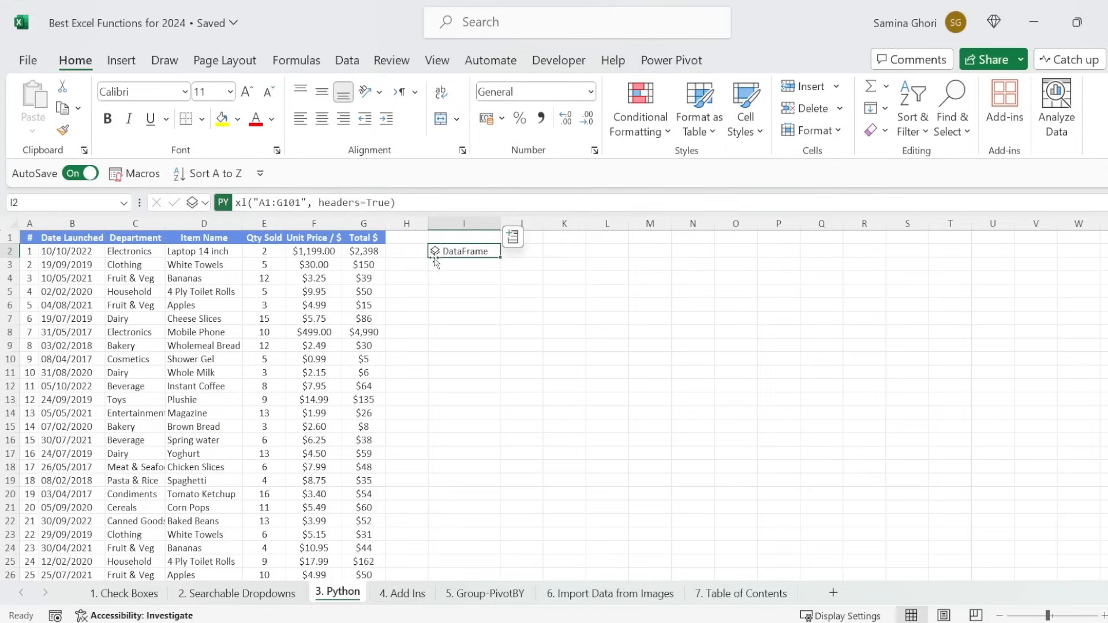
pyautogui.moveTo(436, 252)
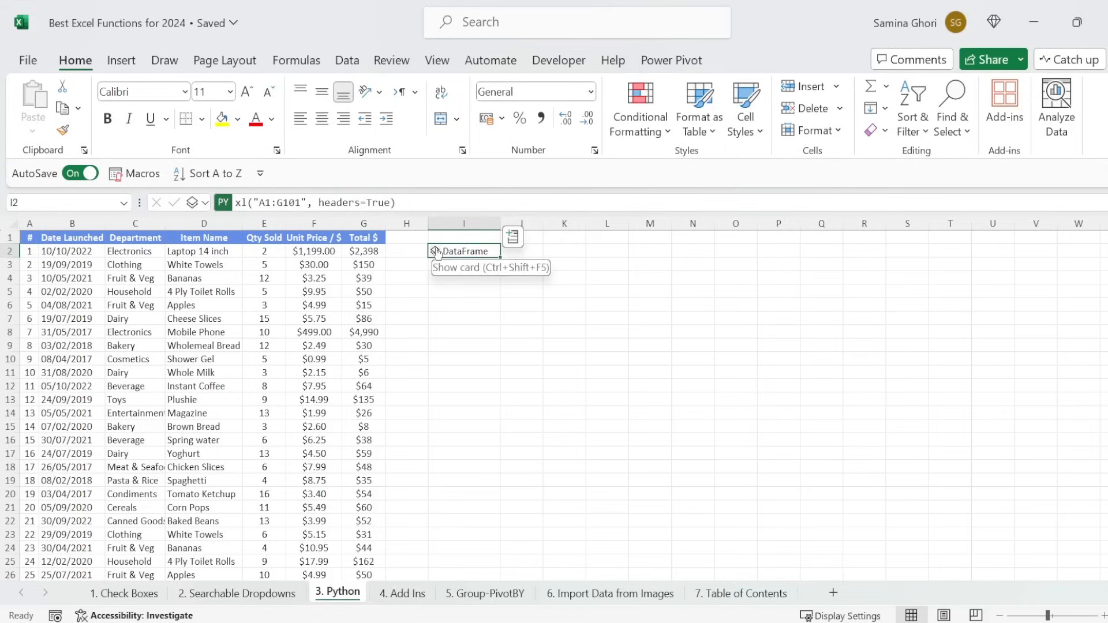
pyautogui.click(512, 237)
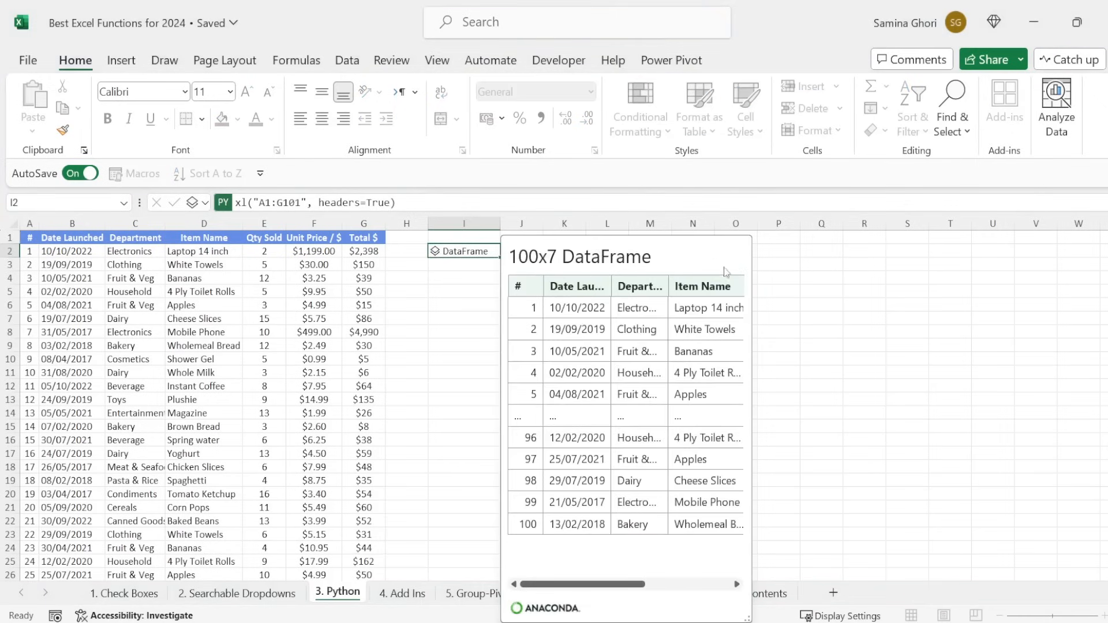
pyautogui.moveTo(634, 484)
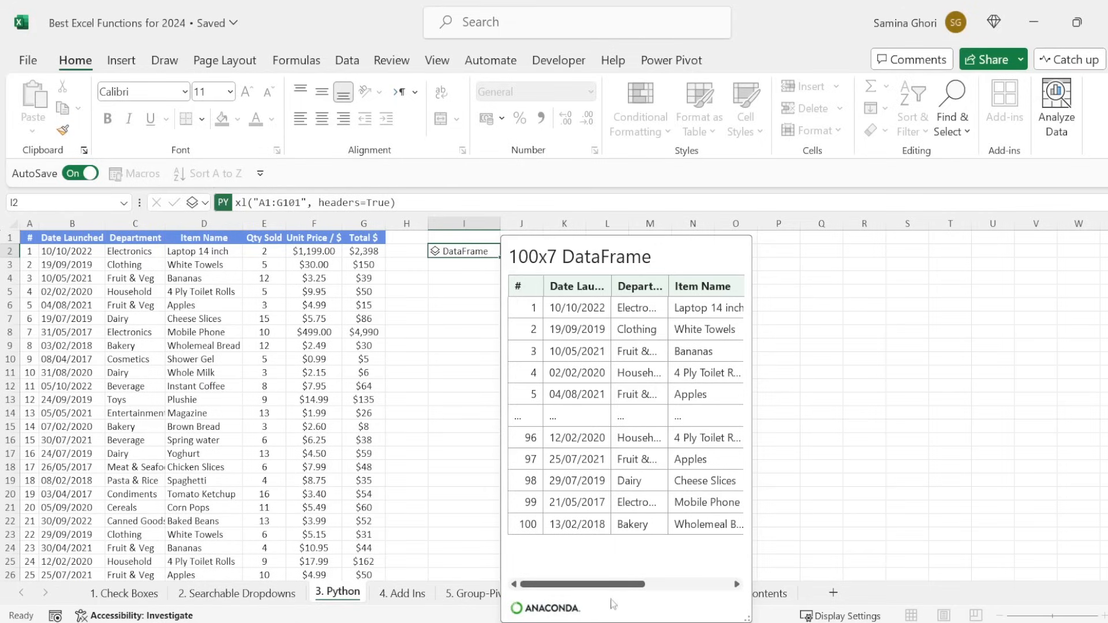
pyautogui.moveTo(572, 306)
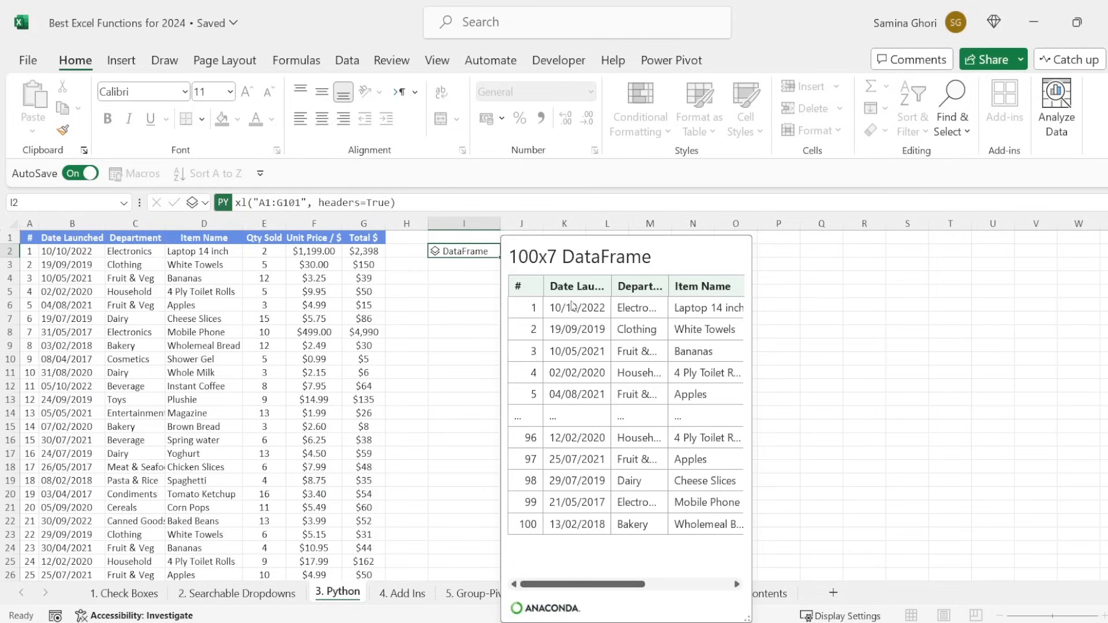
pyautogui.moveTo(470, 284)
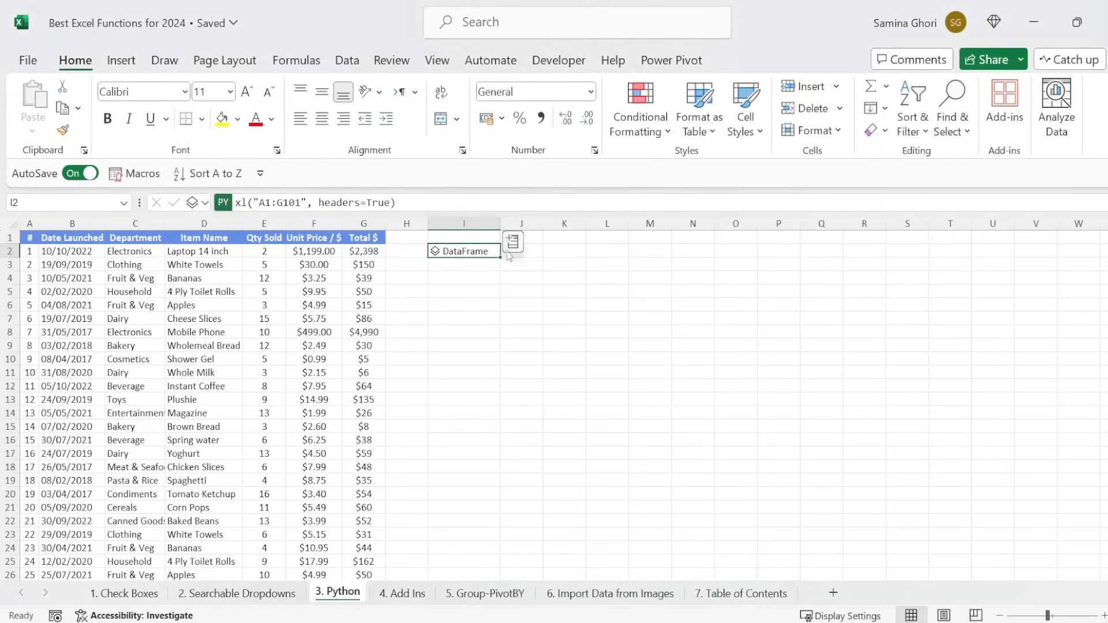
pyautogui.moveTo(511, 242)
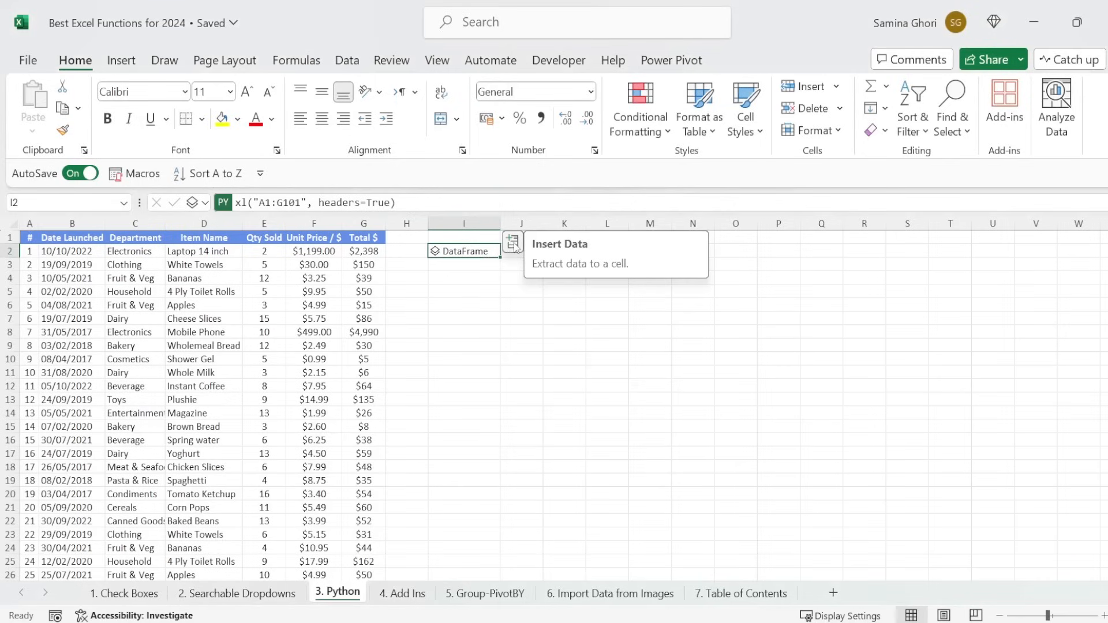
pyautogui.click(512, 244)
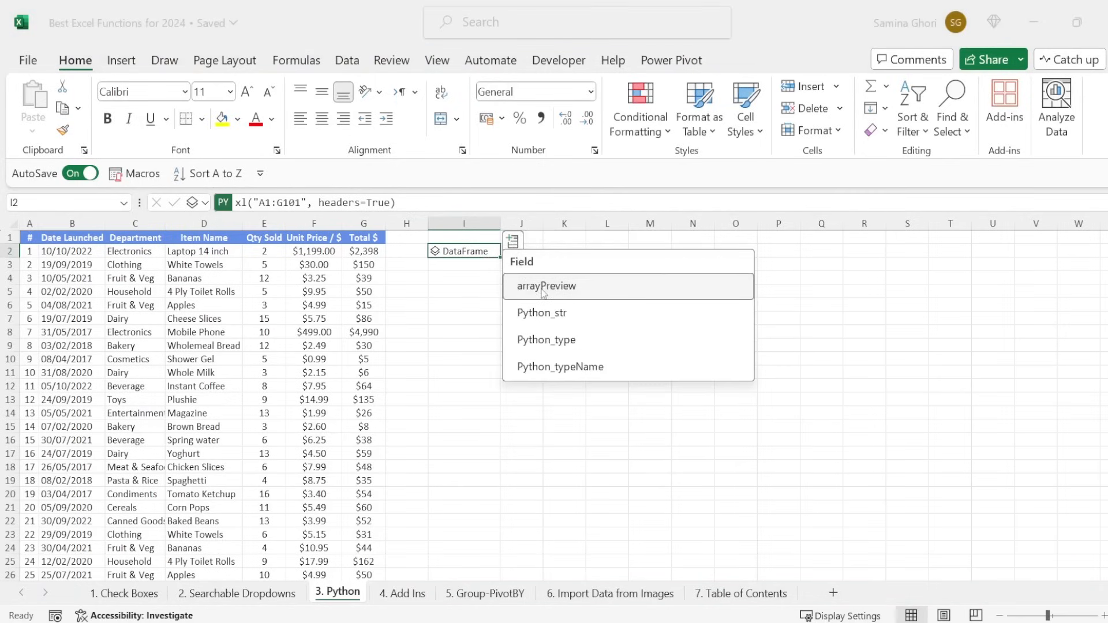
pyautogui.click(546, 286)
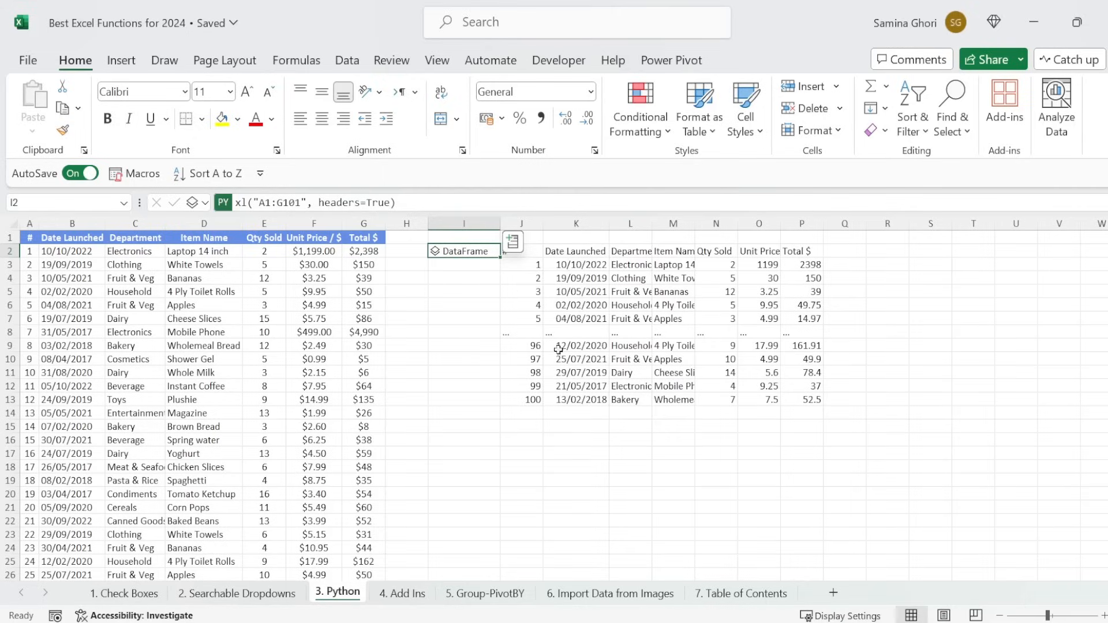
pyautogui.moveTo(626, 232)
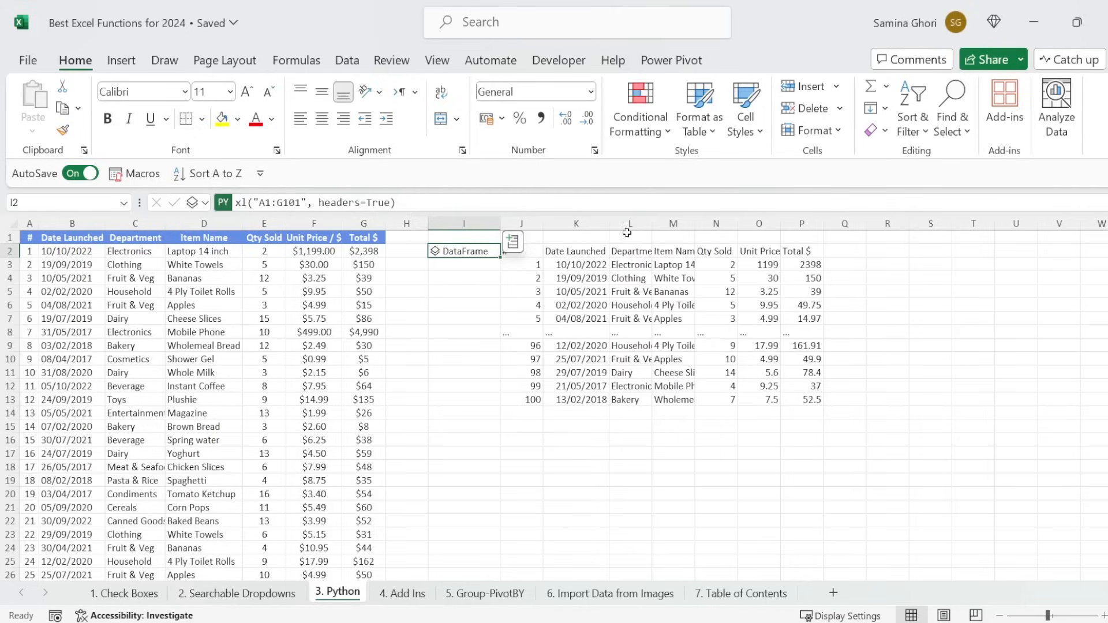
pyautogui.moveTo(540, 256)
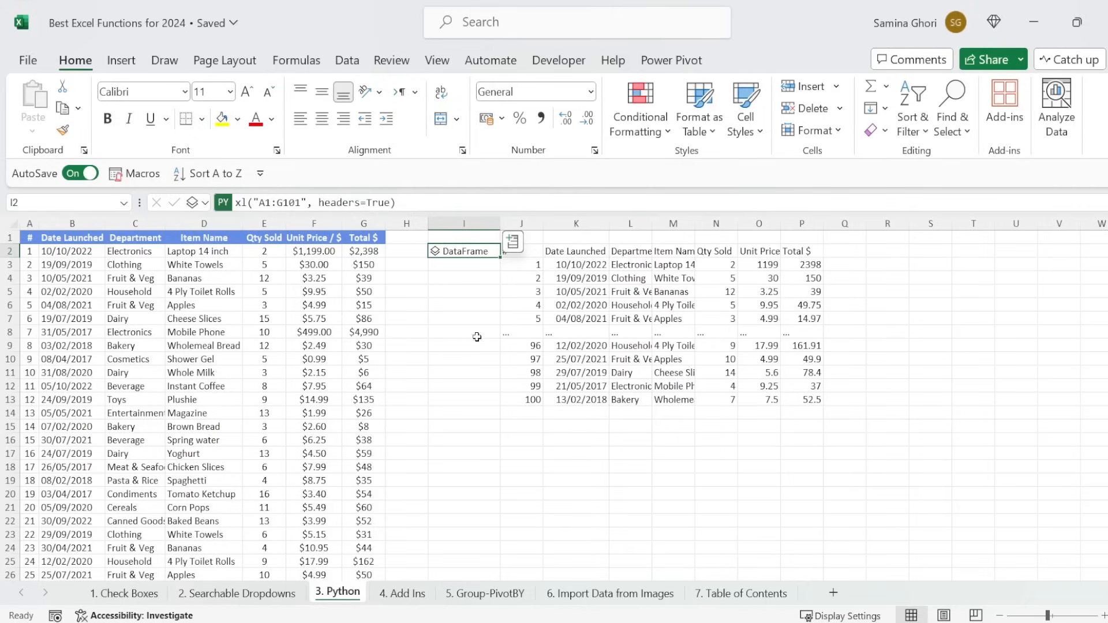
# Enter myDF = I2 as Python code in I14 and commit it with Ctrl+Enter
pyautogui.click(464, 413)
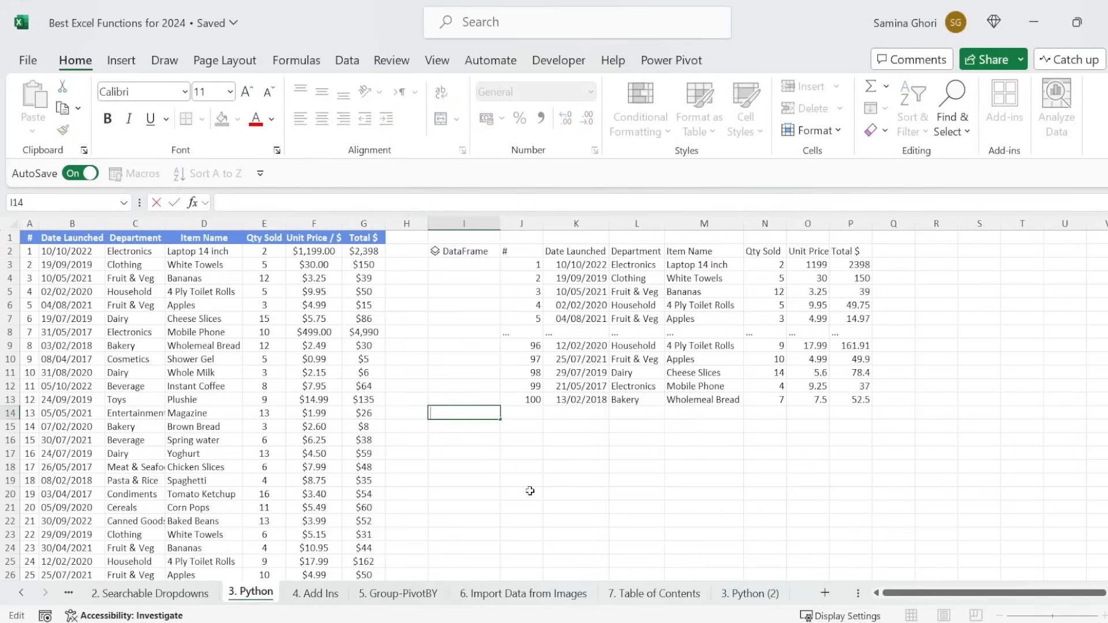
pyautogui.write('=py')
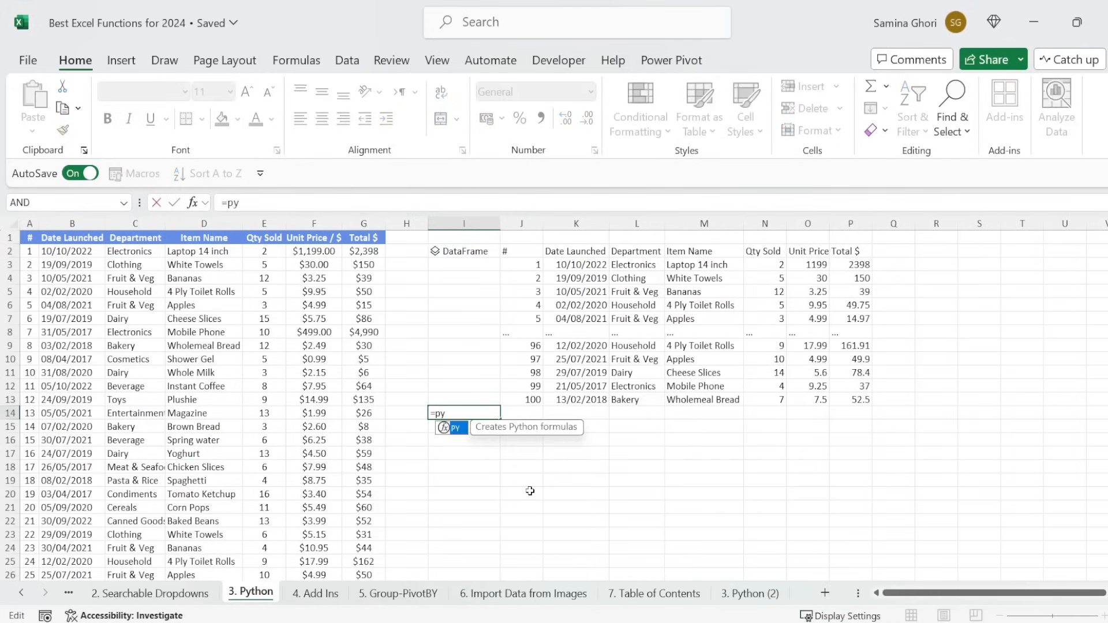
pyautogui.click(452, 427)
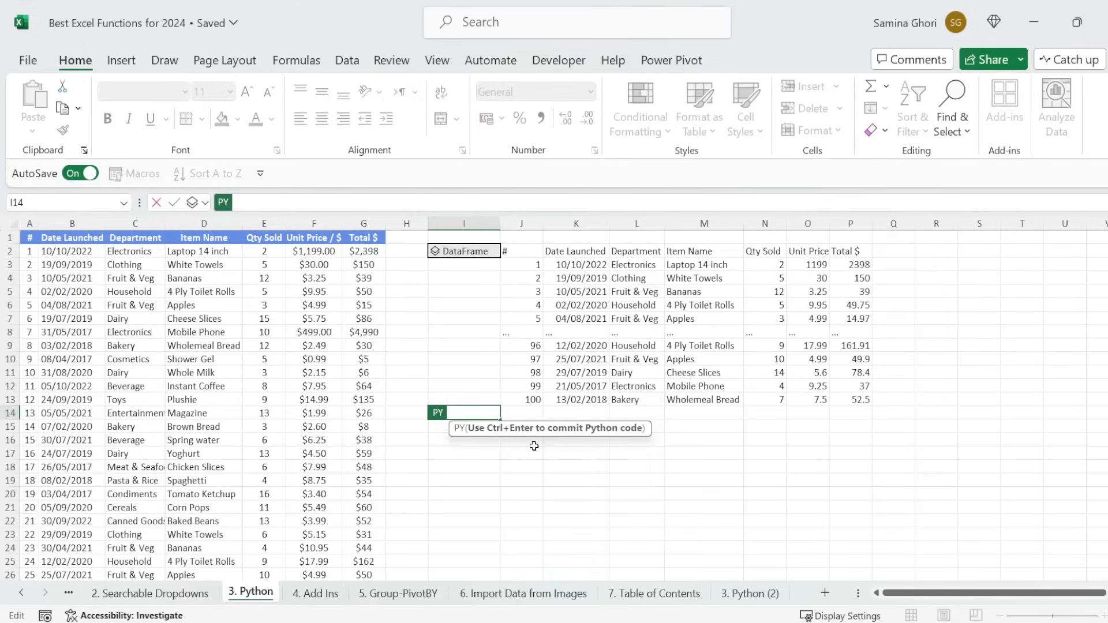
pyautogui.write('my')
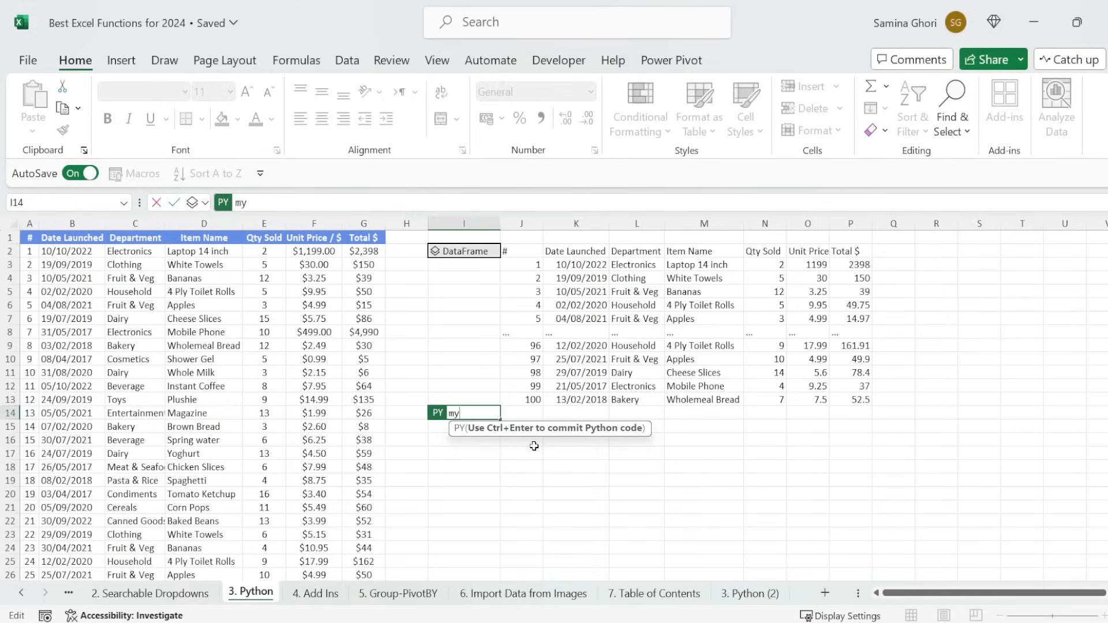
pyautogui.write('DF')
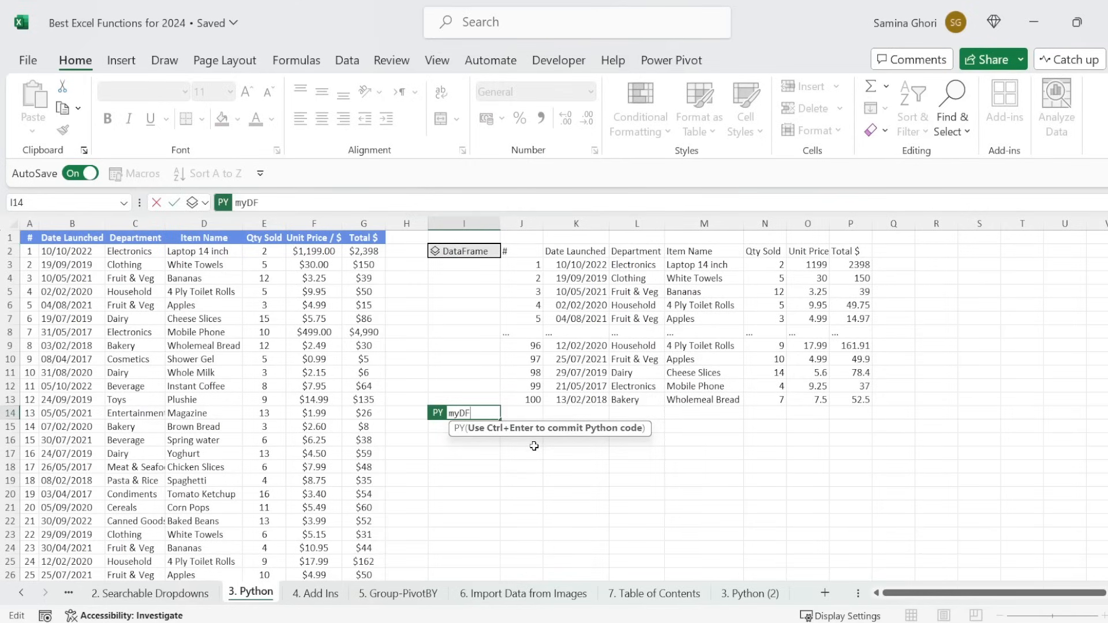
pyautogui.write('=xl("I2')
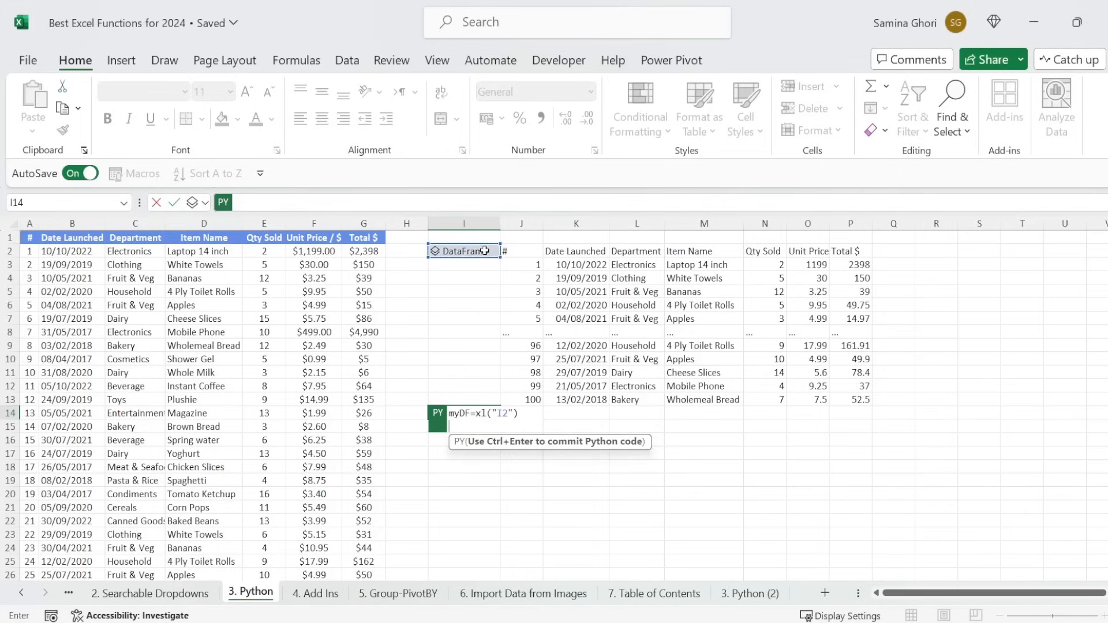
pyautogui.press('ctrl+enter')
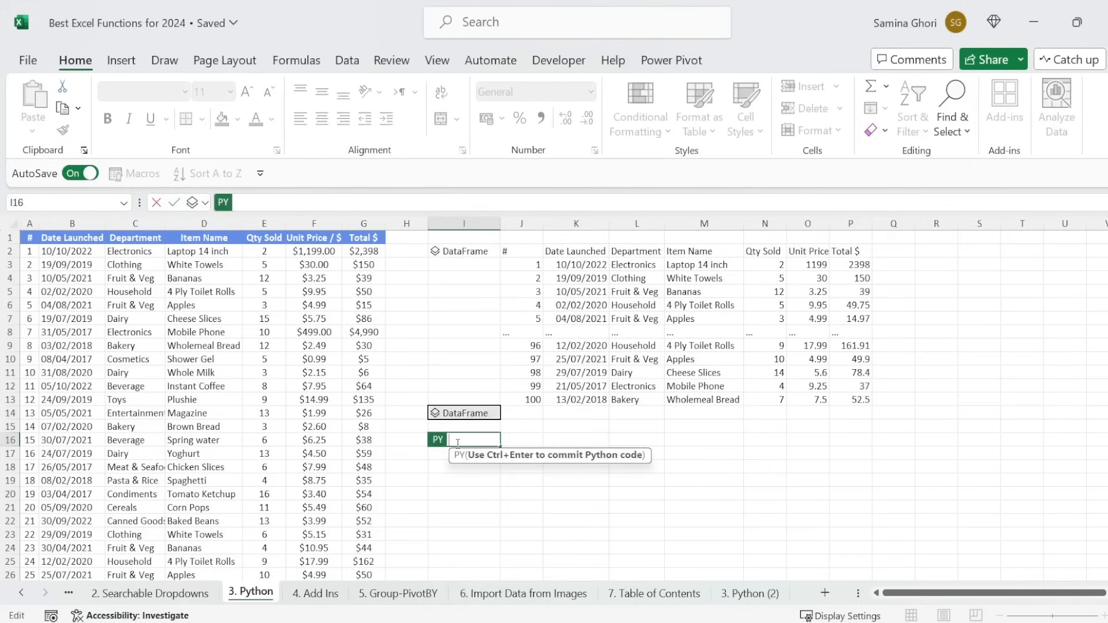
# Commit myDF.describe() as Python code in I16 and select the resulting DataFrame cell
pyautogui.write('myDF')
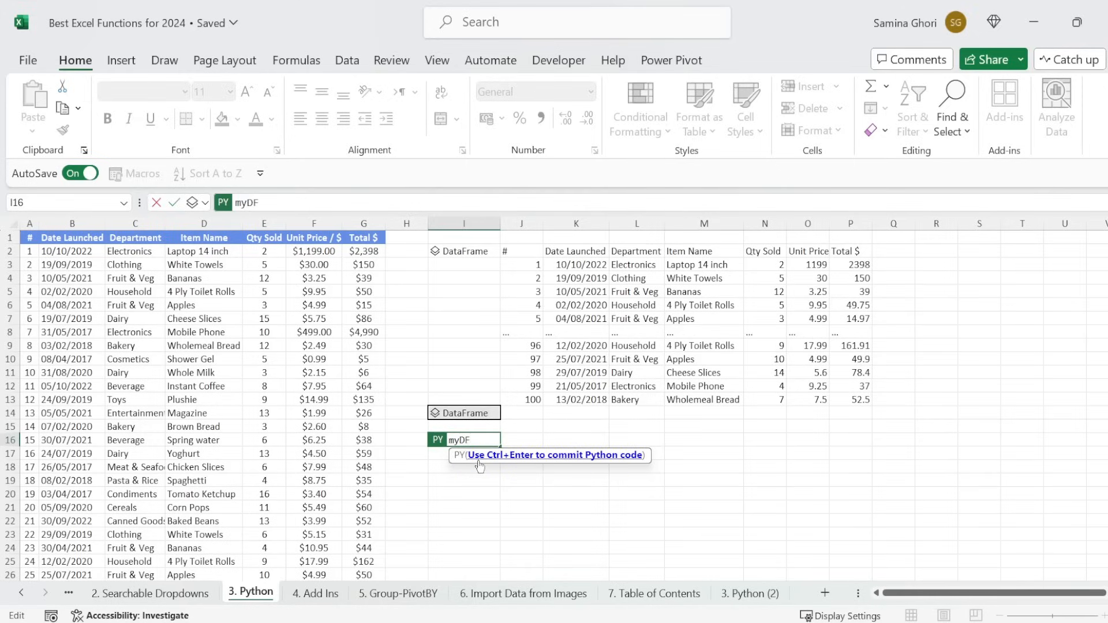
pyautogui.write('.des')
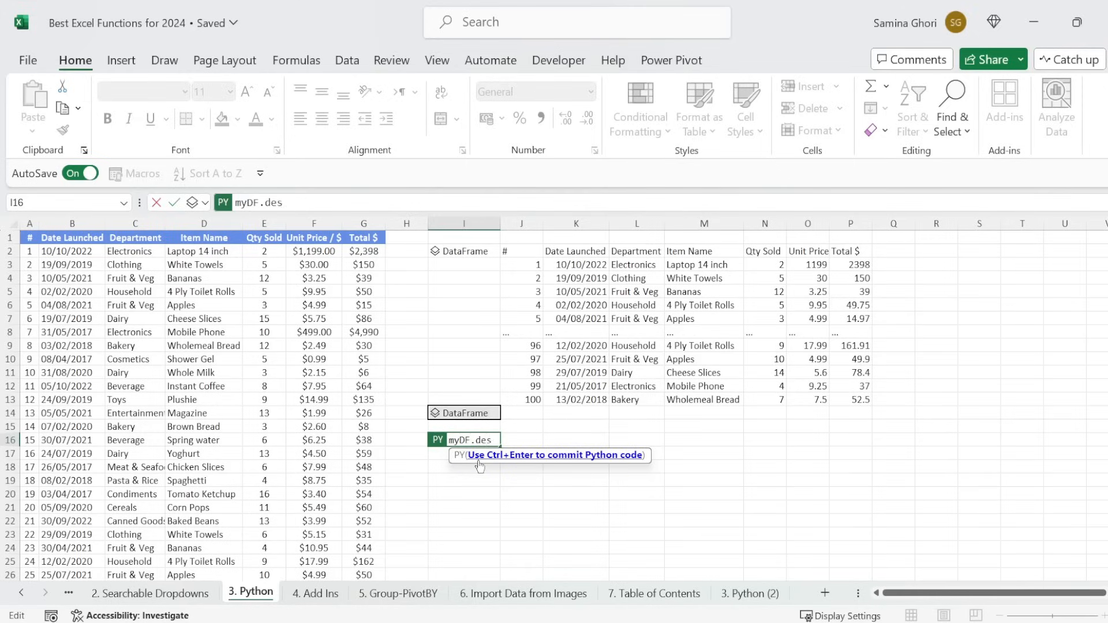
pyautogui.write('cribe')
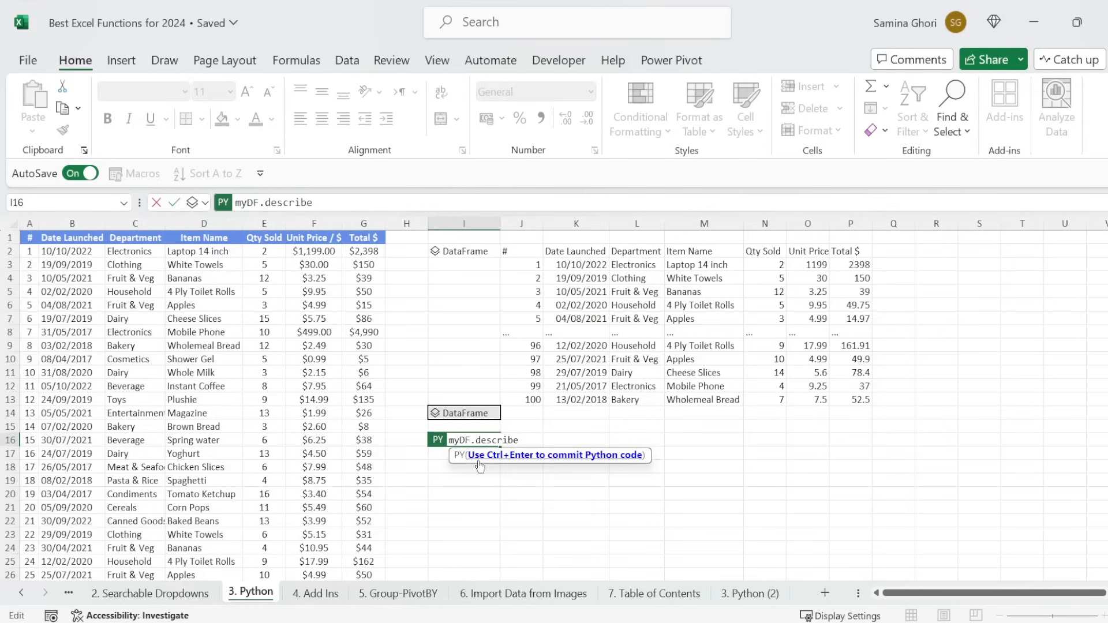
pyautogui.write('()')
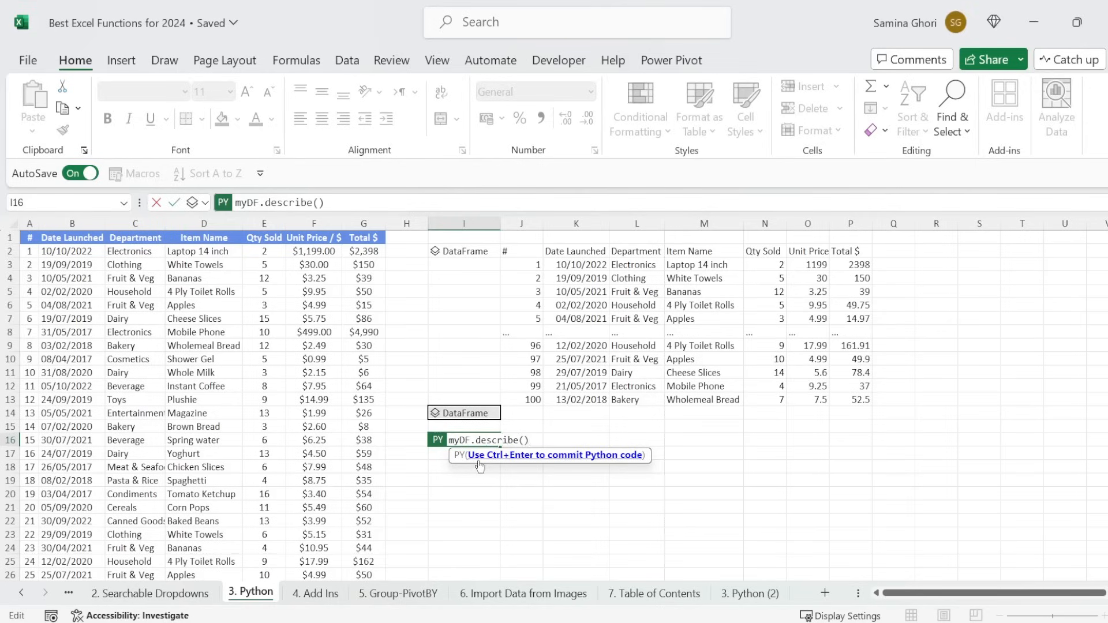
pyautogui.press('ctrl+enter')
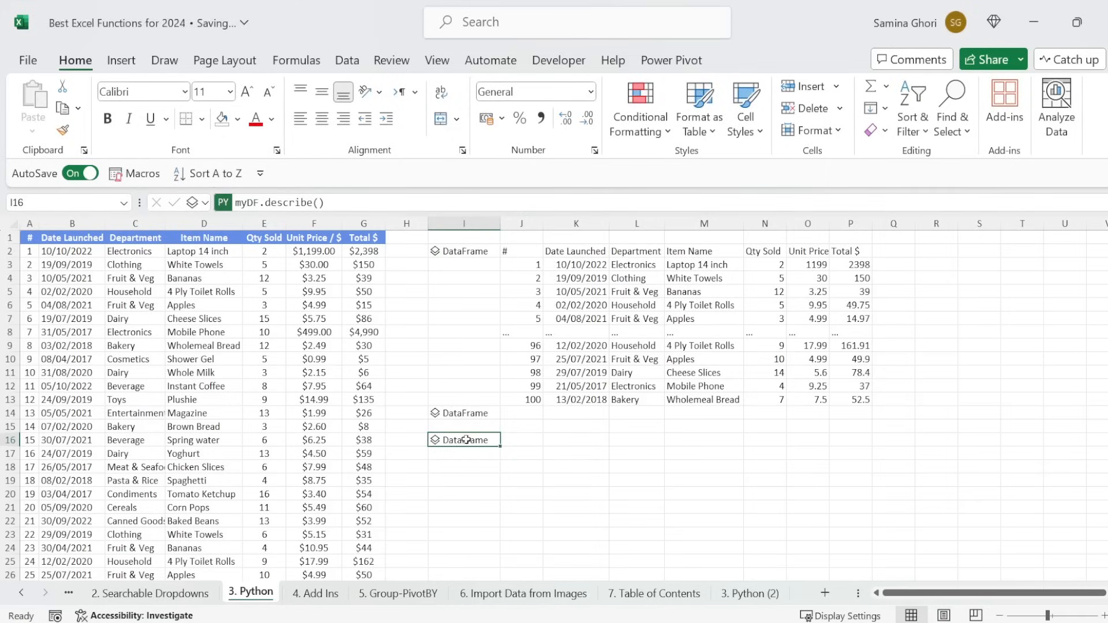
pyautogui.click(436, 440)
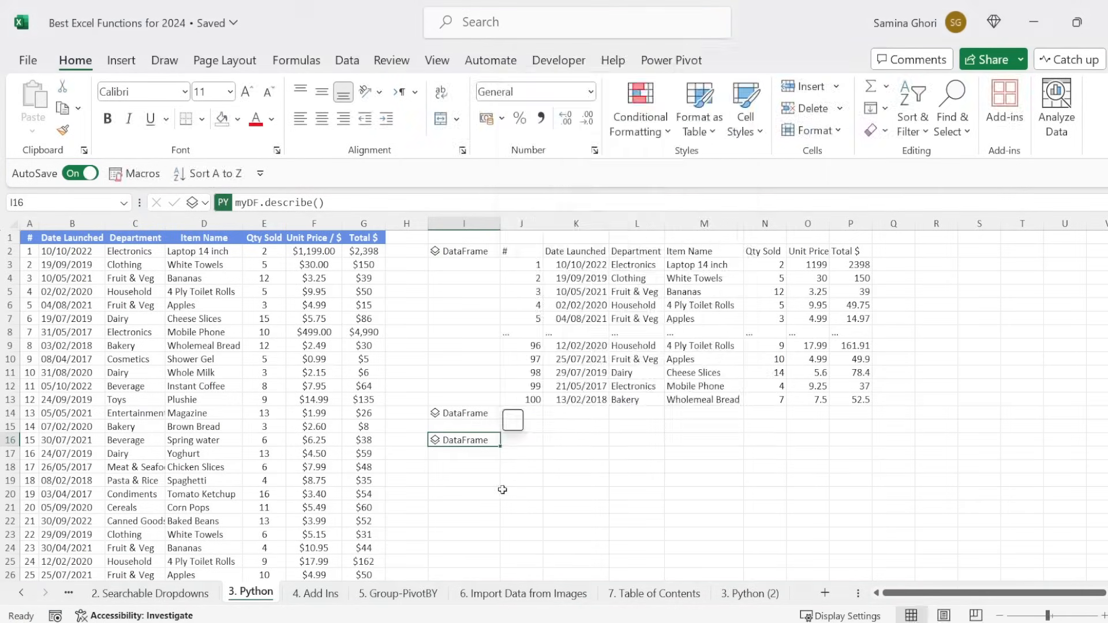
pyautogui.moveTo(511, 427)
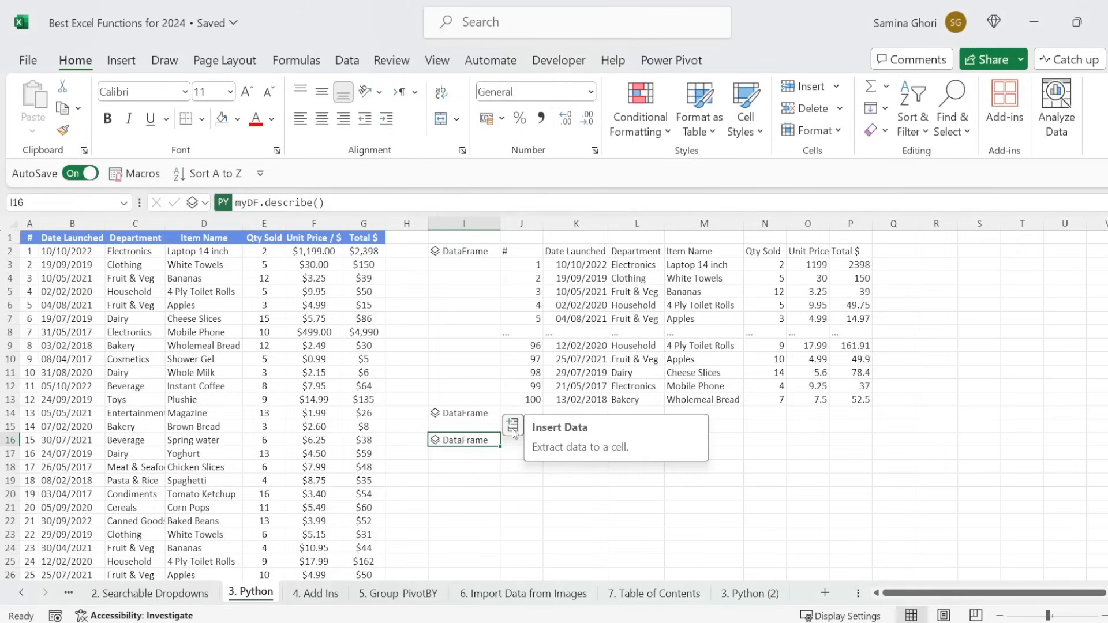
# Extract the describe() statistics DataFrame into the grid cells beside I16
pyautogui.click(511, 424)
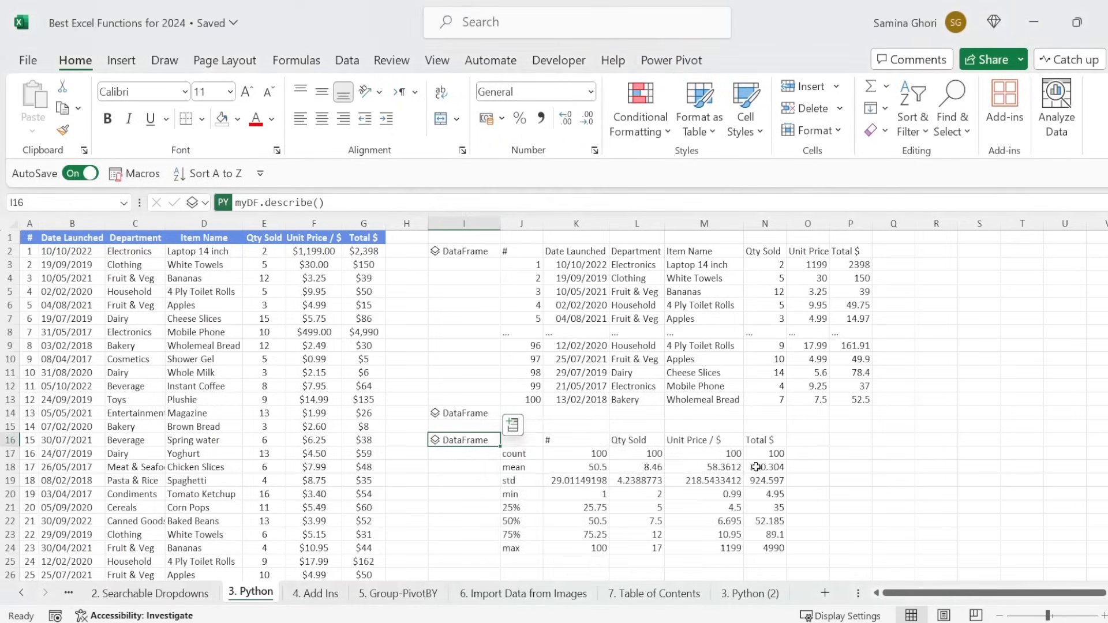
pyautogui.scroll(-3)
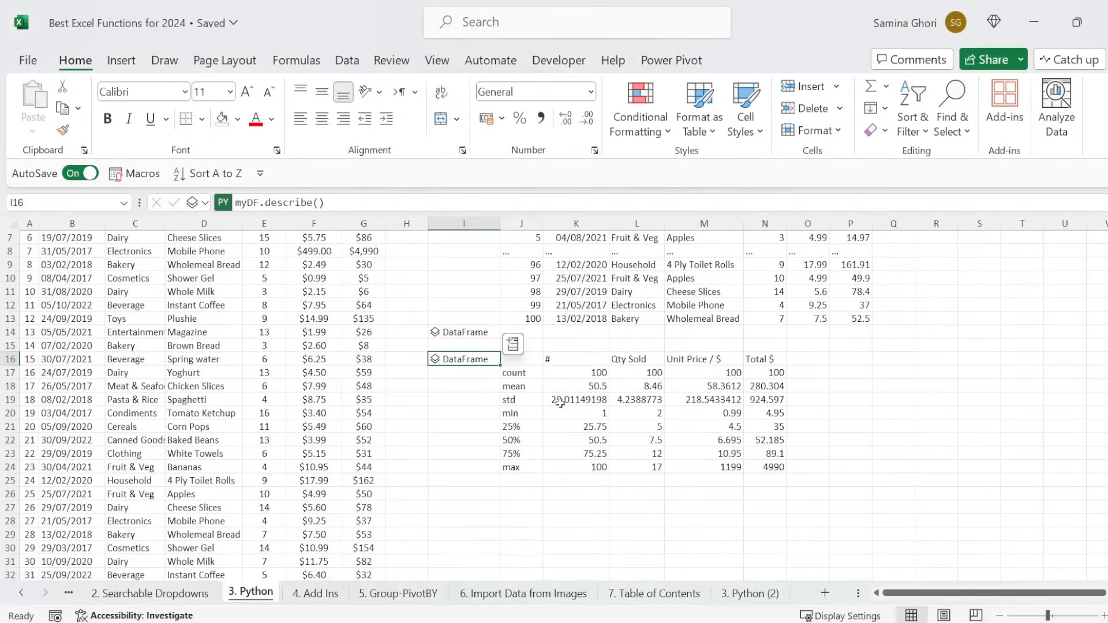
pyautogui.moveTo(531, 386)
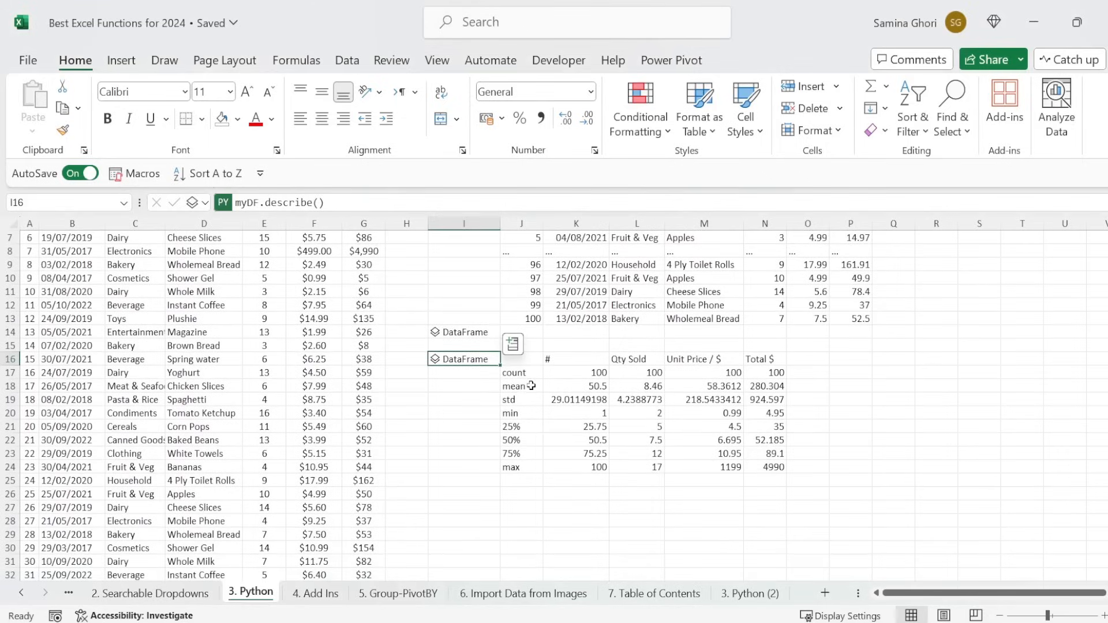
pyautogui.moveTo(779, 328)
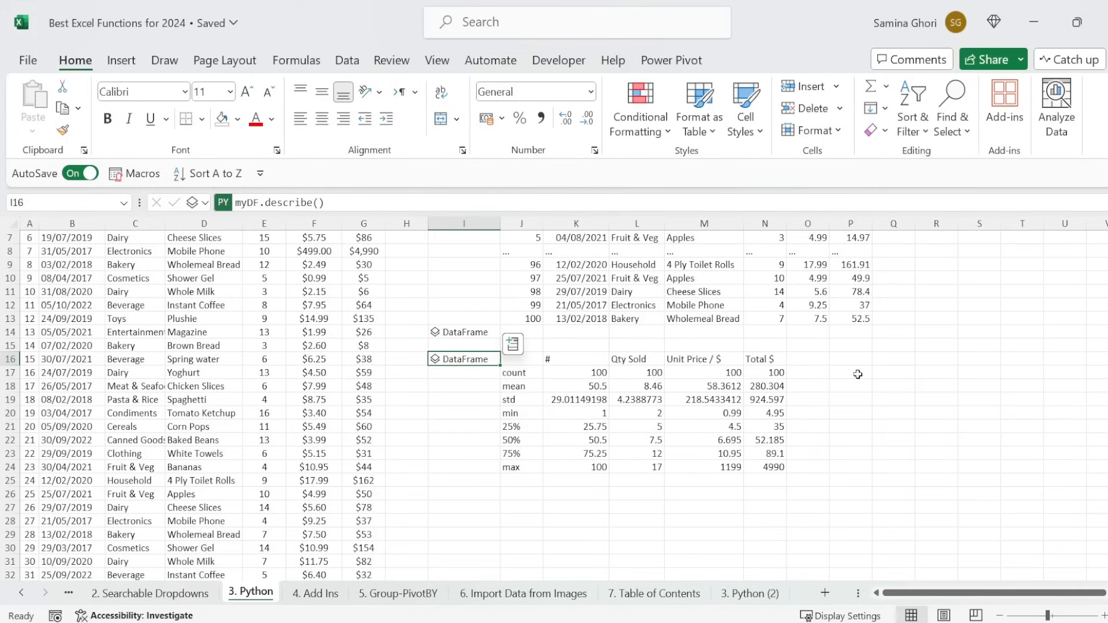
pyautogui.moveTo(669, 478)
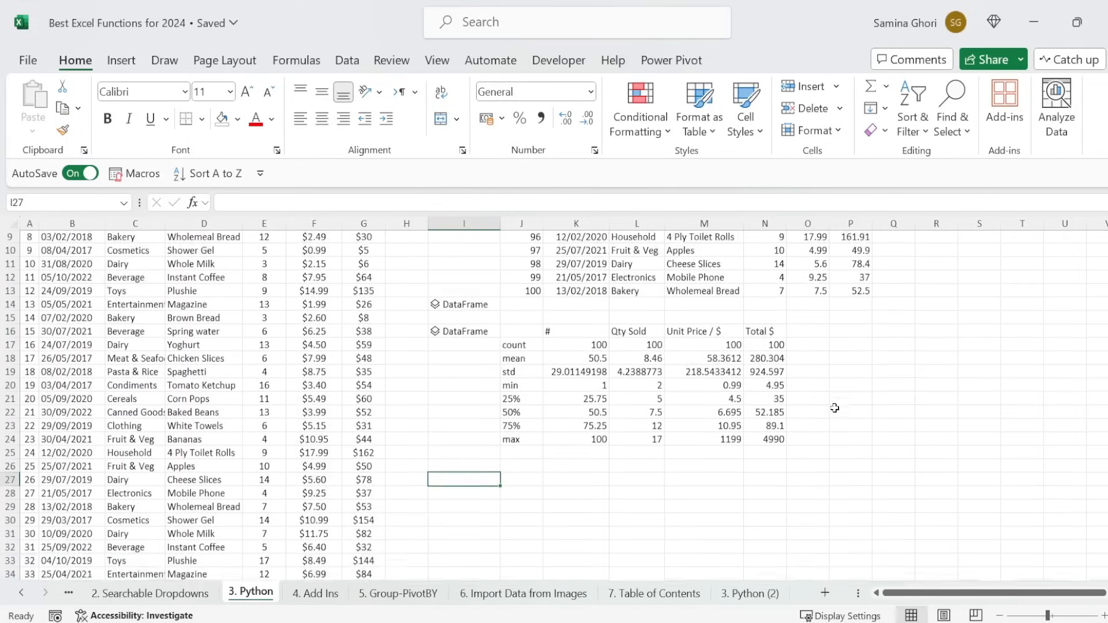
pyautogui.scroll(-3)
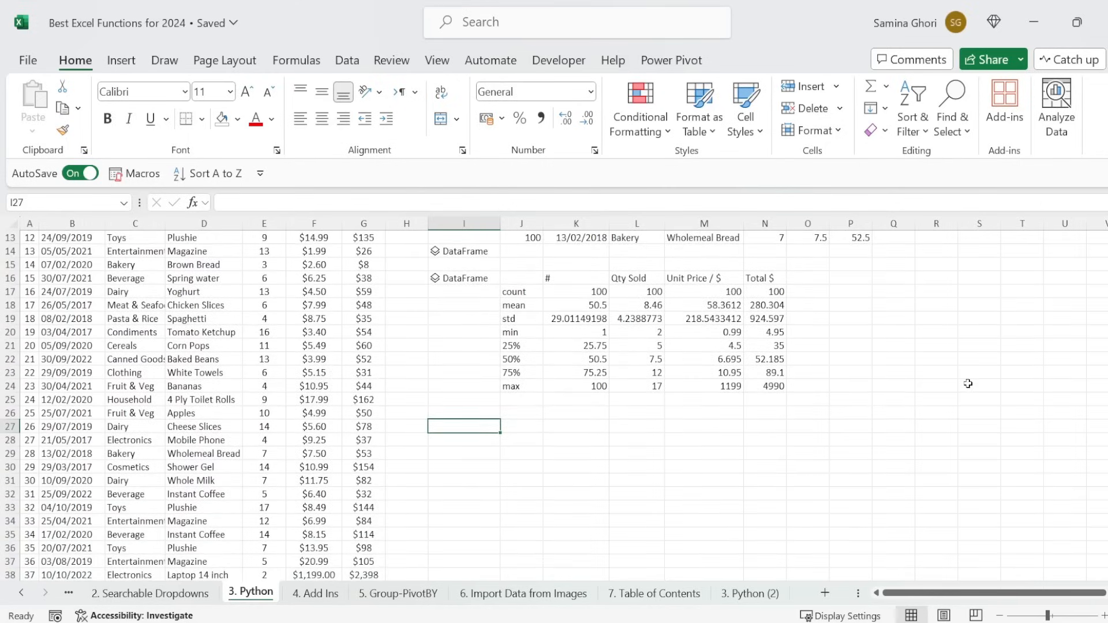
pyautogui.scroll(-3)
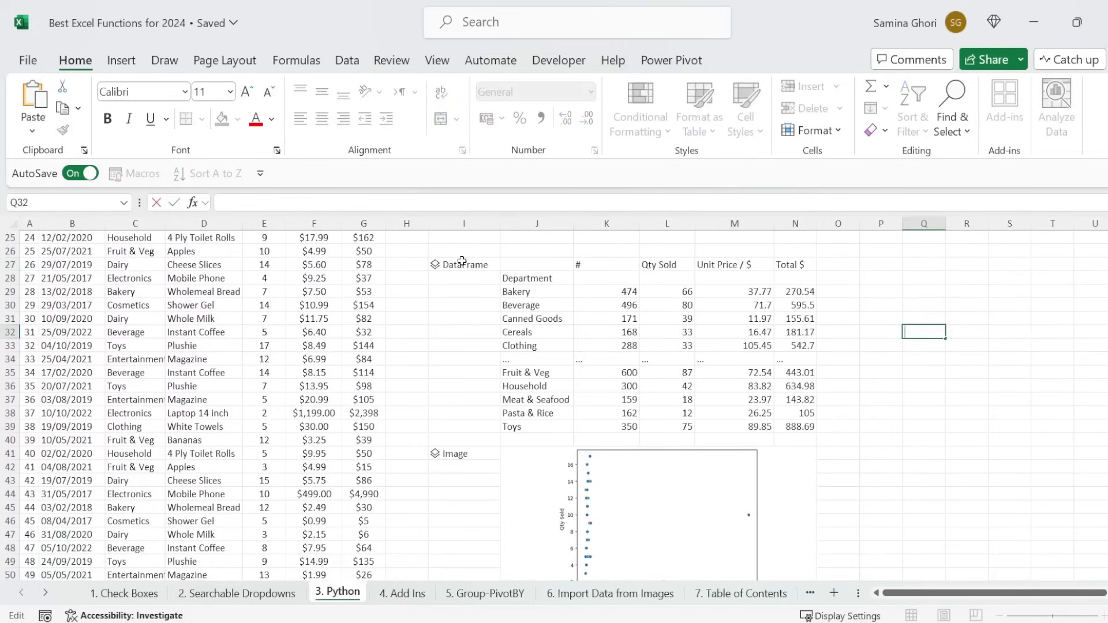
# Inspect the Department groupby cell I27 and the scatter chart Image cell I41, then move to the Add Ins sheet
pyautogui.click(464, 264)
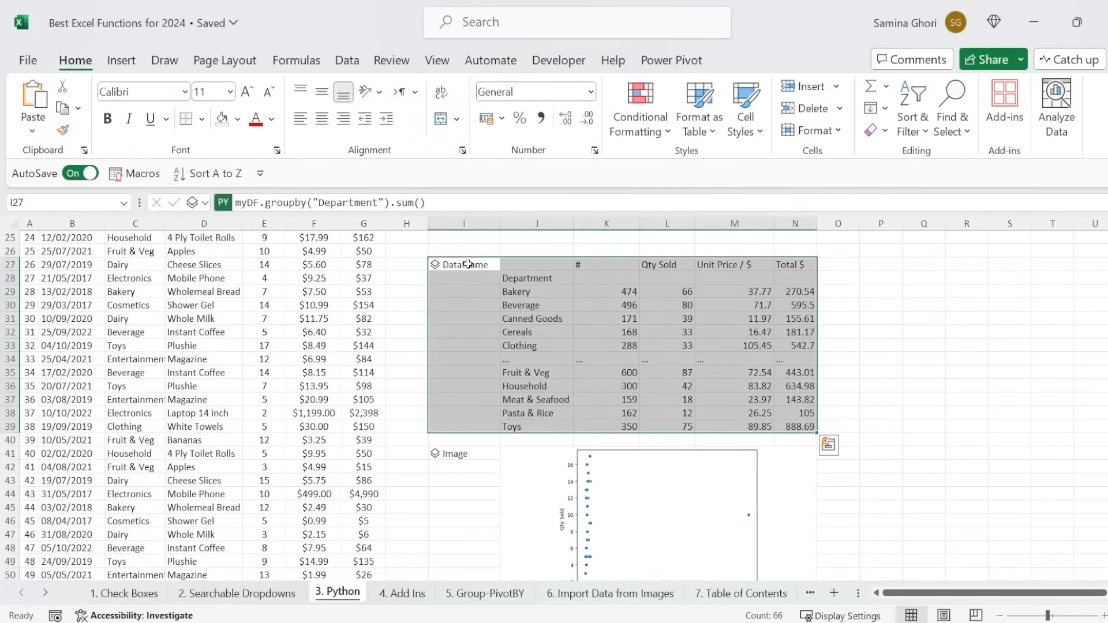
pyautogui.click(464, 453)
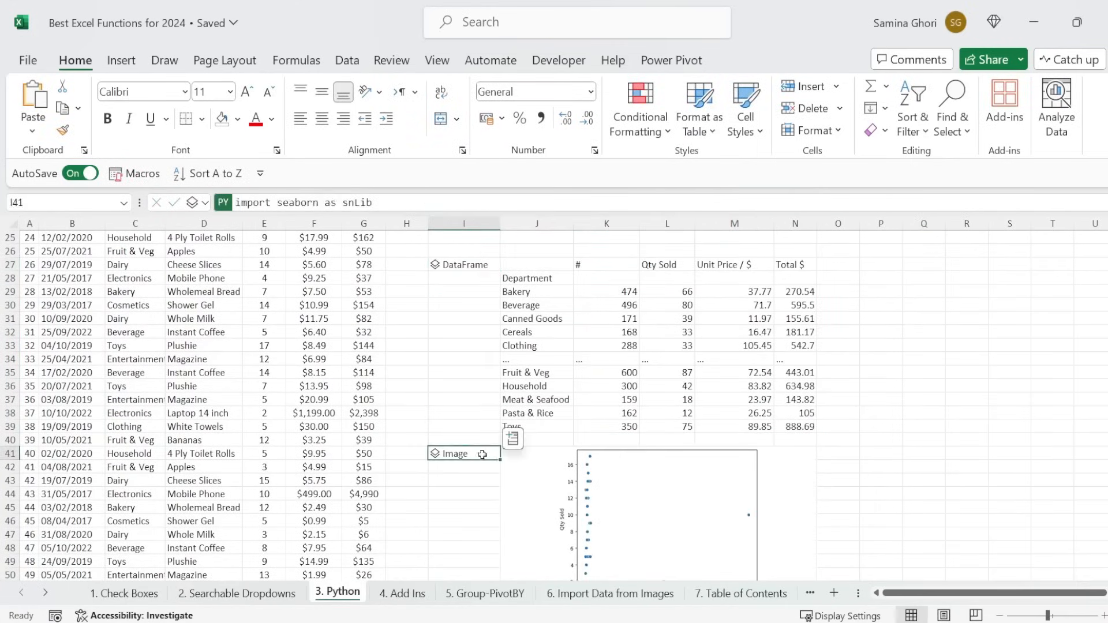
pyautogui.scroll(-3)
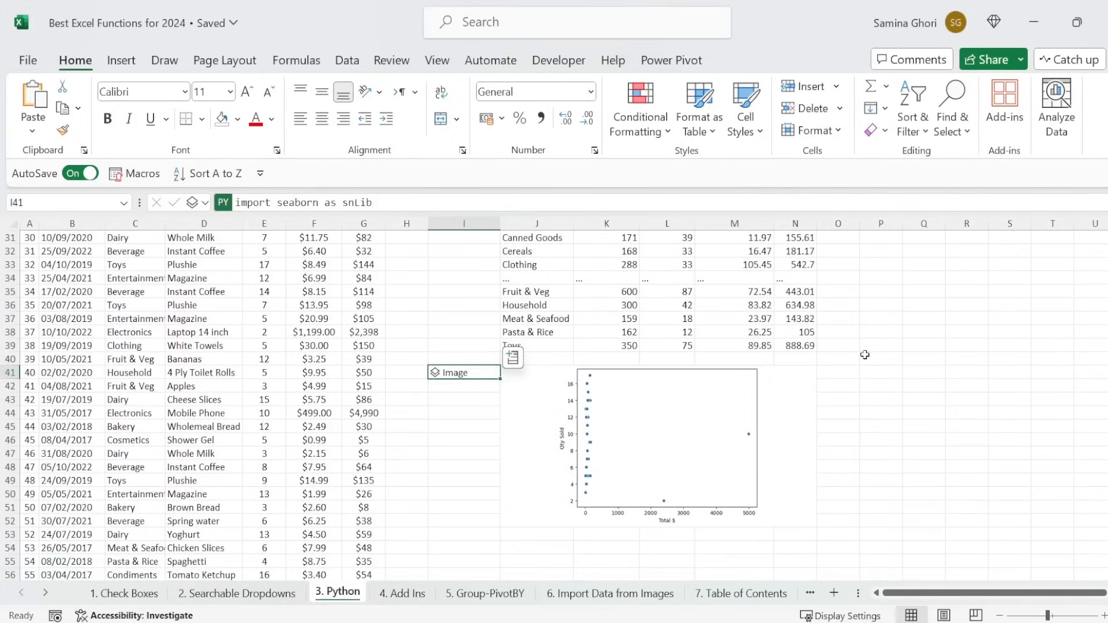
pyautogui.click(881, 398)
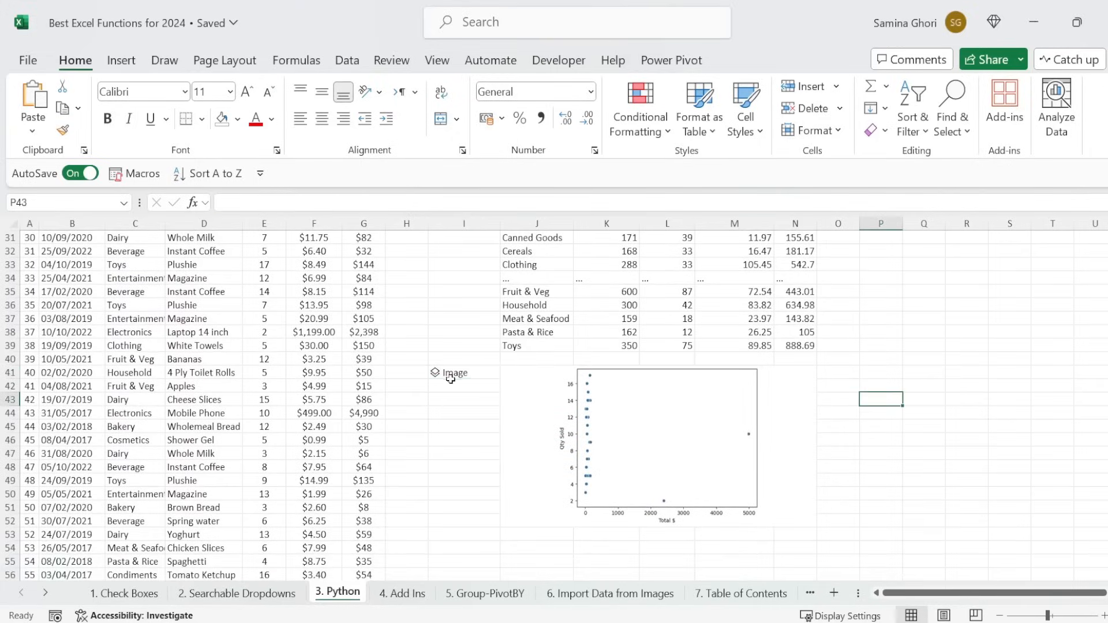
pyautogui.click(464, 373)
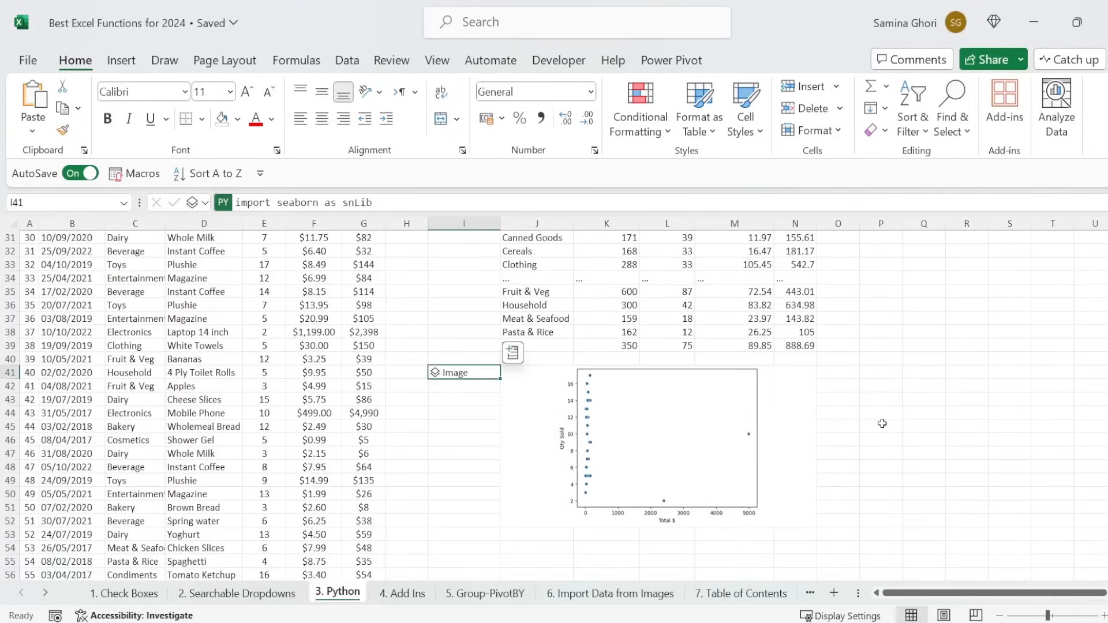
pyautogui.click(880, 424)
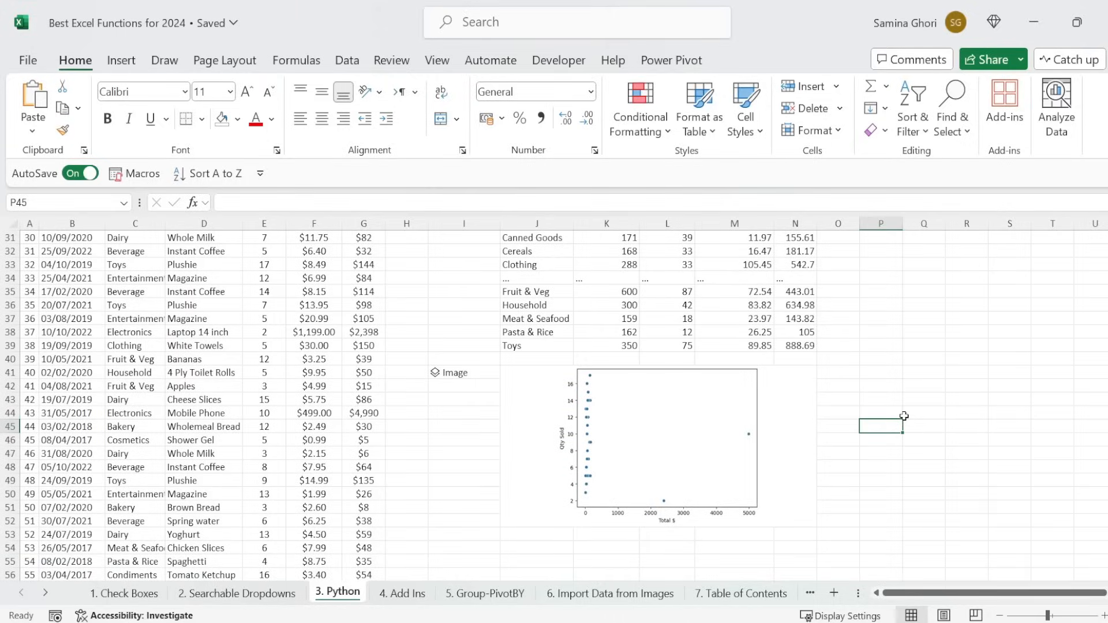
pyautogui.click(402, 593)
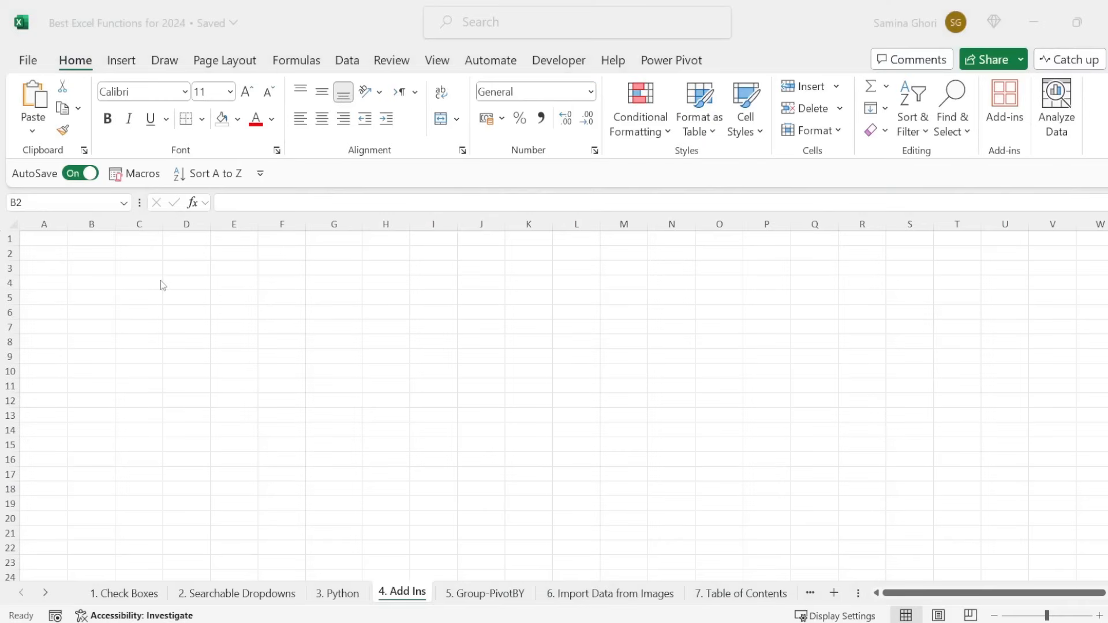
# Show the Home ribbon's Add-ins dropdown listing installed and popular add-ins
pyautogui.click(91, 253)
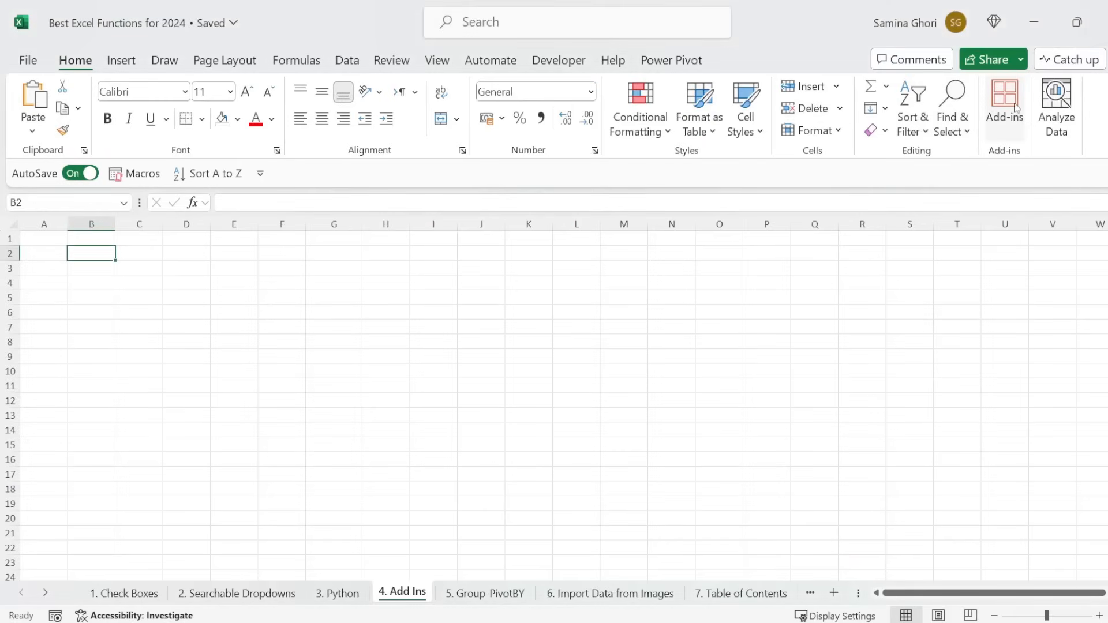
pyautogui.click(1003, 107)
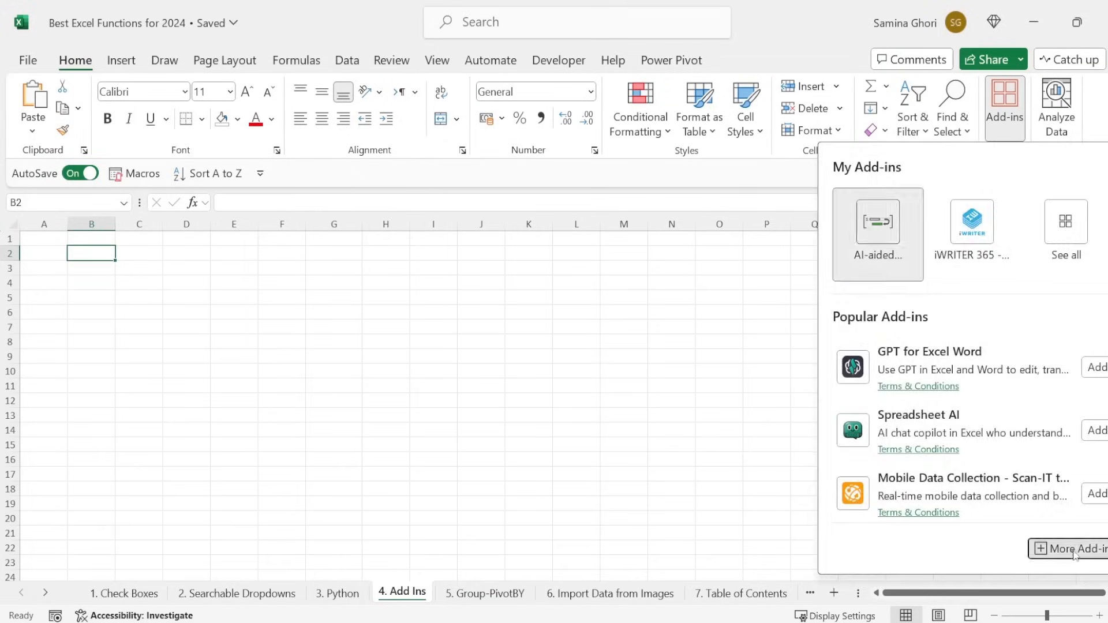
# Add the Wikipedia add-in from the Office Add-ins store and accept its license terms
pyautogui.click(1072, 549)
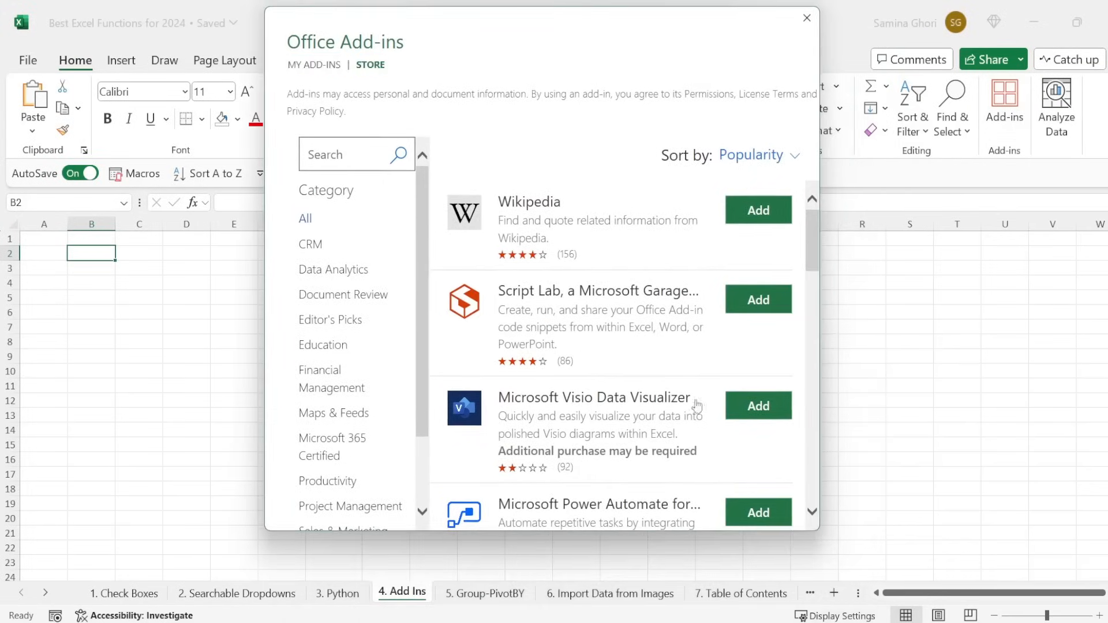
pyautogui.moveTo(578, 233)
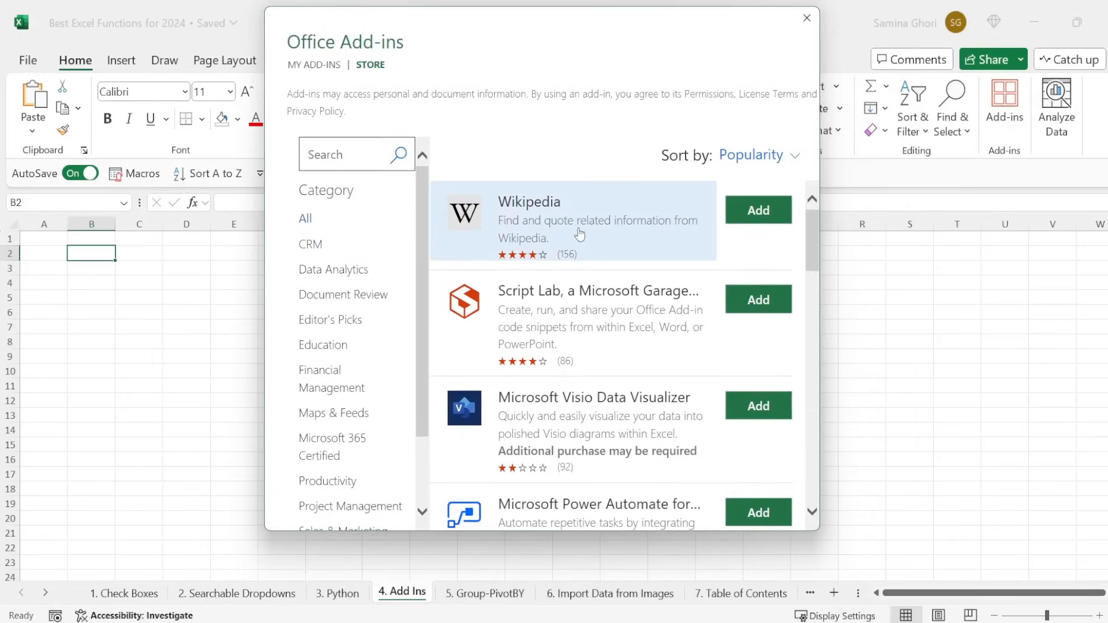
pyautogui.click(756, 210)
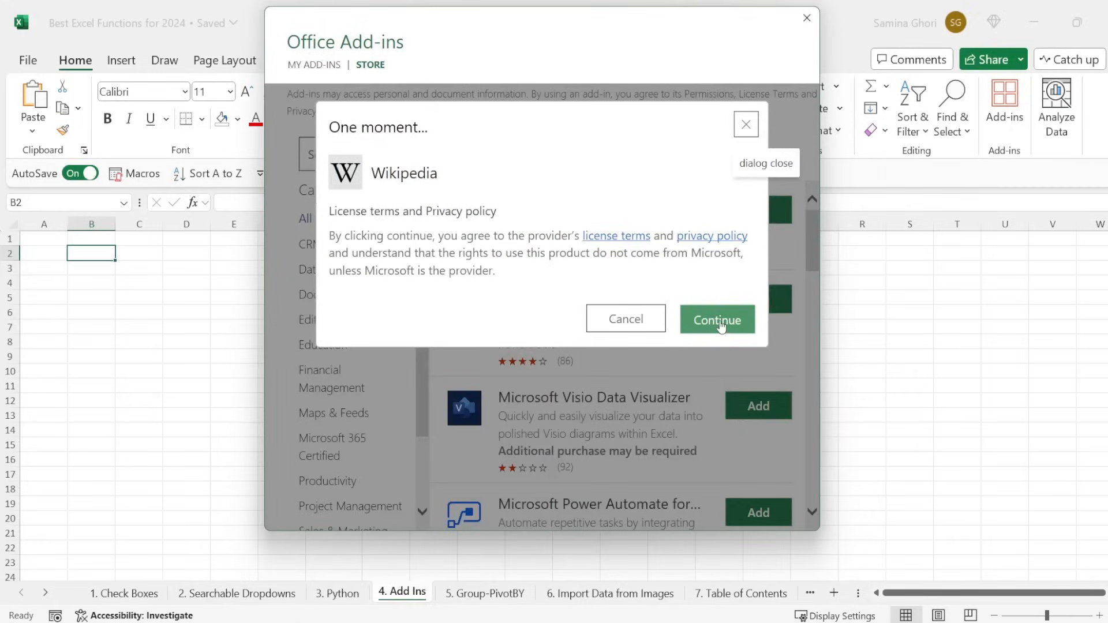
pyautogui.click(716, 319)
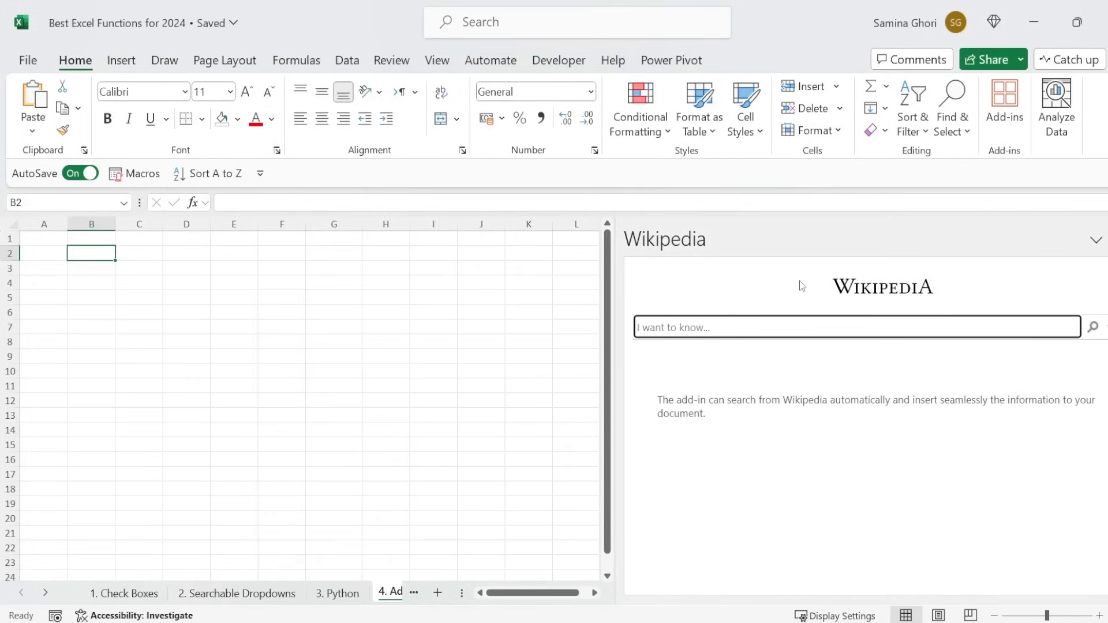
# Search Wikipedia for 'population of worldwide countries' and show the Average human height by country article
pyautogui.write('population of wor')
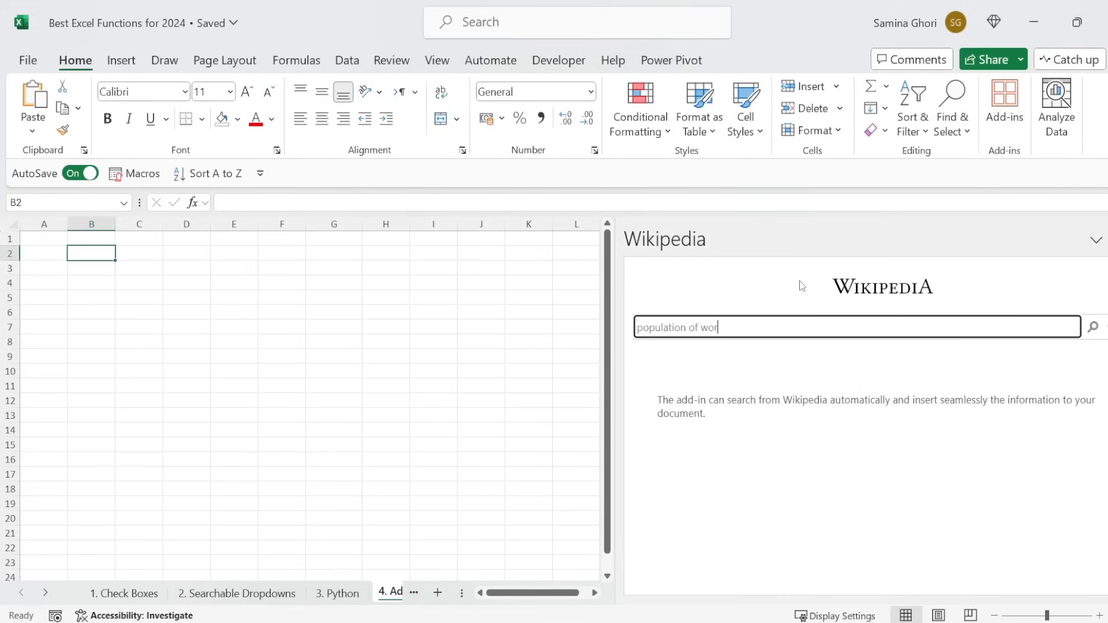
pyautogui.write('ldwide co')
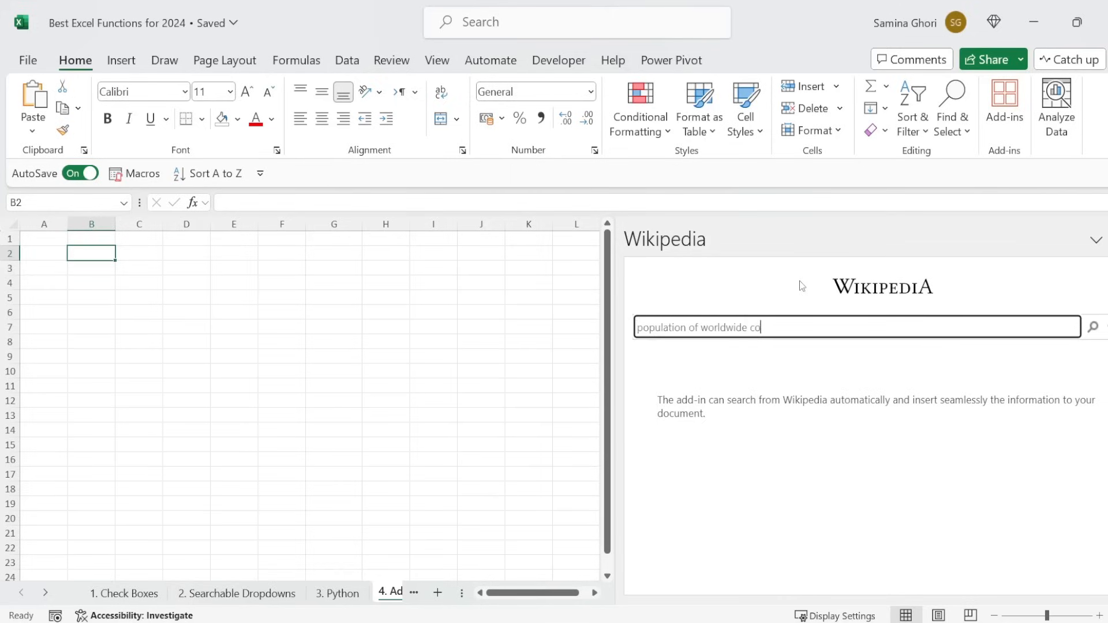
pyautogui.write('untries')
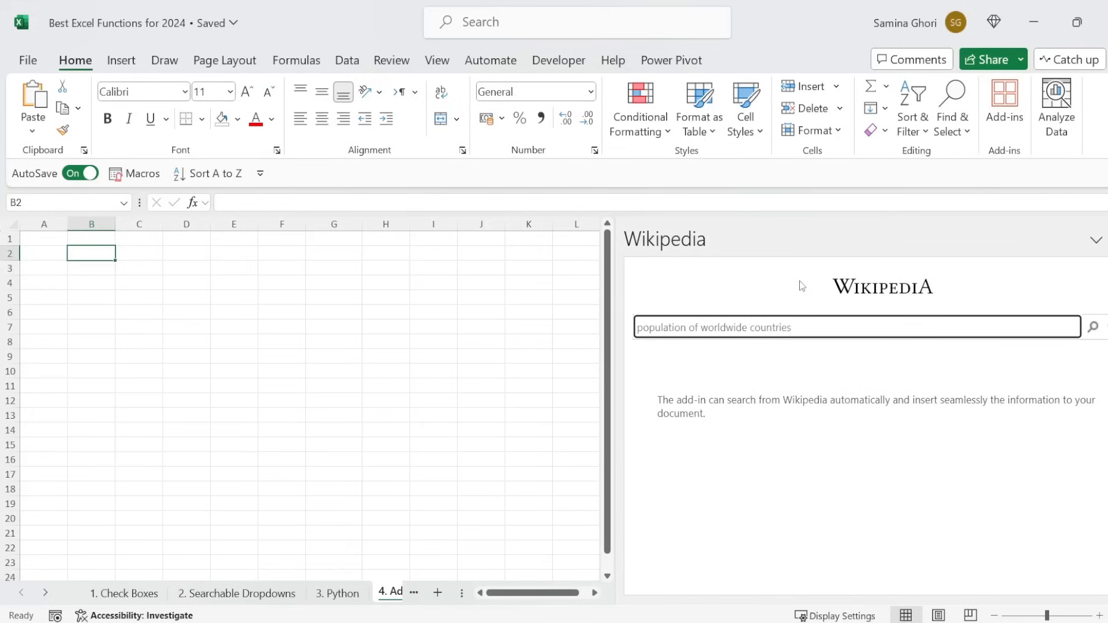
pyautogui.click(1090, 326)
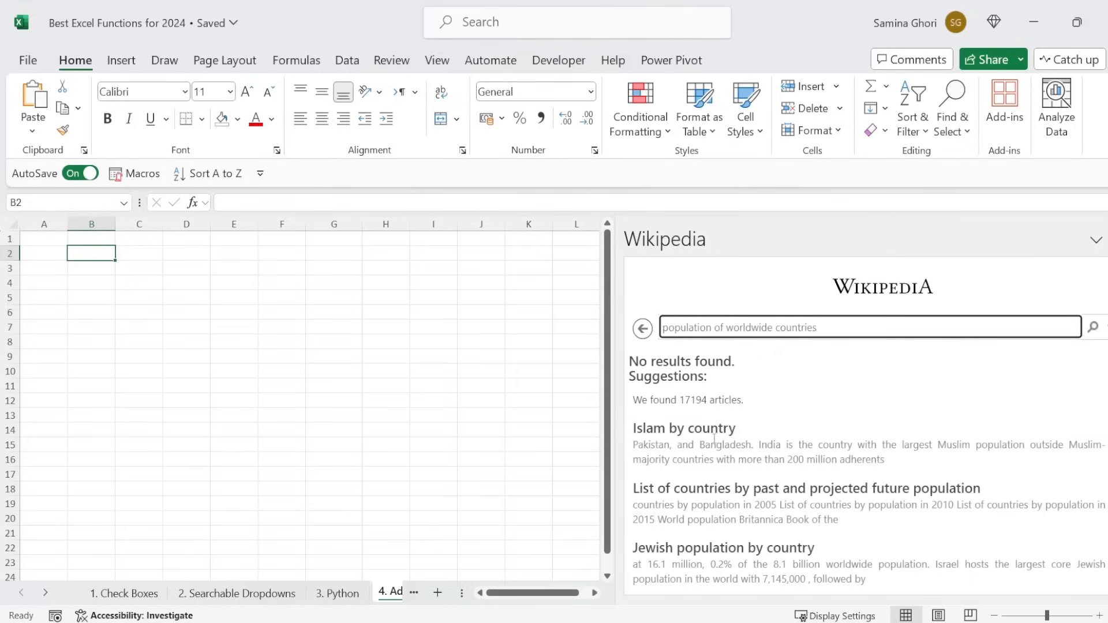
pyautogui.scroll(-3)
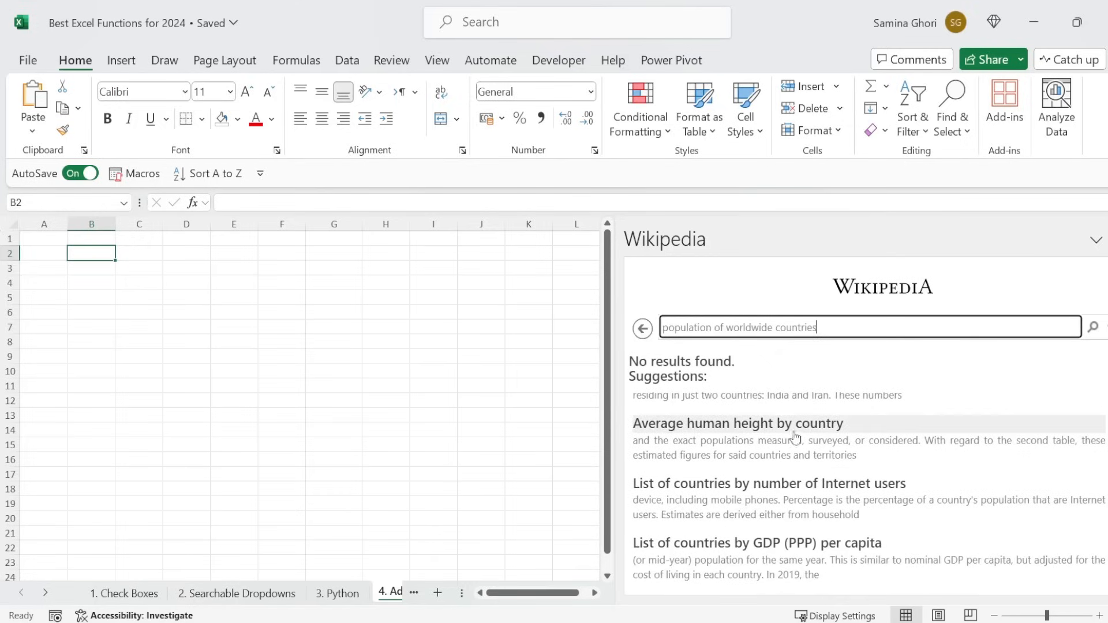
pyautogui.click(737, 424)
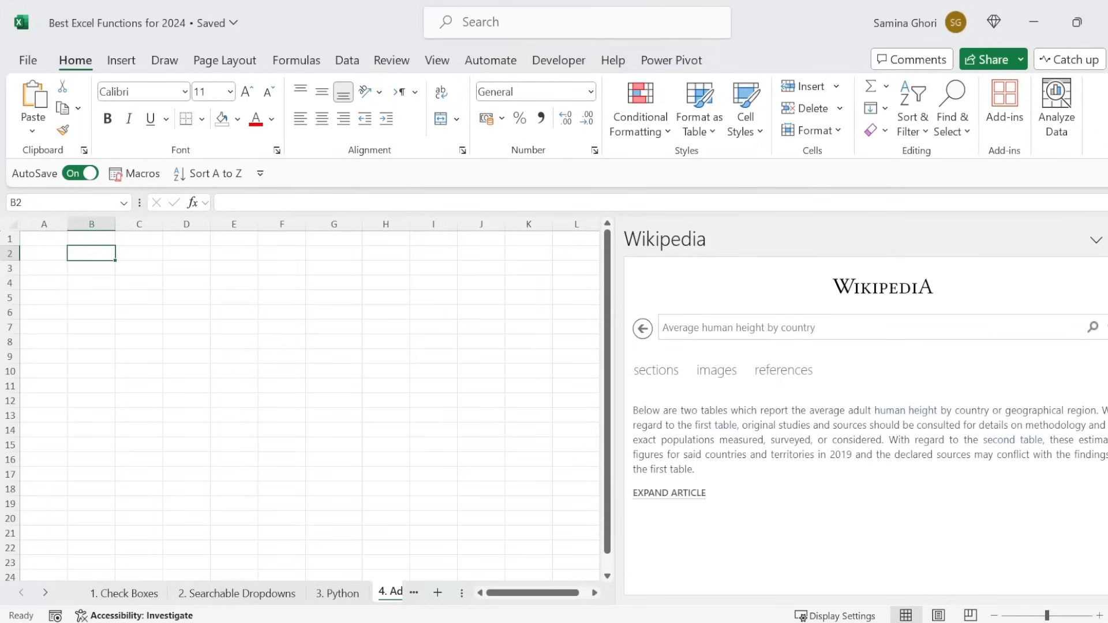
pyautogui.click(1003, 106)
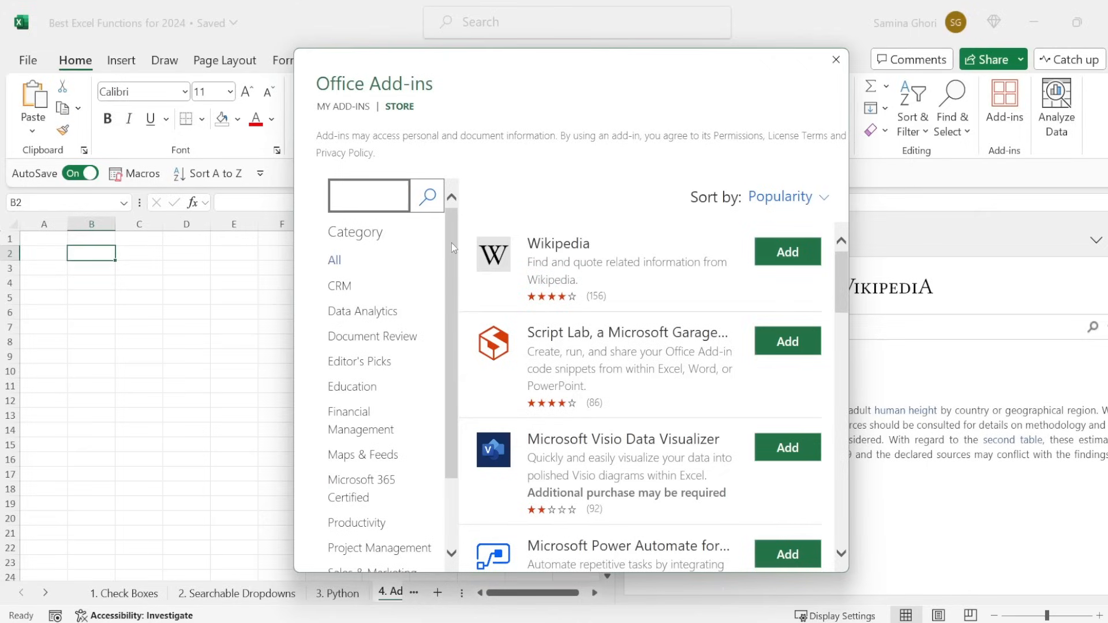
# Add Mini Calendar and Date Picker from the store and insert two January 2024 dates
pyautogui.click(427, 196)
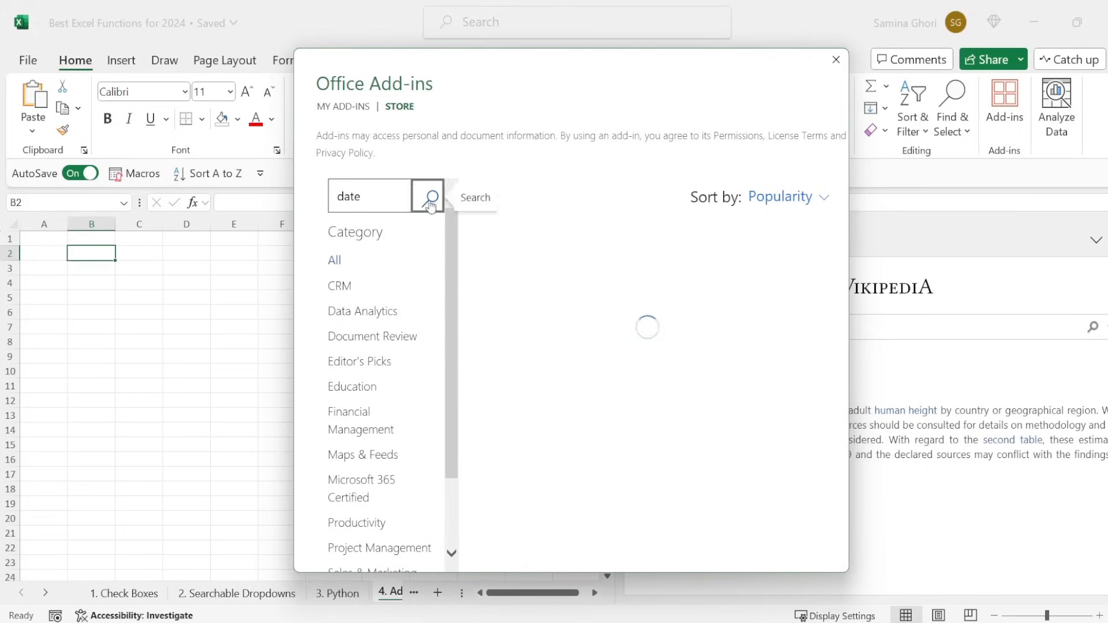
pyautogui.click(427, 196)
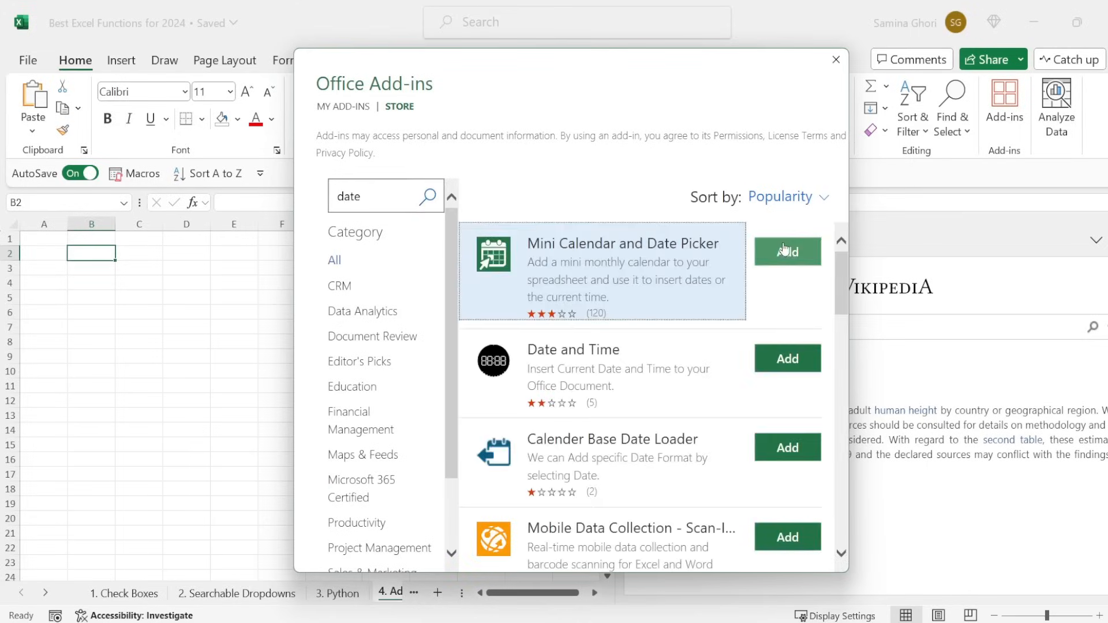
pyautogui.click(835, 59)
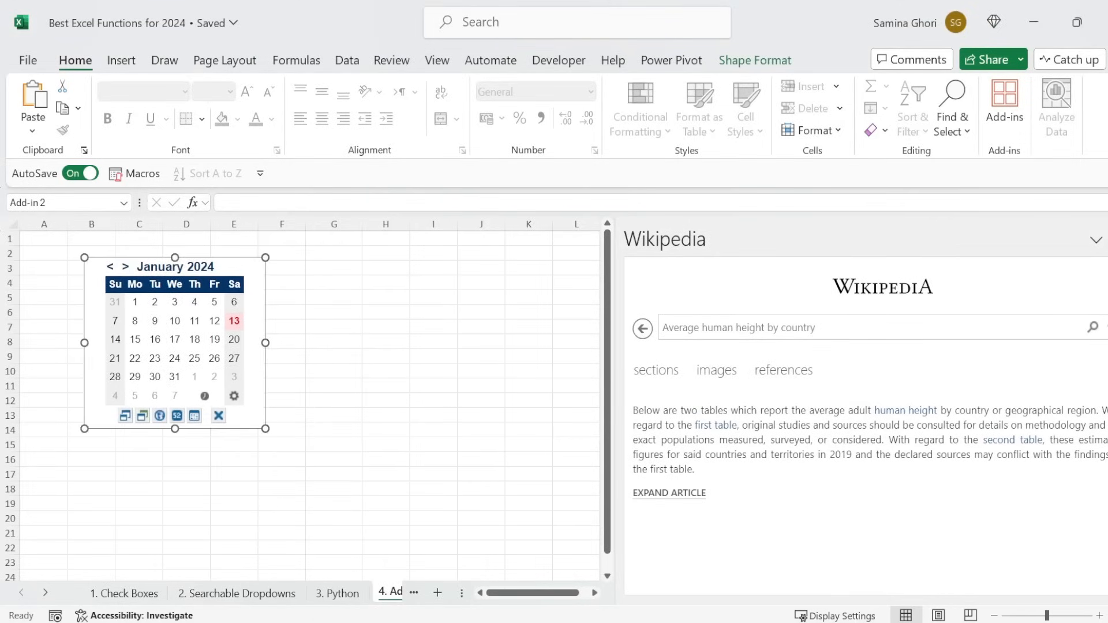
pyautogui.click(332, 282)
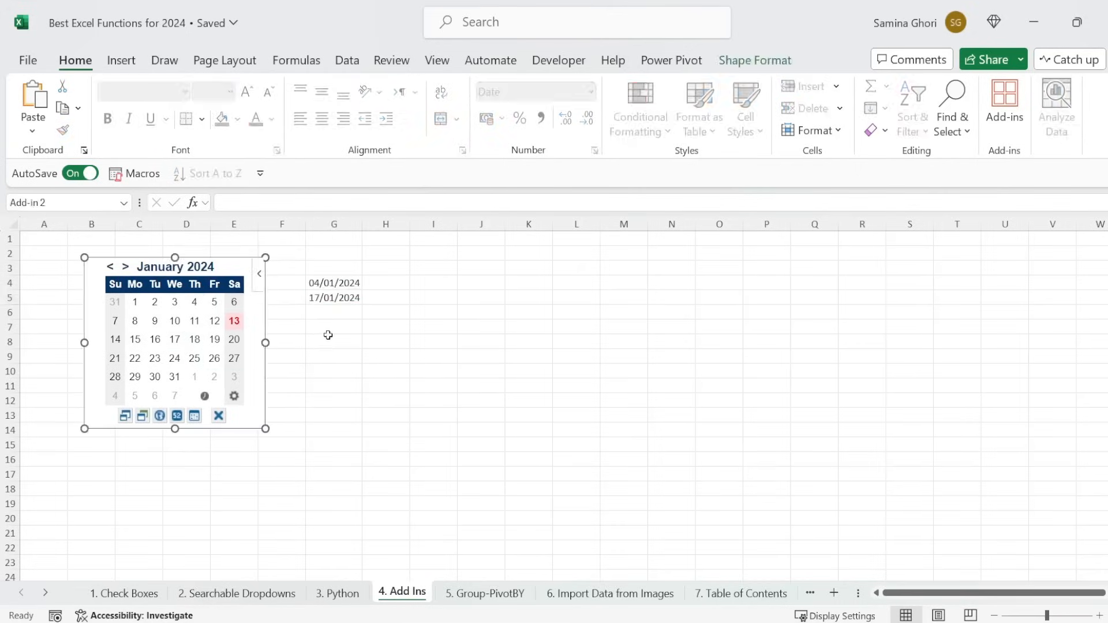
pyautogui.click(332, 312)
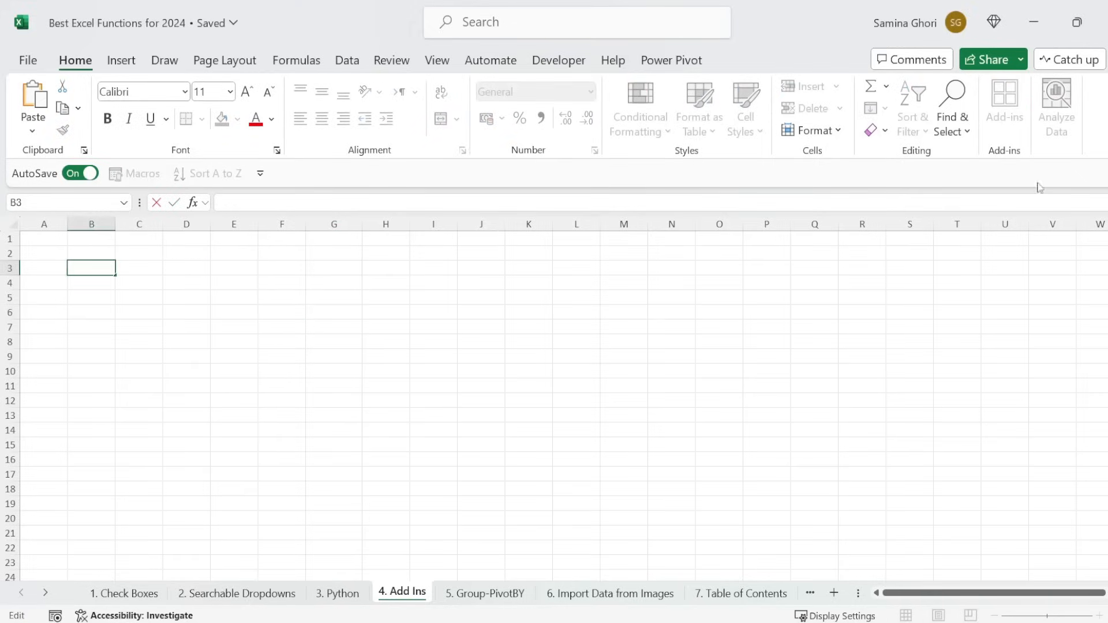
pyautogui.moveTo(806, 253)
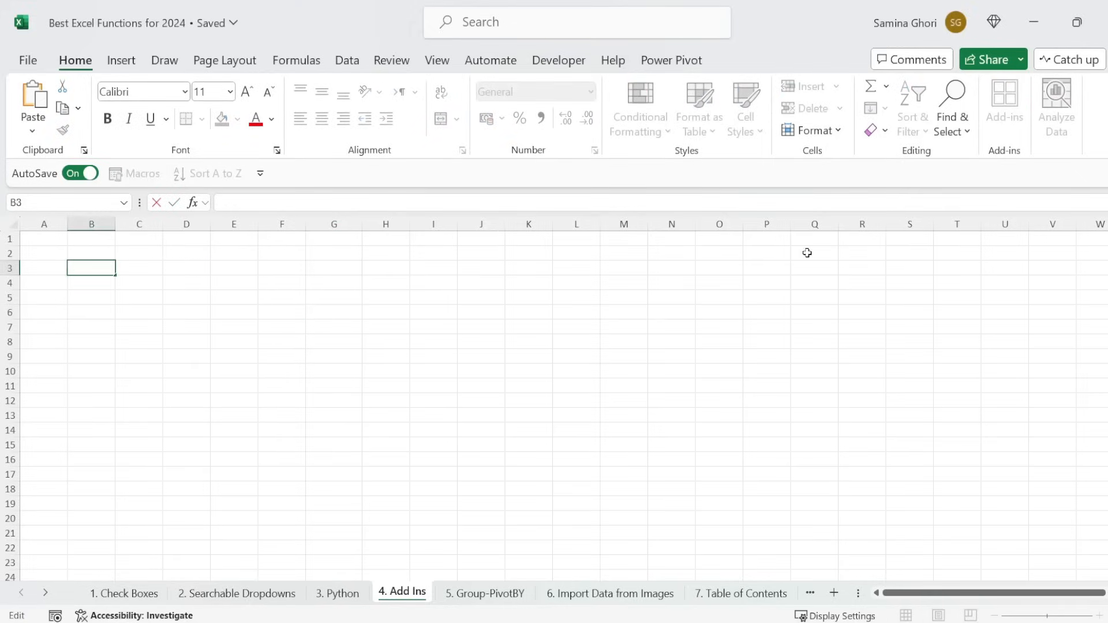
# Search the add-ins store for 'qr' and add the QR4Office add-in
pyautogui.click(1003, 106)
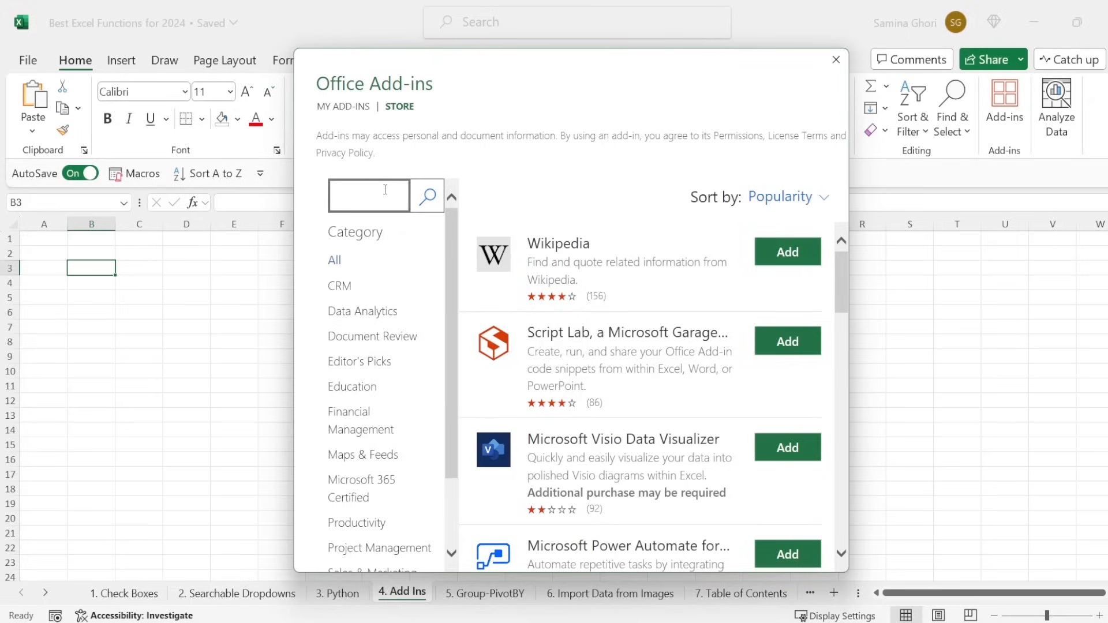
pyautogui.write('qr')
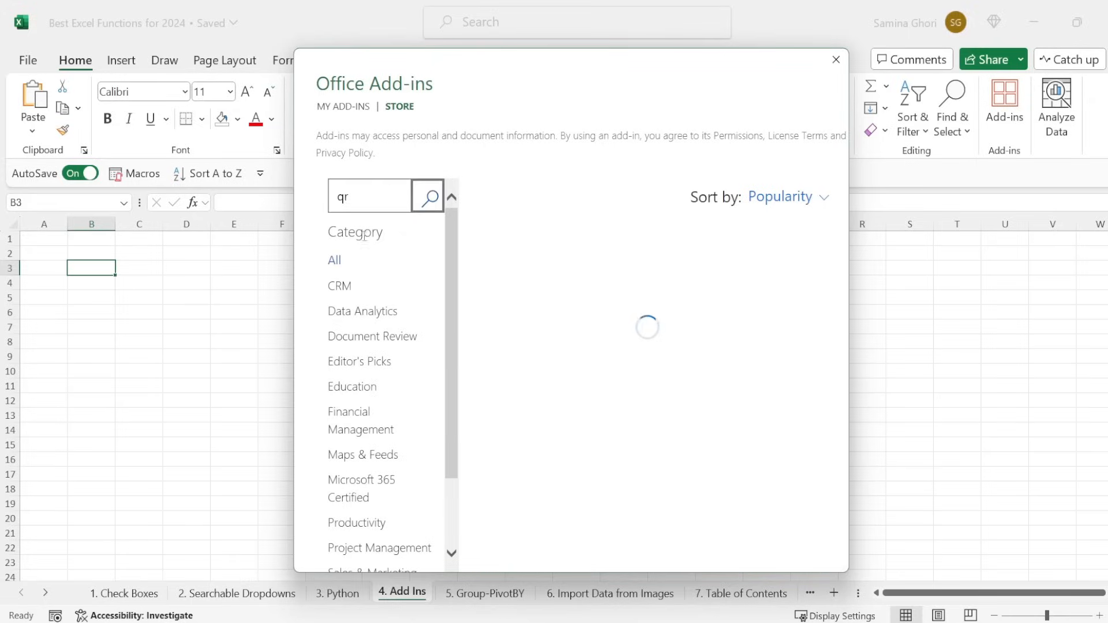
pyautogui.click(427, 197)
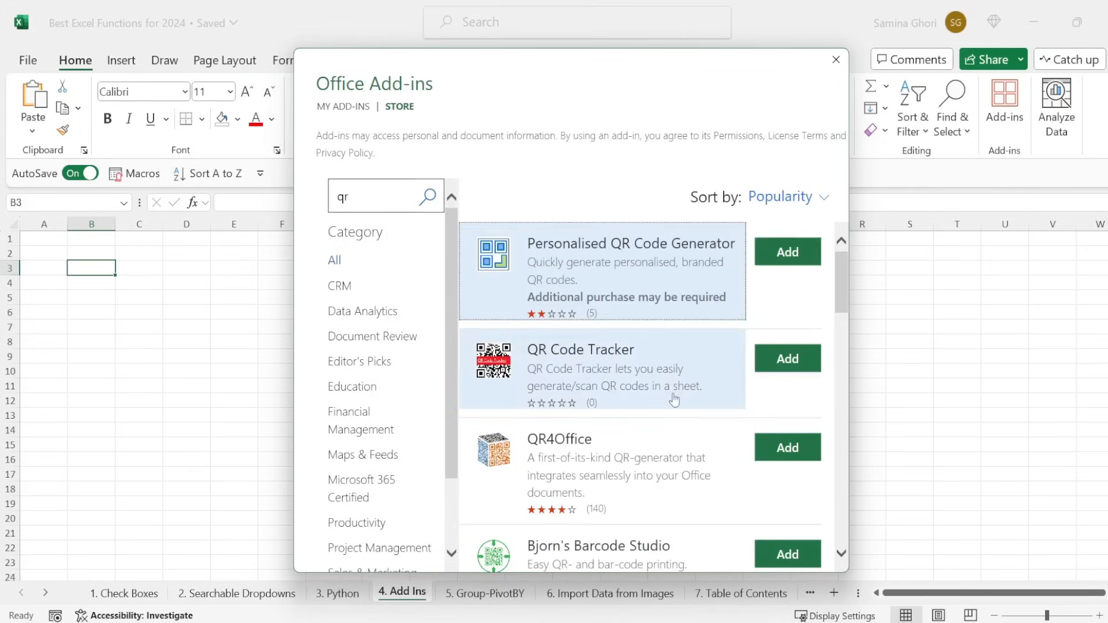
pyautogui.scroll(-3)
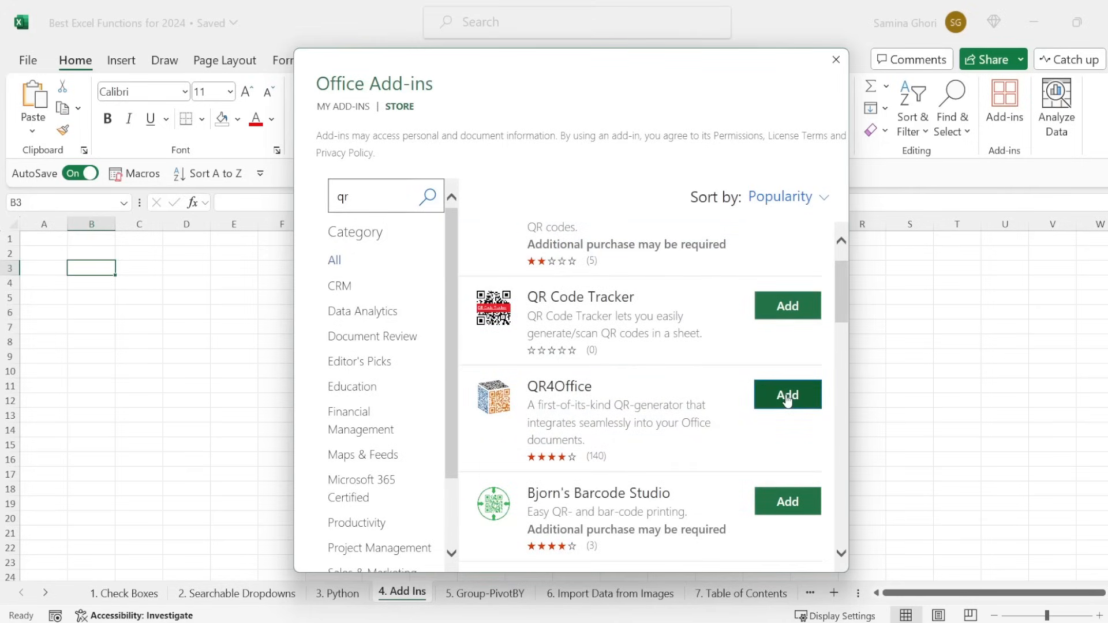
pyautogui.click(836, 59)
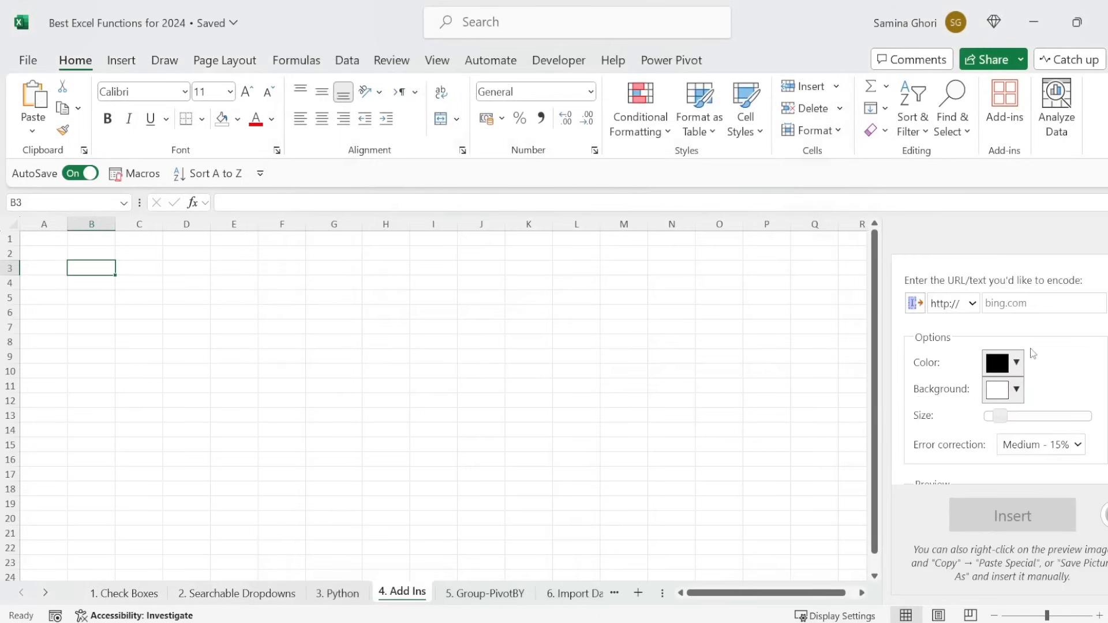
# Generate and insert a QR code for google.com with QR4Office
pyautogui.click(1042, 303)
pyautogui.write('google.com')
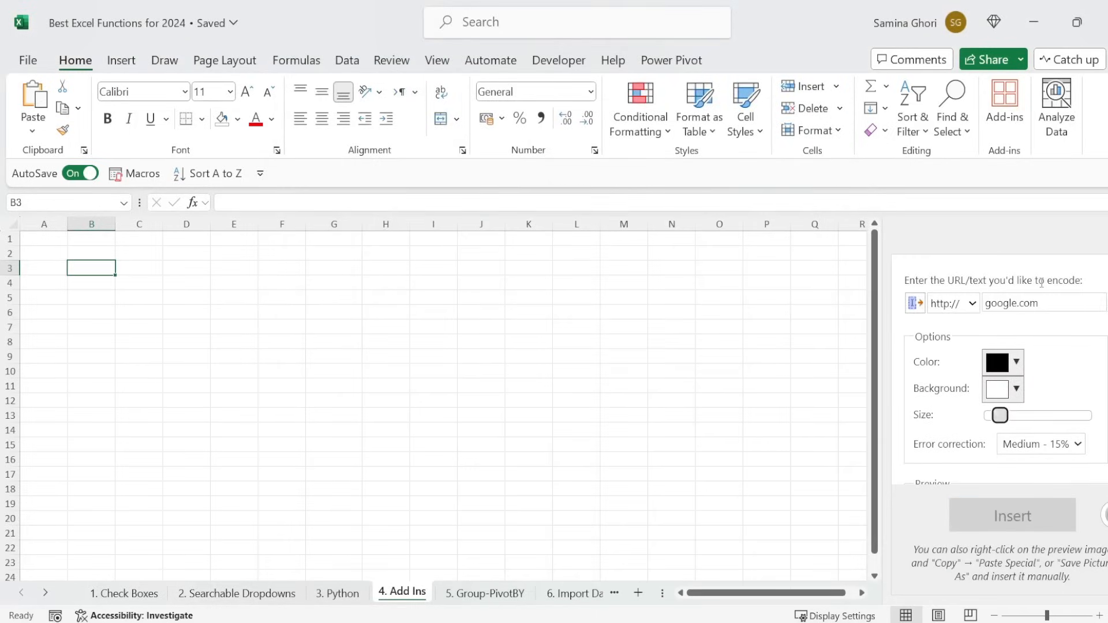
pyautogui.scroll(-3)
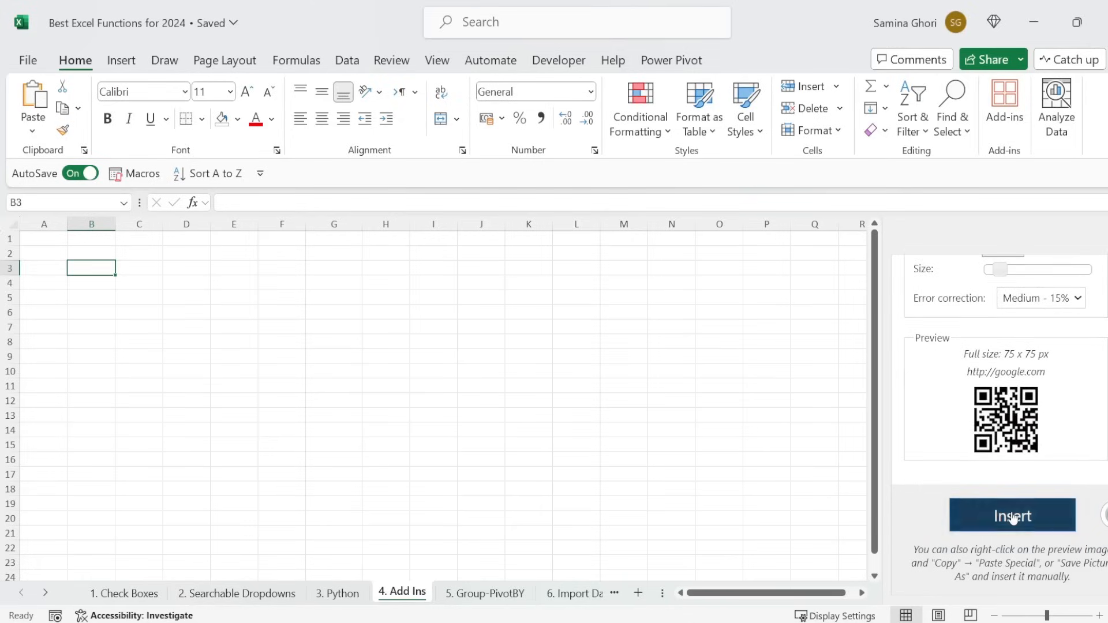
pyautogui.click(1011, 514)
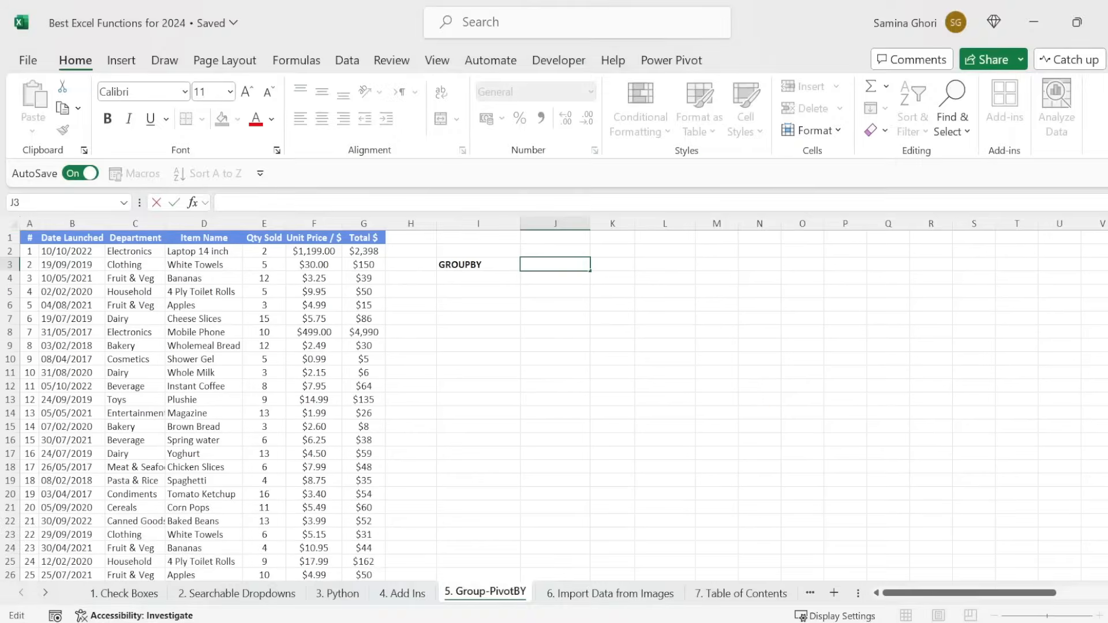
pyautogui.moveTo(577, 250)
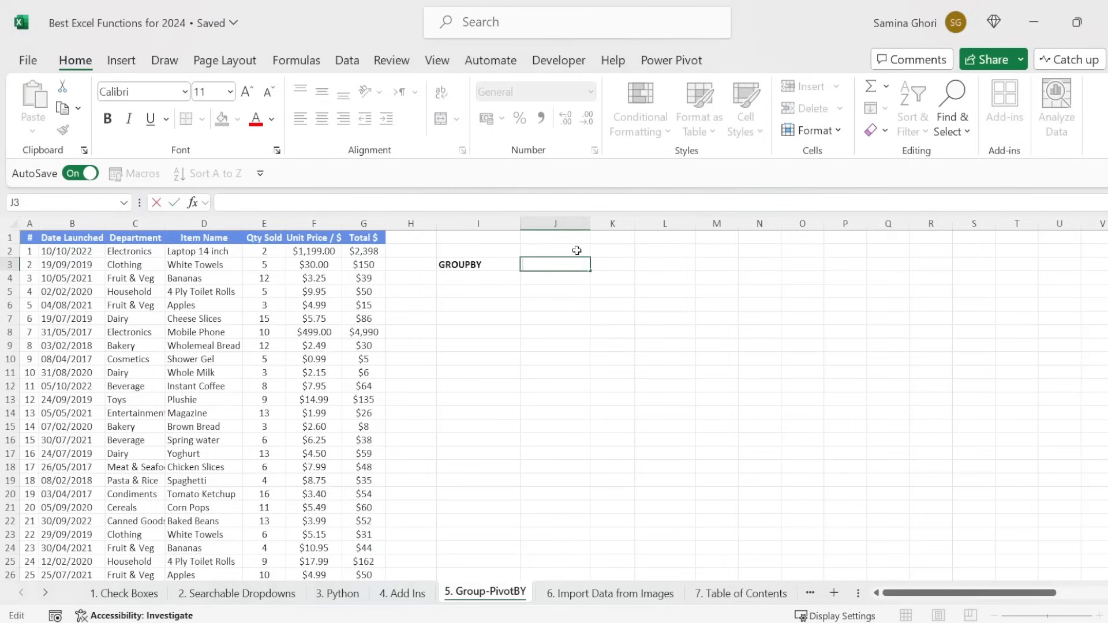
# Start =GROUPBY( in J3 with Department C1:C101 as rows and E1:G101 as values
pyautogui.write('=')
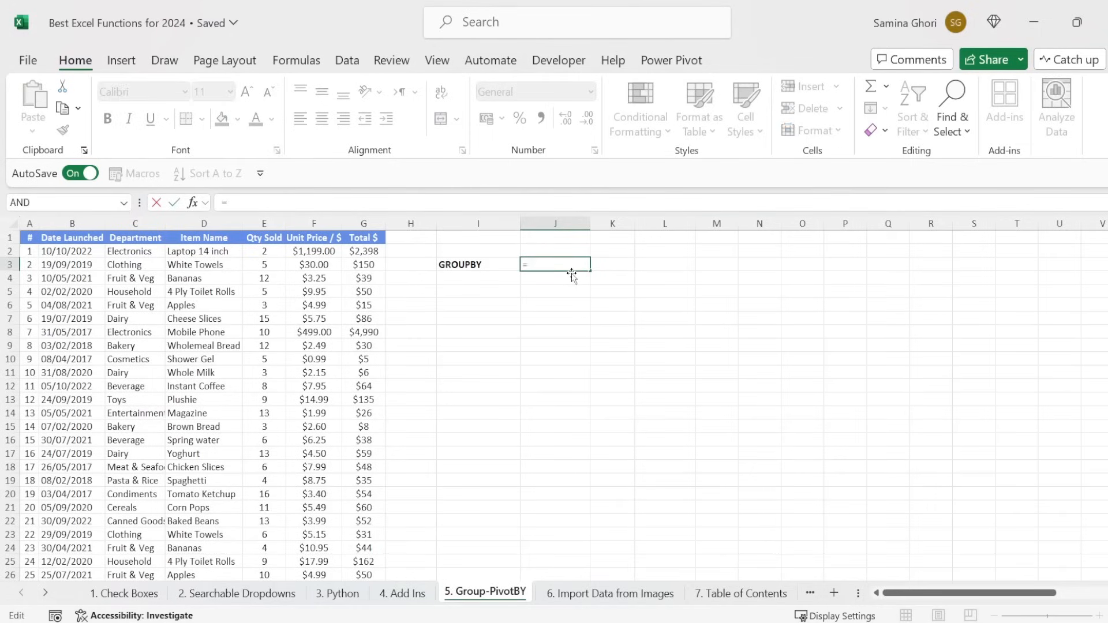
pyautogui.write('grou')
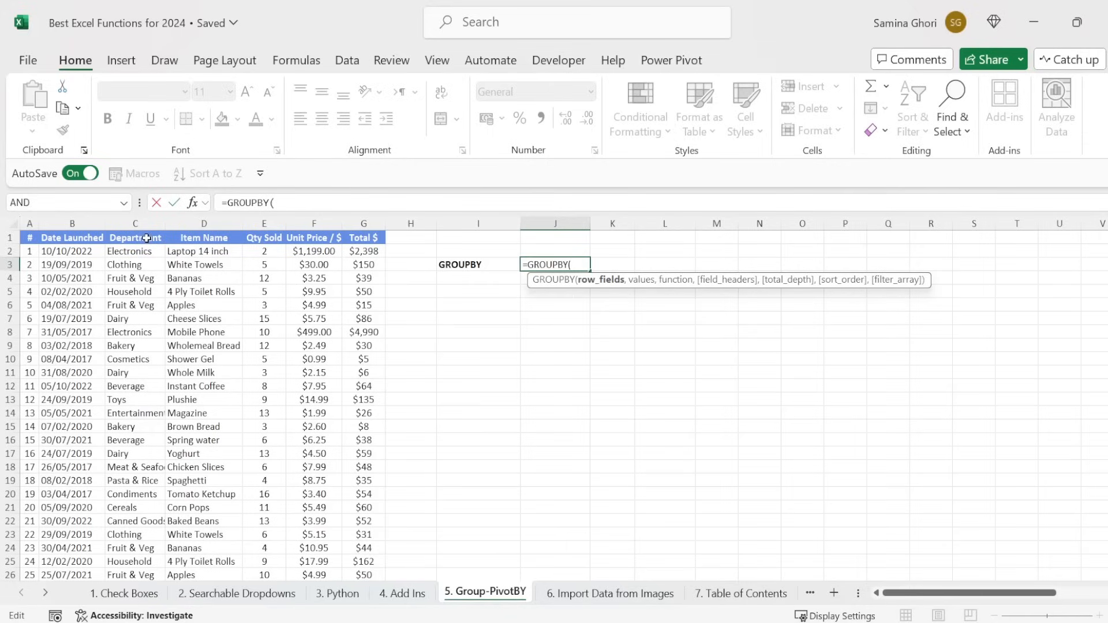
pyautogui.click(134, 237)
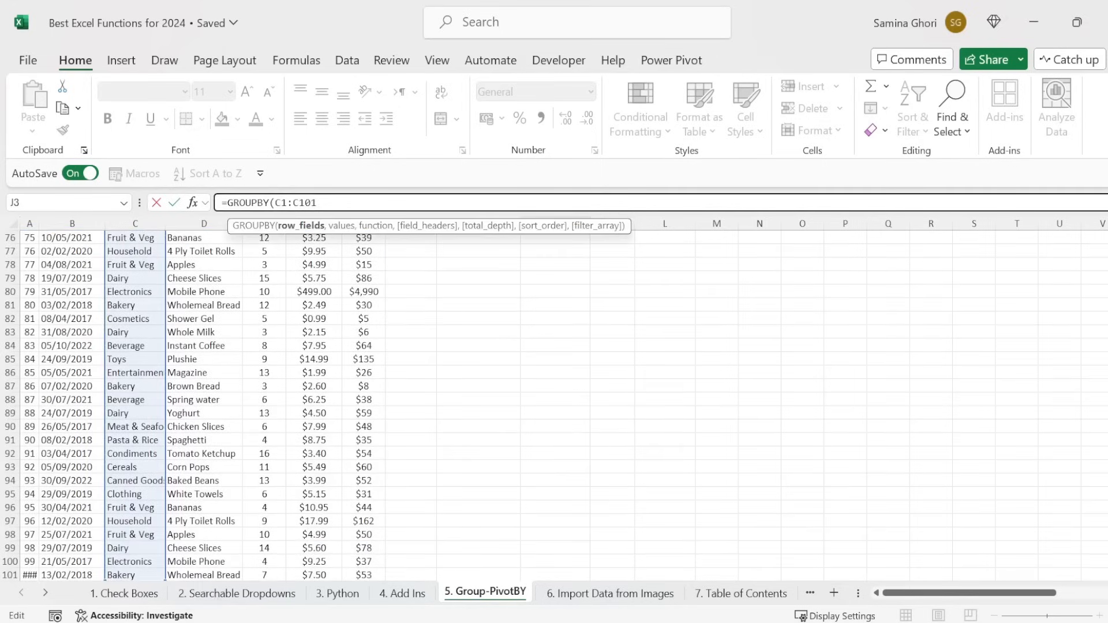
pyautogui.scroll(3)
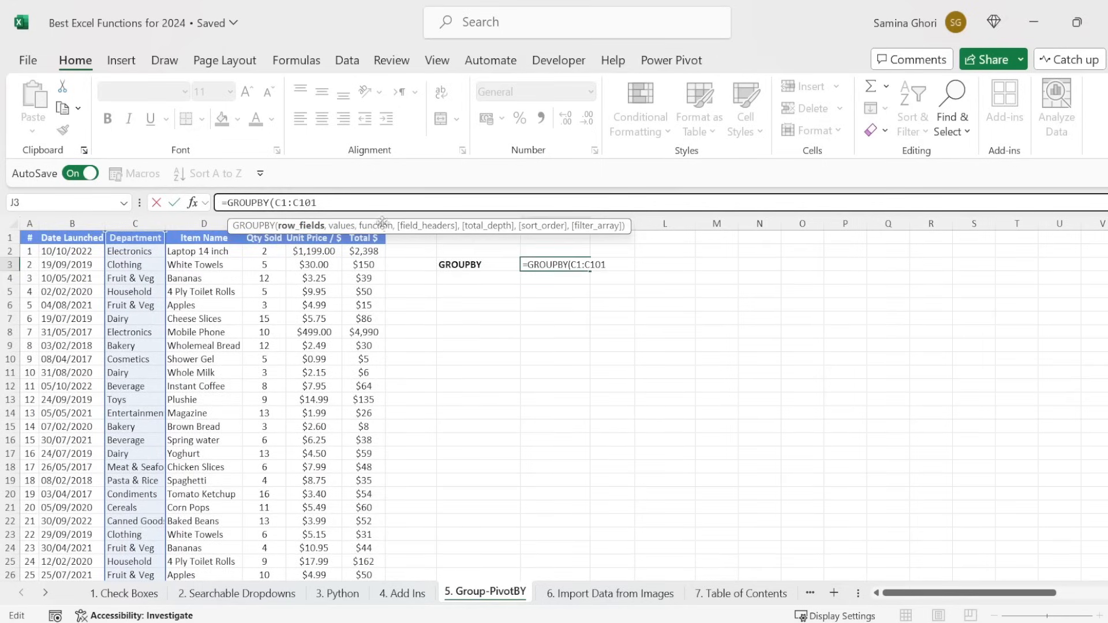
pyautogui.write(',')
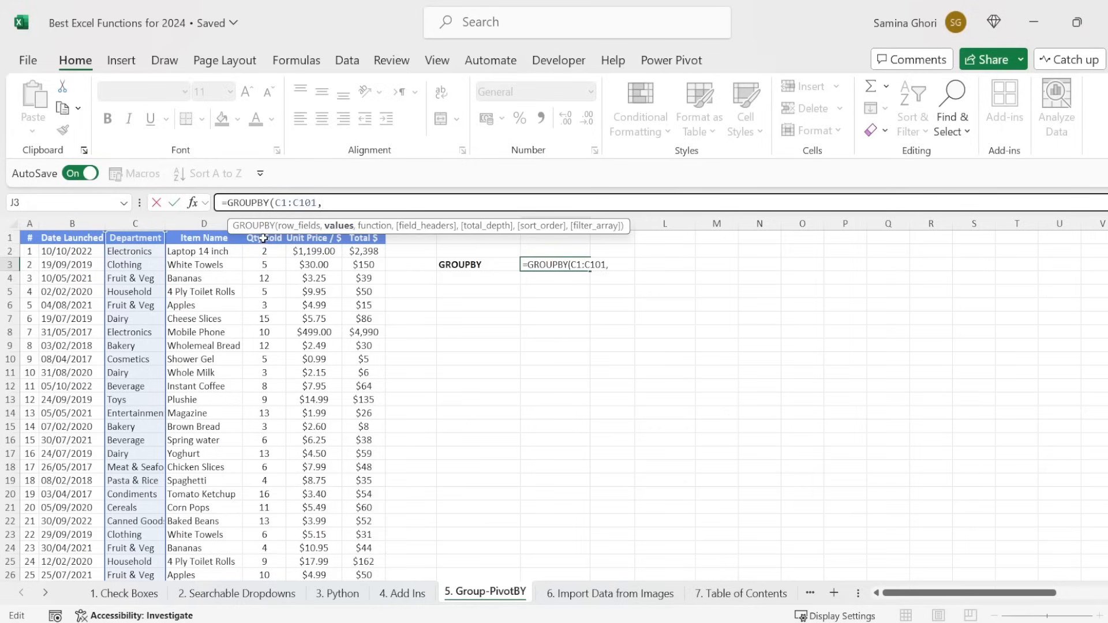
pyautogui.moveTo(303, 245)
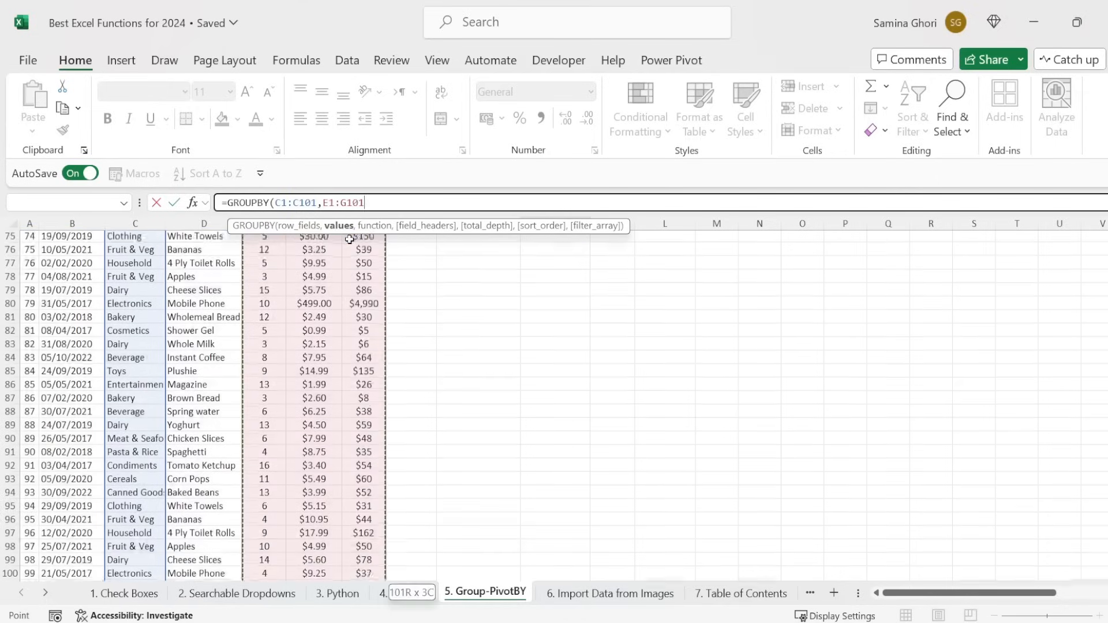
pyautogui.write(',')
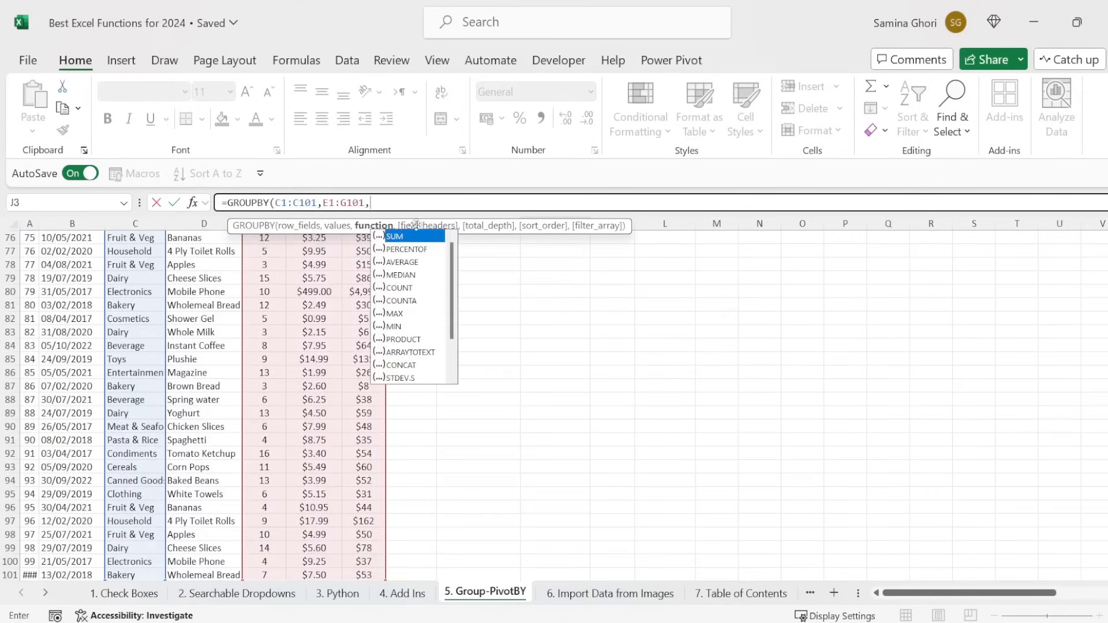
pyautogui.moveTo(412, 236)
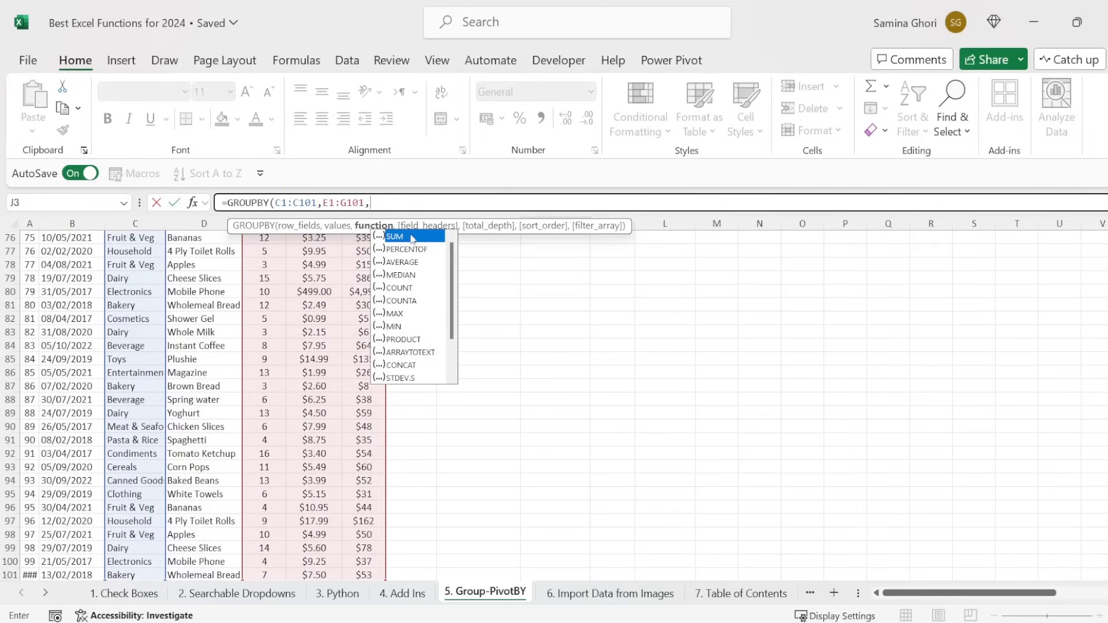
pyautogui.moveTo(422, 276)
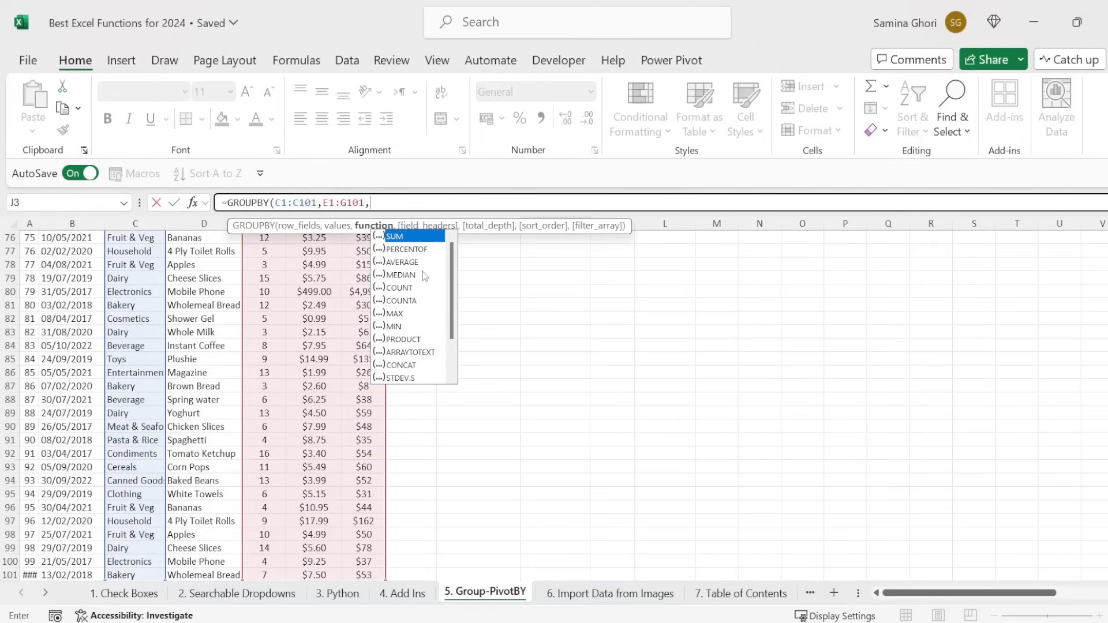
# Set SUM as the aggregation and 3 - Yes and show for field headers
pyautogui.write('S')
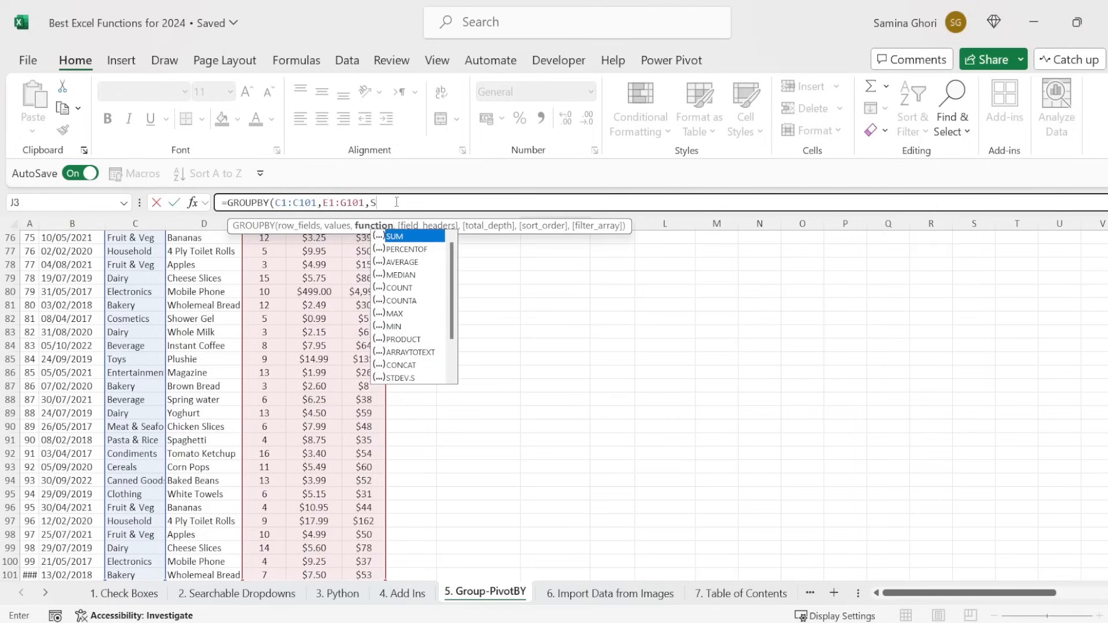
pyautogui.click(395, 236)
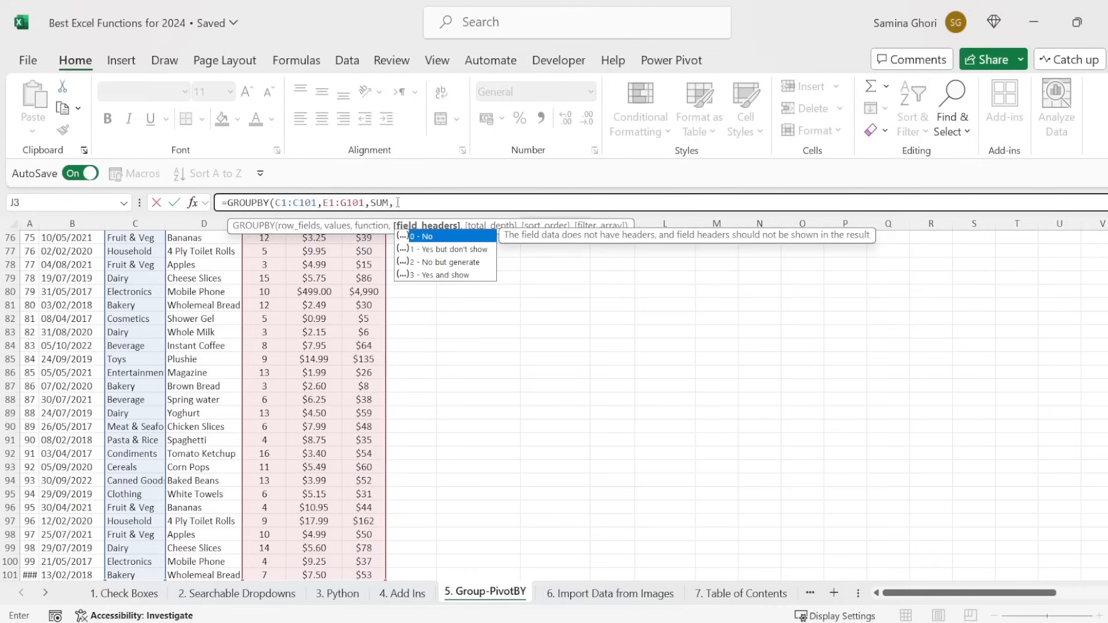
pyautogui.scroll(3)
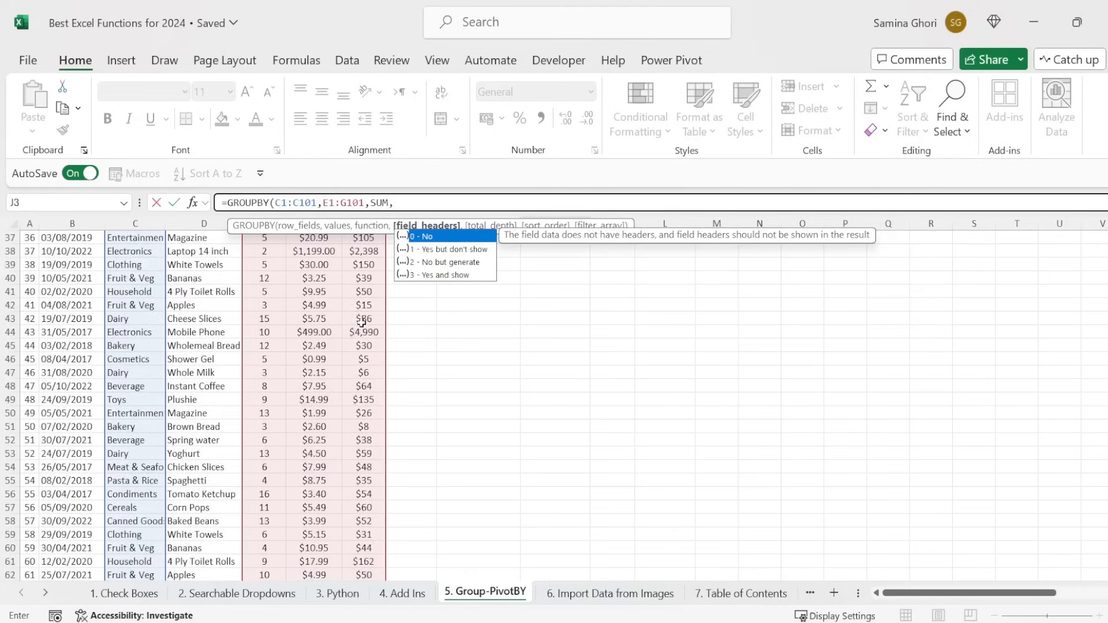
pyautogui.scroll(3)
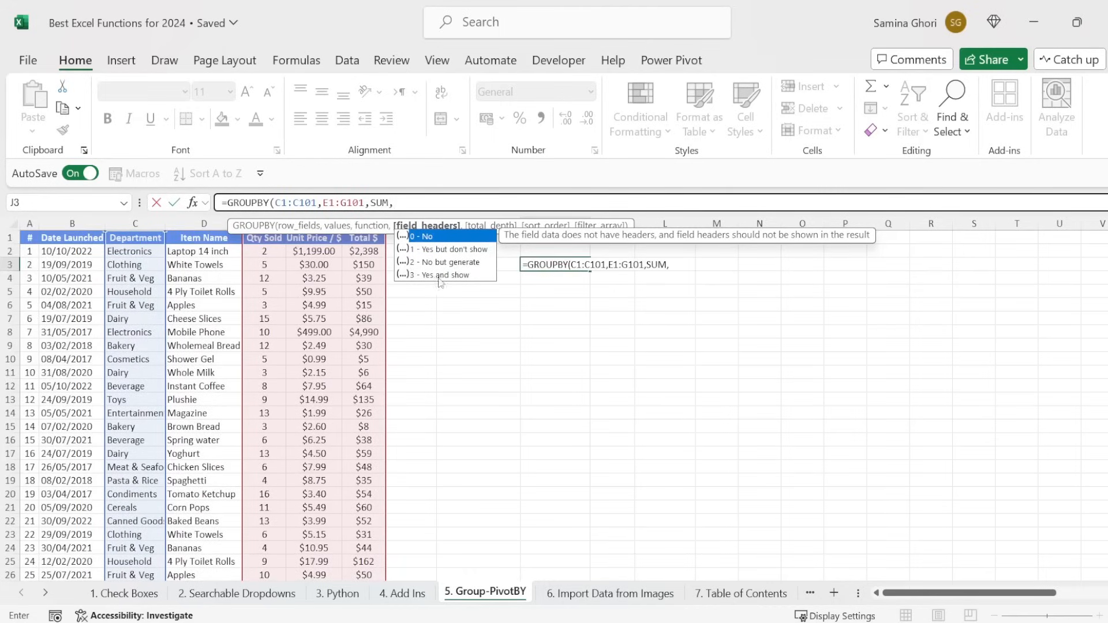
pyautogui.moveTo(457, 267)
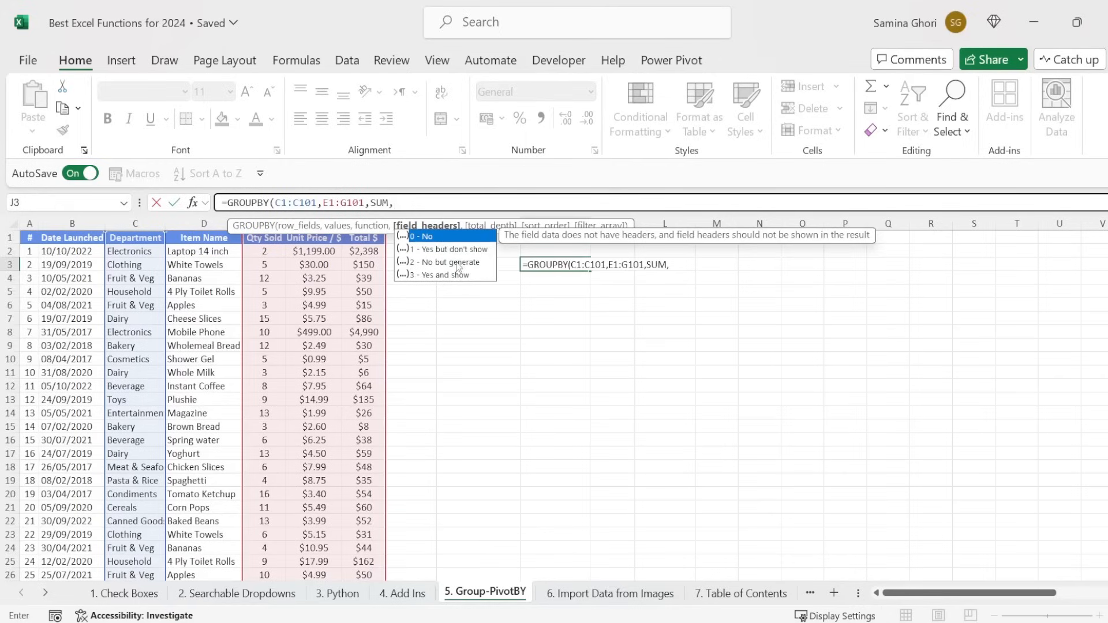
pyautogui.moveTo(416, 282)
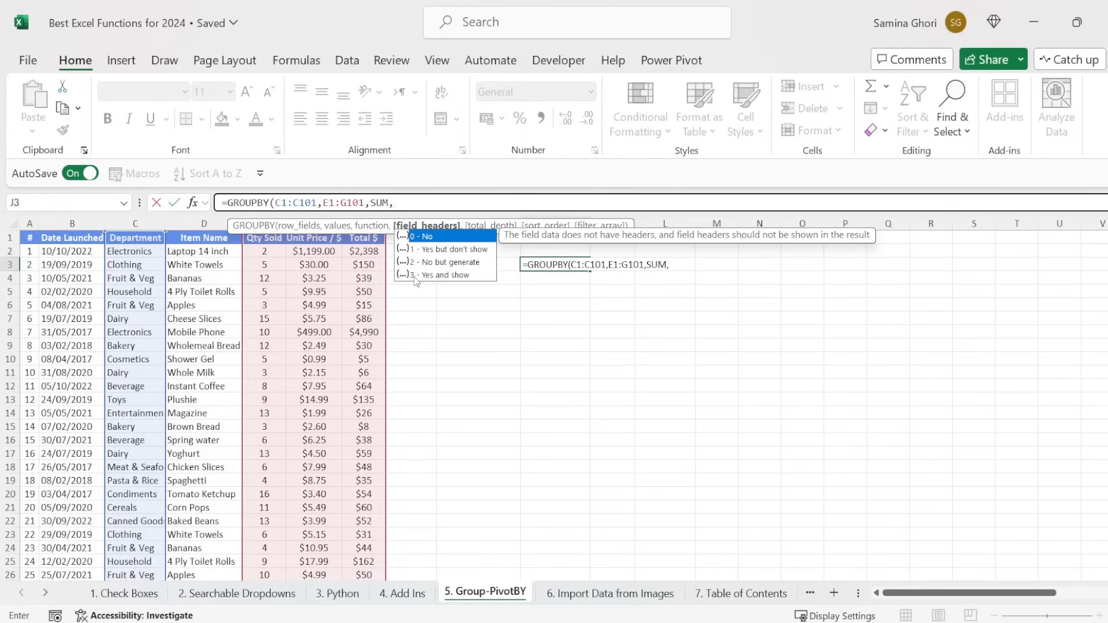
pyautogui.moveTo(442, 275)
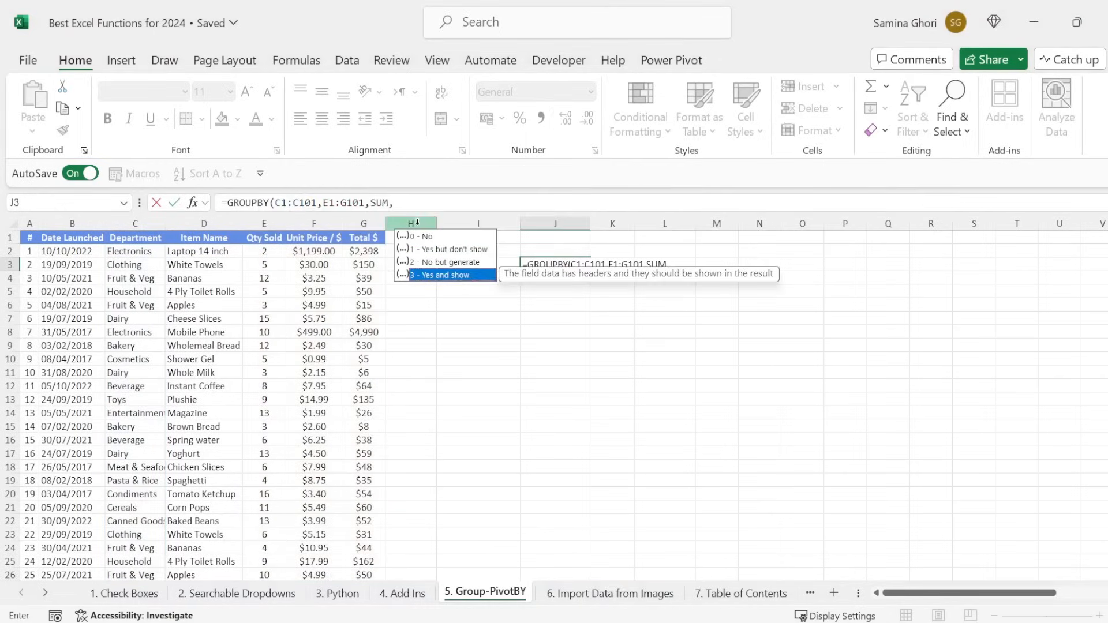
pyautogui.click(438, 275)
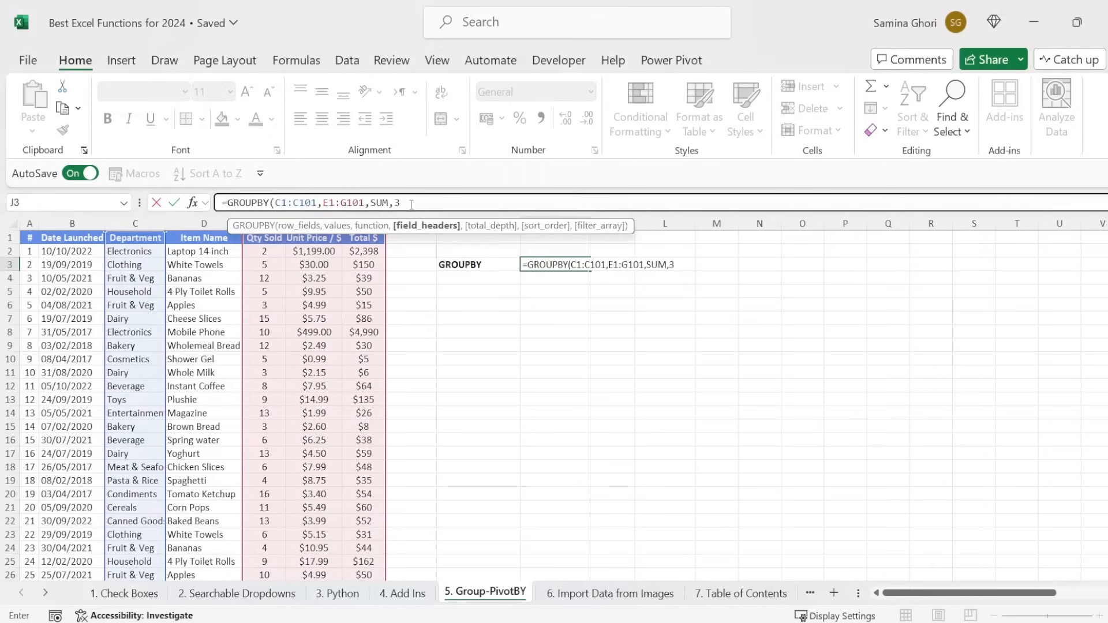
# Add the totals argument and a negative sort order value to the GROUPBY formula
pyautogui.write(',1')
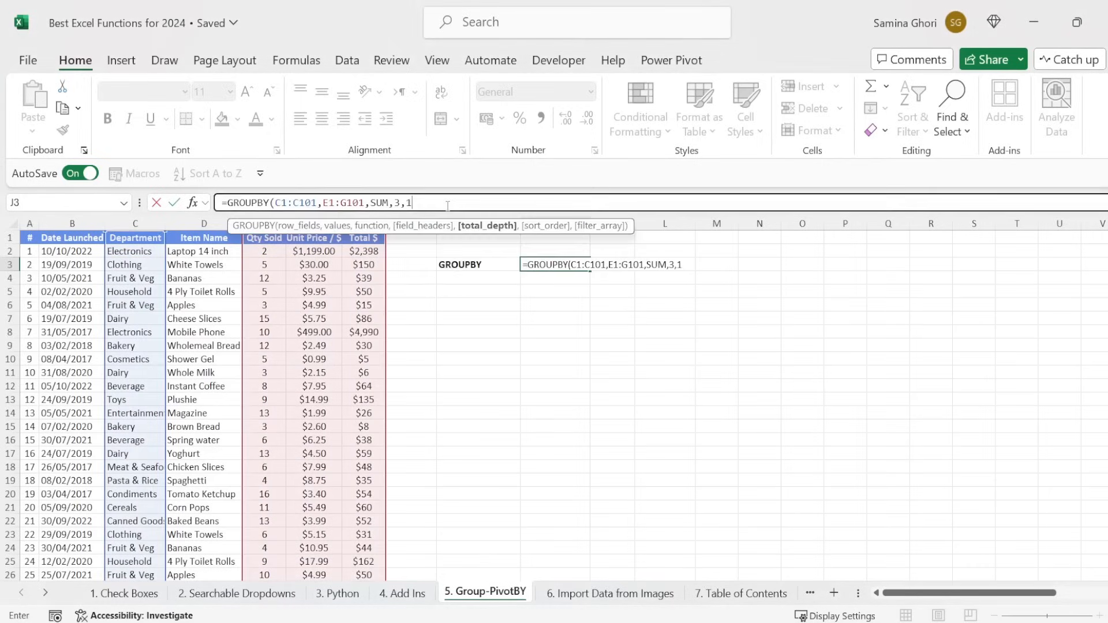
pyautogui.write(',')
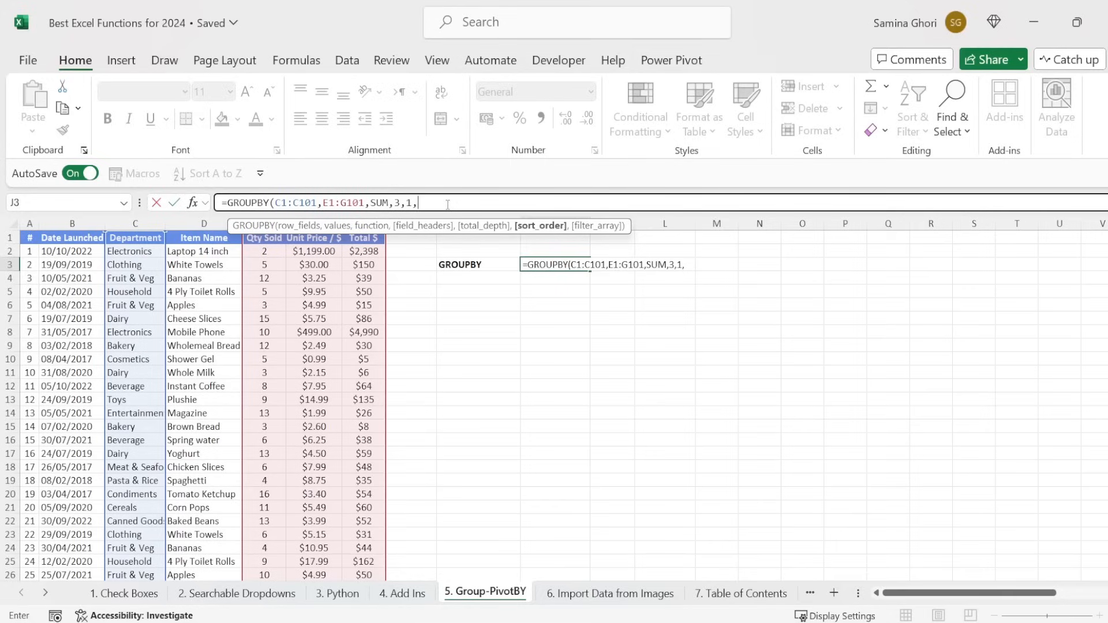
pyautogui.moveTo(366, 300)
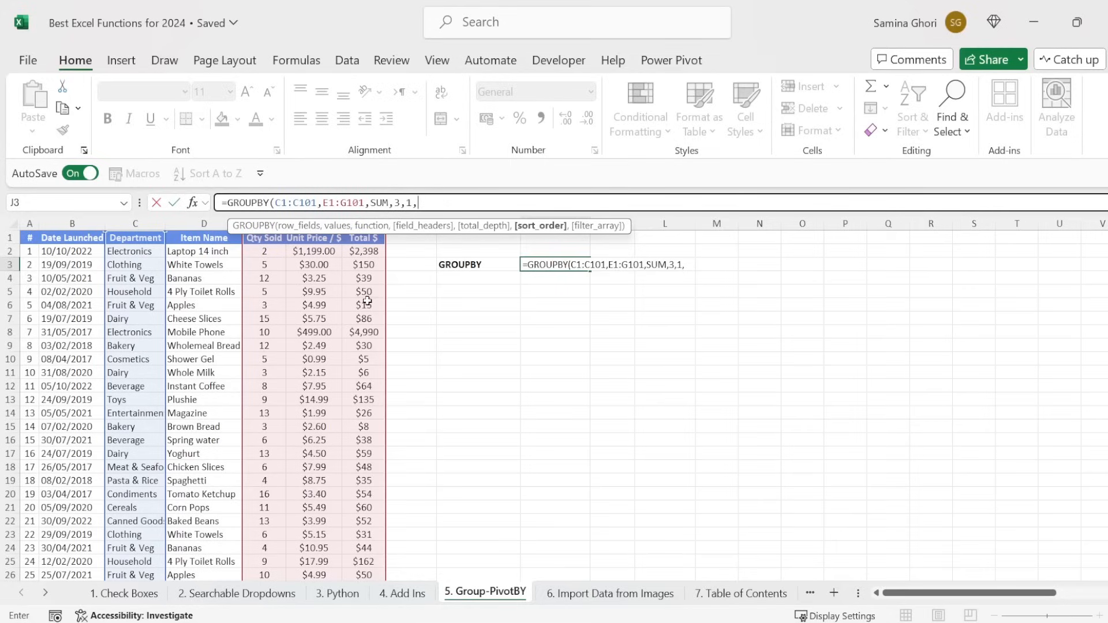
pyautogui.moveTo(264, 245)
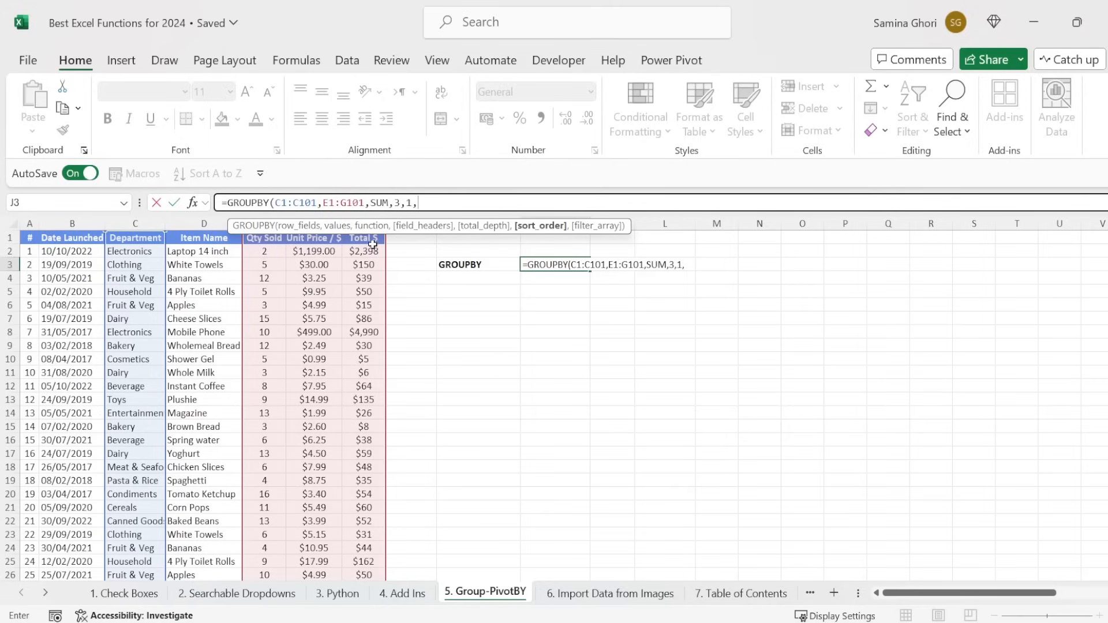
pyautogui.moveTo(375, 265)
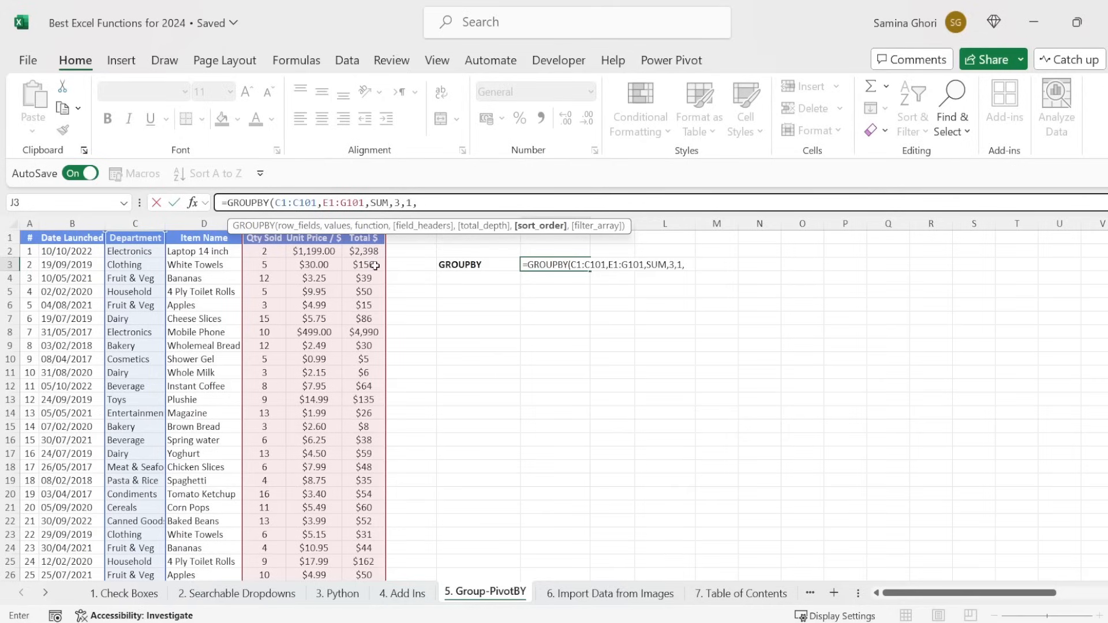
pyautogui.write('3')
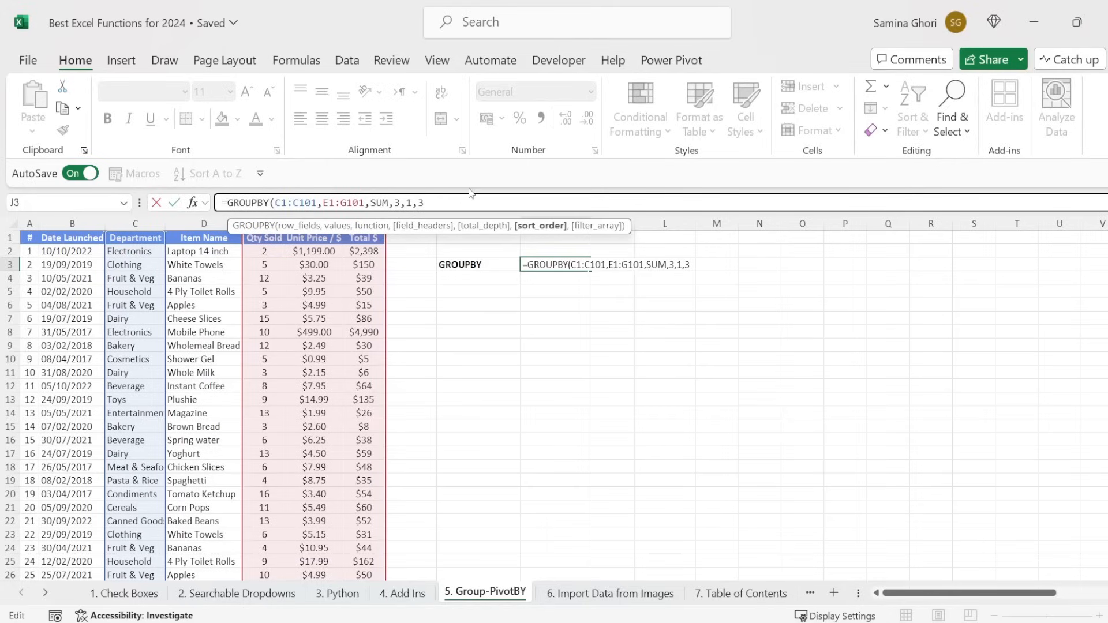
pyautogui.write('-')
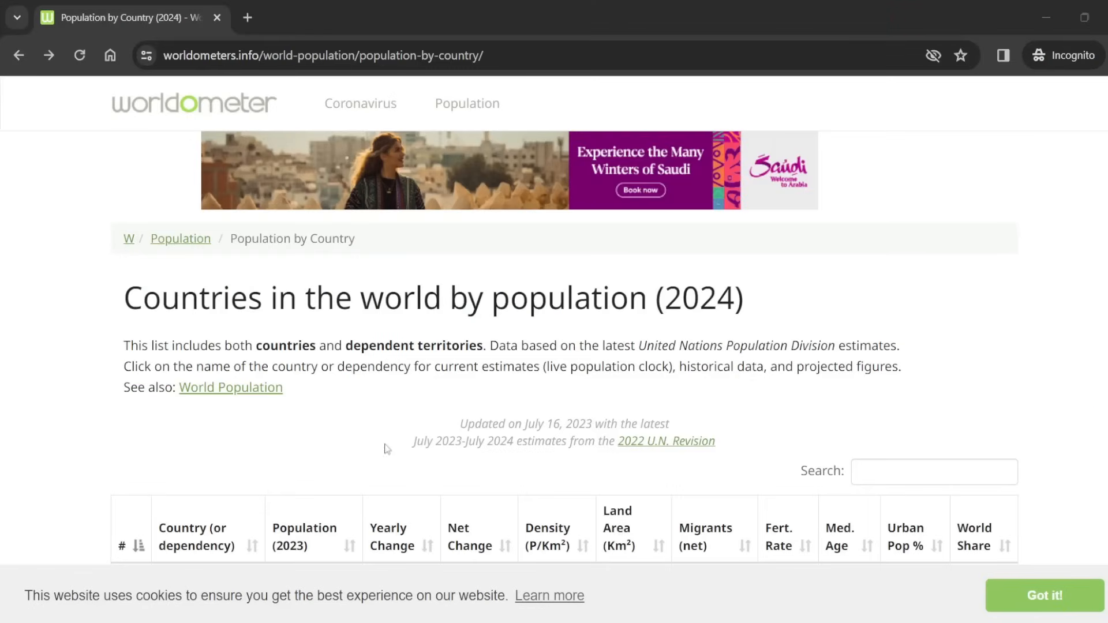
# Scroll the Worldometer page to bring the population-by-country table into view for snipping
pyautogui.scroll(-3)
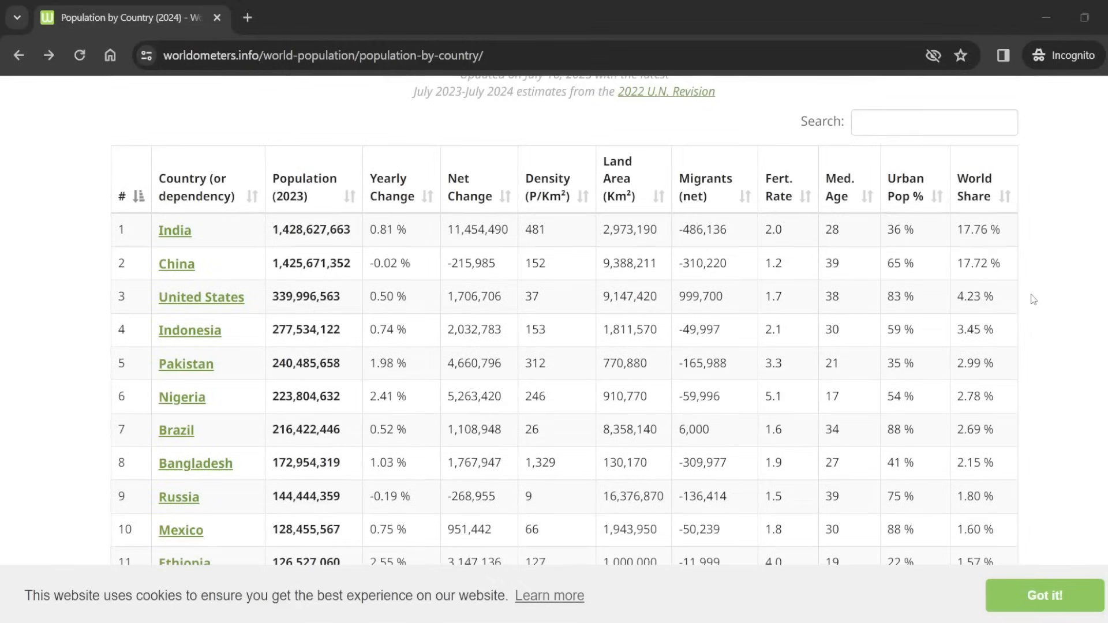
pyautogui.scroll(3)
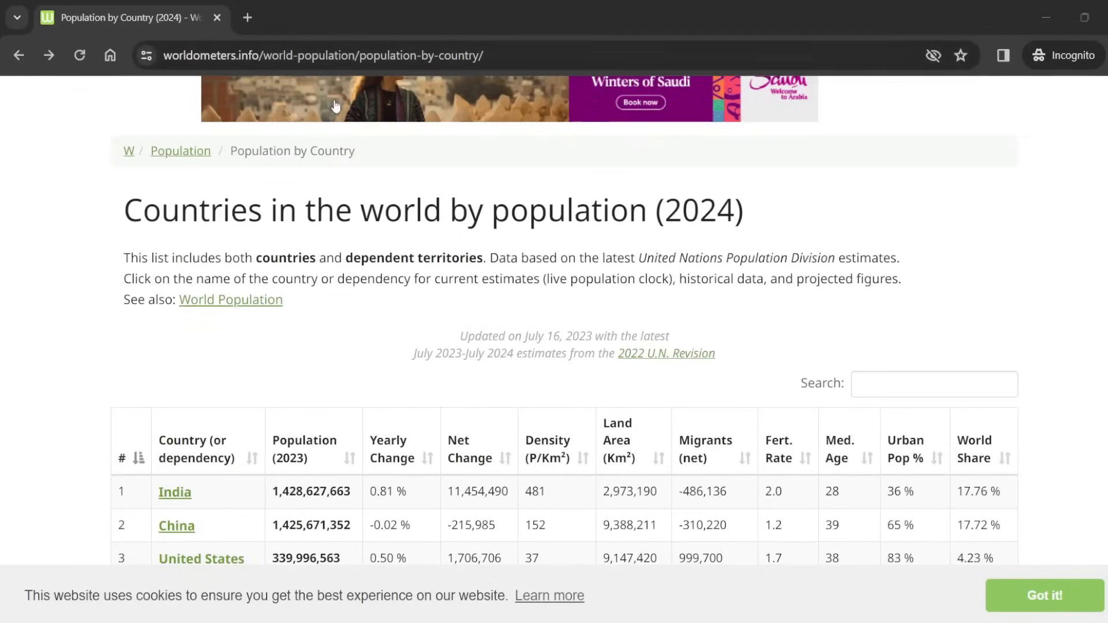
pyautogui.scroll(-3)
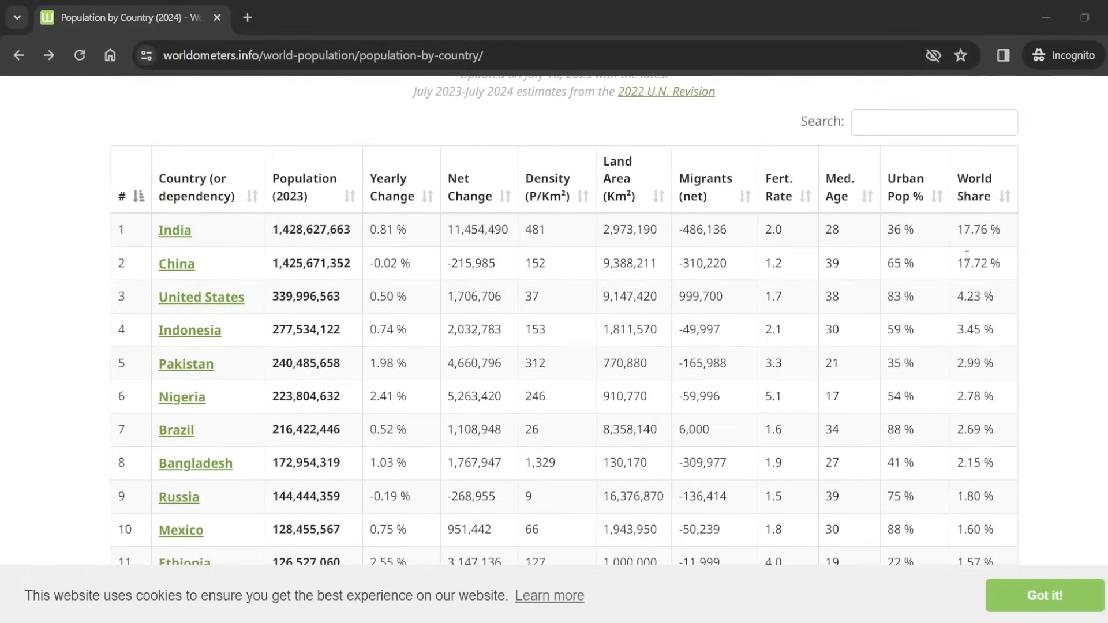
pyautogui.moveTo(174, 230)
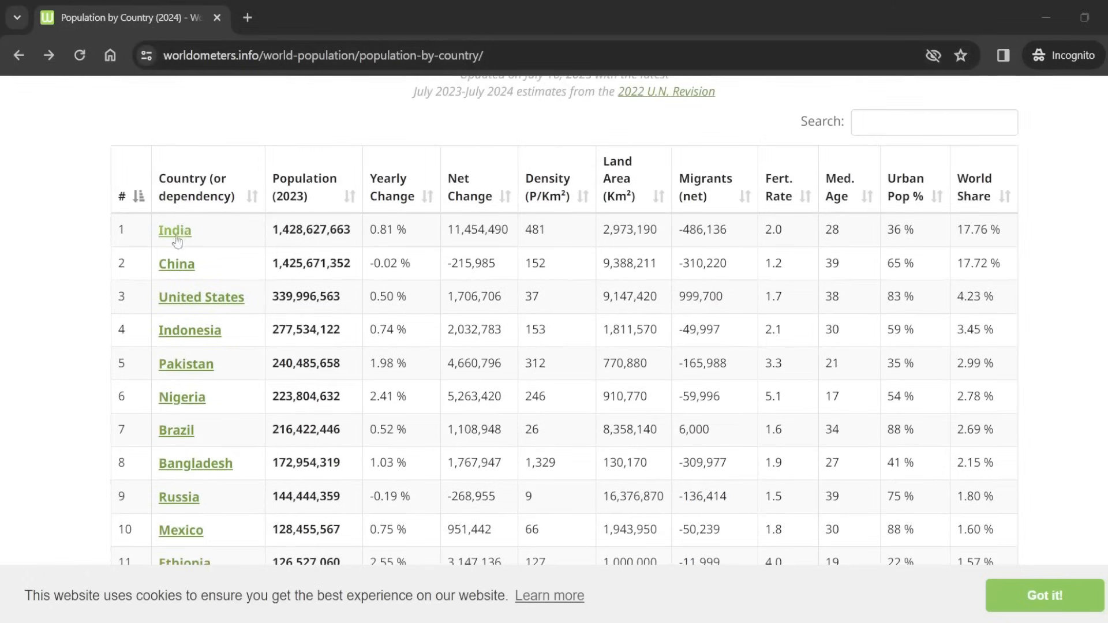
pyautogui.moveTo(1053, 339)
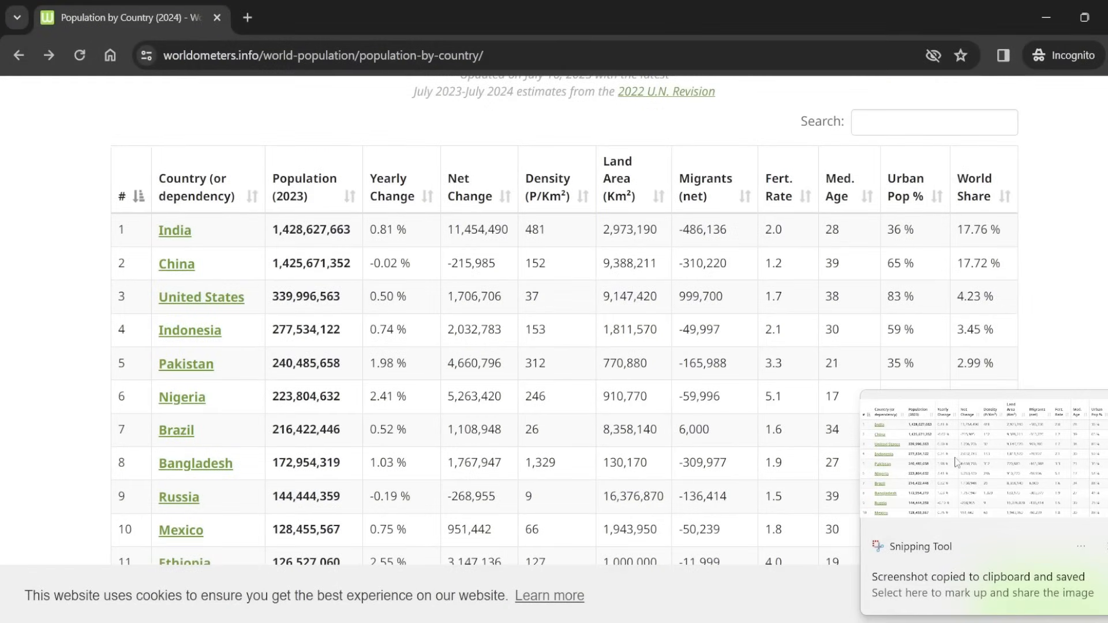
pyautogui.moveTo(1008, 490)
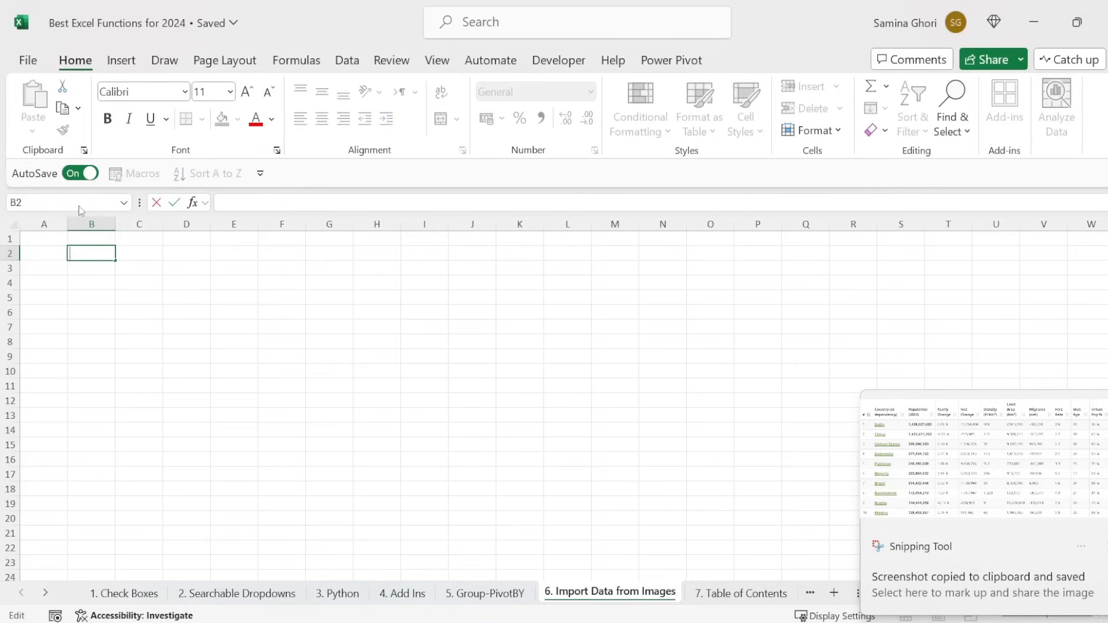
# Import the copied screenshot via Data From Picture > Picture From Clipboard on the Data ribbon
pyautogui.click(121, 60)
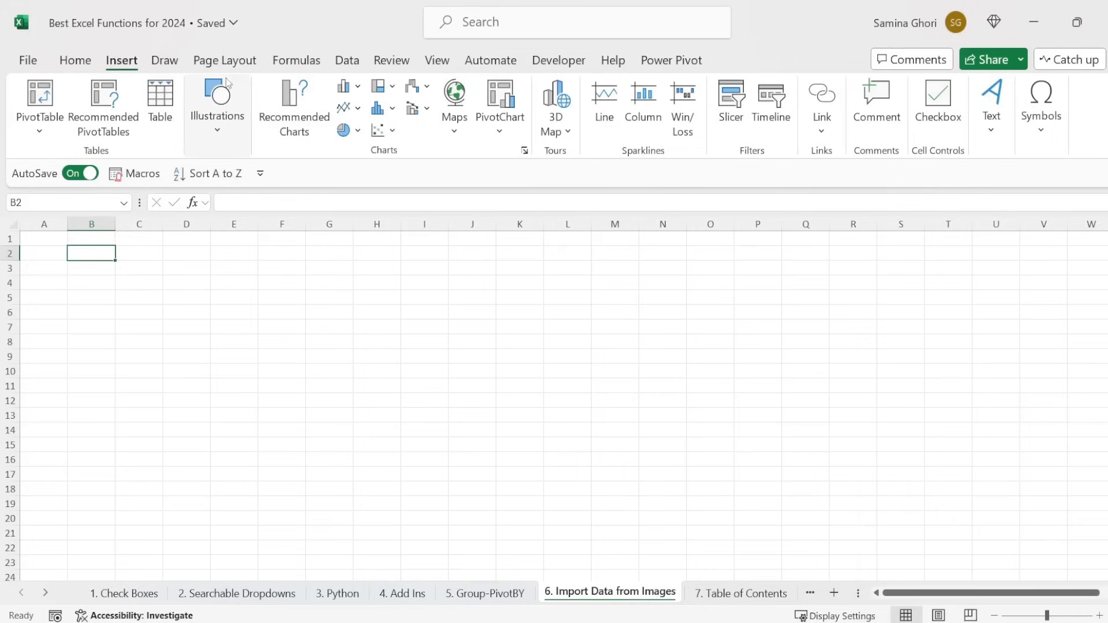
pyautogui.click(297, 60)
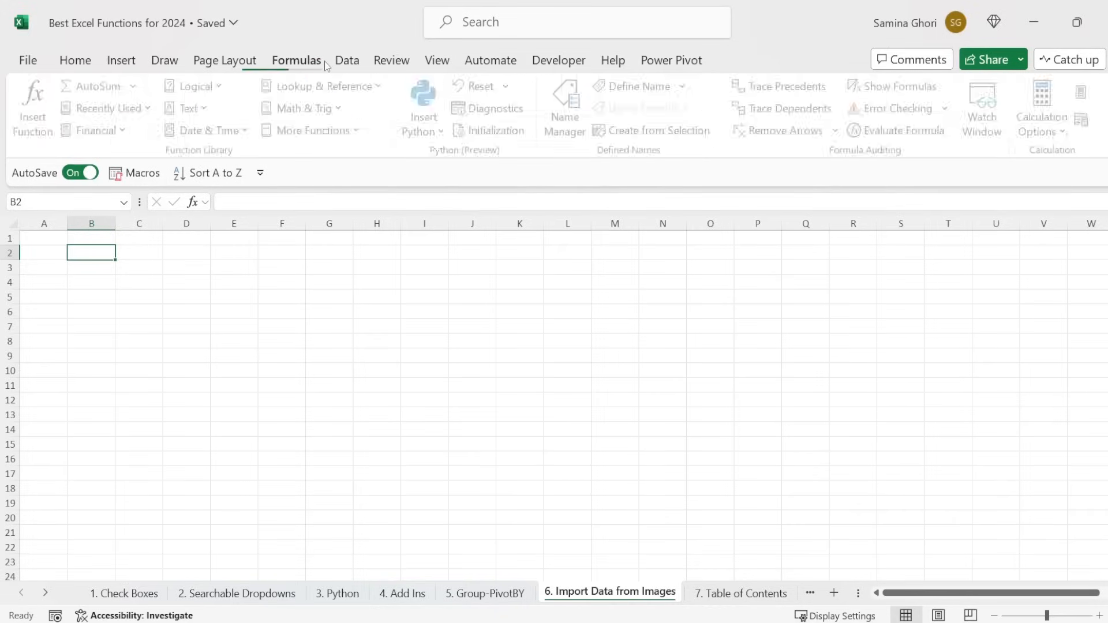
pyautogui.click(345, 60)
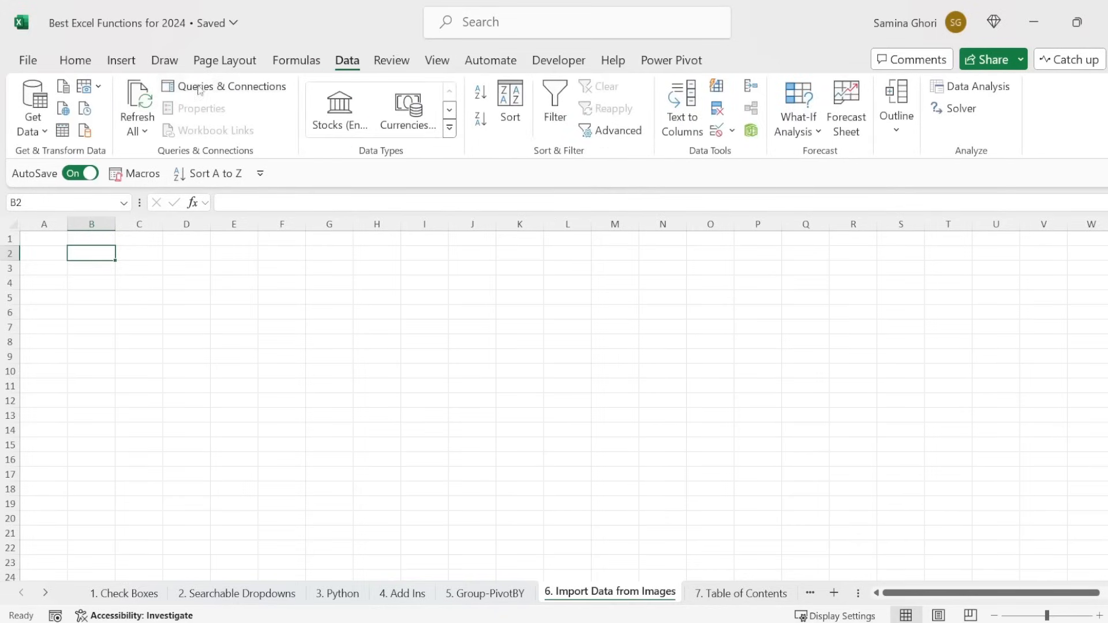
pyautogui.moveTo(98, 96)
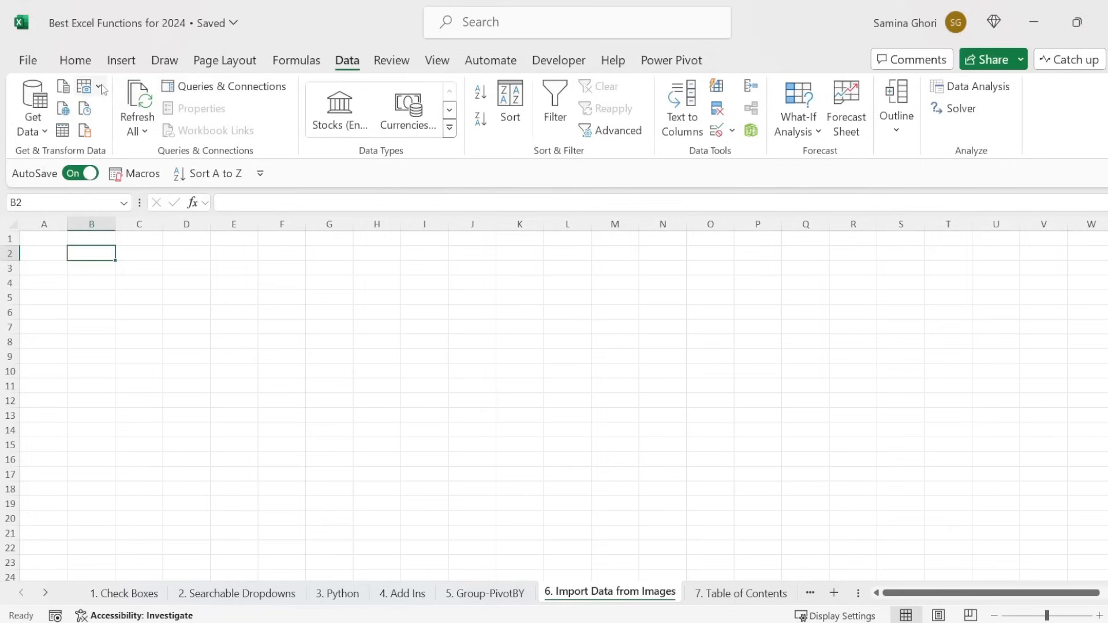
pyautogui.click(92, 87)
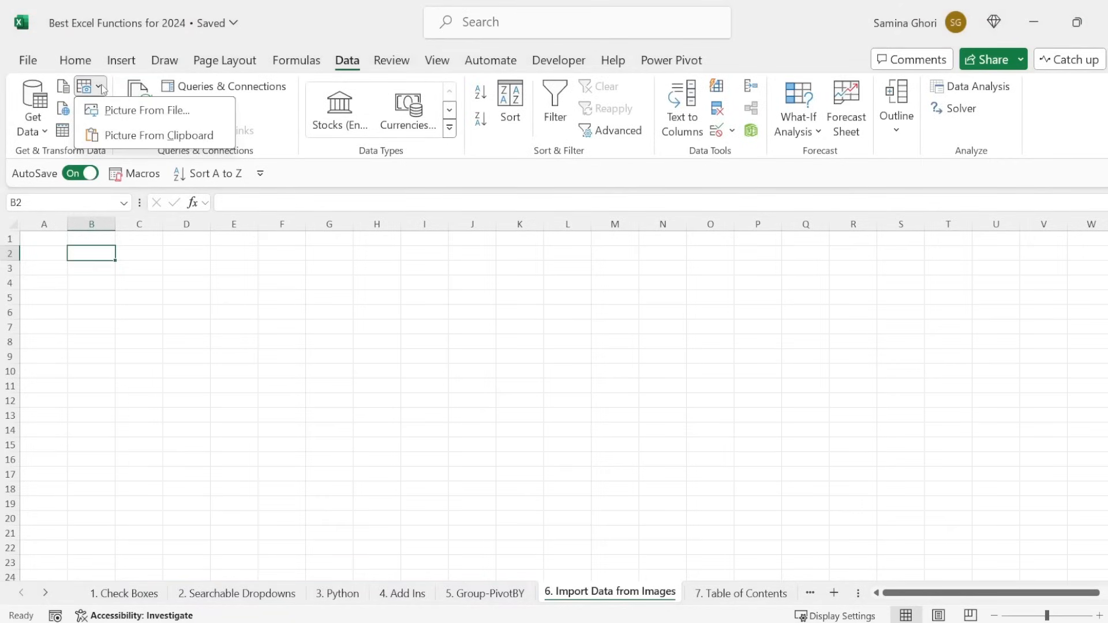
pyautogui.moveTo(158, 135)
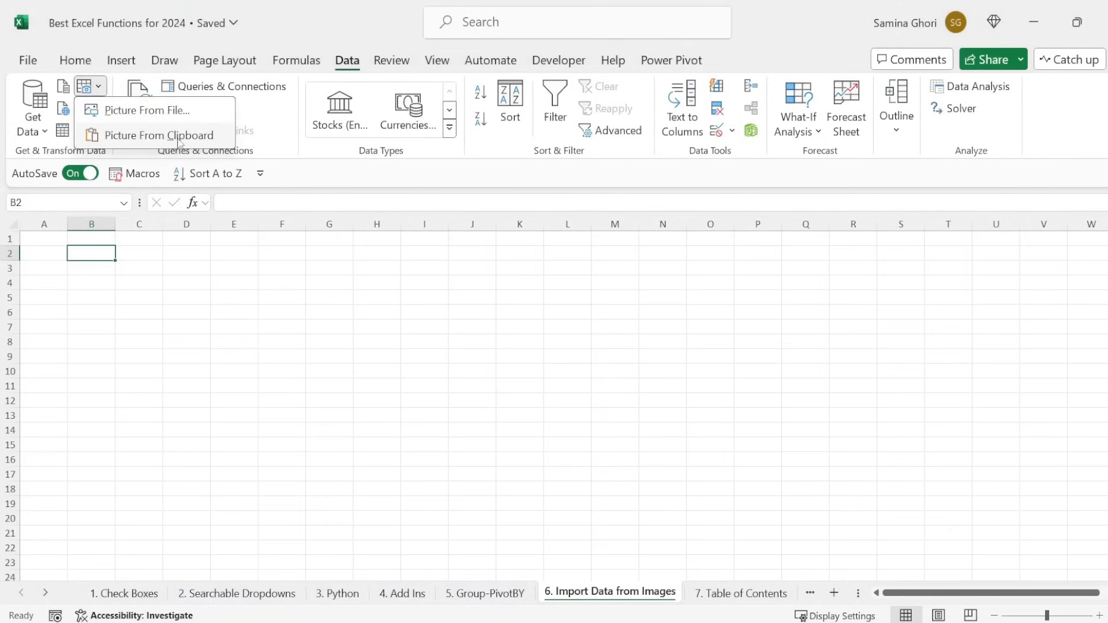
pyautogui.click(160, 135)
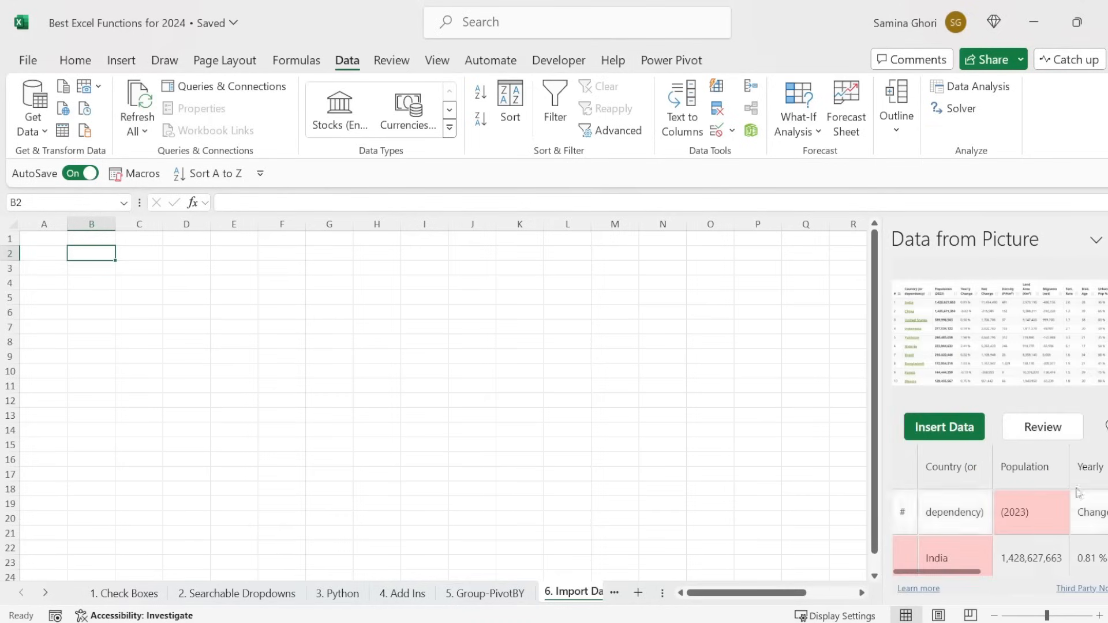
# Review the recognised preview and insert the data anyway, ignoring the 7 flagged items
pyautogui.scroll(-3)
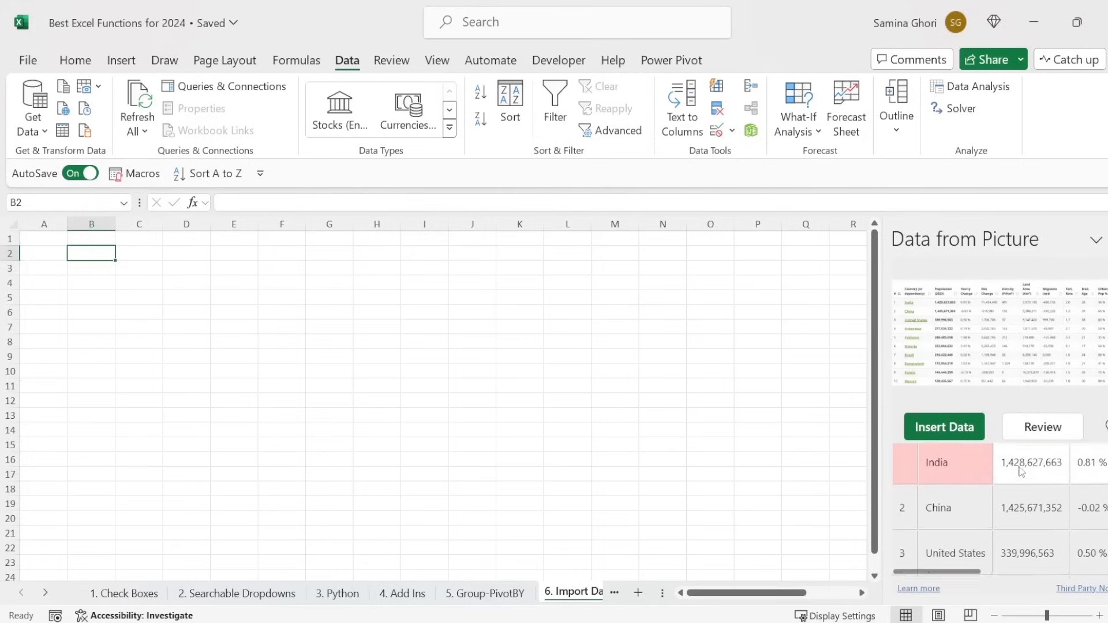
pyautogui.scroll(-3)
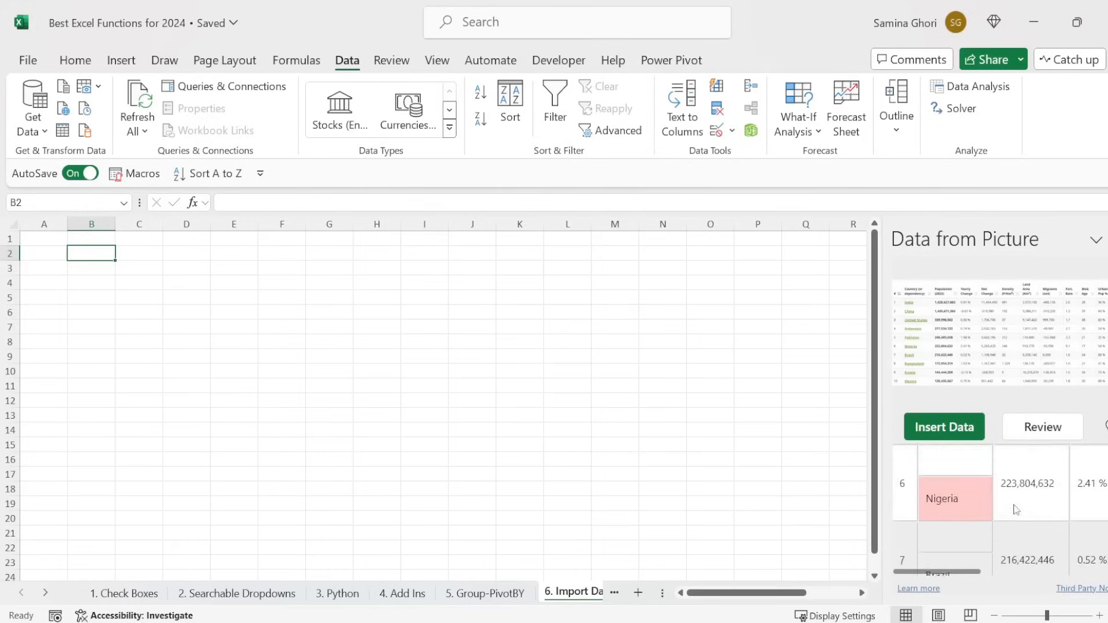
pyautogui.scroll(-3)
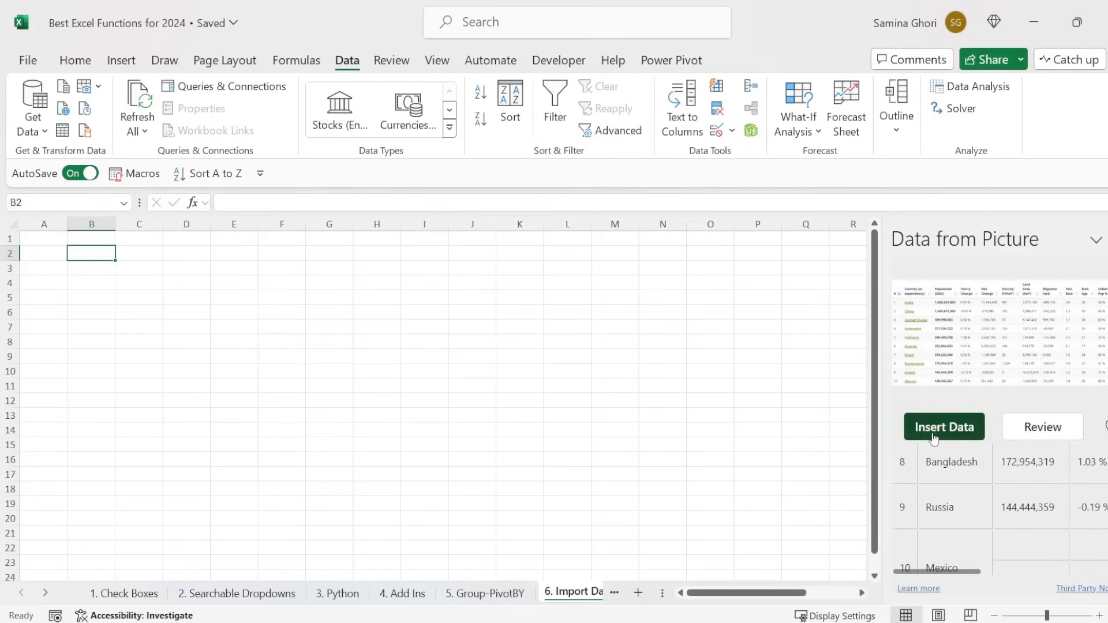
pyautogui.click(943, 427)
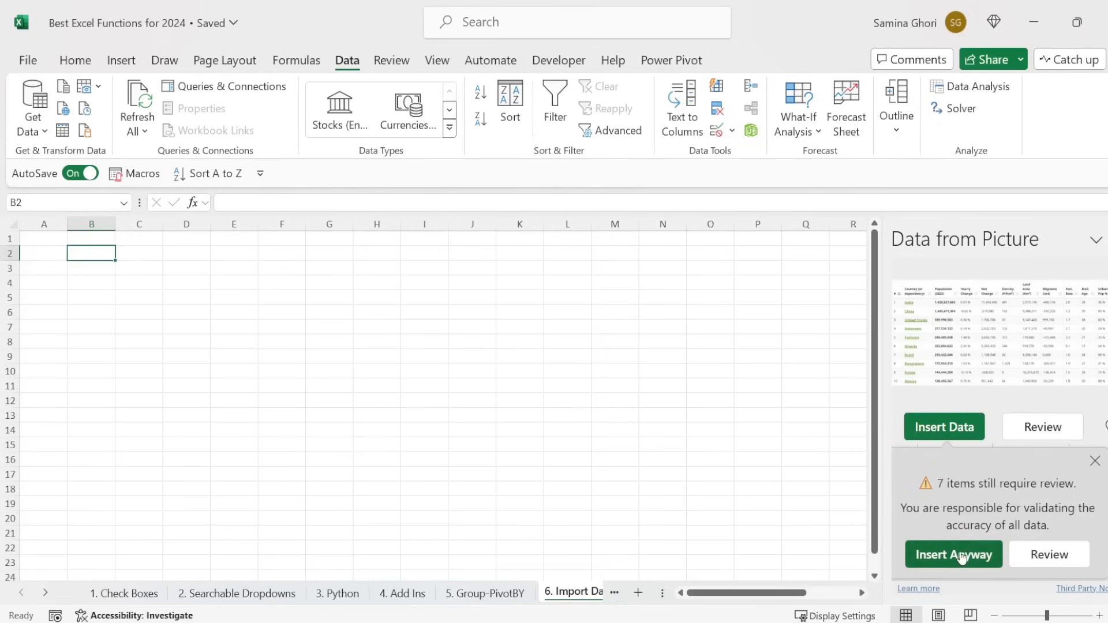
pyautogui.click(952, 554)
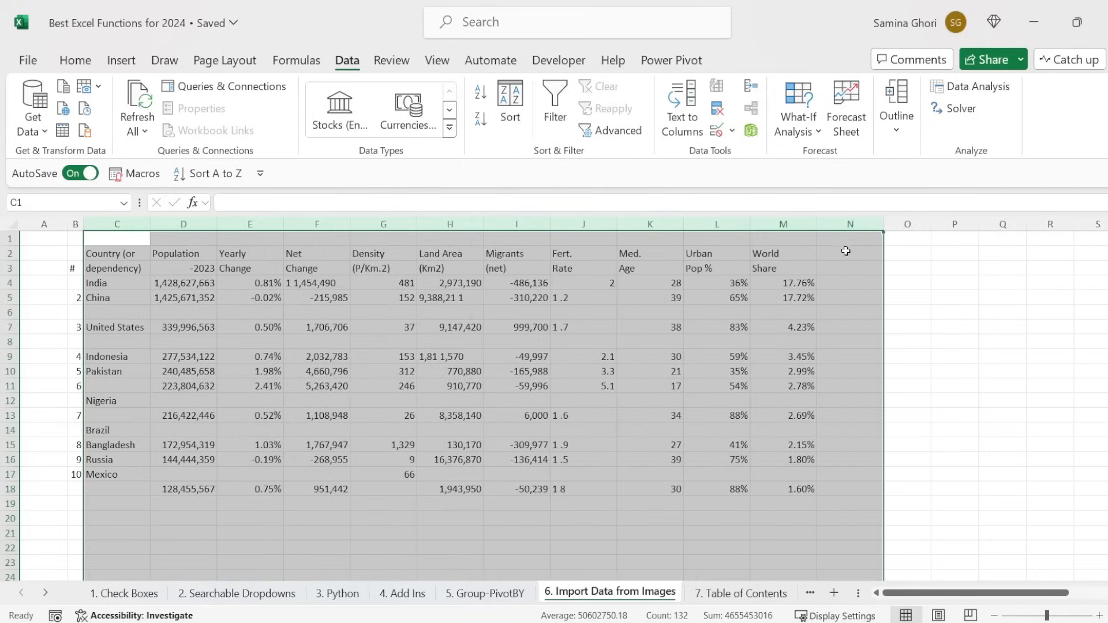
pyautogui.click(383, 342)
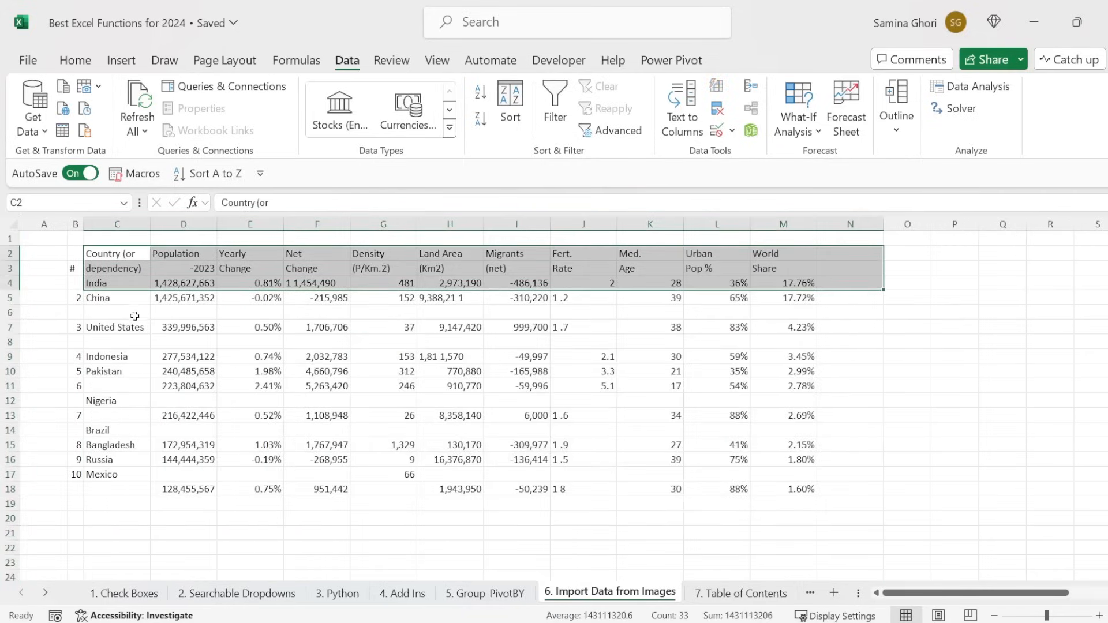
pyautogui.click(75, 283)
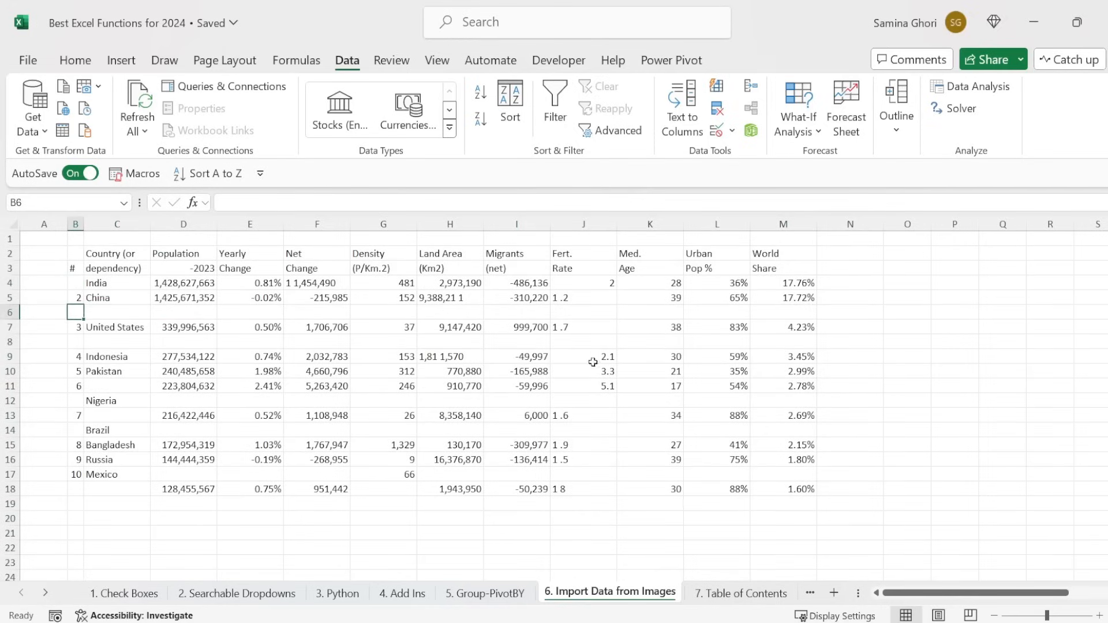
pyautogui.click(907, 341)
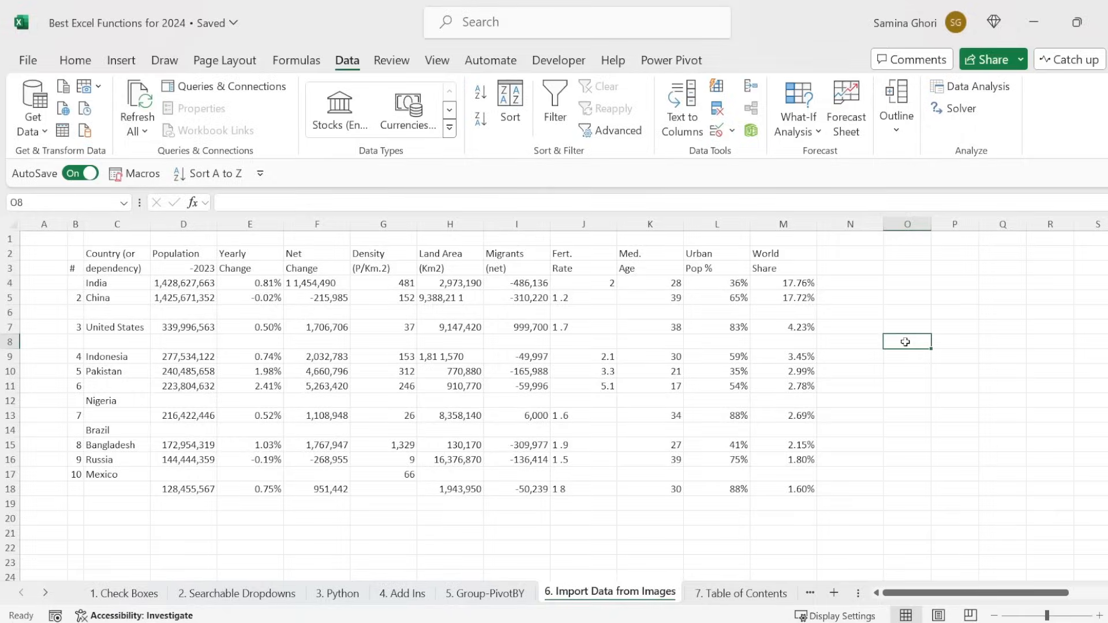
pyautogui.click(741, 593)
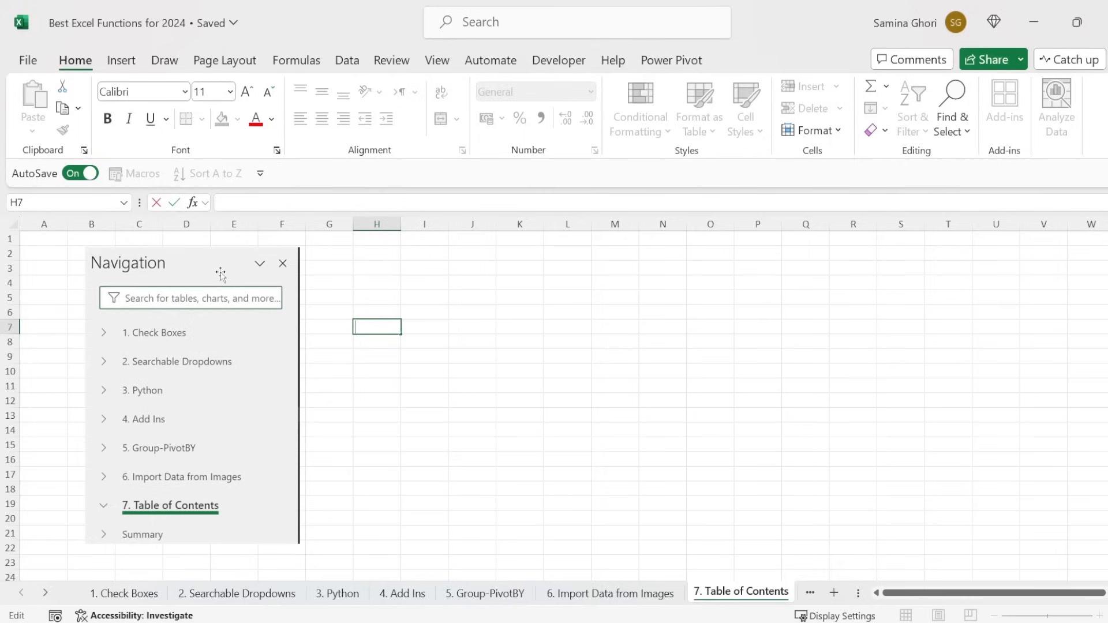
pyautogui.moveTo(222, 433)
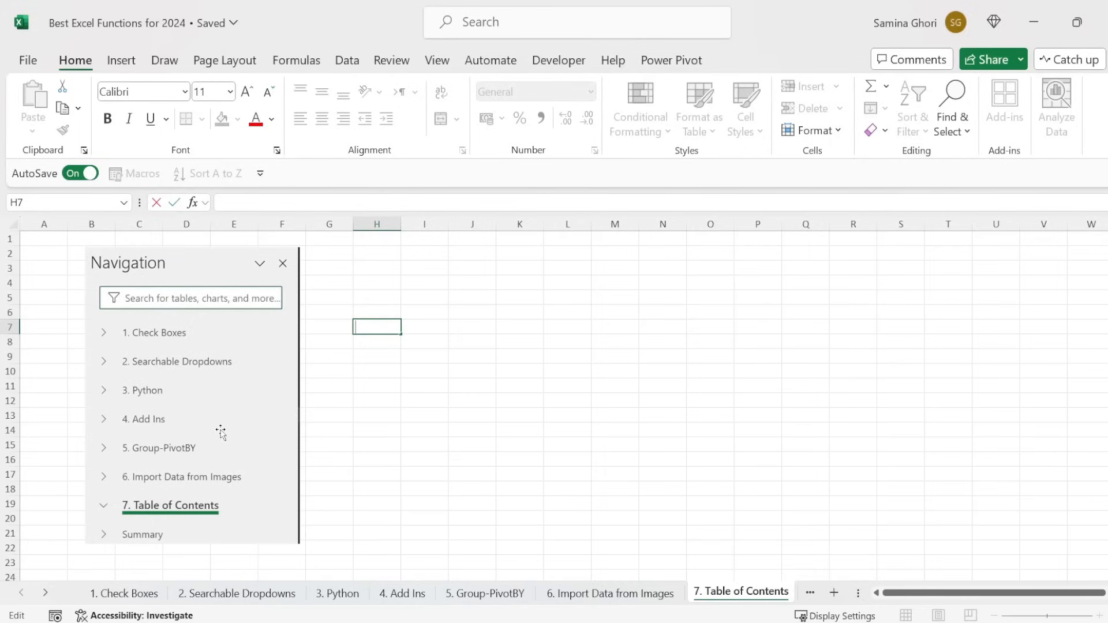
pyautogui.moveTo(288, 434)
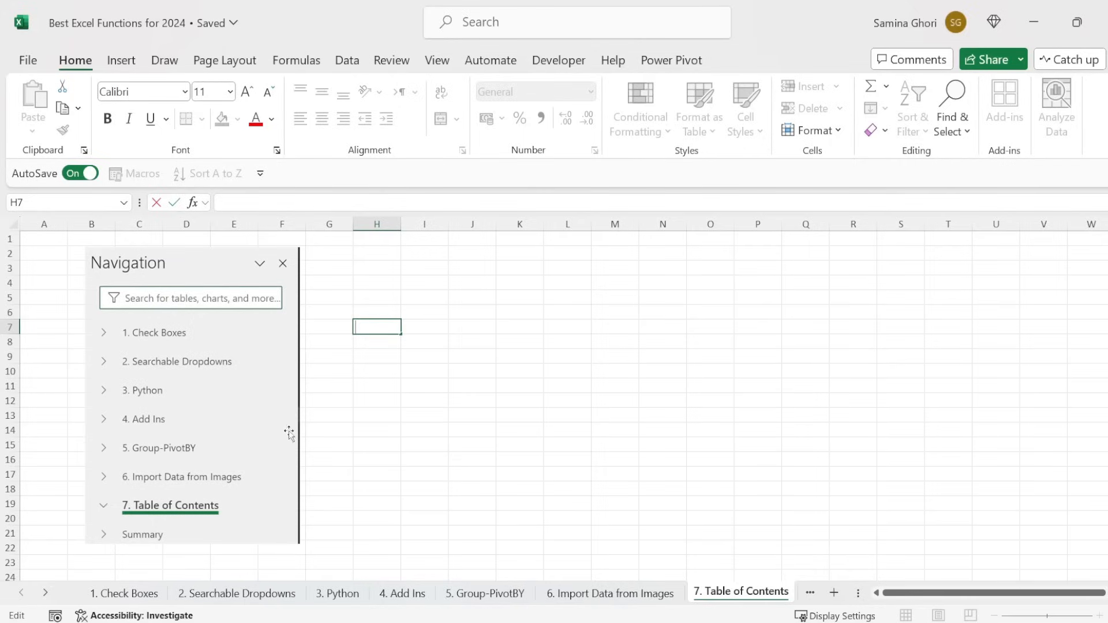
pyautogui.moveTo(271, 413)
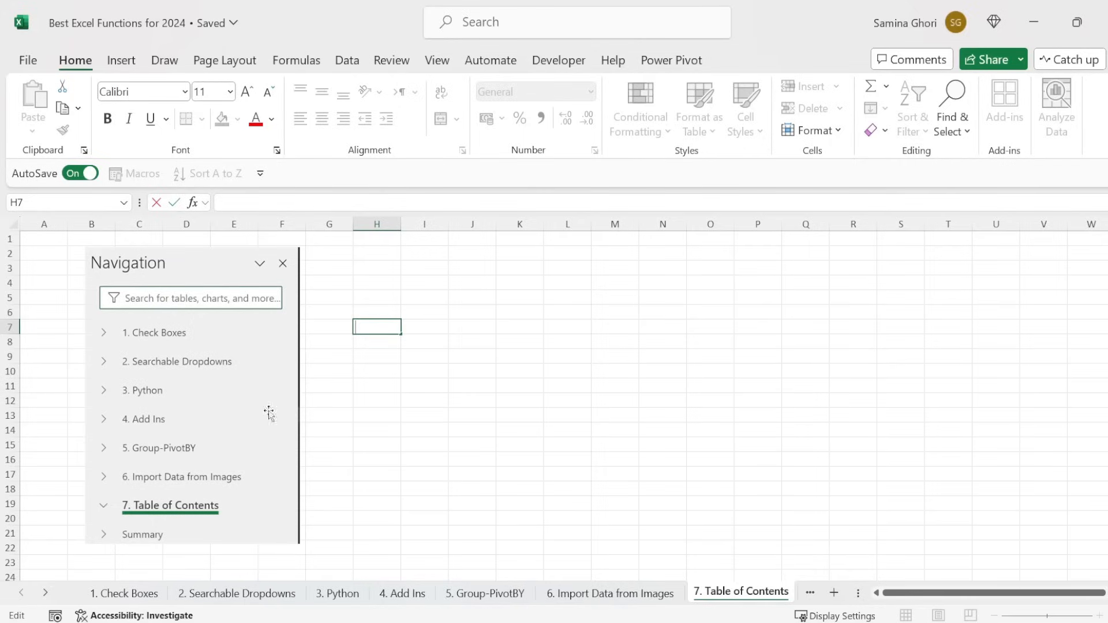
pyautogui.moveTo(442, 68)
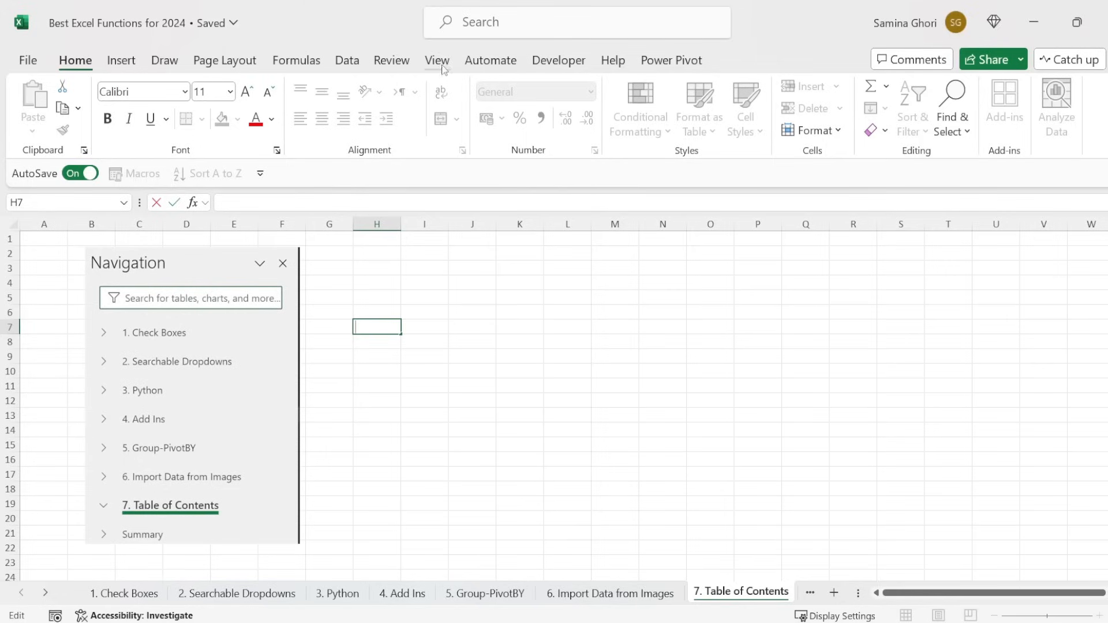
# Show the View ribbon commands on the blank Table of Contents sheet
pyautogui.click(436, 60)
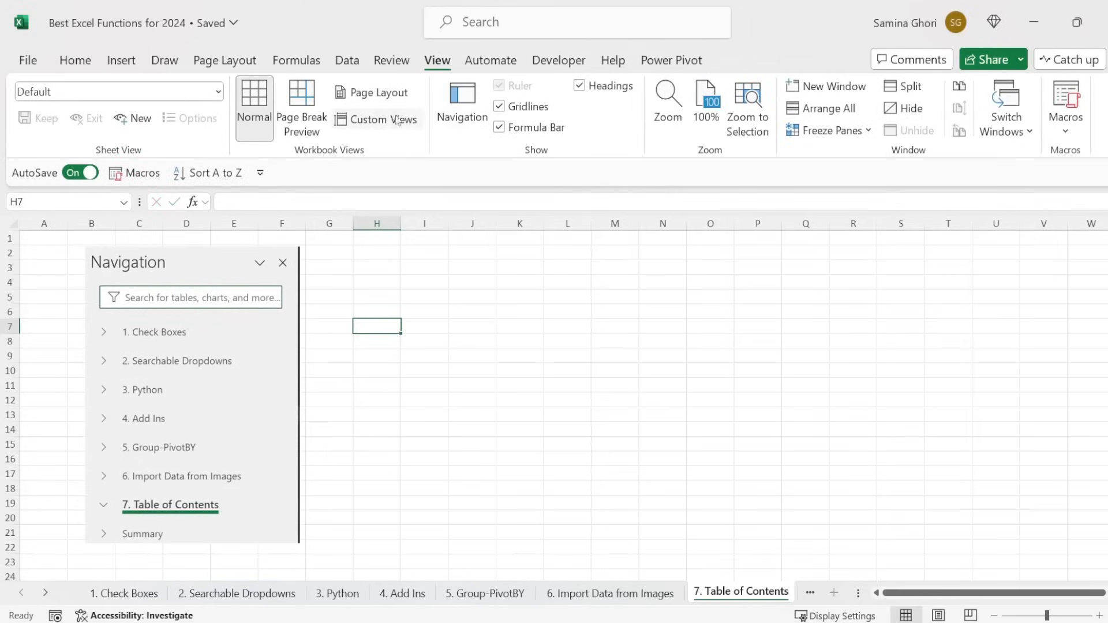
pyautogui.moveTo(461, 102)
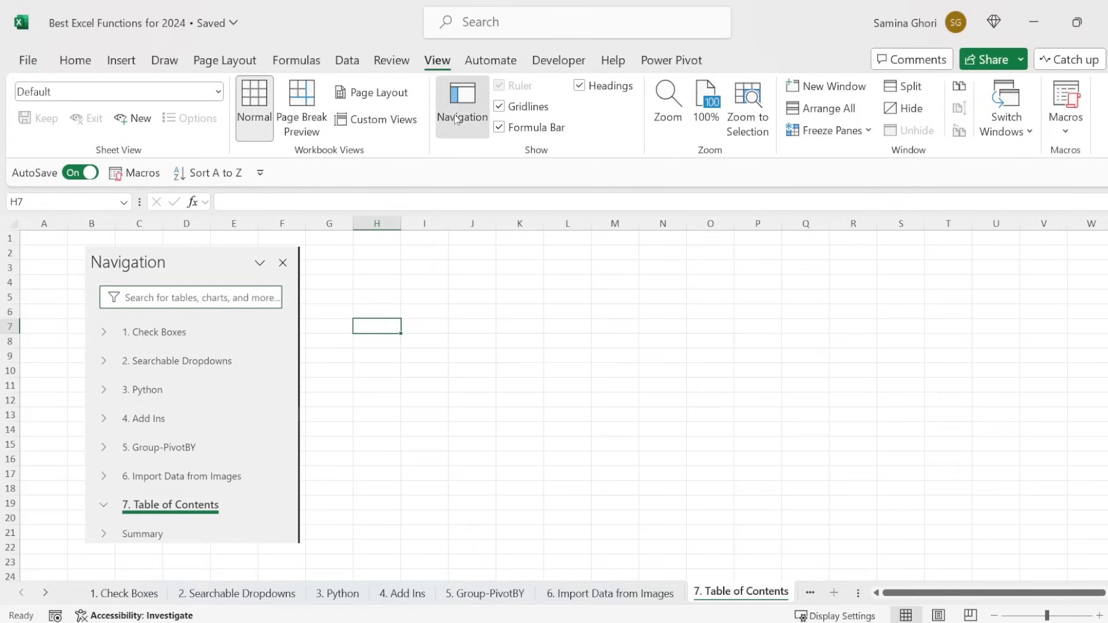
# Show the Navigation pane and collapse then re-expand the Table of Contents sheet's entries
pyautogui.click(461, 103)
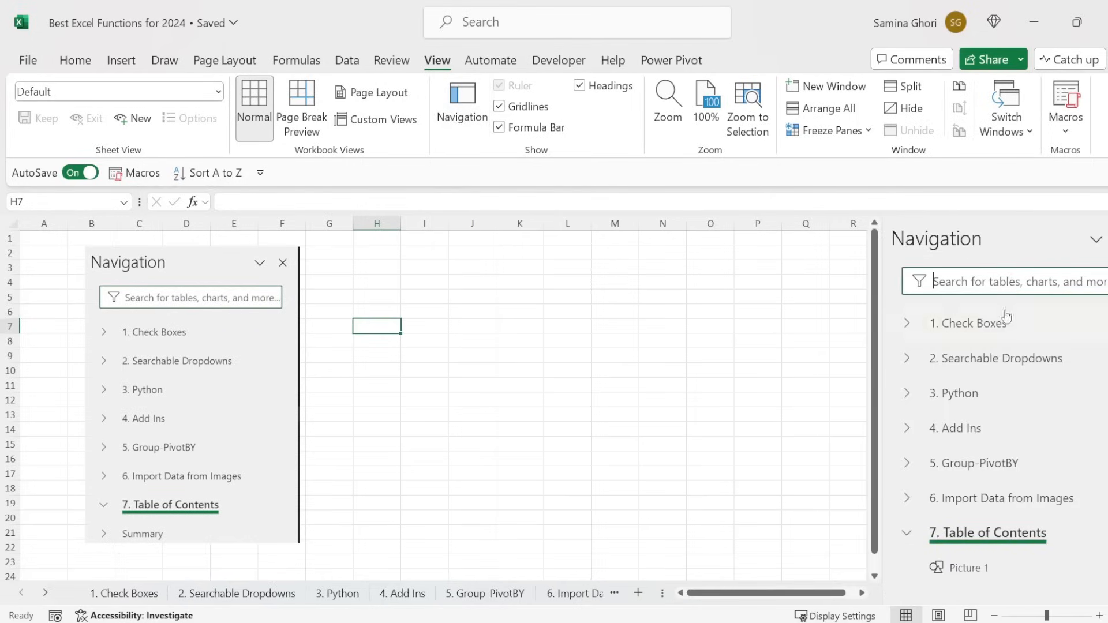
pyautogui.scroll(-3)
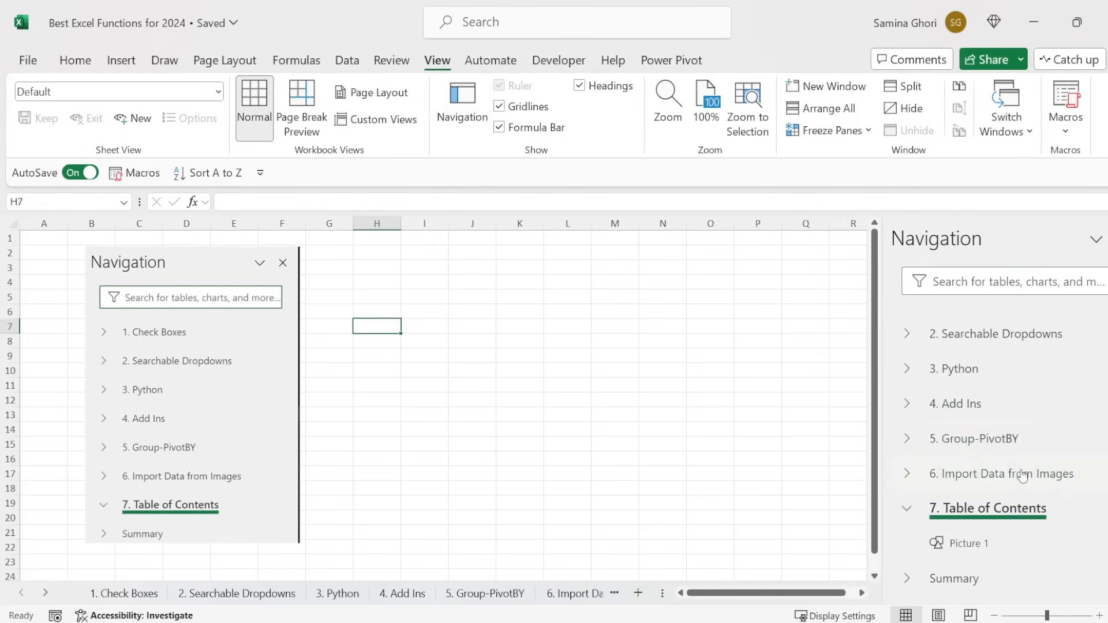
pyautogui.scroll(3)
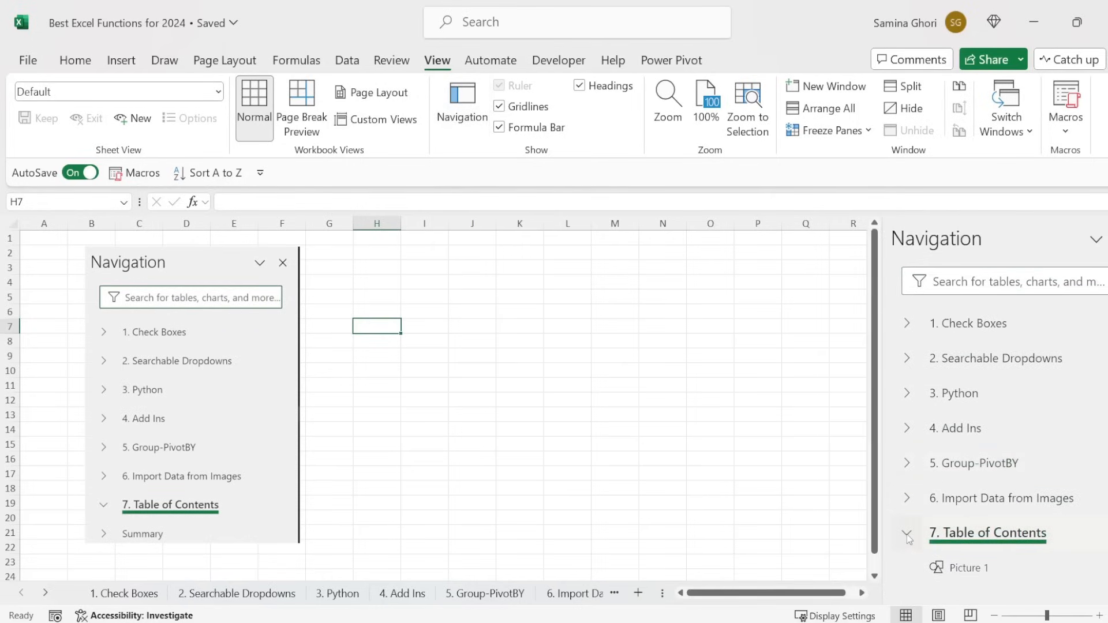
pyautogui.click(907, 533)
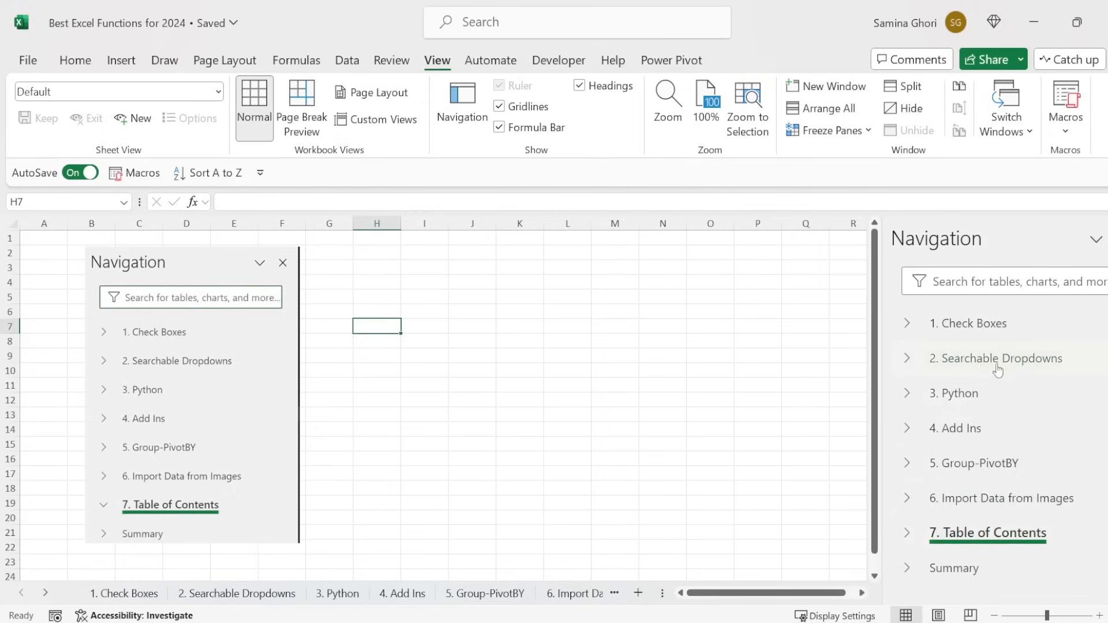
pyautogui.click(907, 534)
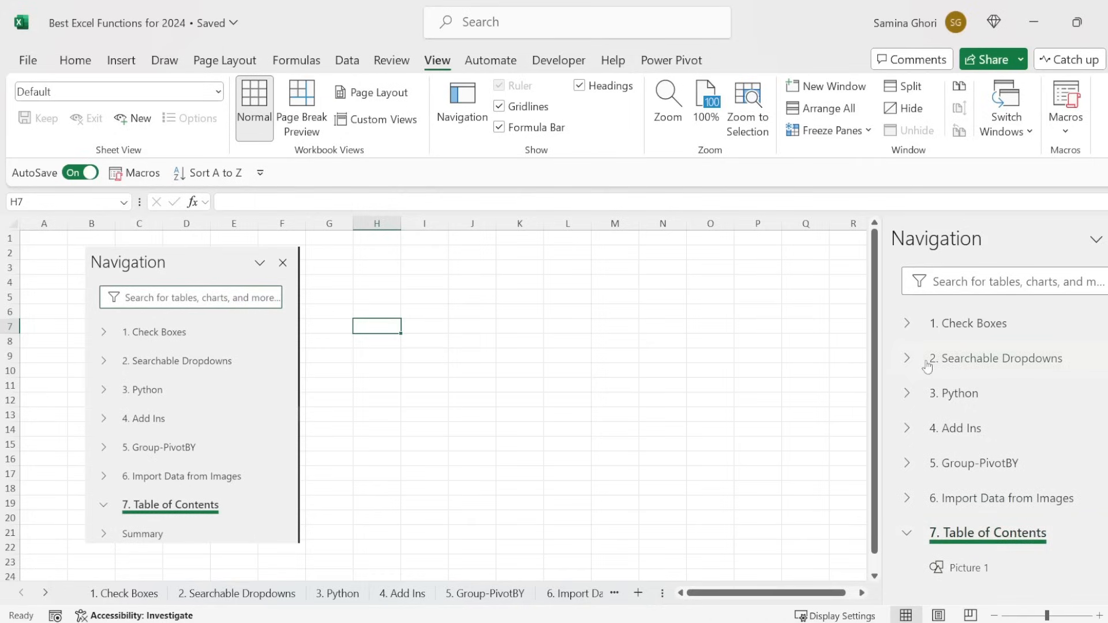
# Expand and collapse the Python, Searchable Dropdowns and Check Boxes sheets, leaving Check Boxes' three ranges shown
pyautogui.click(907, 392)
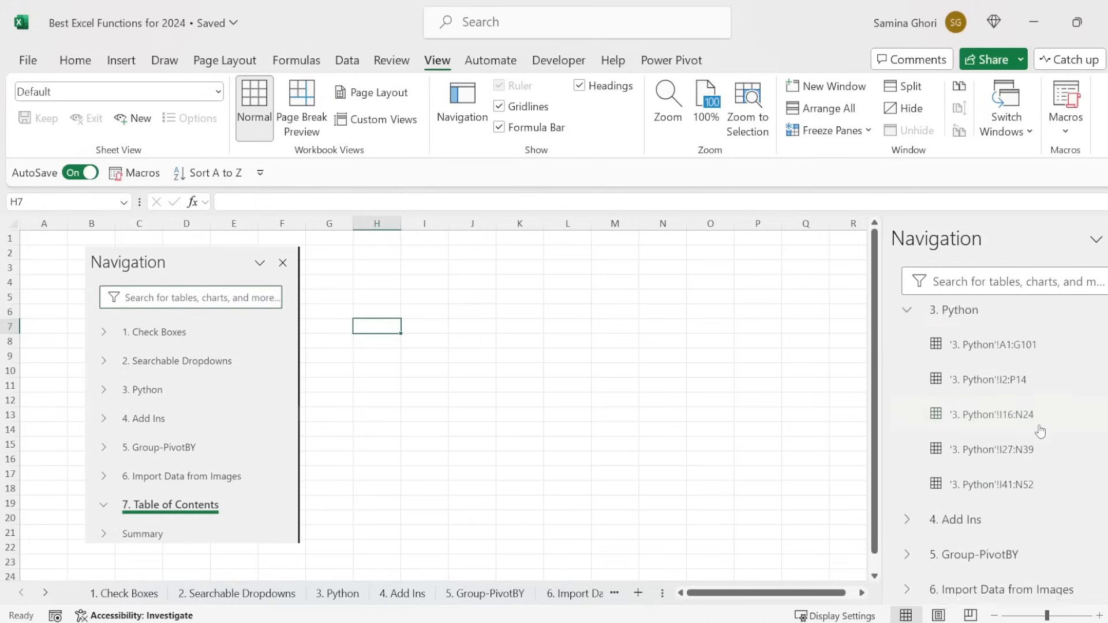
pyautogui.scroll(3)
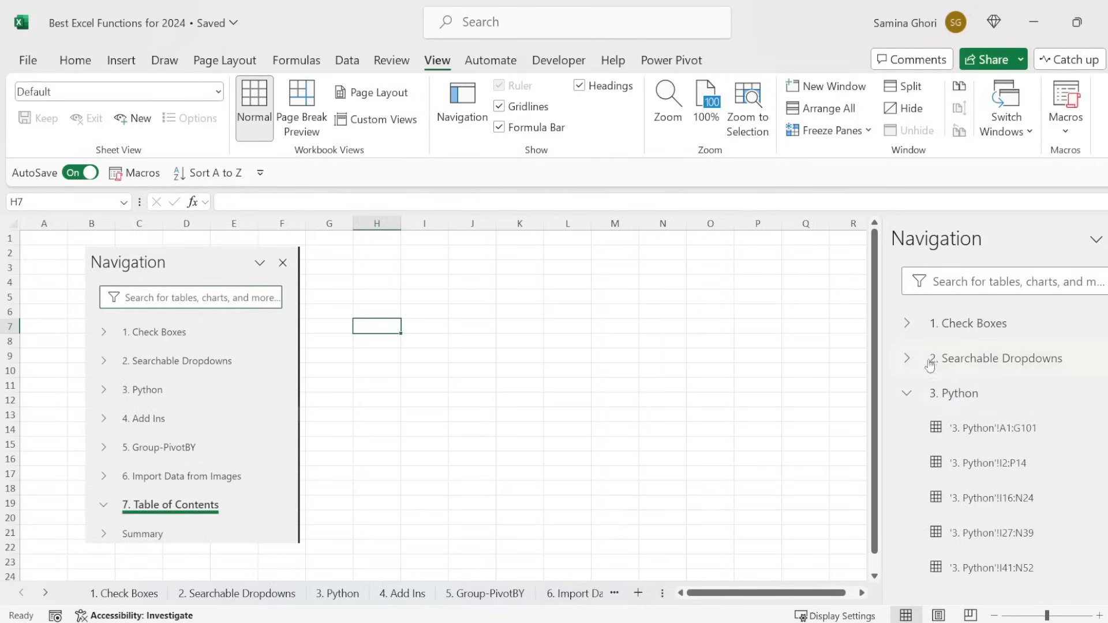
pyautogui.click(907, 358)
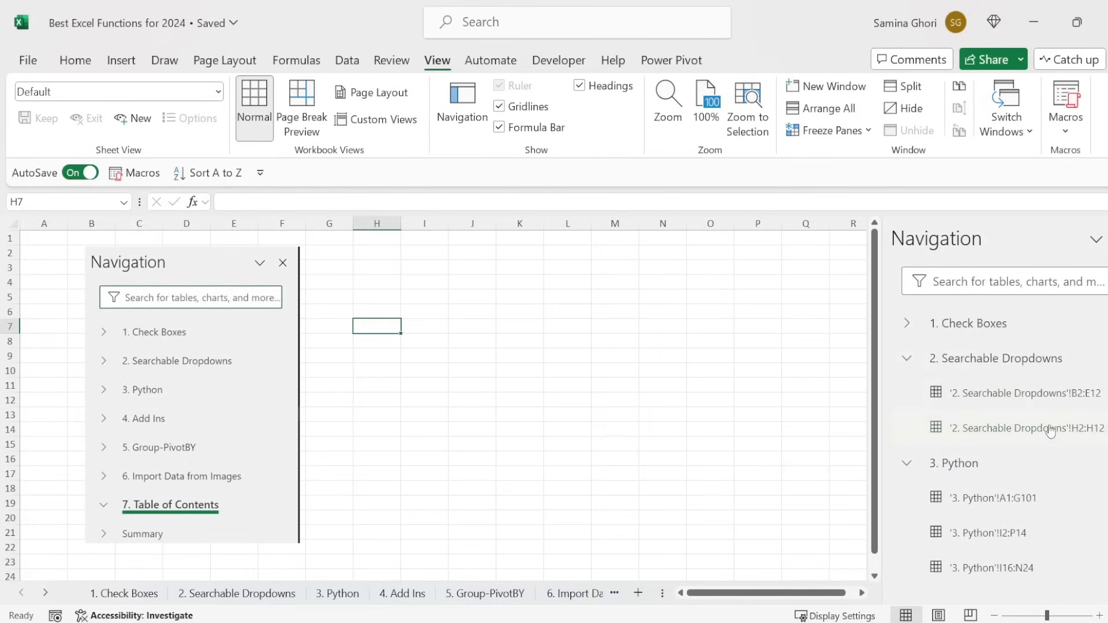
pyautogui.click(907, 358)
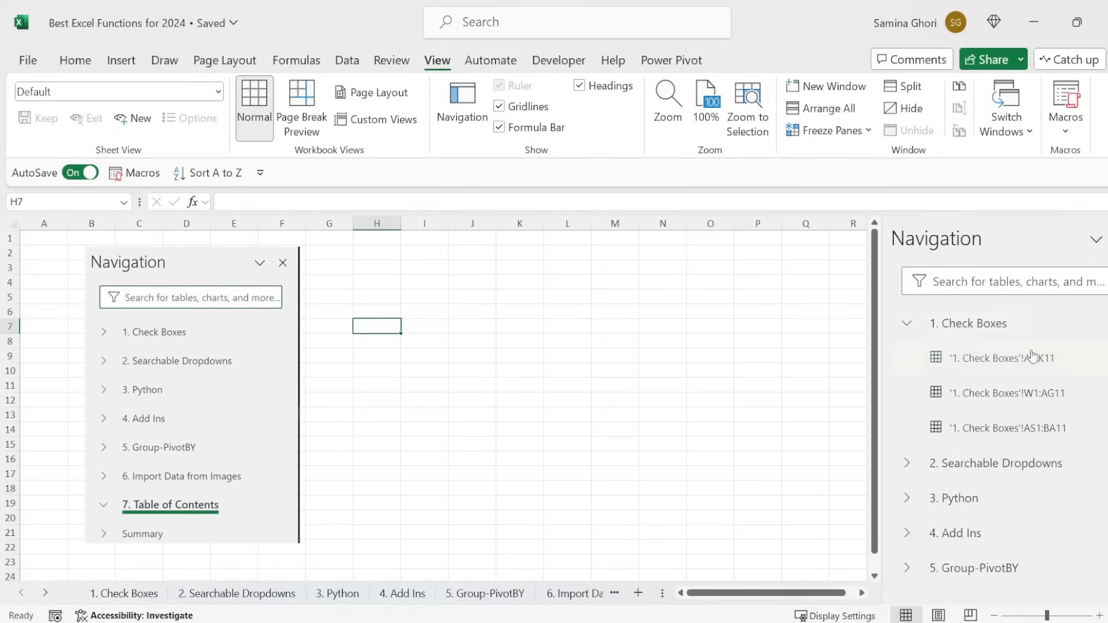
pyautogui.click(907, 324)
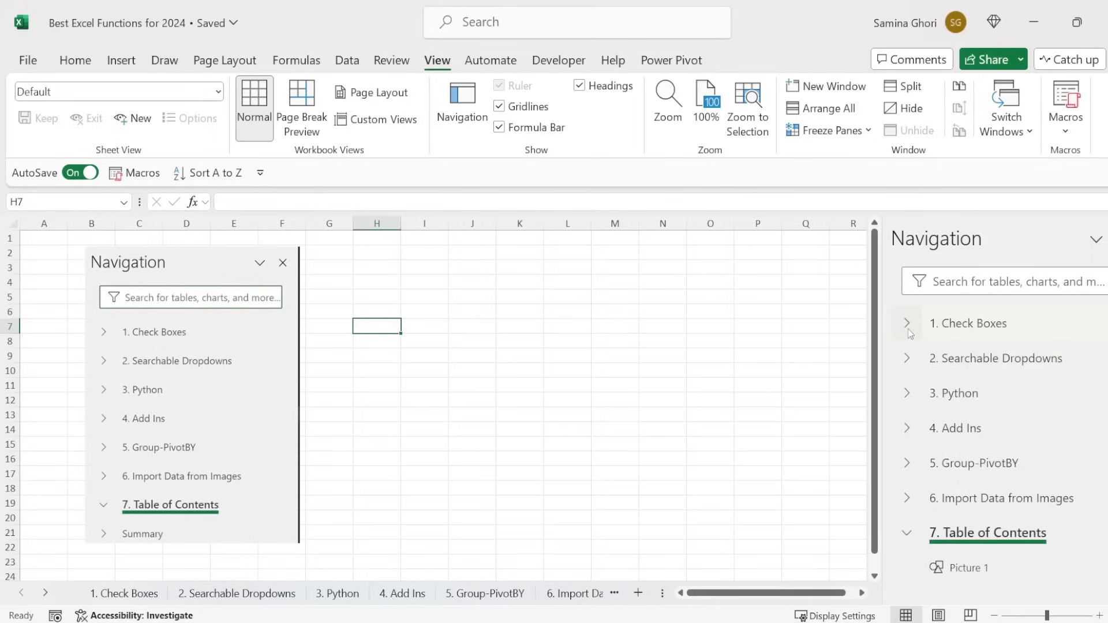
pyautogui.click(908, 323)
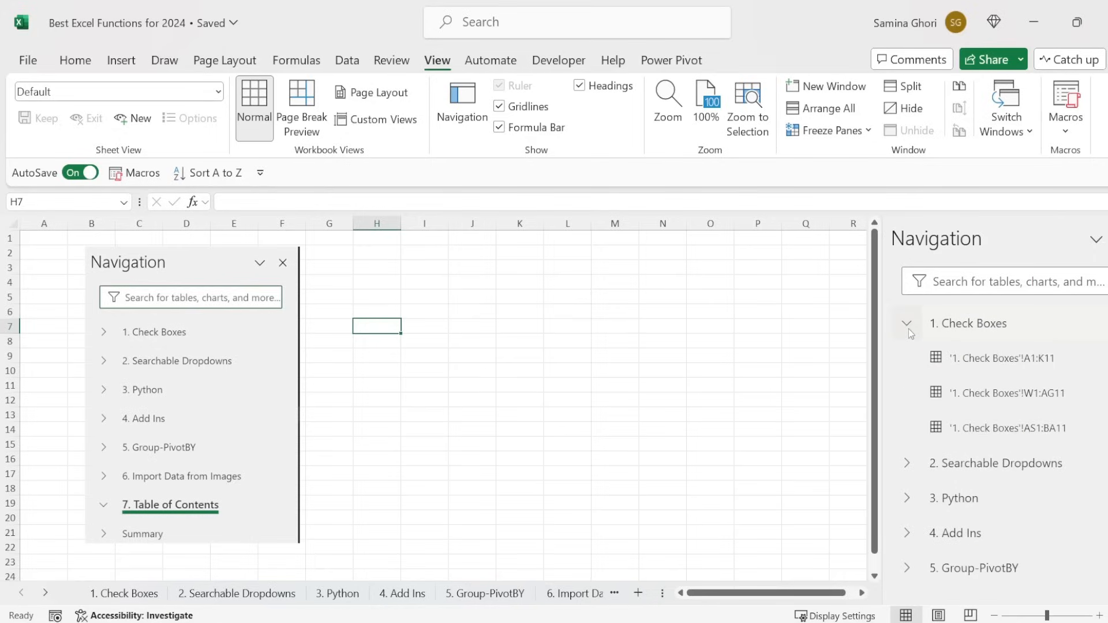